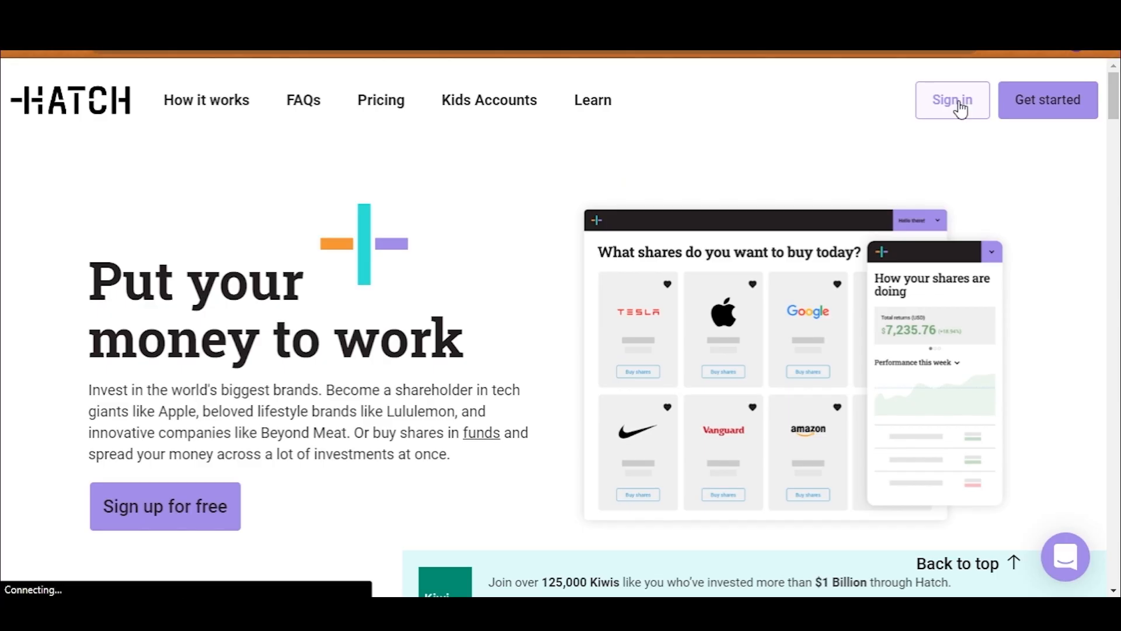
Go to the Hatch sign-in page and submit the email and password
left_click(952, 100)
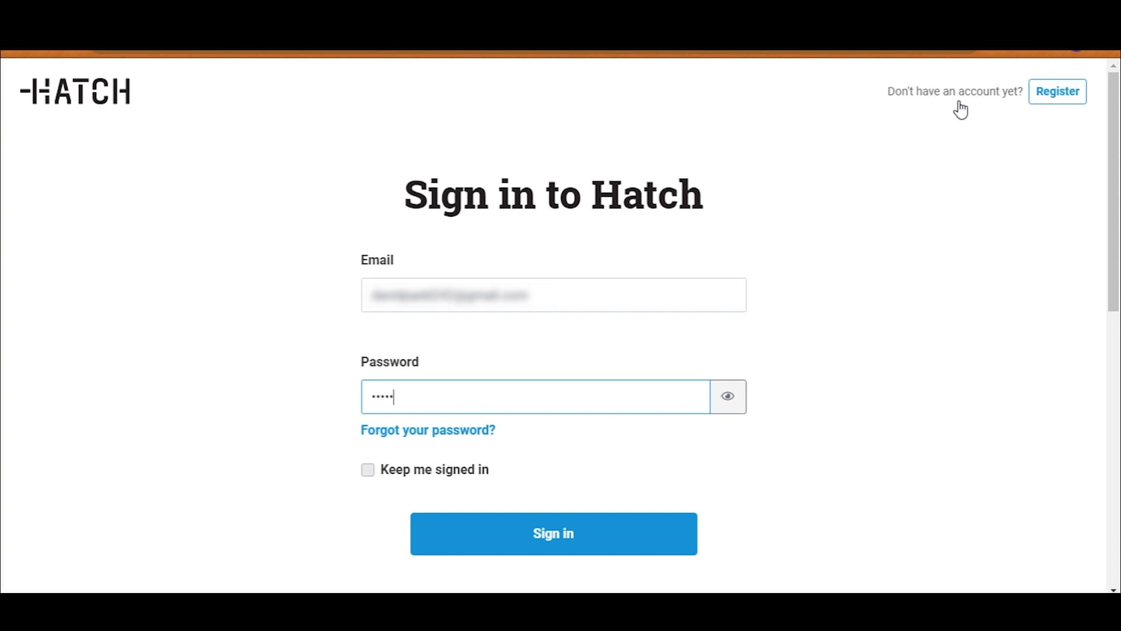
left_click(553, 532)
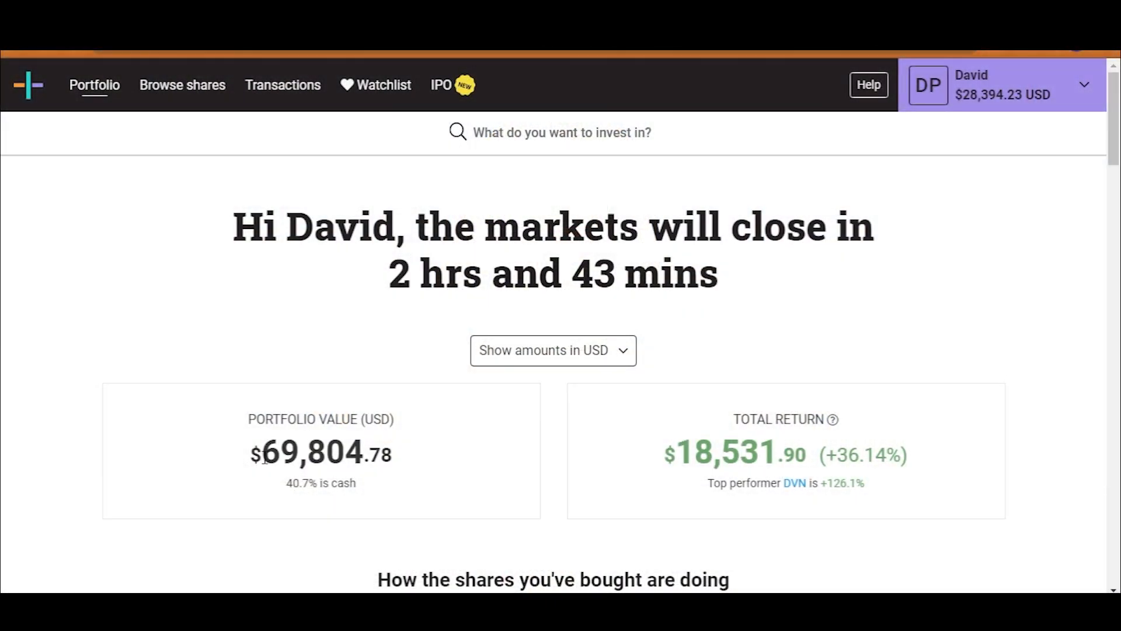
Switch the displayed portfolio amounts to NZD, then scroll down to the holdings table totals
left_click_drag(260, 455, 387, 455)
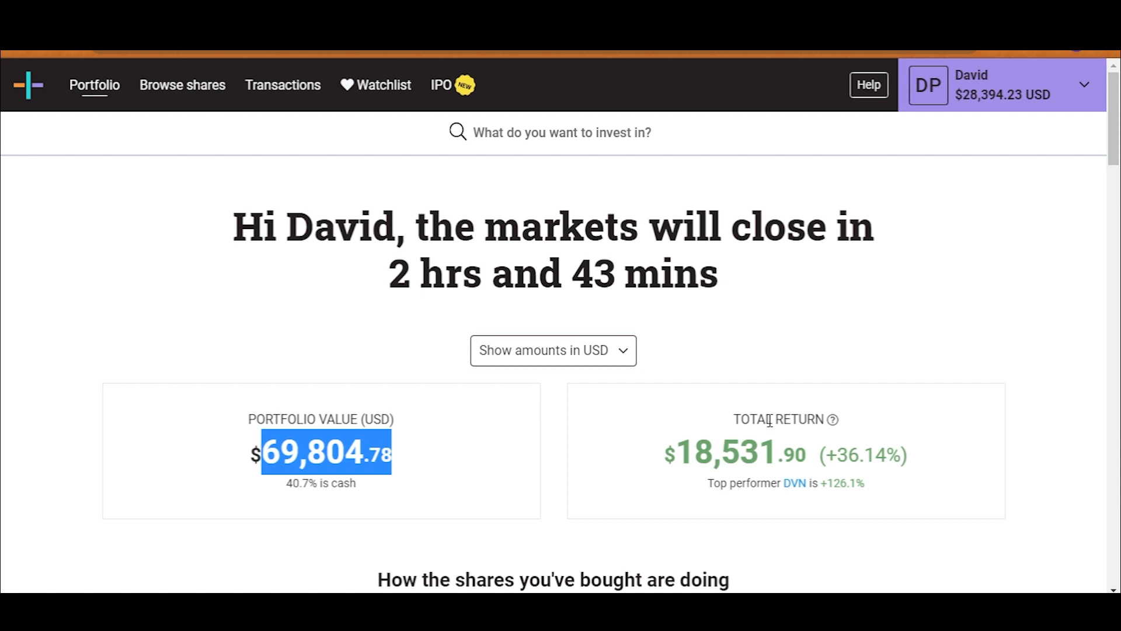
mouse_move(711, 420)
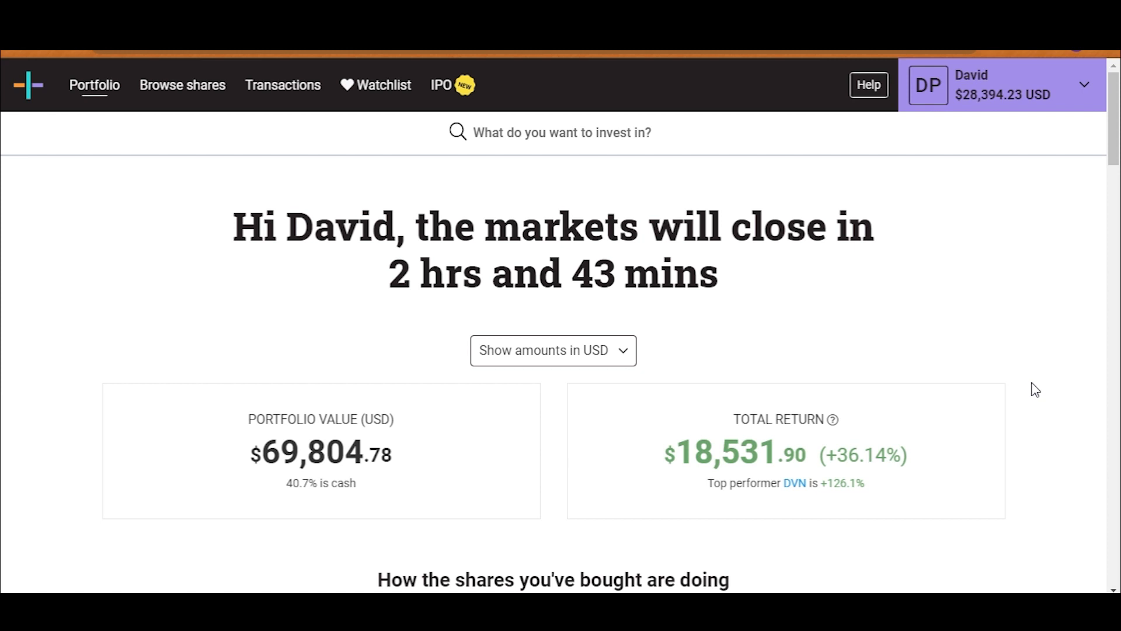
mouse_move(939, 431)
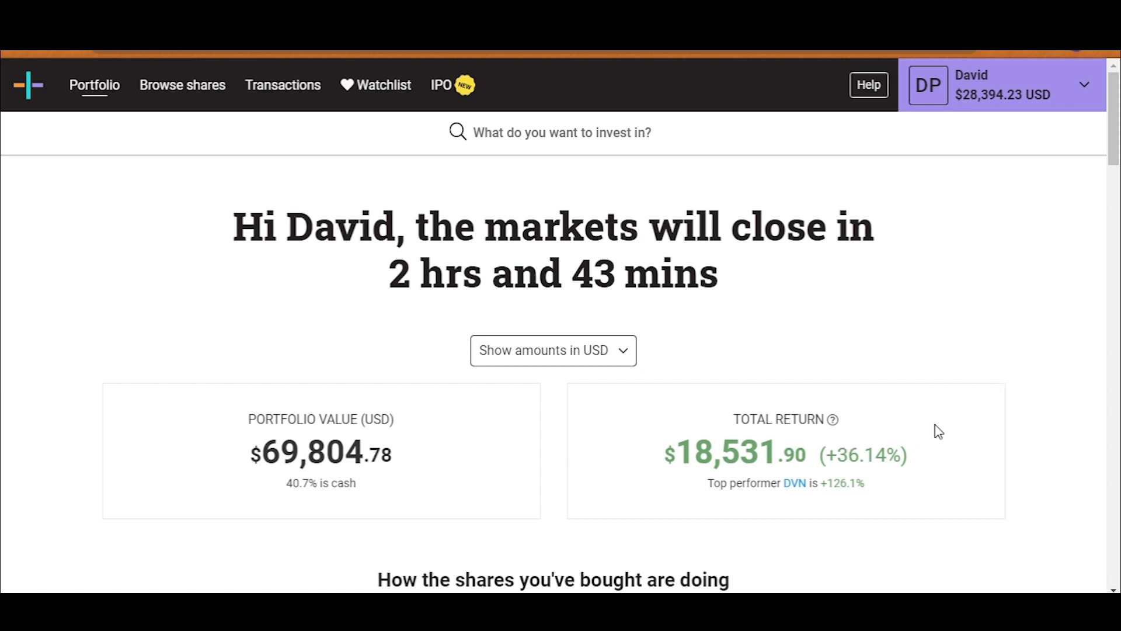
left_click(551, 350)
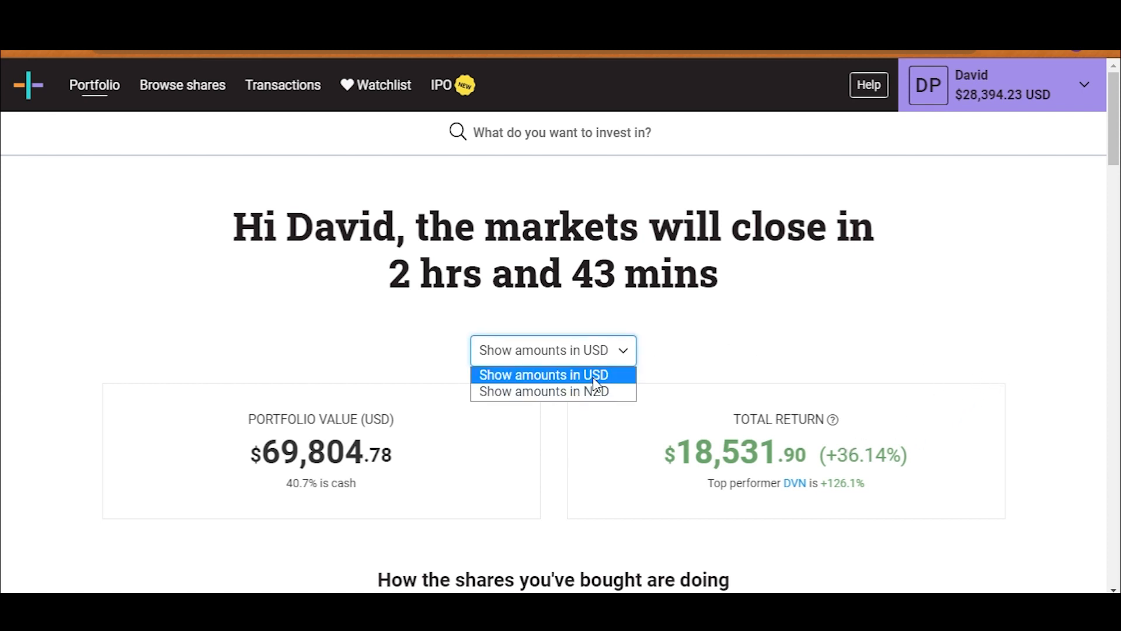
left_click(542, 391)
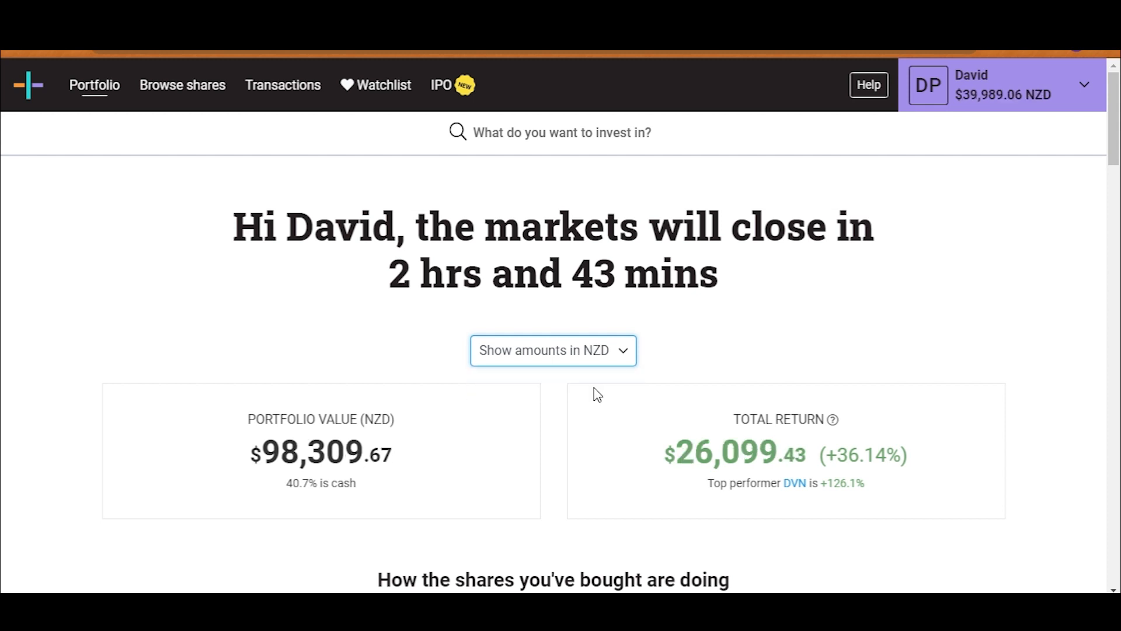
mouse_move(250, 459)
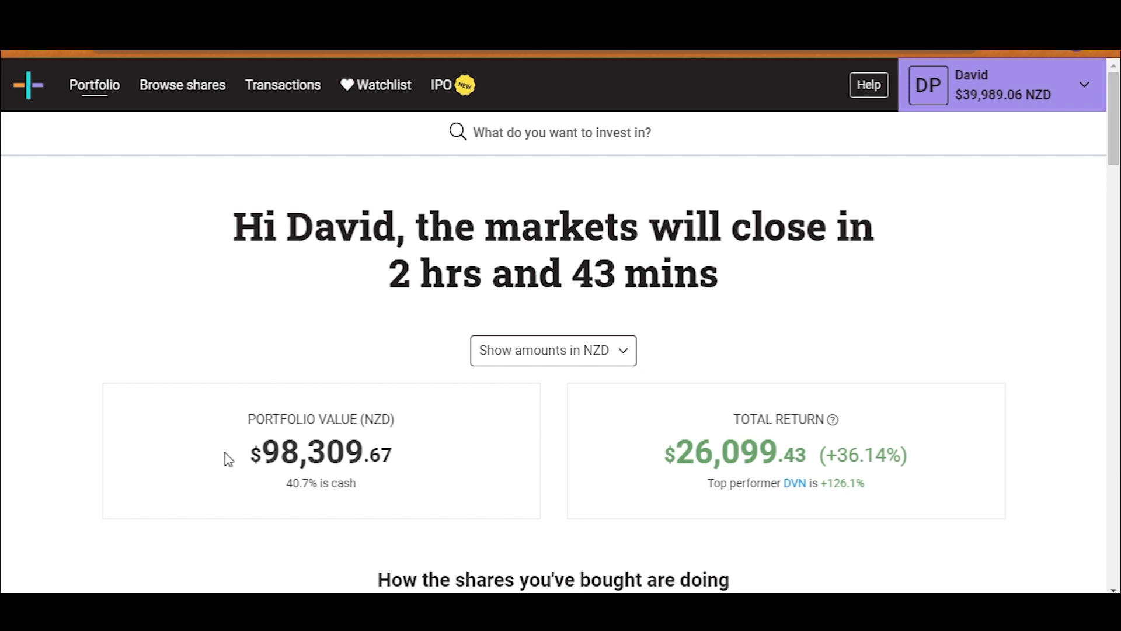
scroll("down", 3)
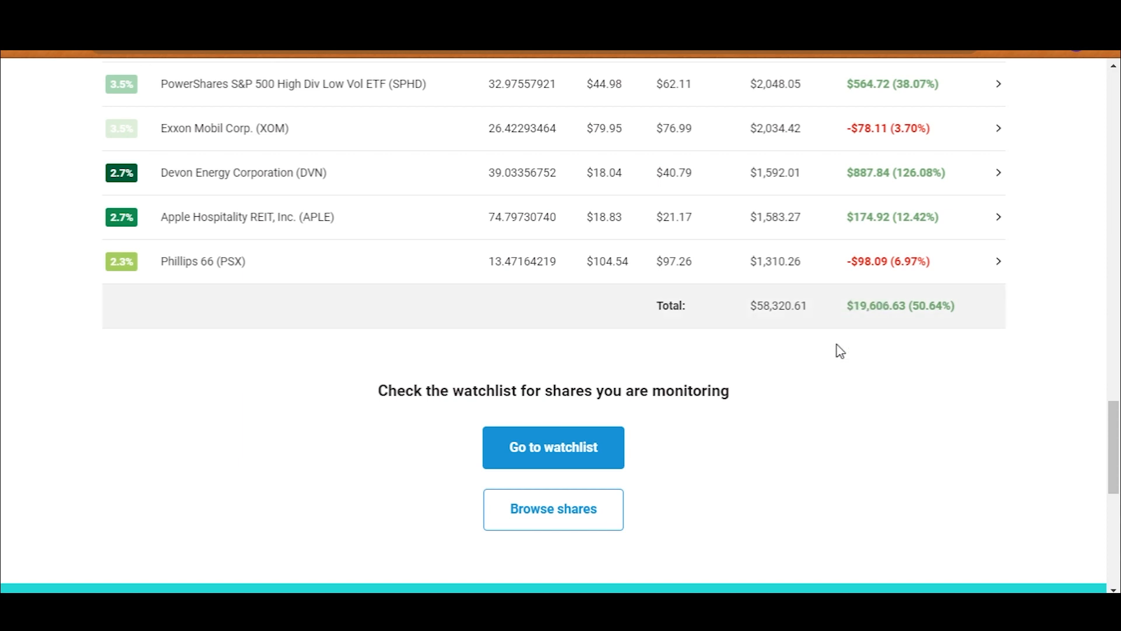
scroll("up", 3)
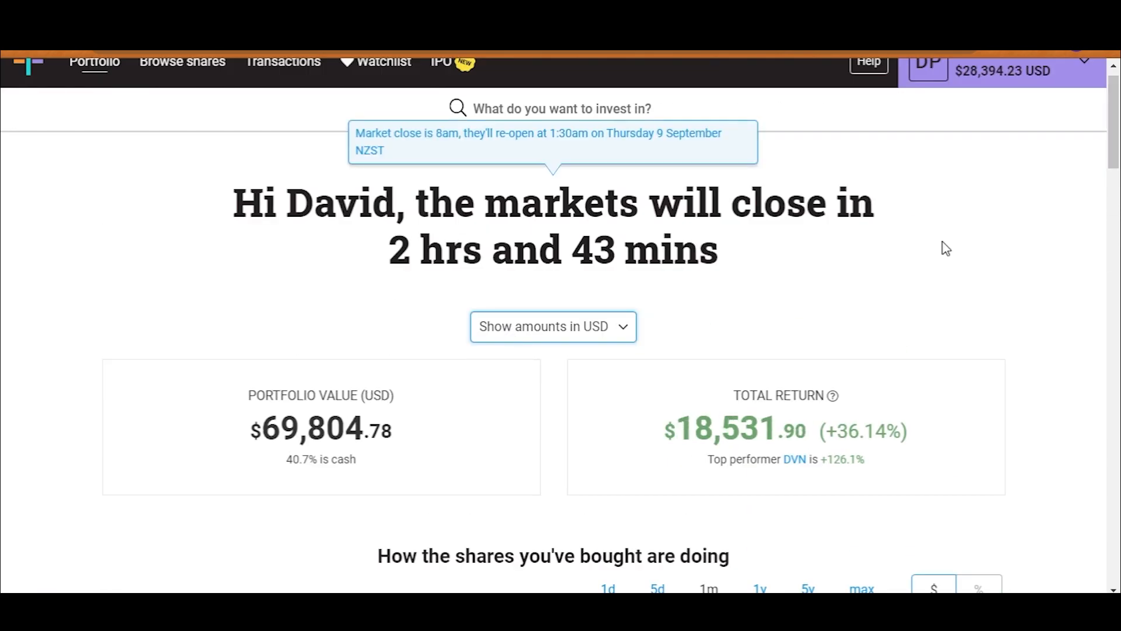
scroll("down", 3)
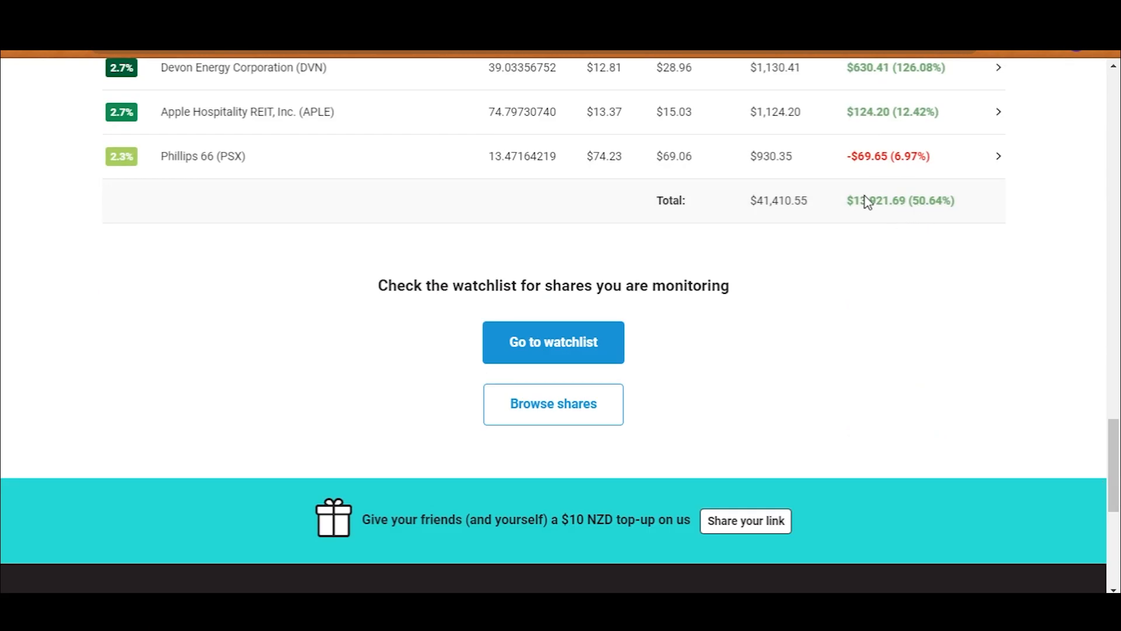
mouse_move(787, 194)
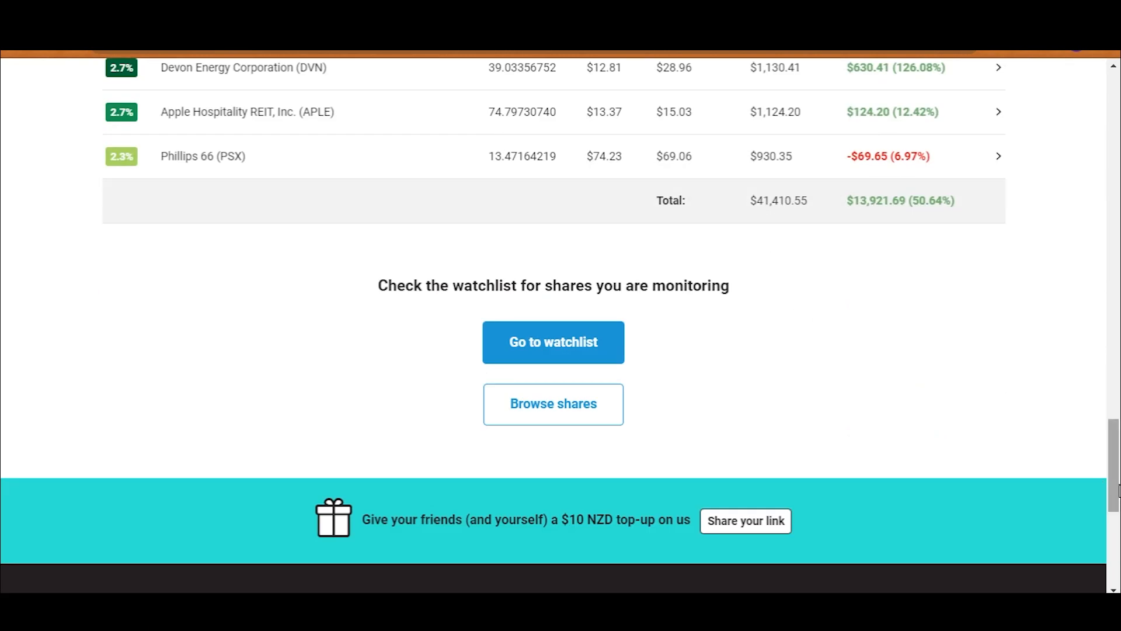
Scroll to All deposits and withdrawals to read each deposit's NZD amount, date and exchange rate
scroll("up", 3)
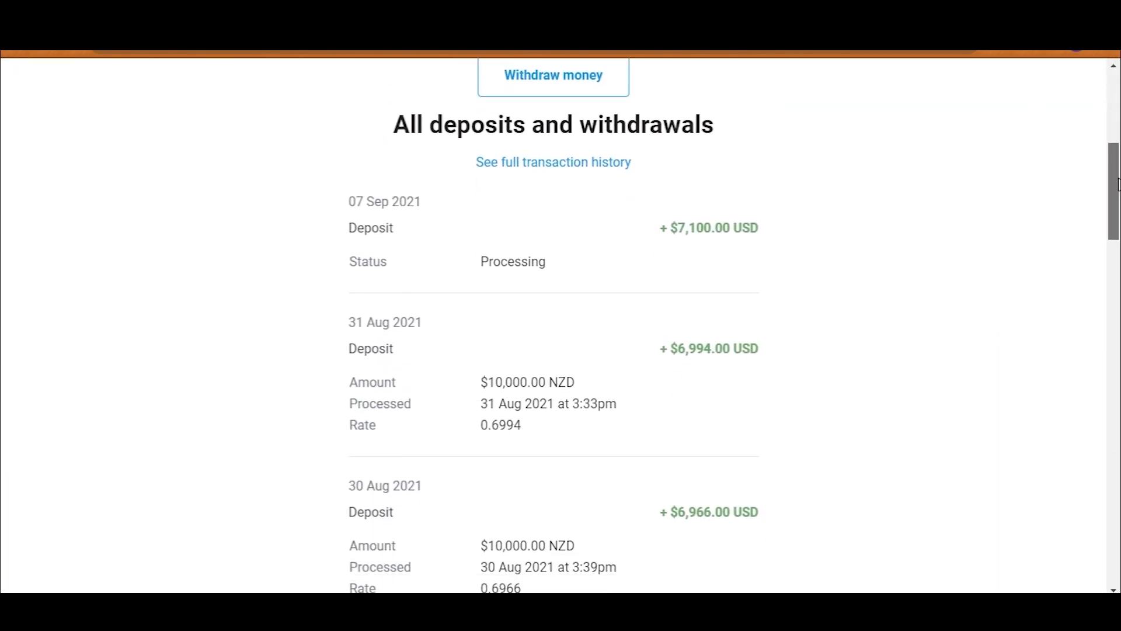
scroll("down", 3)
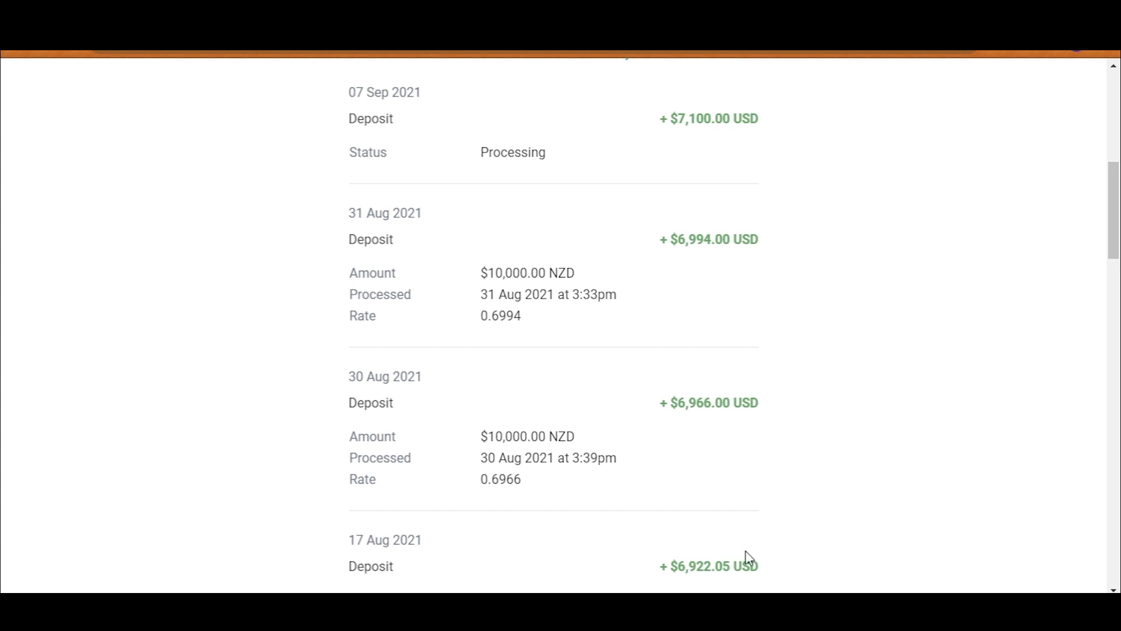
scroll("down", 3)
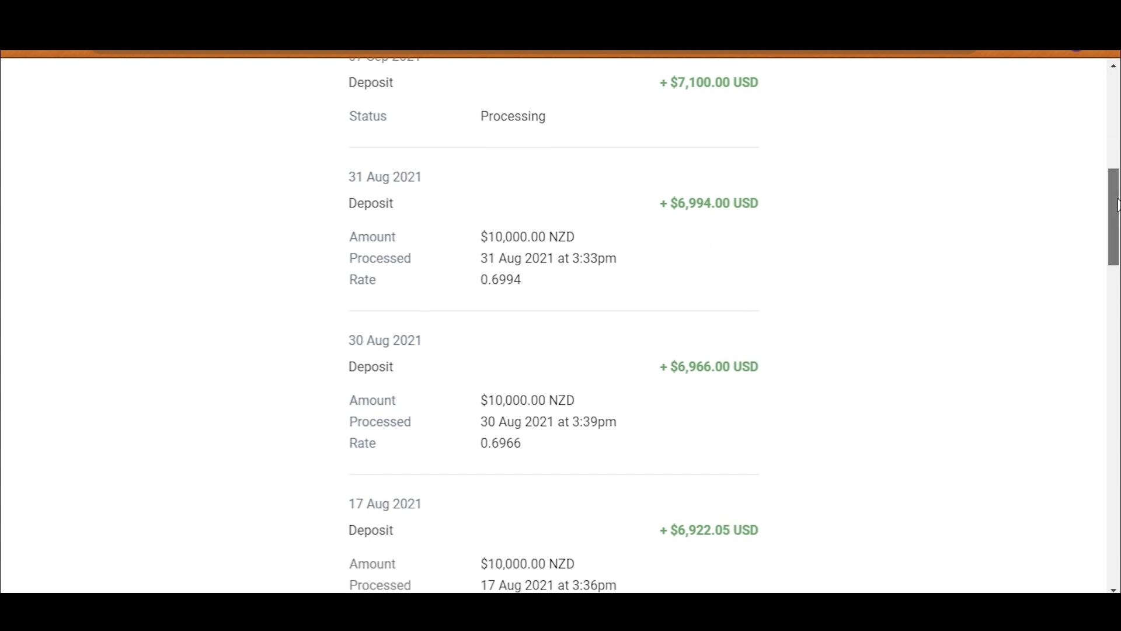
scroll("down", 3)
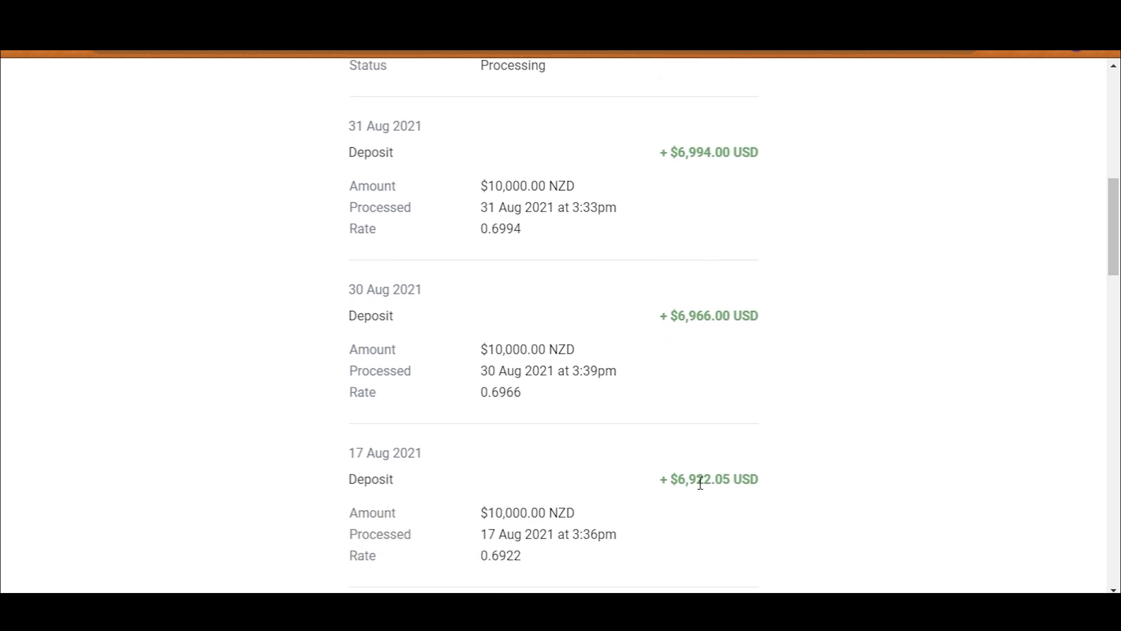
mouse_move(1105, 214)
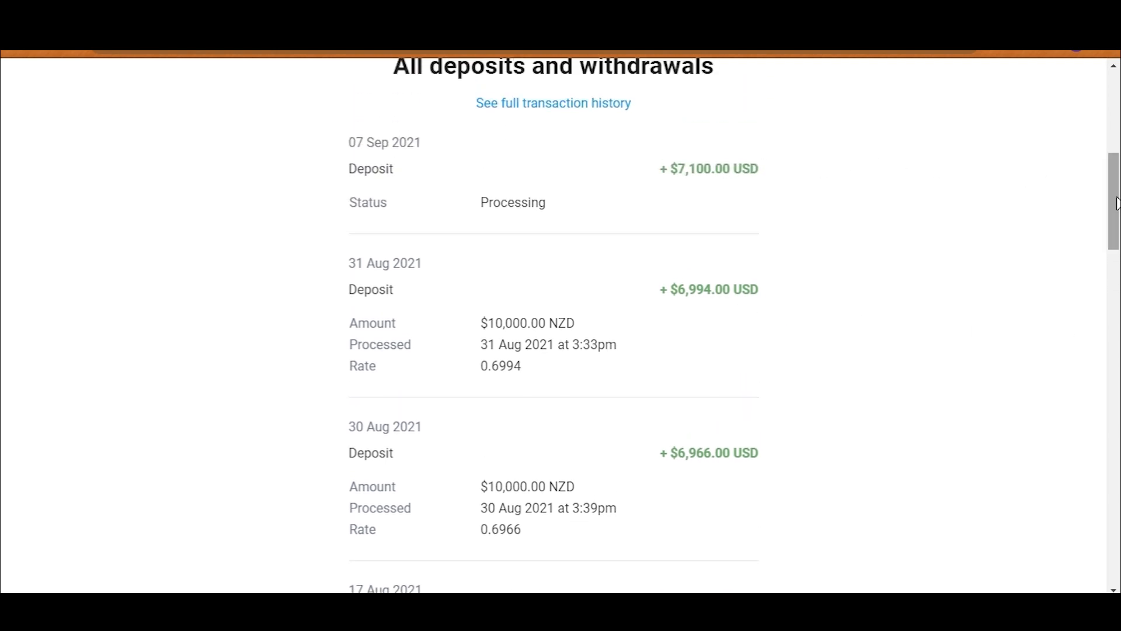
scroll("down", 3)
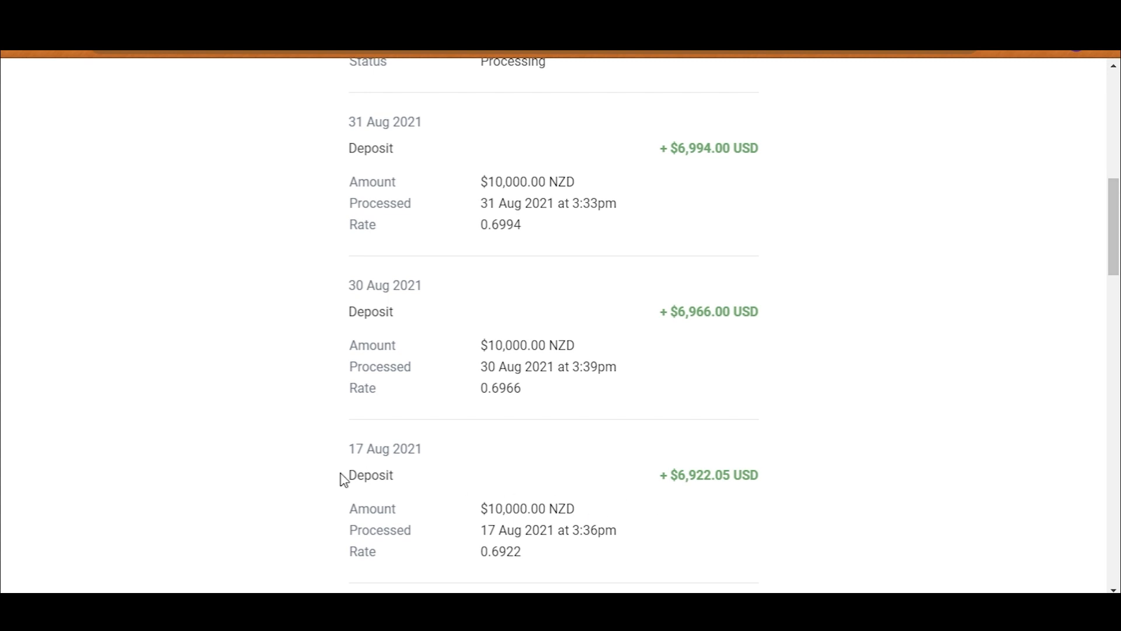
mouse_move(461, 476)
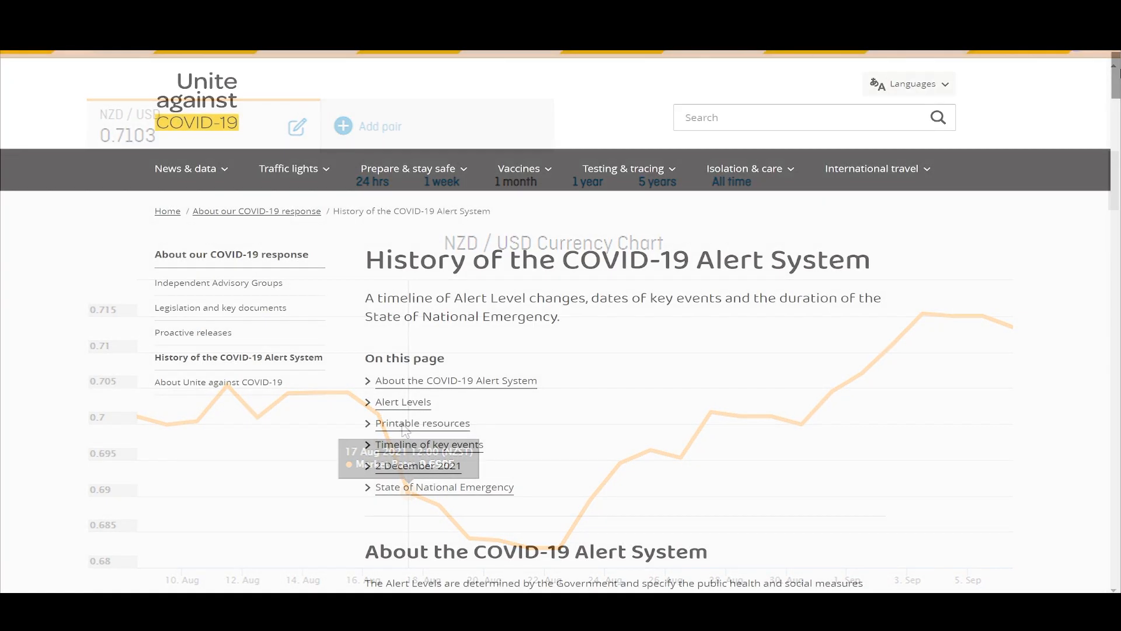
Scroll the COVID-19 Alert System history to the 2021 timeline and select the August–September entries
scroll("down", 3)
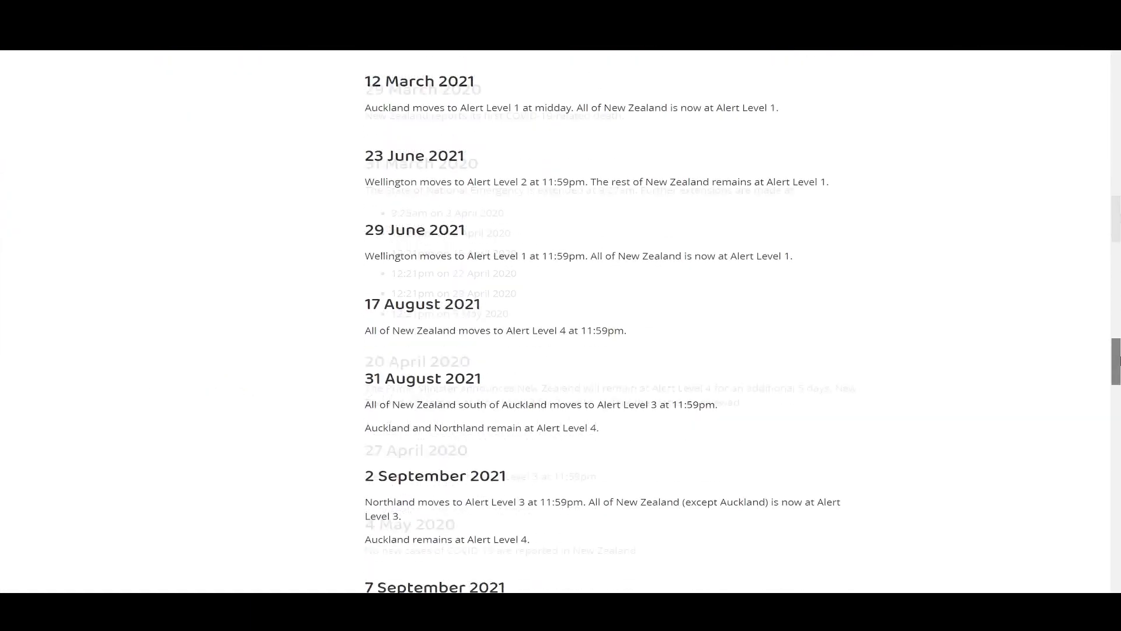
scroll("down", 3)
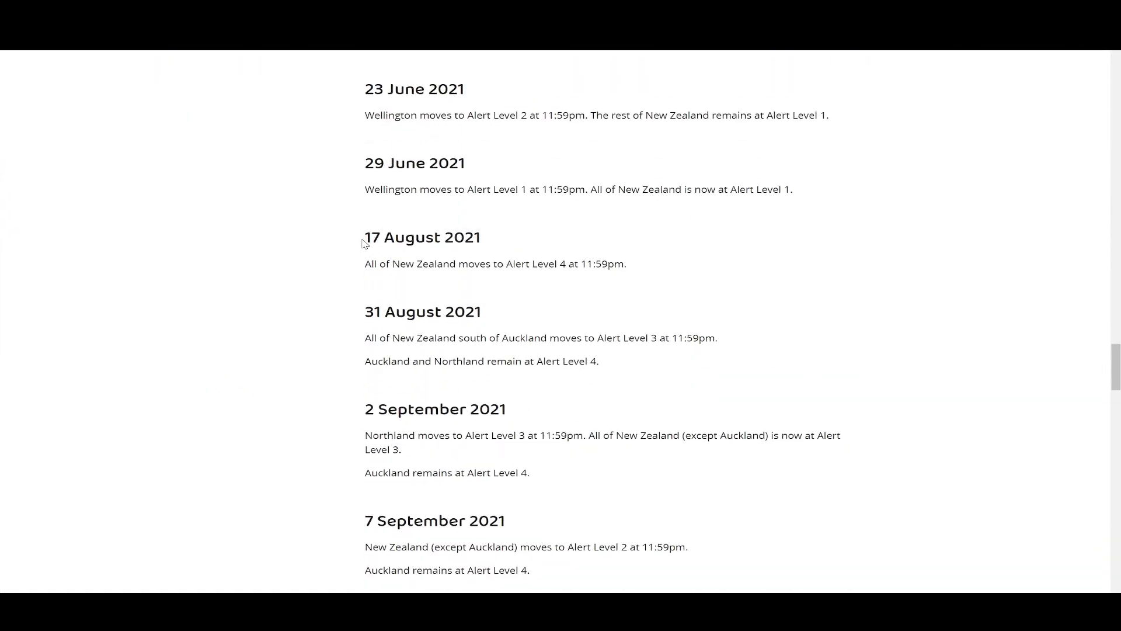
left_click_drag(364, 236, 627, 263)
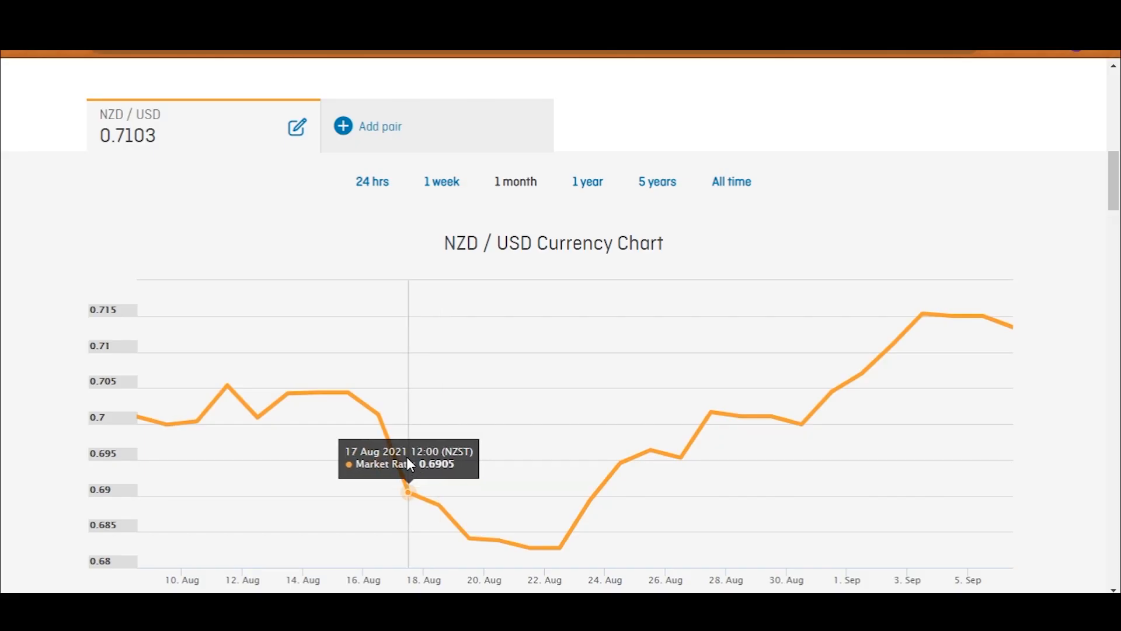
mouse_move(558, 547)
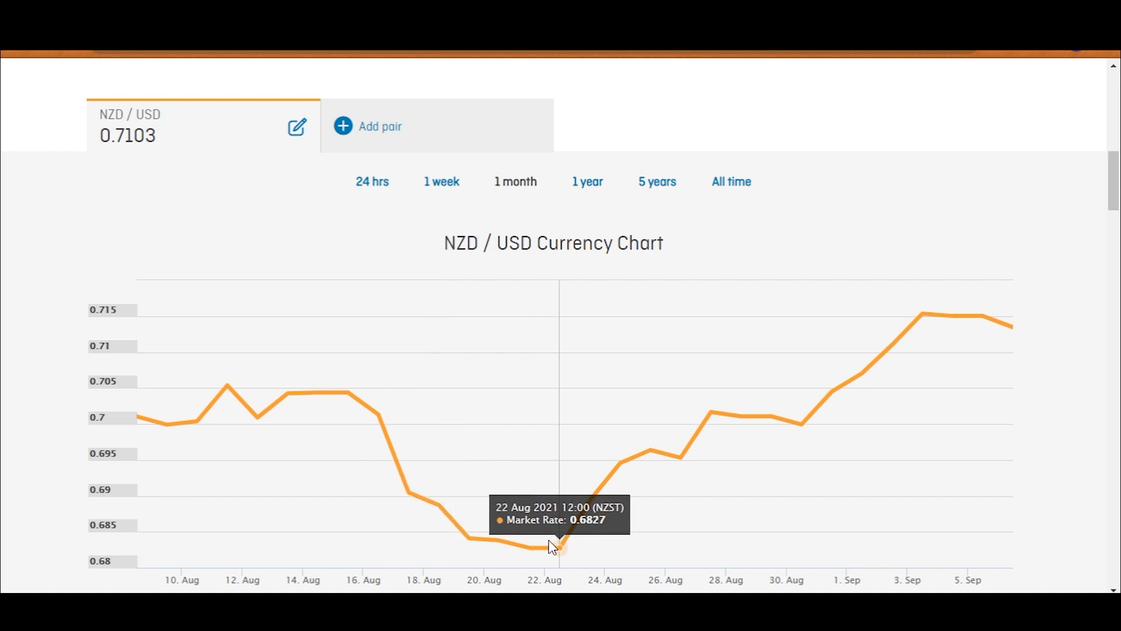
mouse_move(537, 548)
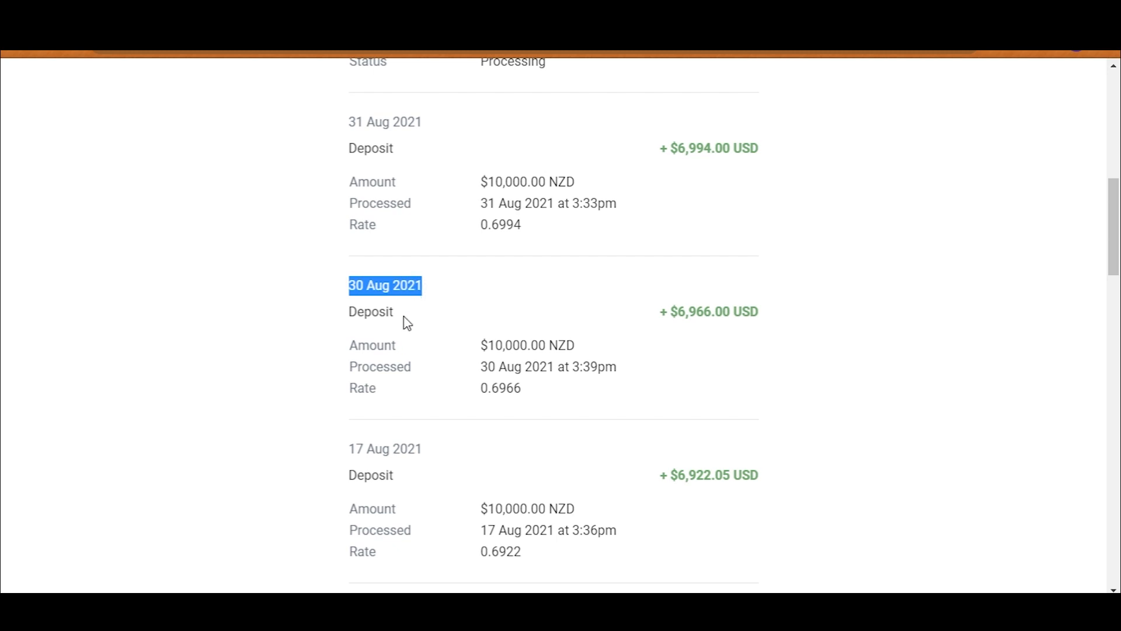
Highlight the 30 Aug 2021 deposit date
double_click(507, 345)
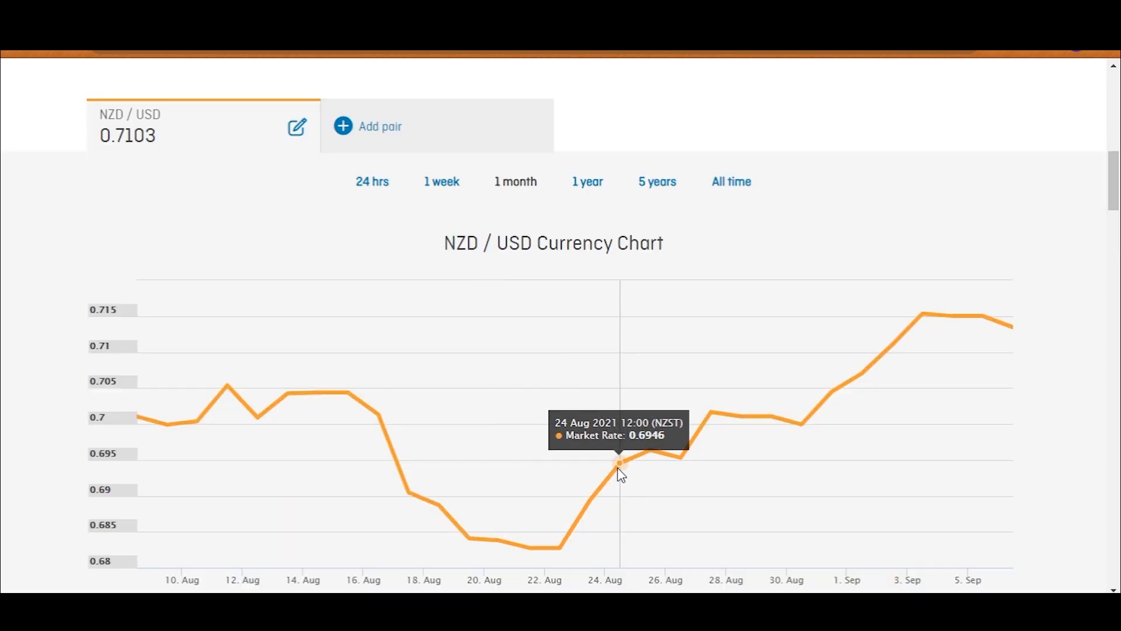
mouse_move(799, 431)
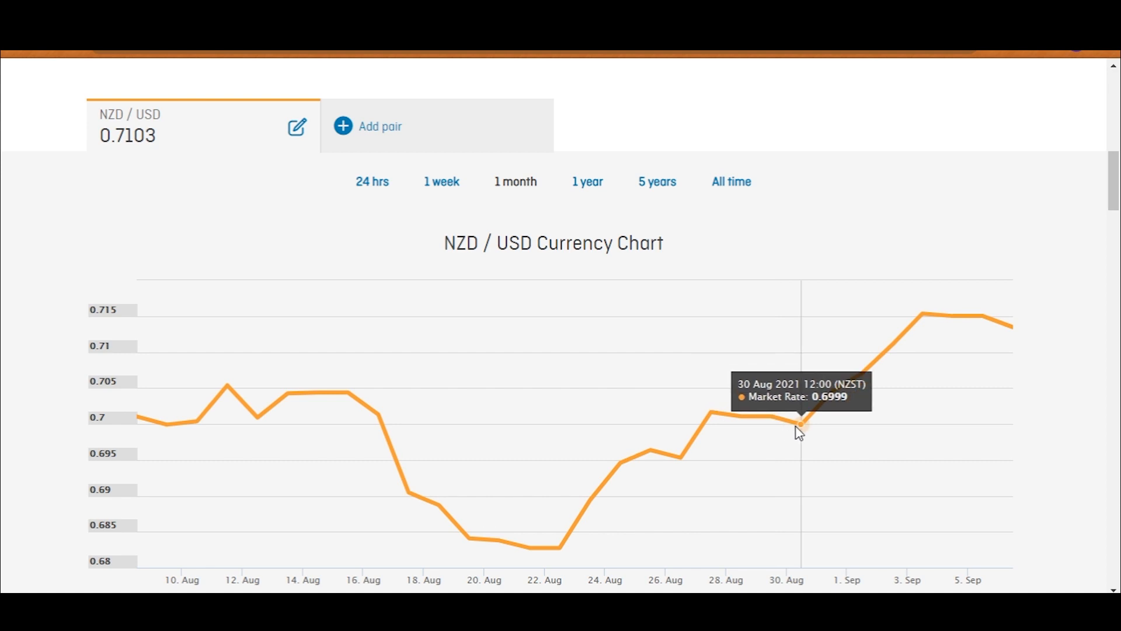
mouse_move(725, 413)
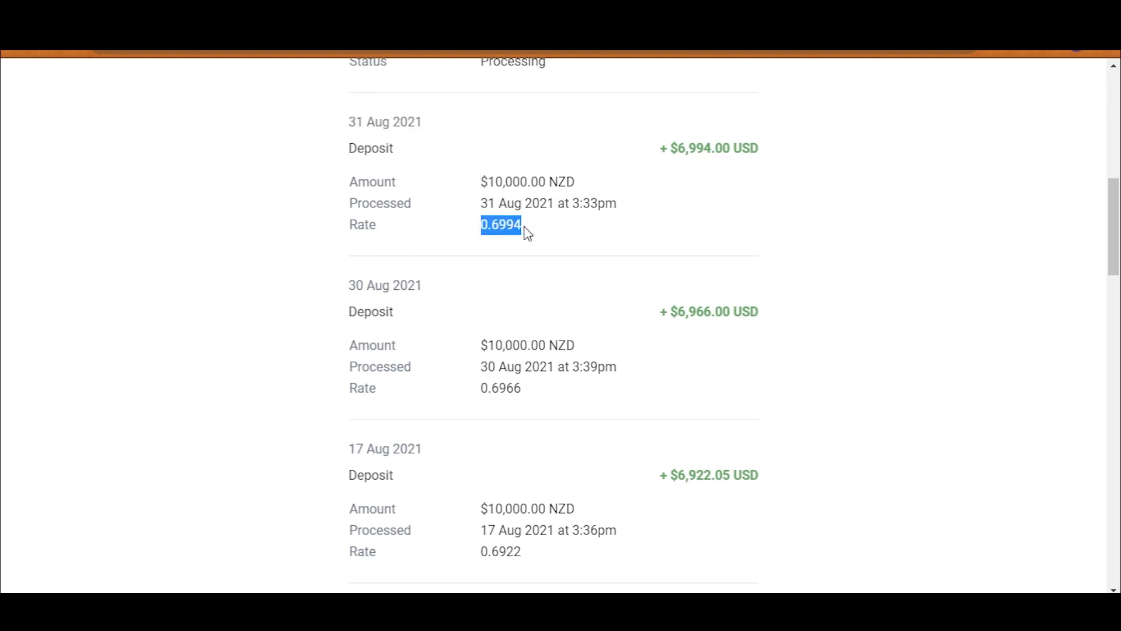
Clear the 31 Aug rate selection and highlight the 30 Aug deposit rate of 0.6966
left_click(500, 223)
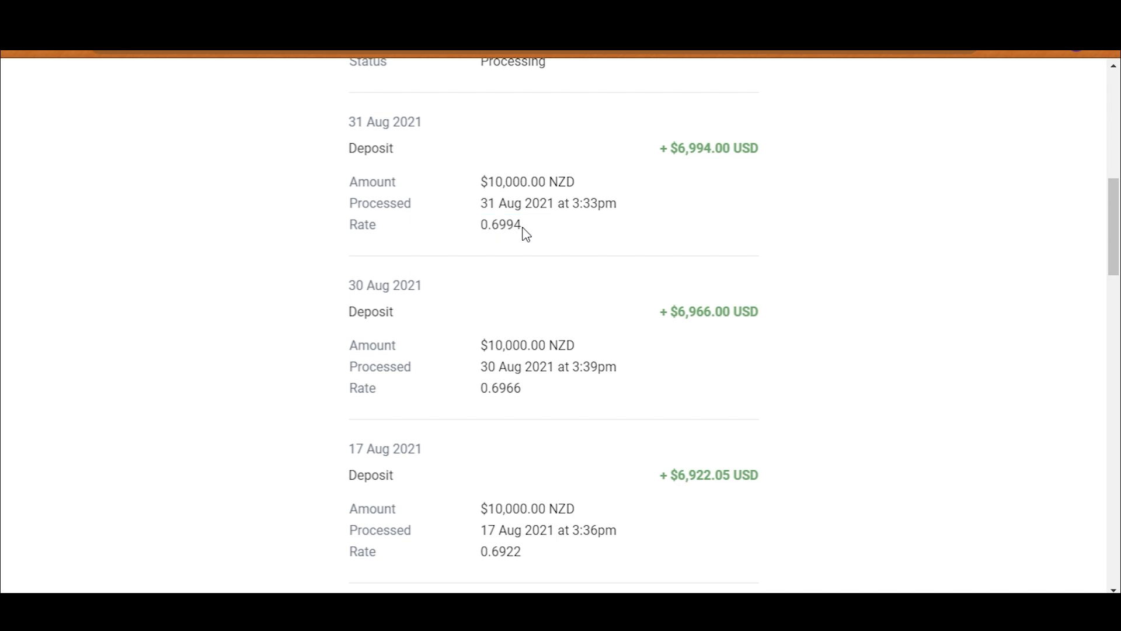
mouse_move(493, 367)
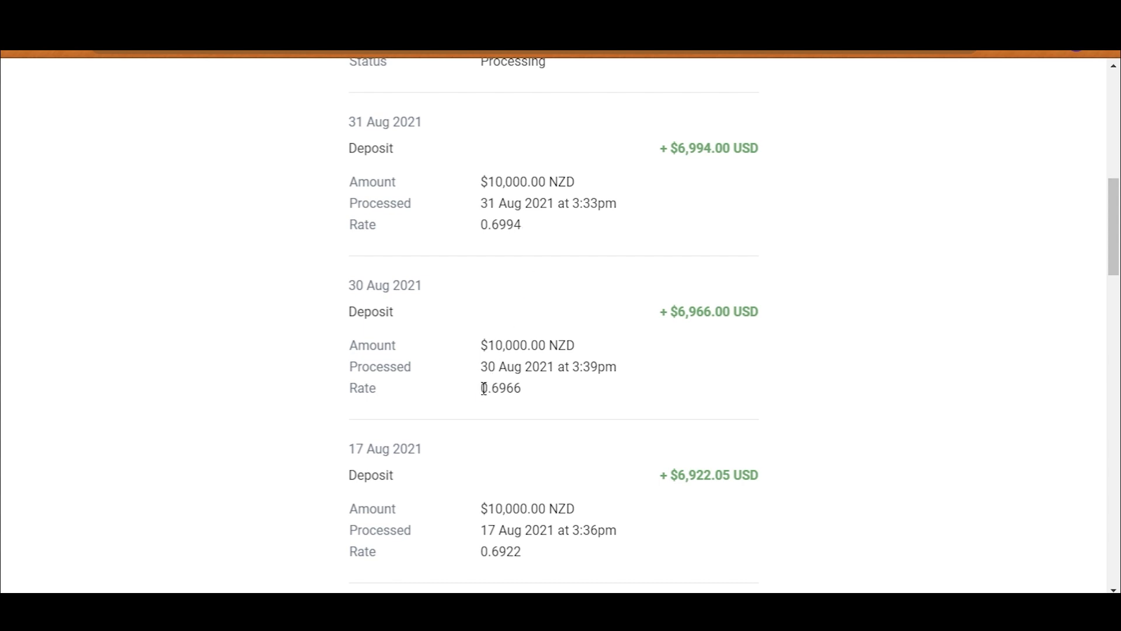
double_click(501, 388)
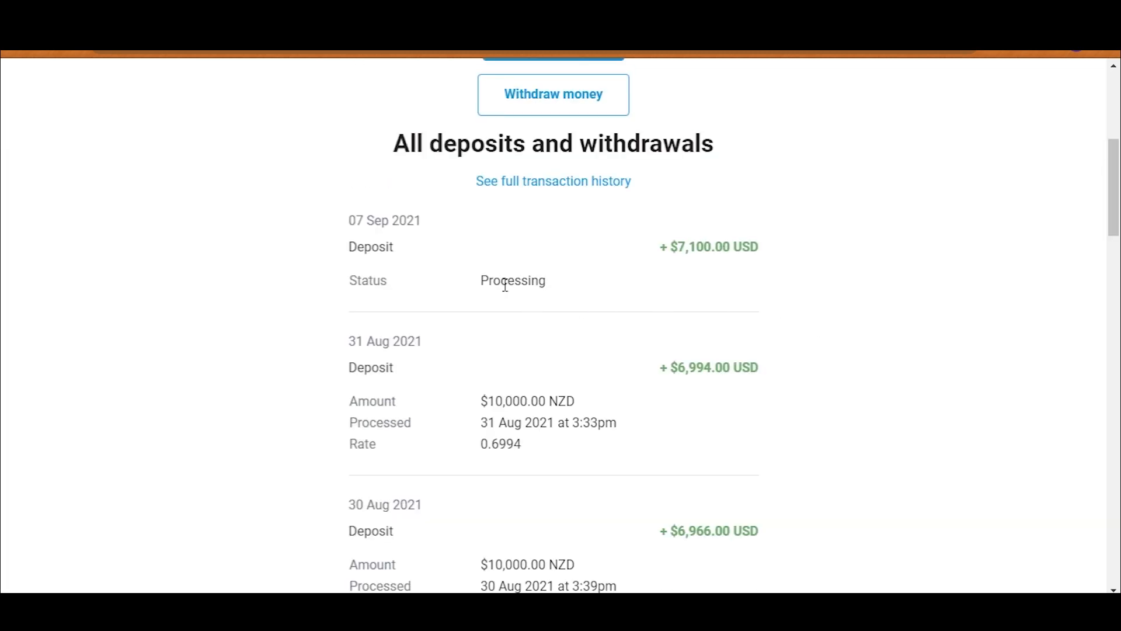
mouse_move(652, 257)
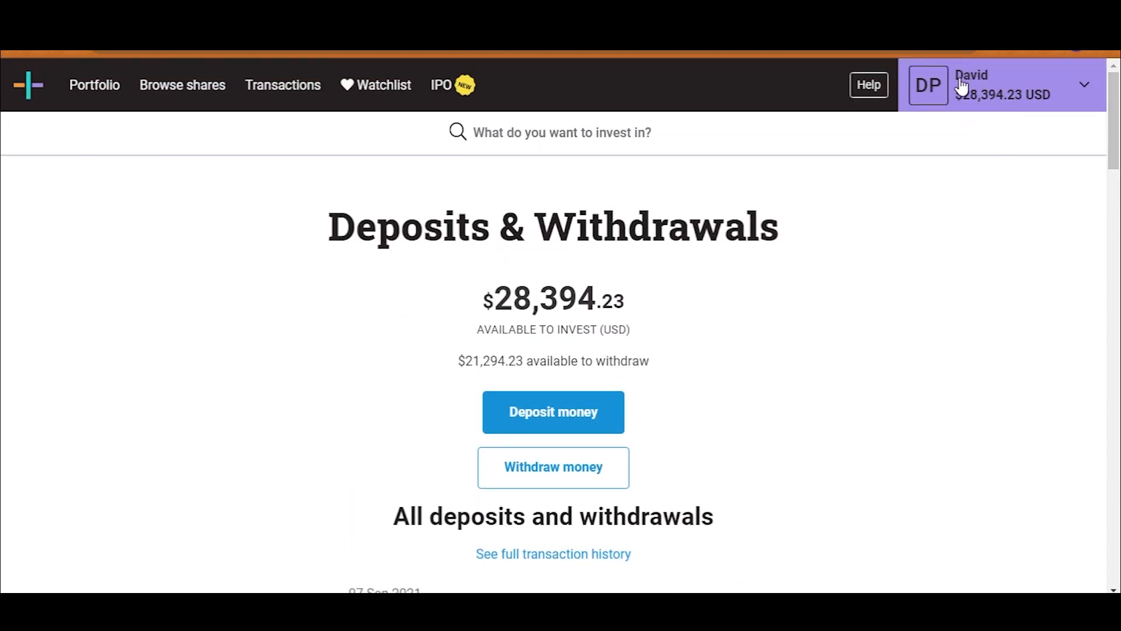
left_click(283, 84)
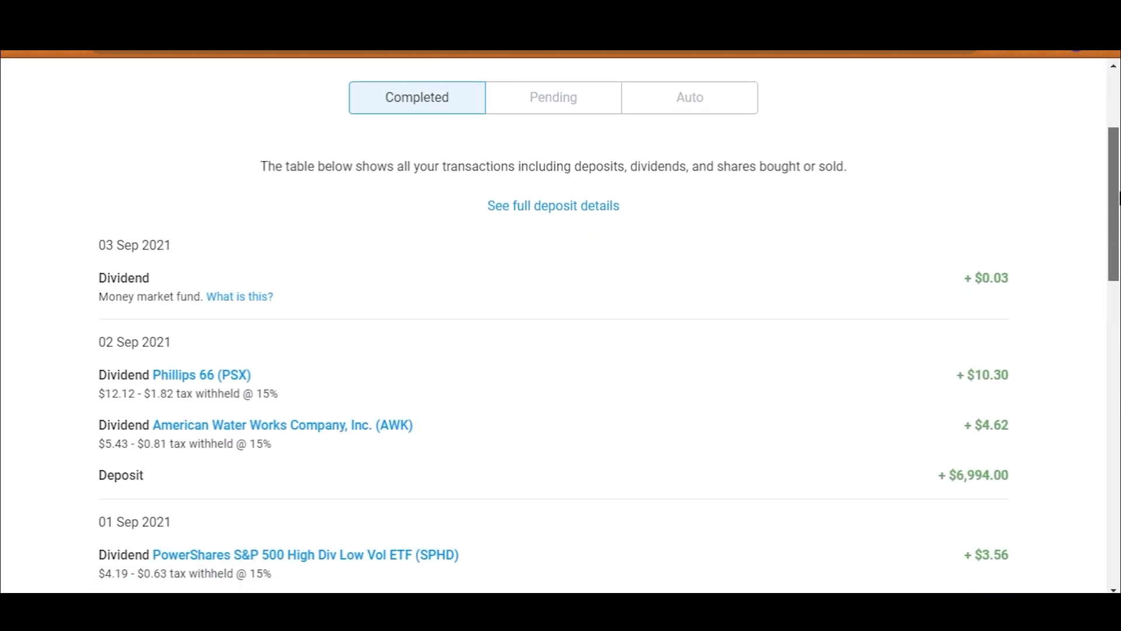
scroll("down", 3)
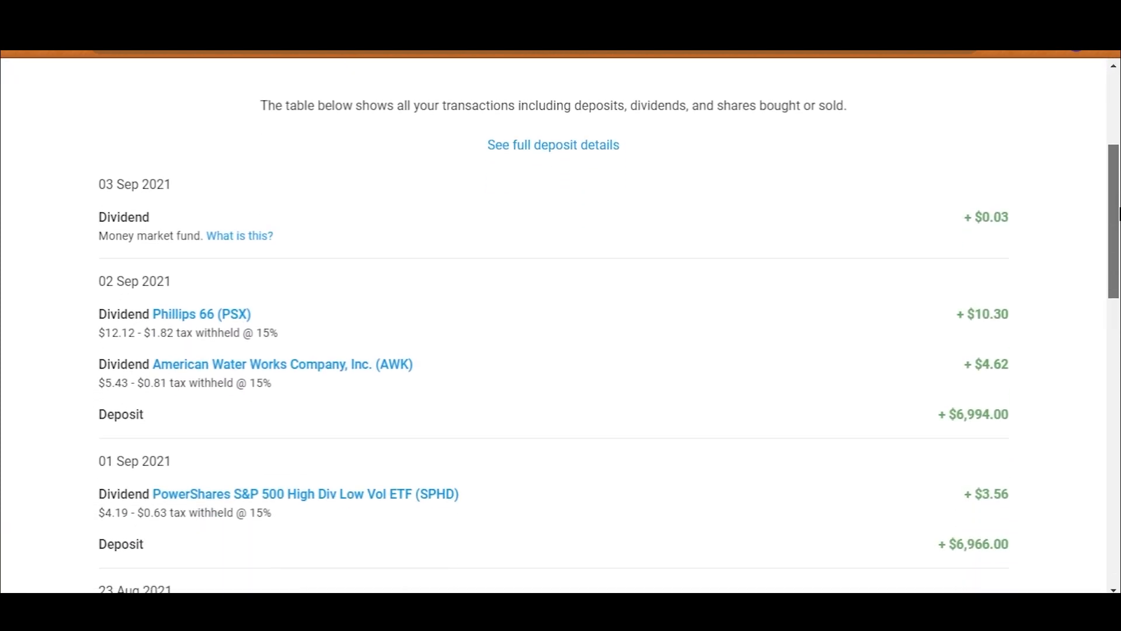
scroll("down", 3)
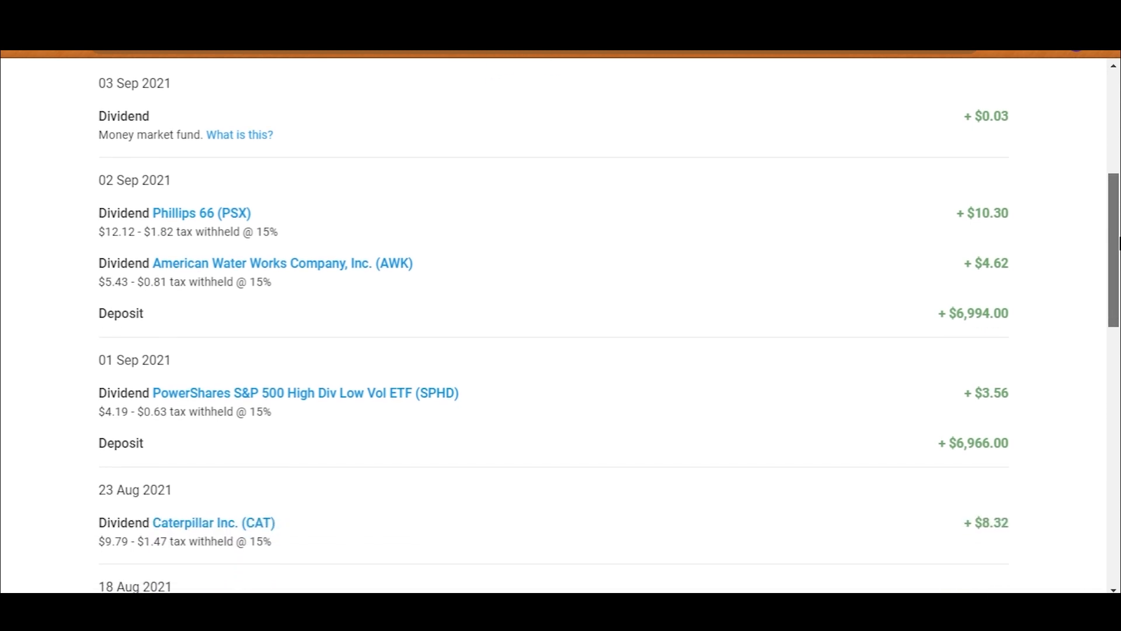
scroll("down", 3)
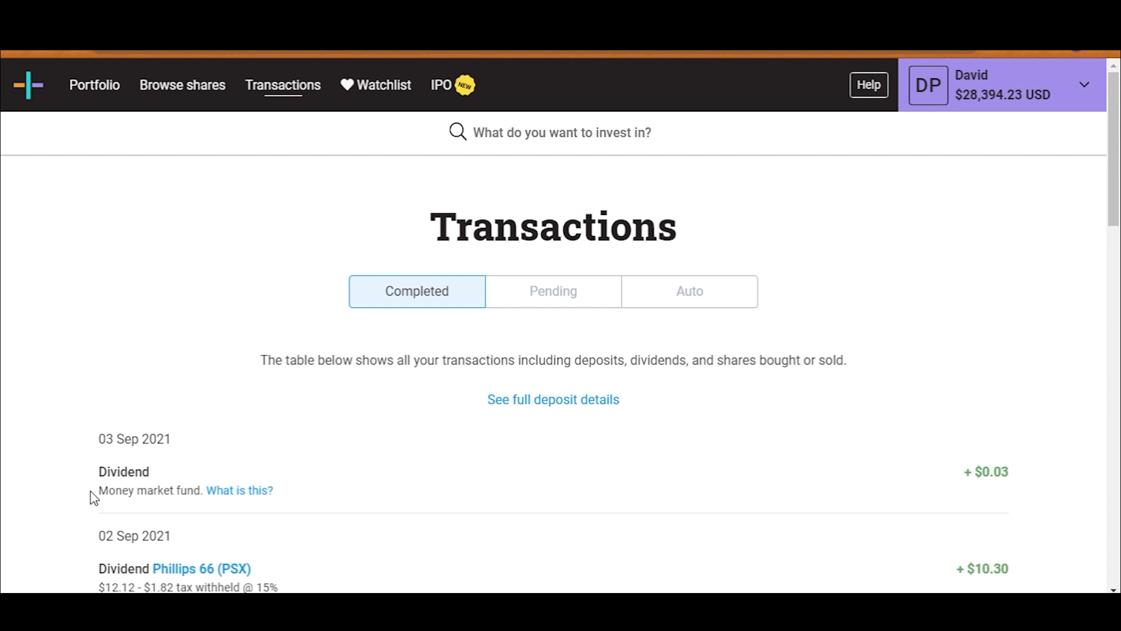
left_click_drag(97, 490, 994, 472)
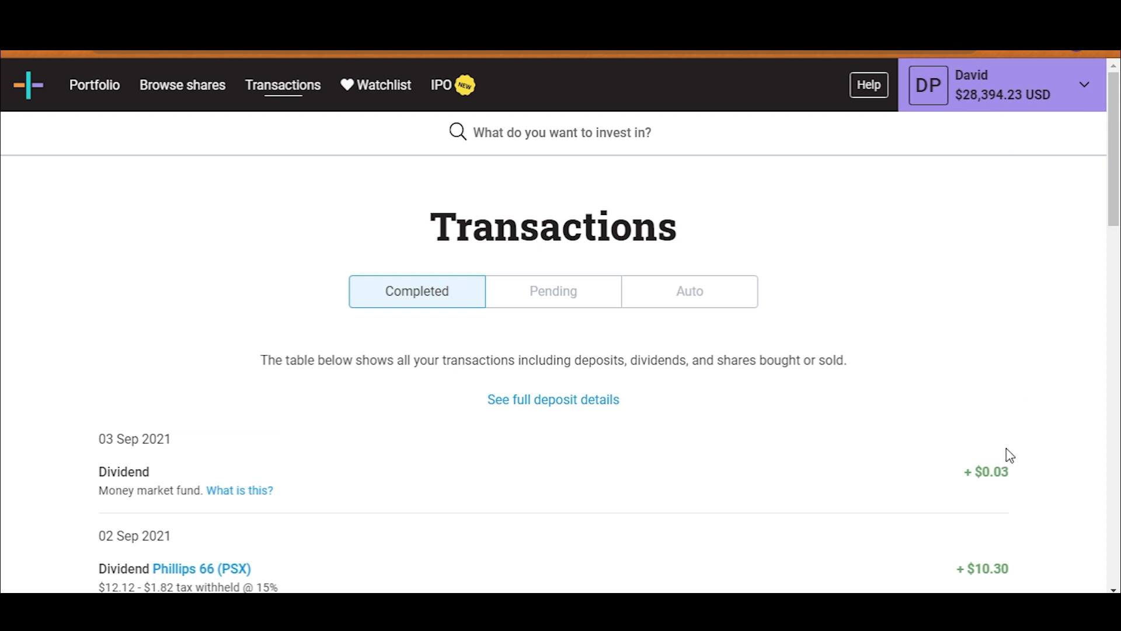
mouse_move(988, 460)
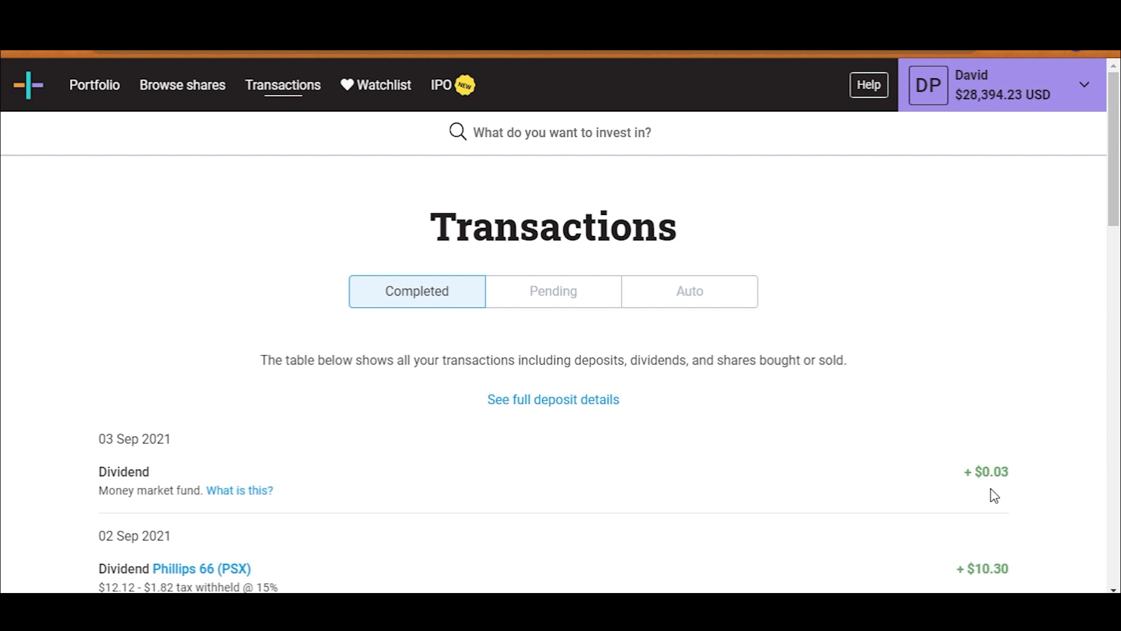
mouse_move(991, 356)
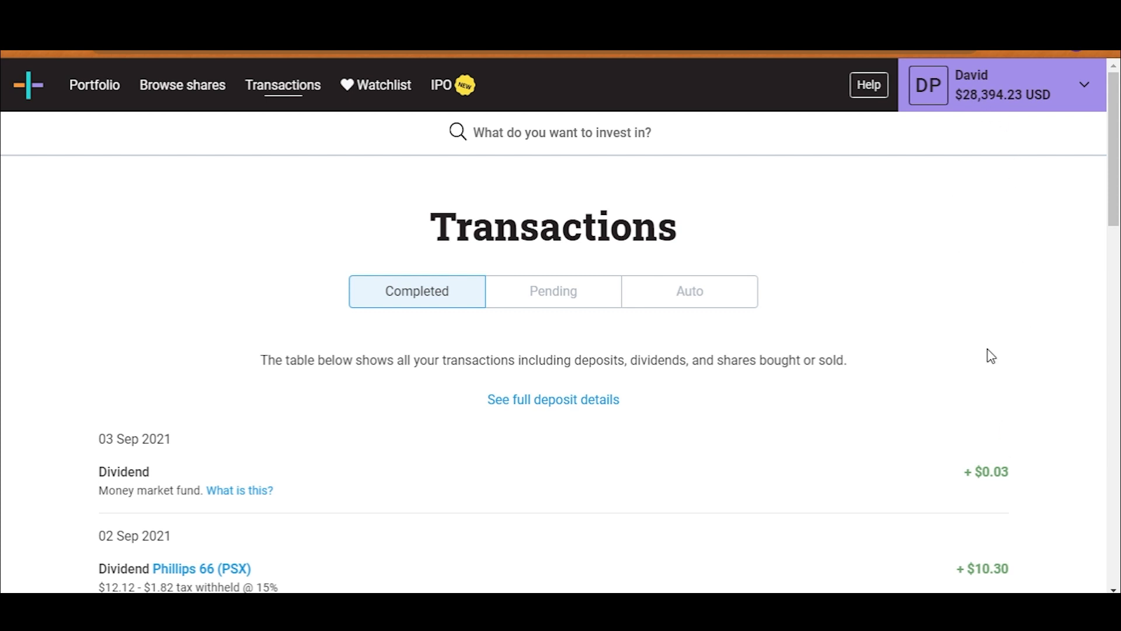
mouse_move(953, 470)
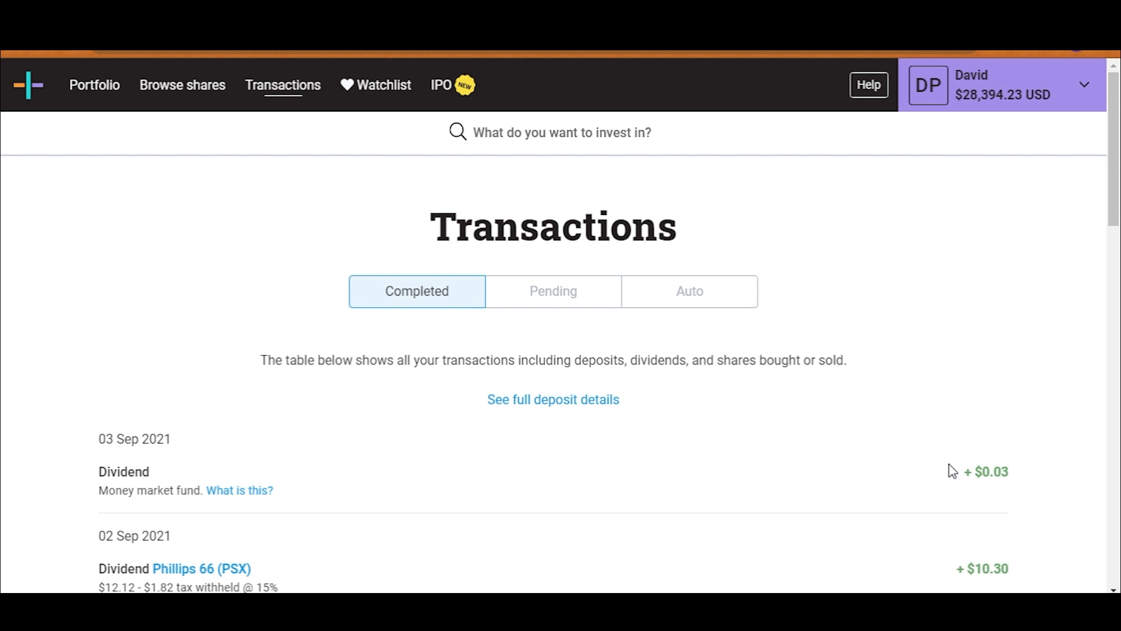
Open Portfolio, scroll through the holdings table, and search who owns Google
left_click(94, 85)
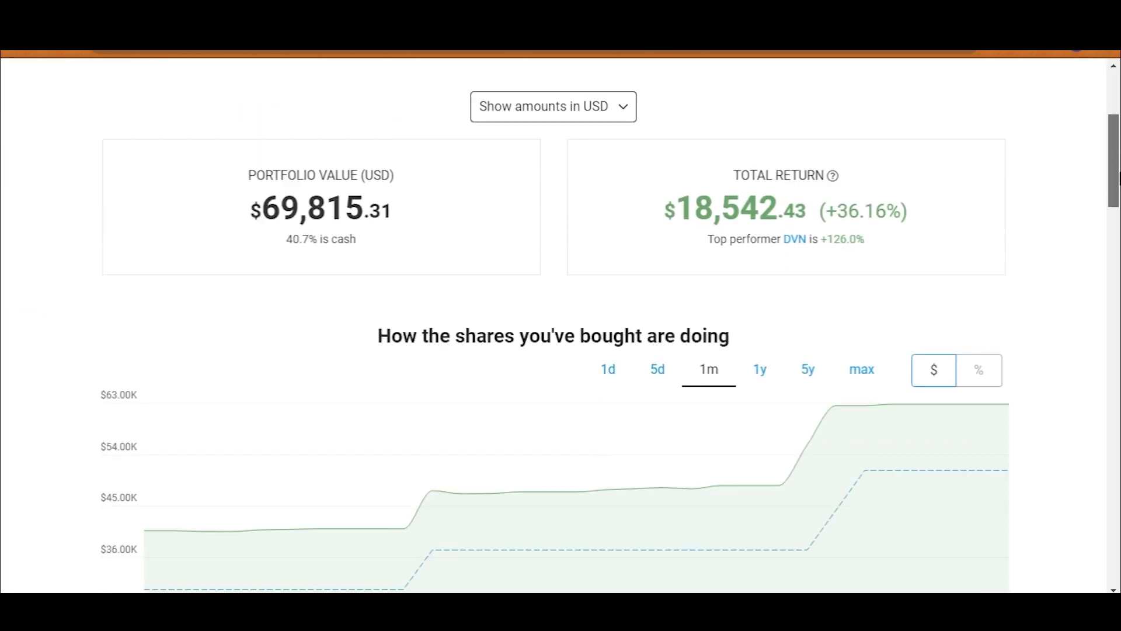
scroll("down", 3)
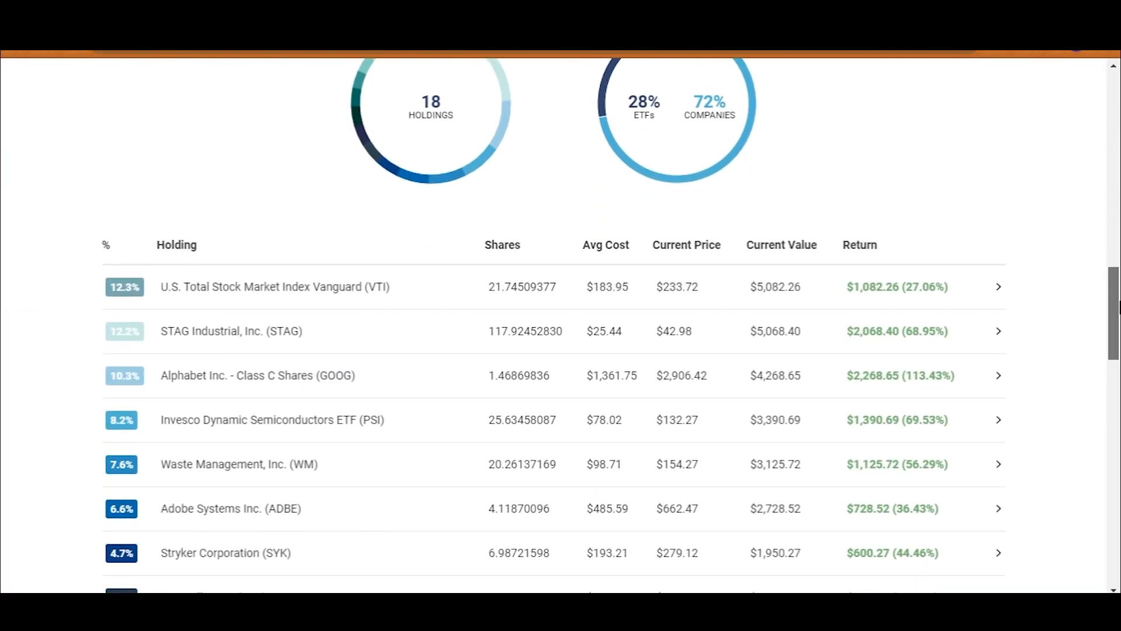
scroll("down", 3)
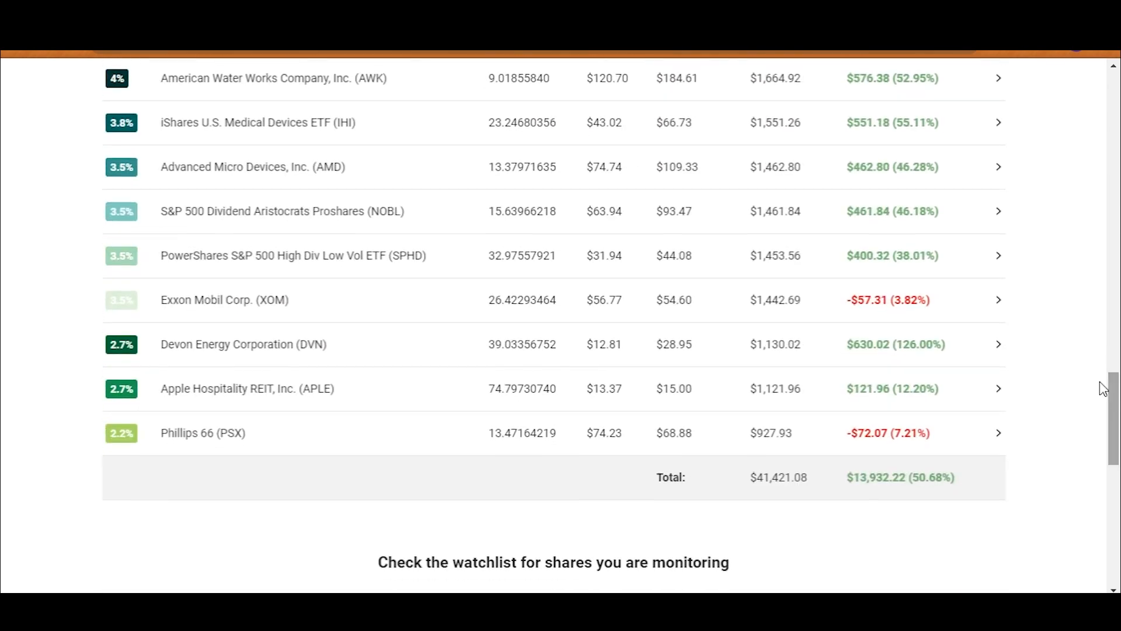
mouse_move(919, 323)
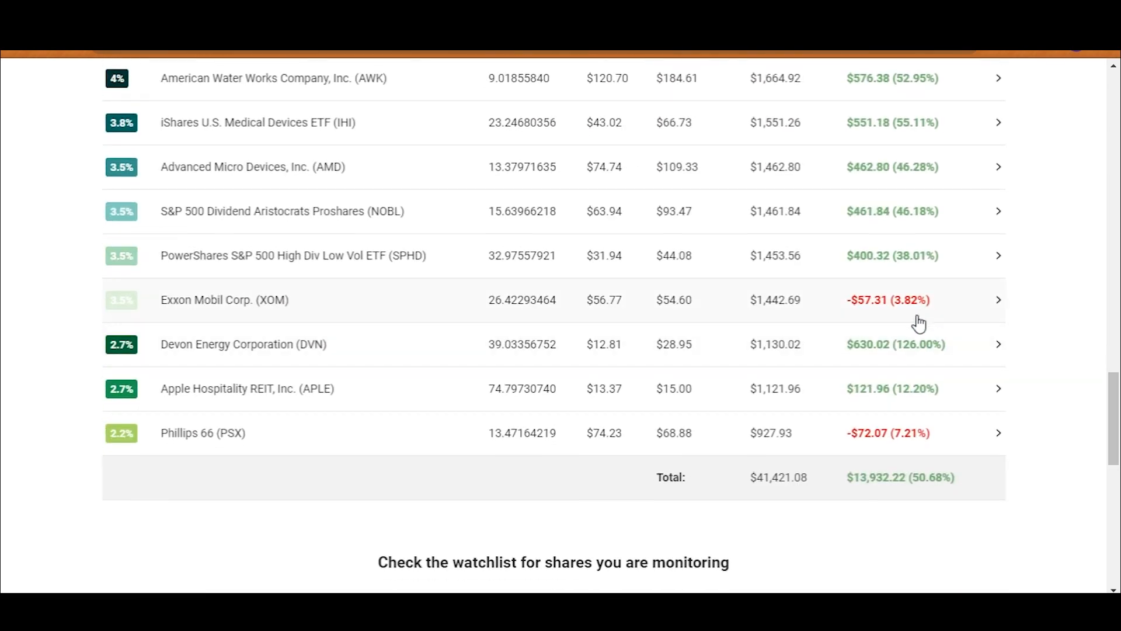
scroll("up", 3)
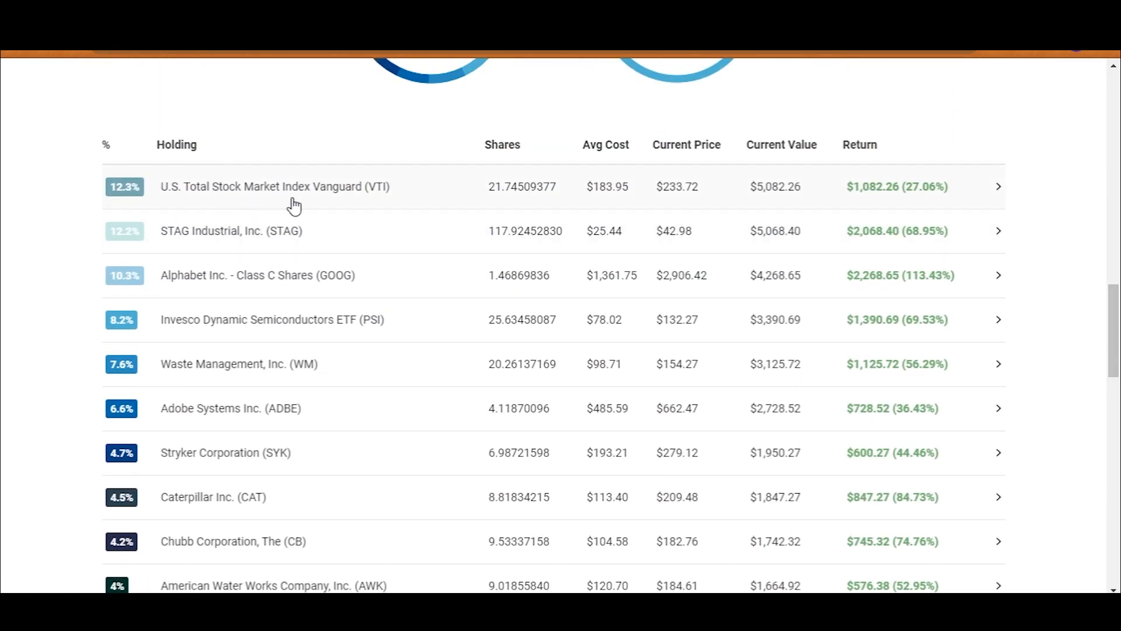
mouse_move(898, 160)
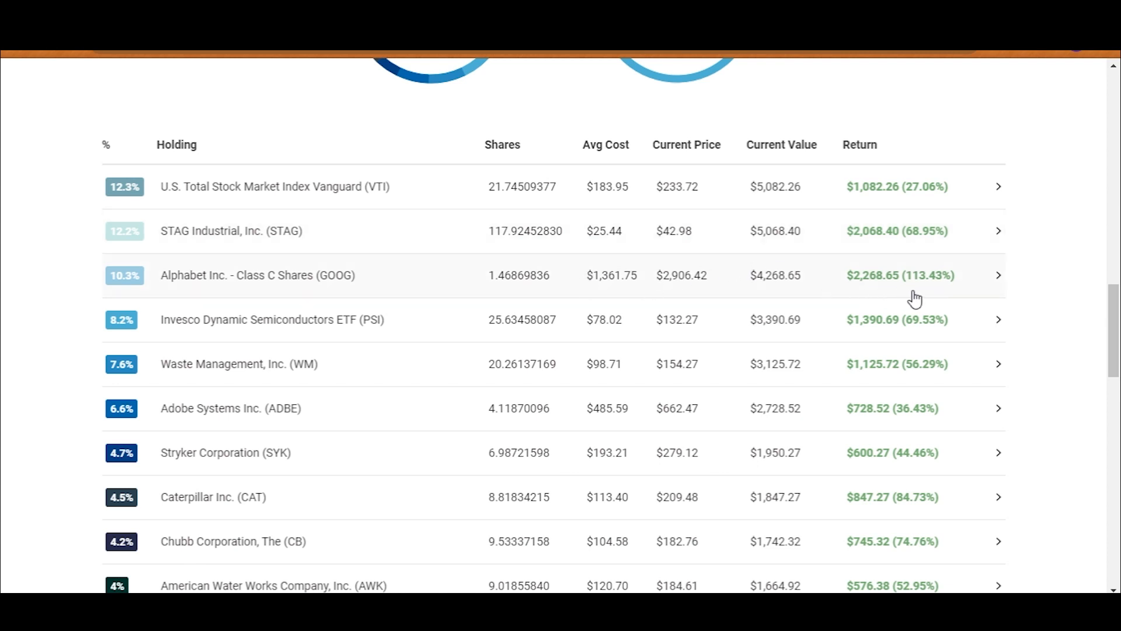
mouse_move(323, 262)
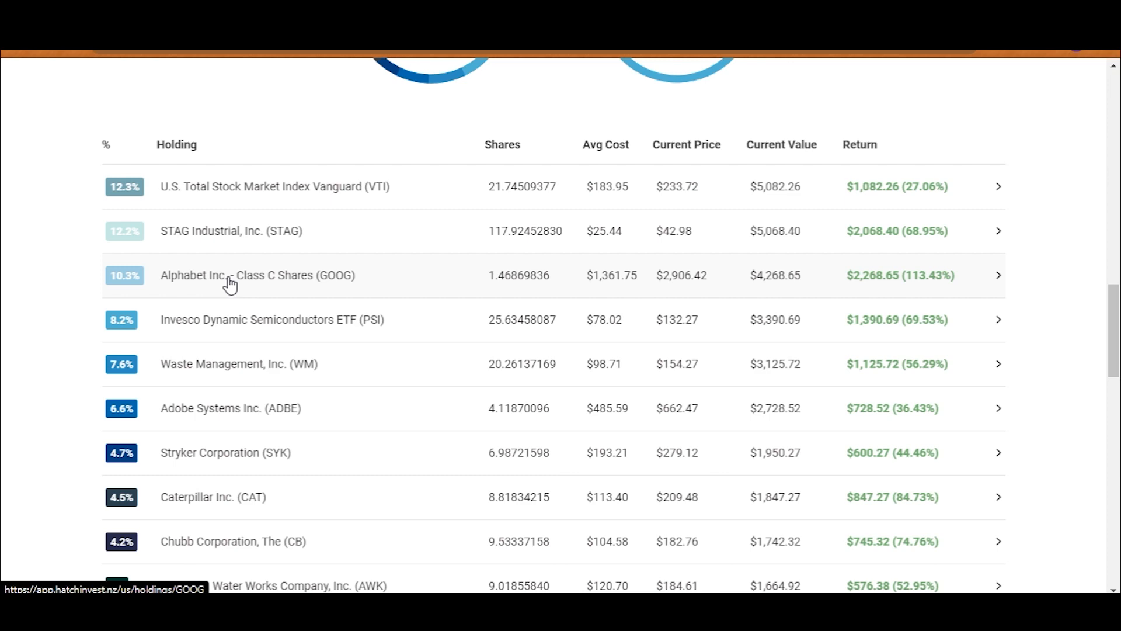
type("who owns google")
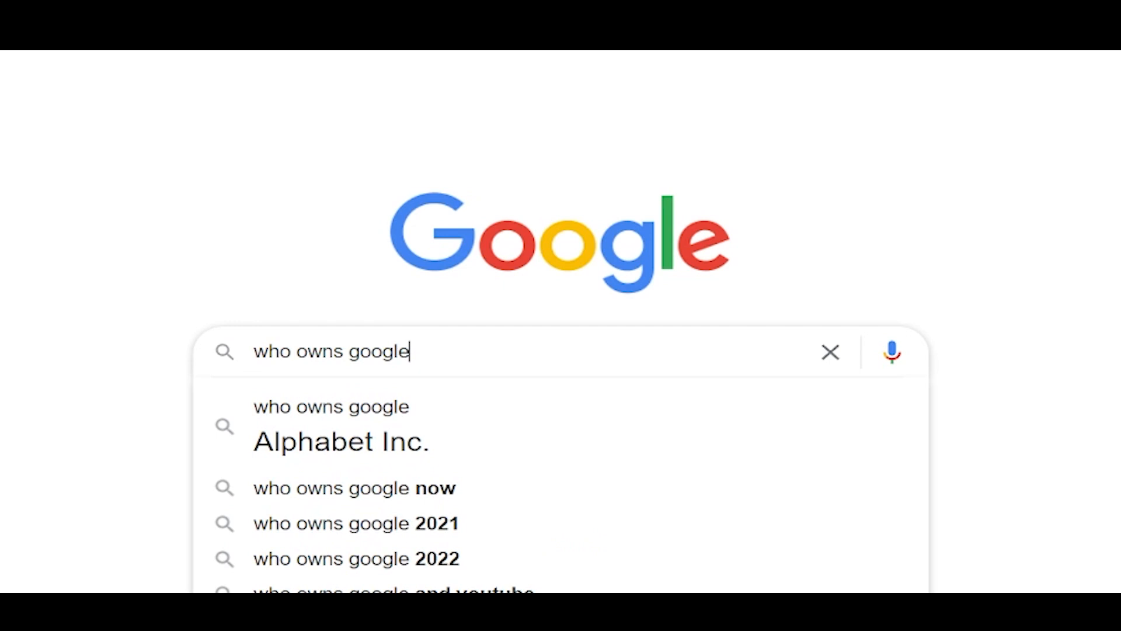
left_click(331, 351)
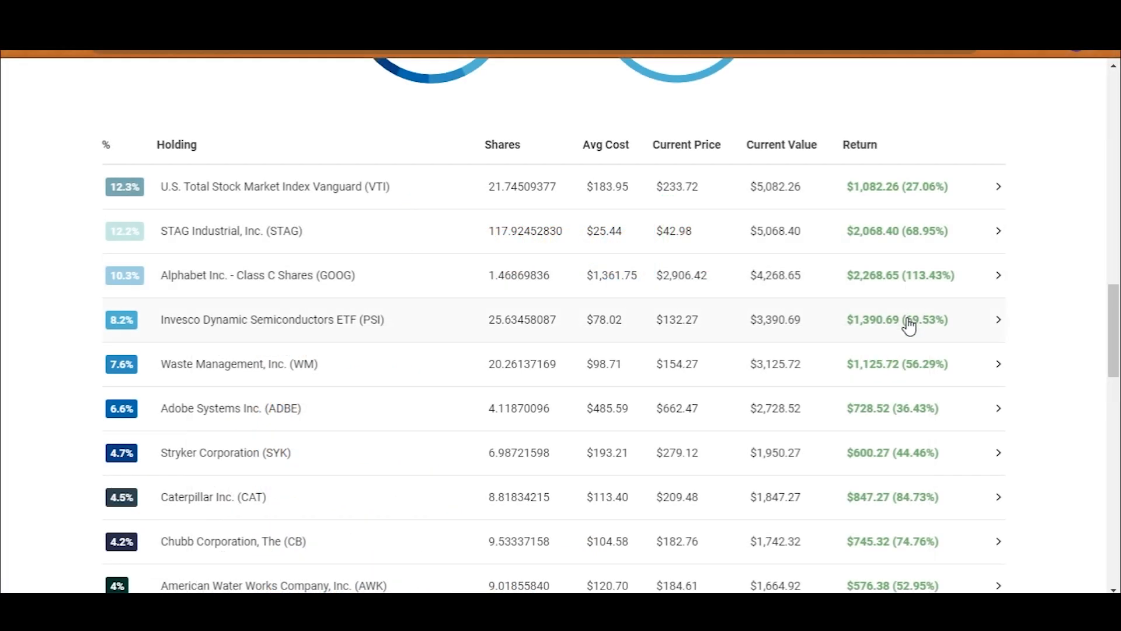
mouse_move(903, 340)
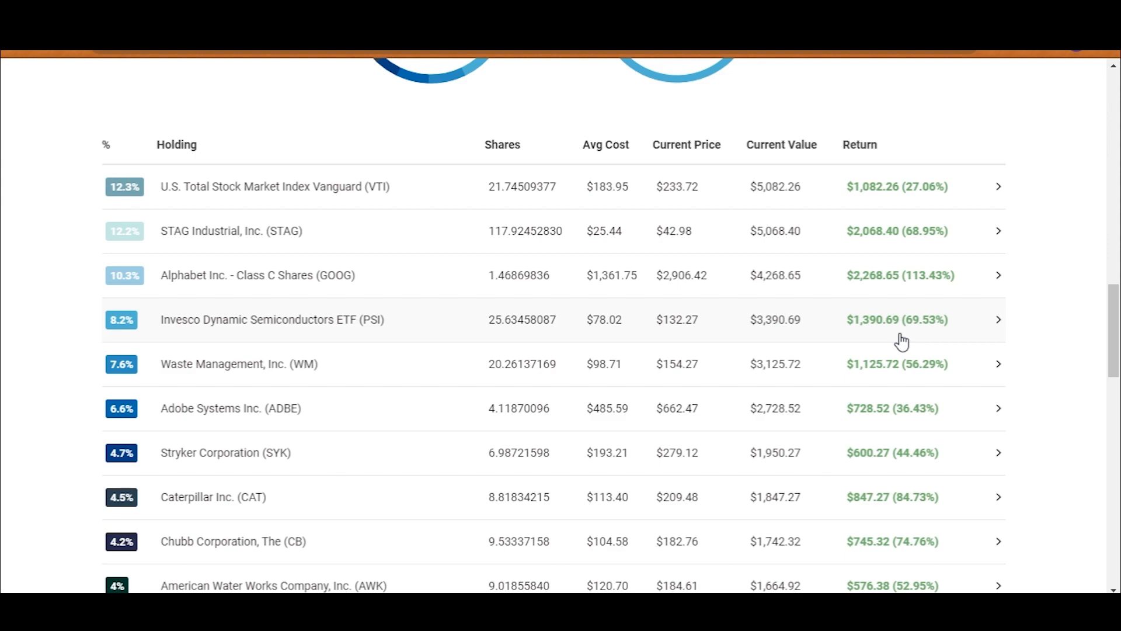
mouse_move(897, 379)
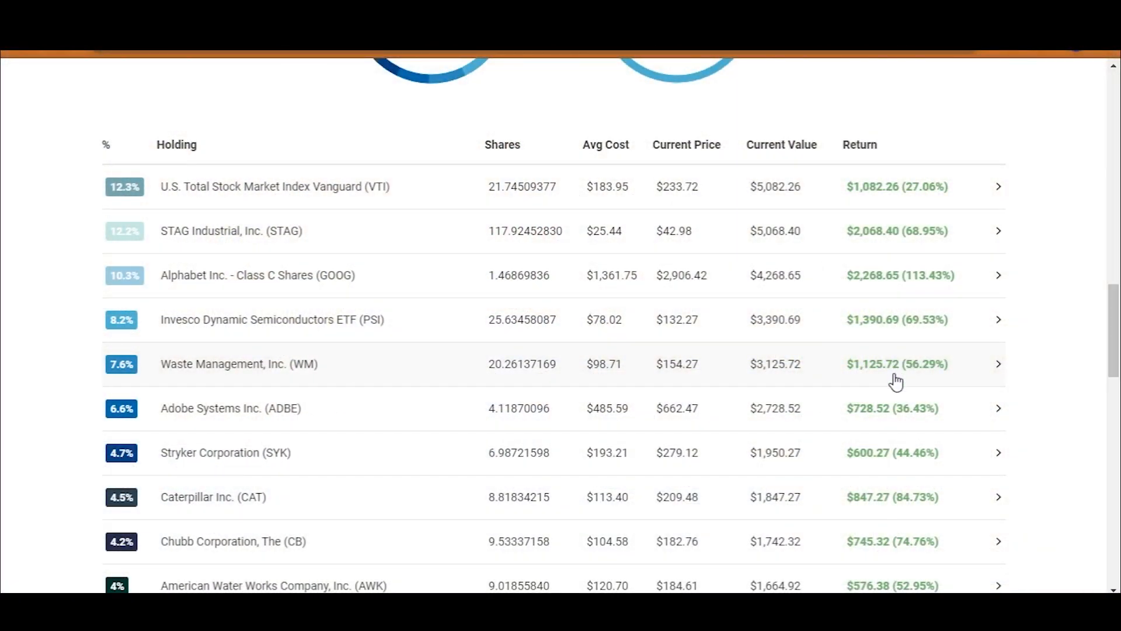
mouse_move(885, 423)
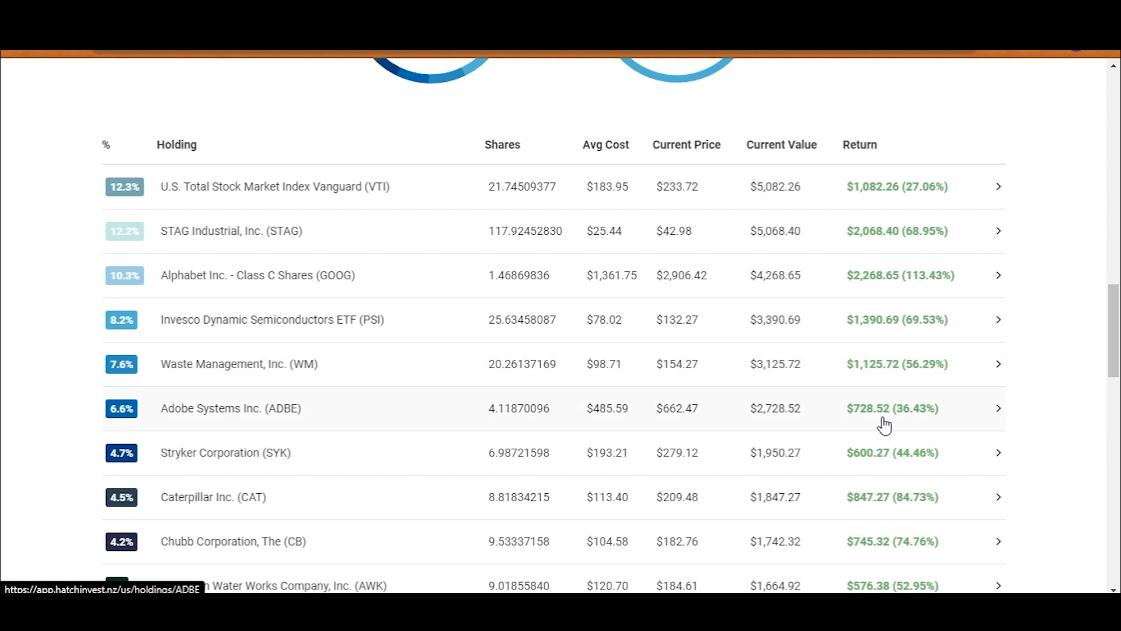
mouse_move(885, 458)
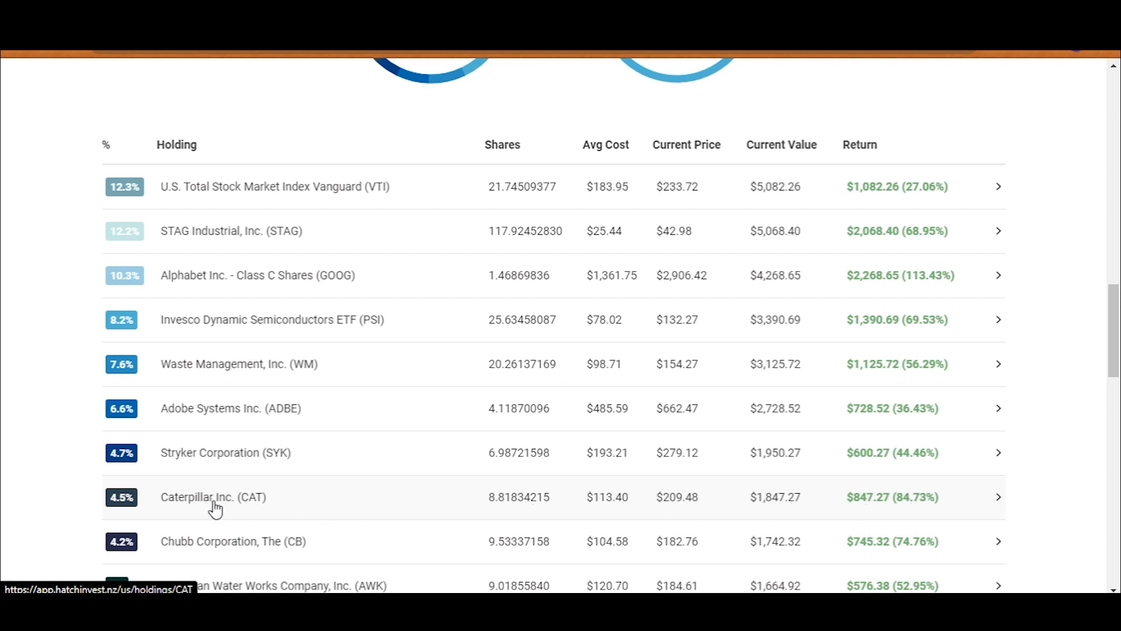
mouse_move(940, 512)
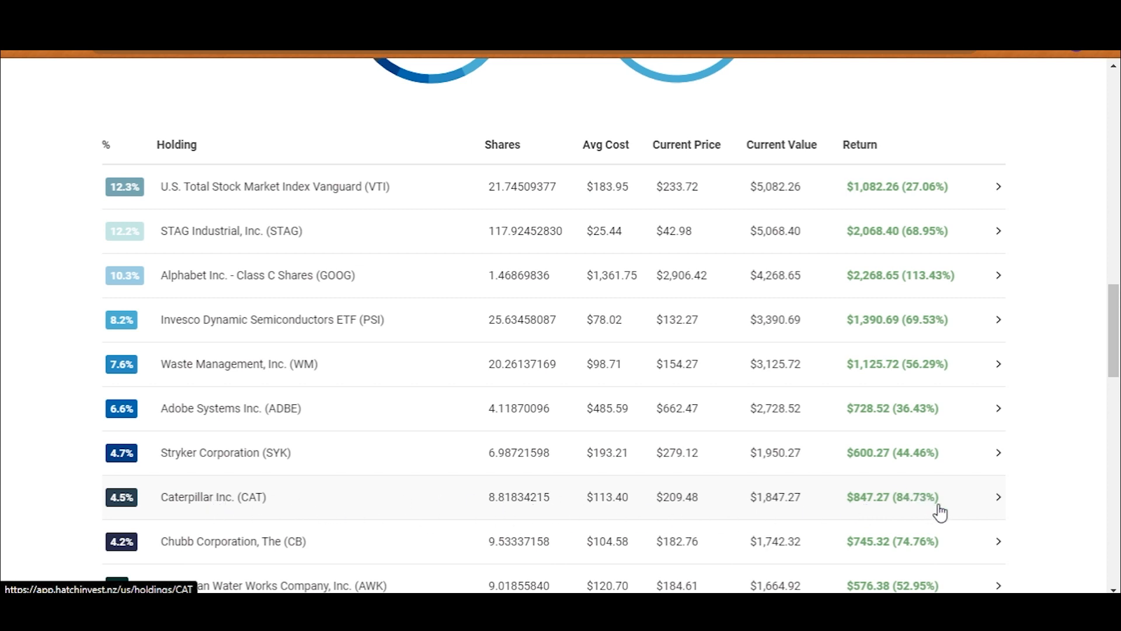
mouse_move(916, 516)
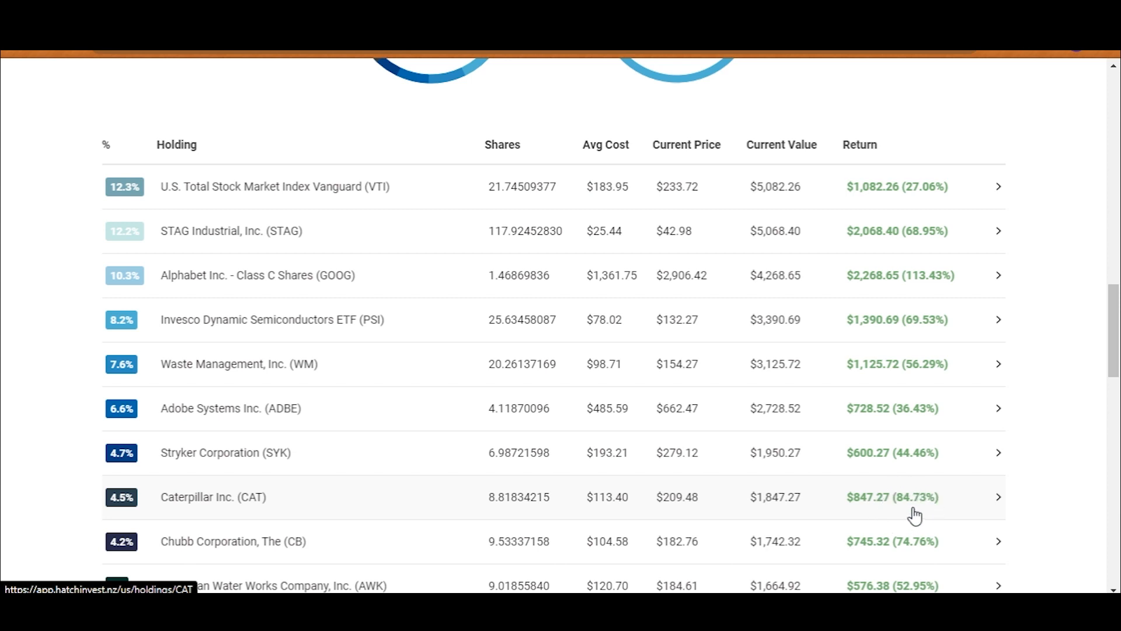
scroll("down", 3)
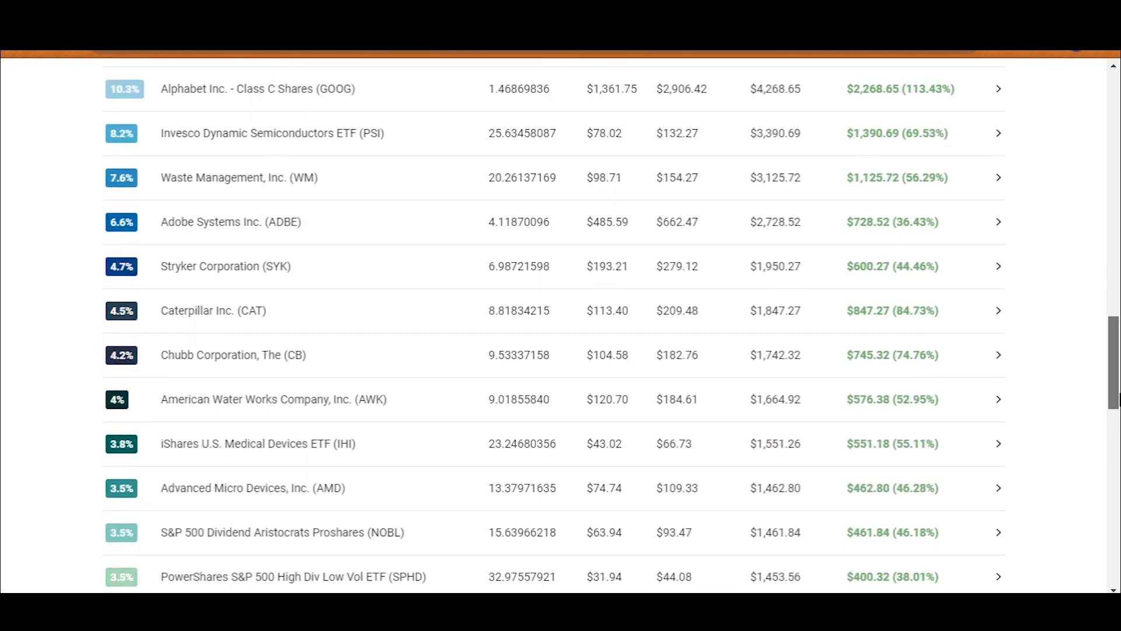
scroll("down", 3)
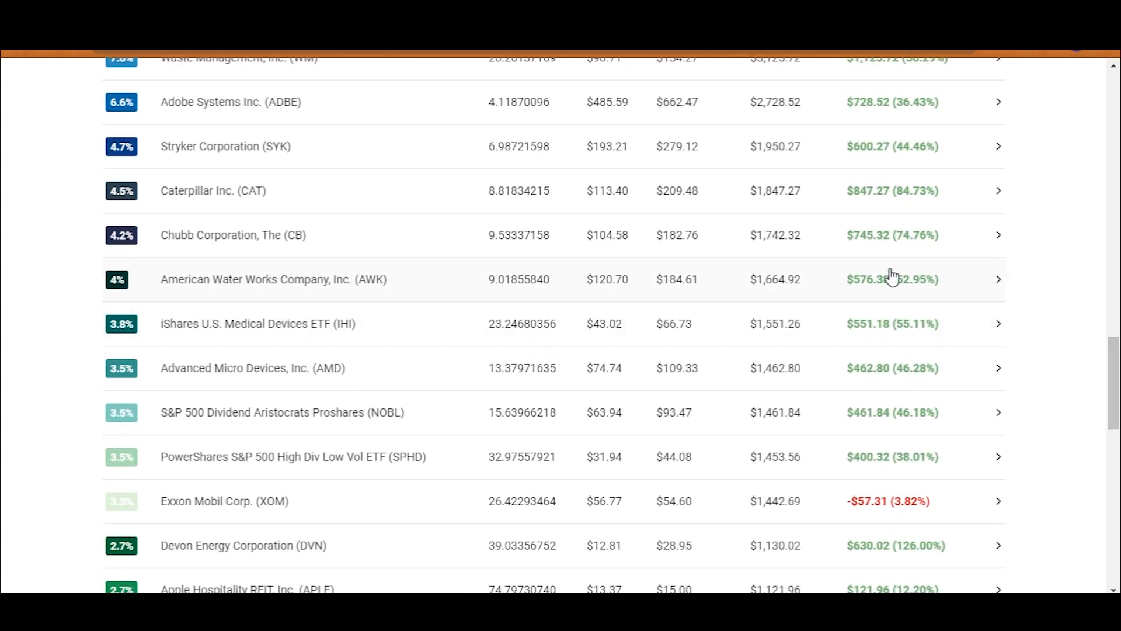
mouse_move(889, 252)
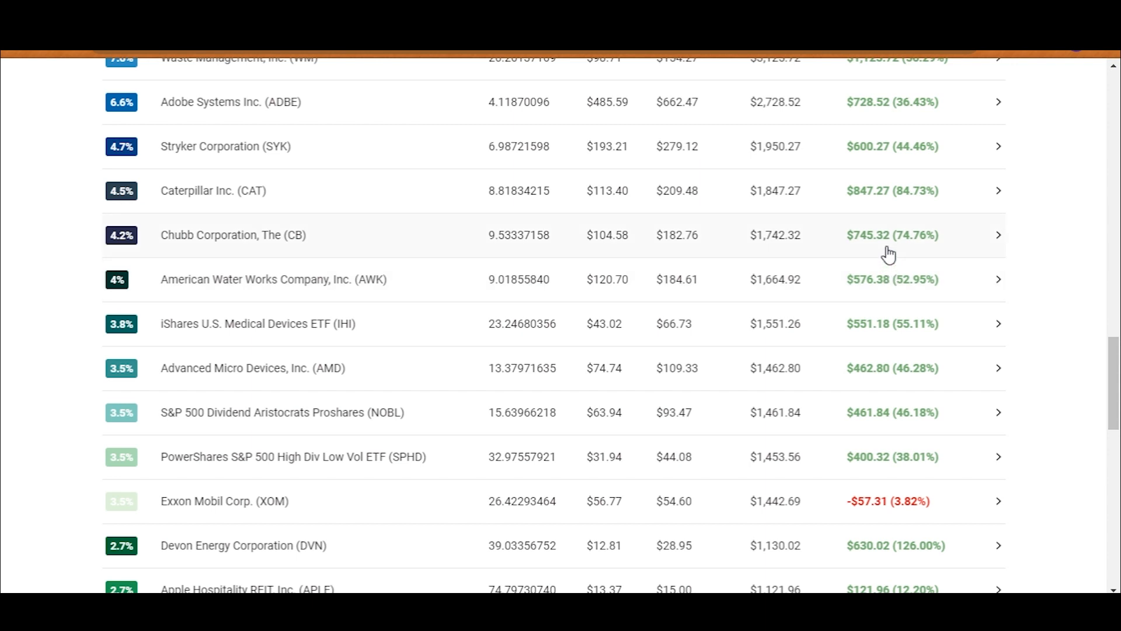
mouse_move(877, 255)
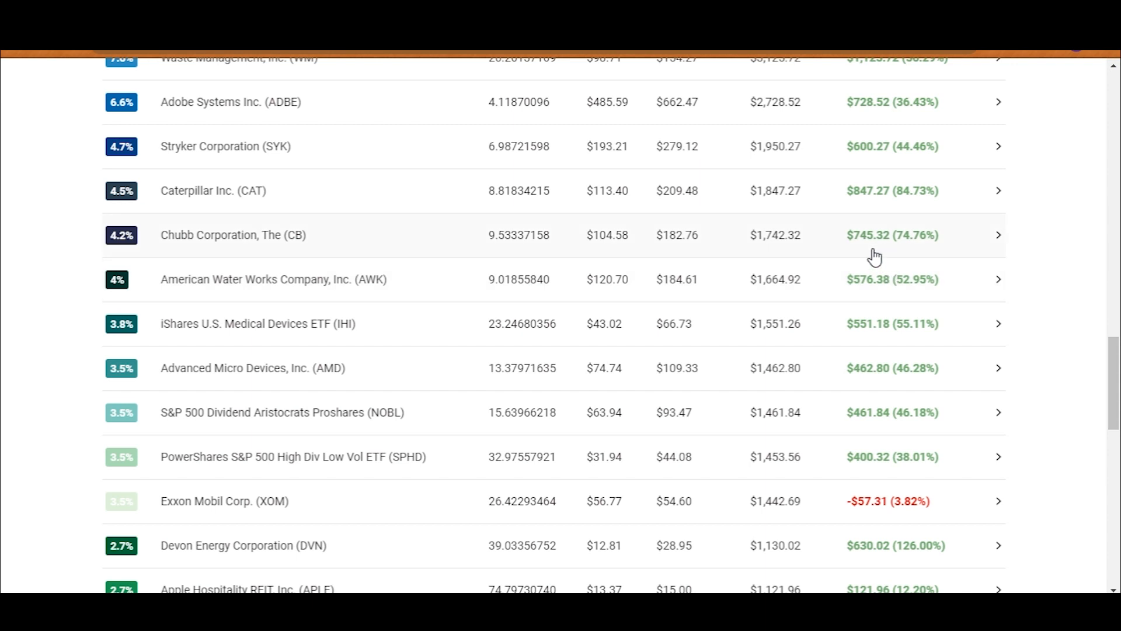
mouse_move(899, 254)
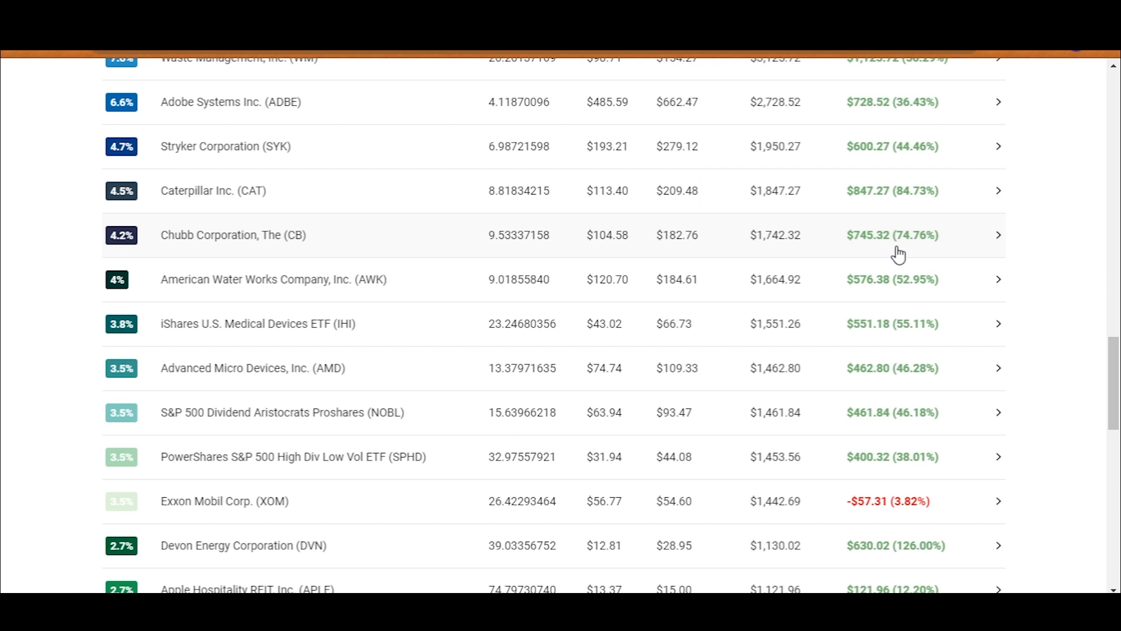
mouse_move(918, 252)
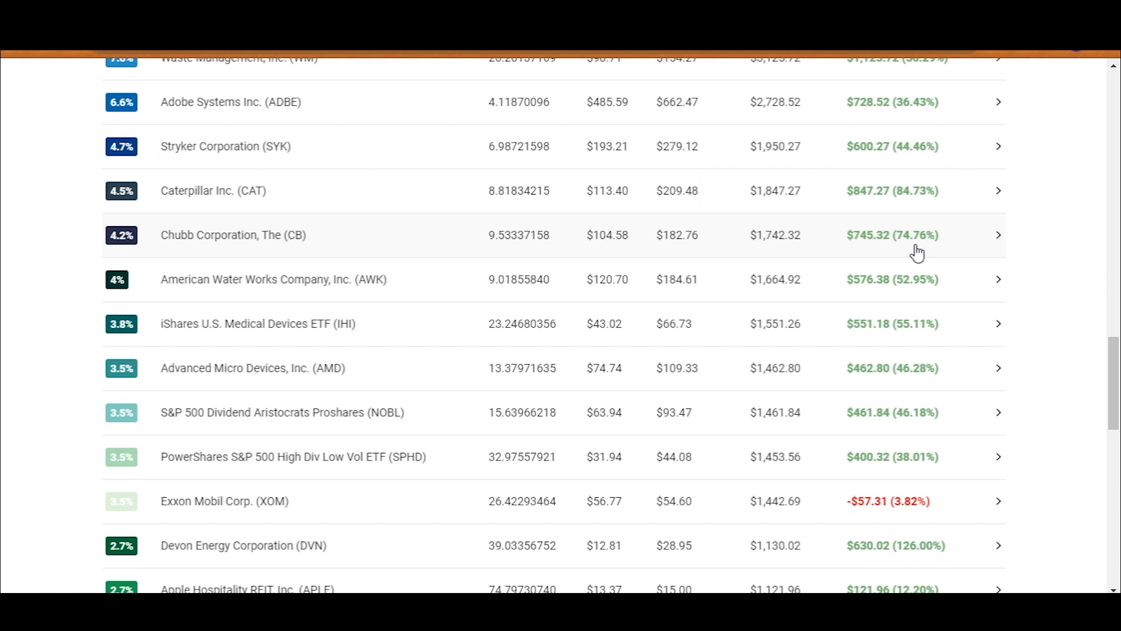
mouse_move(859, 293)
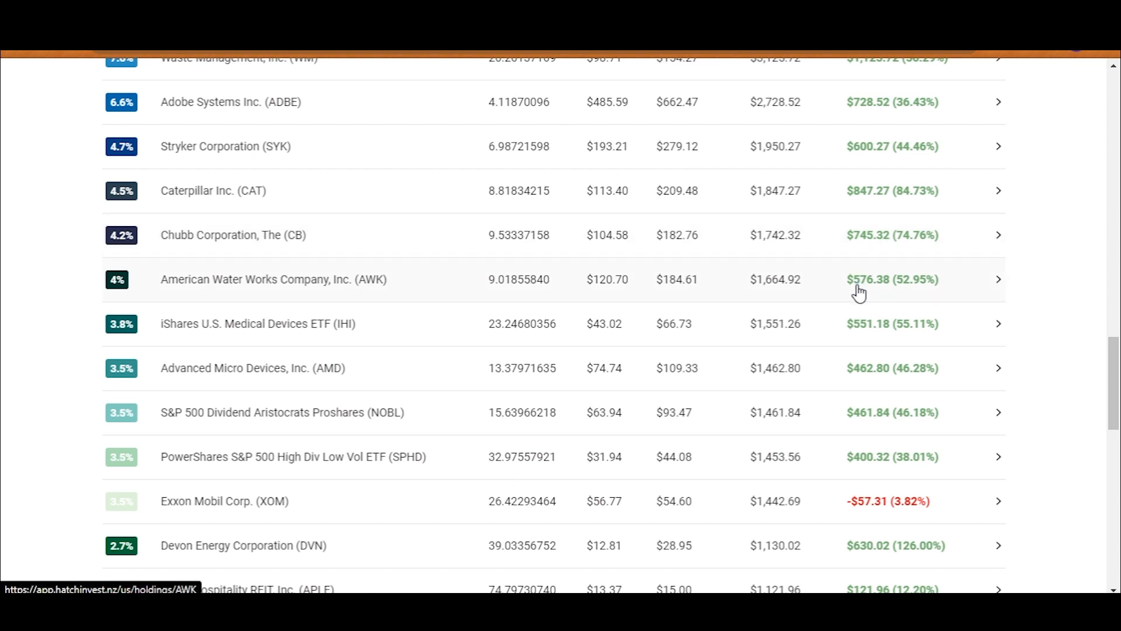
mouse_move(865, 296)
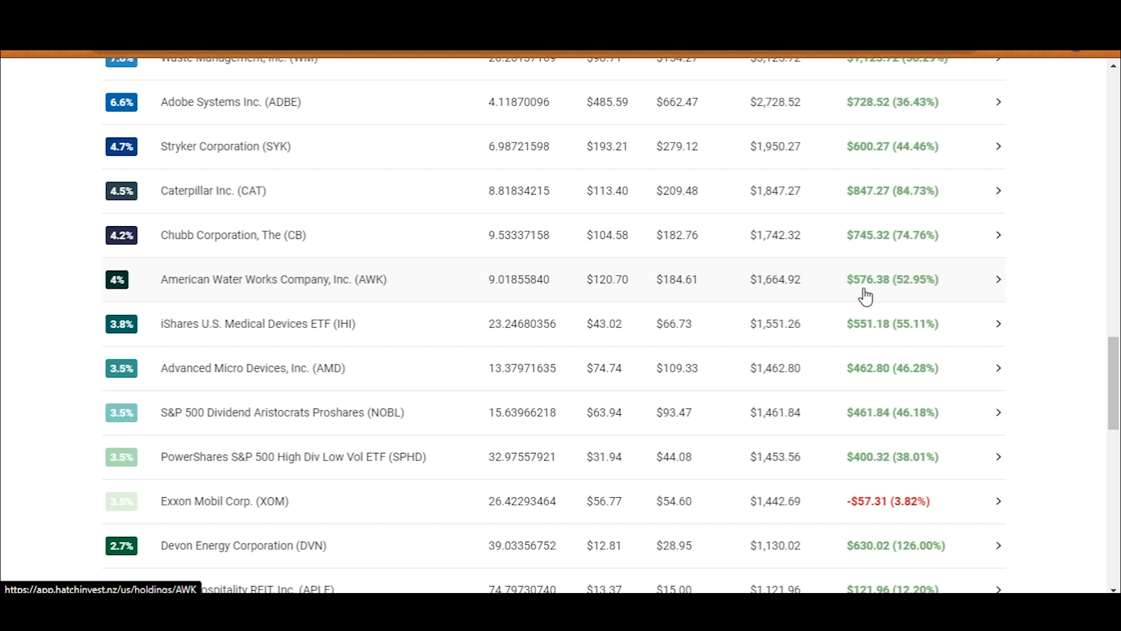
mouse_move(932, 296)
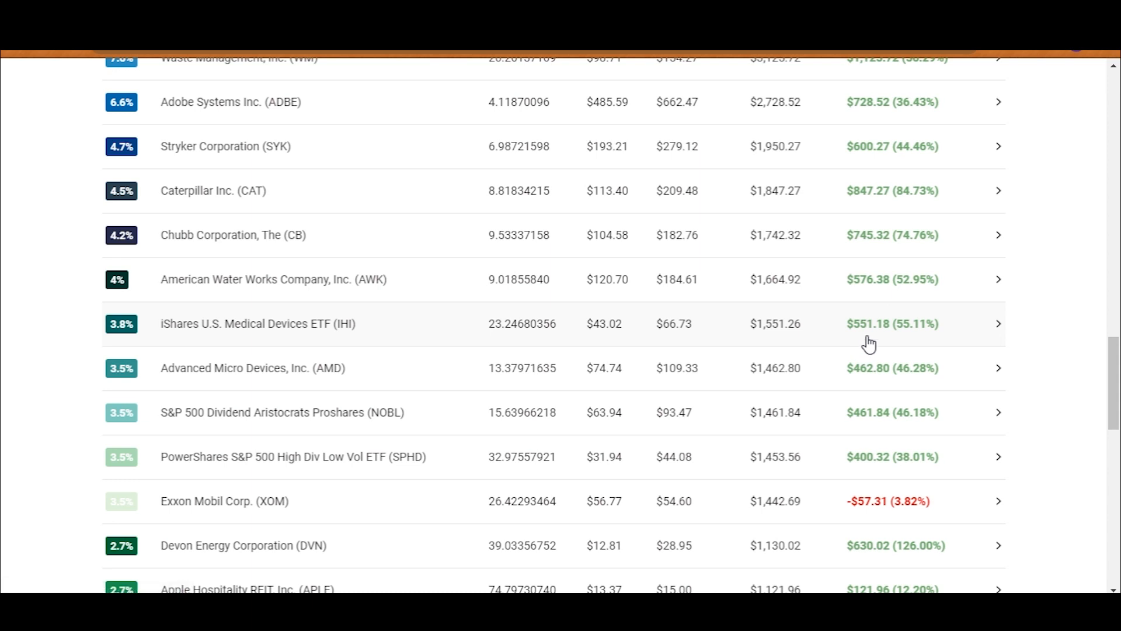
mouse_move(847, 389)
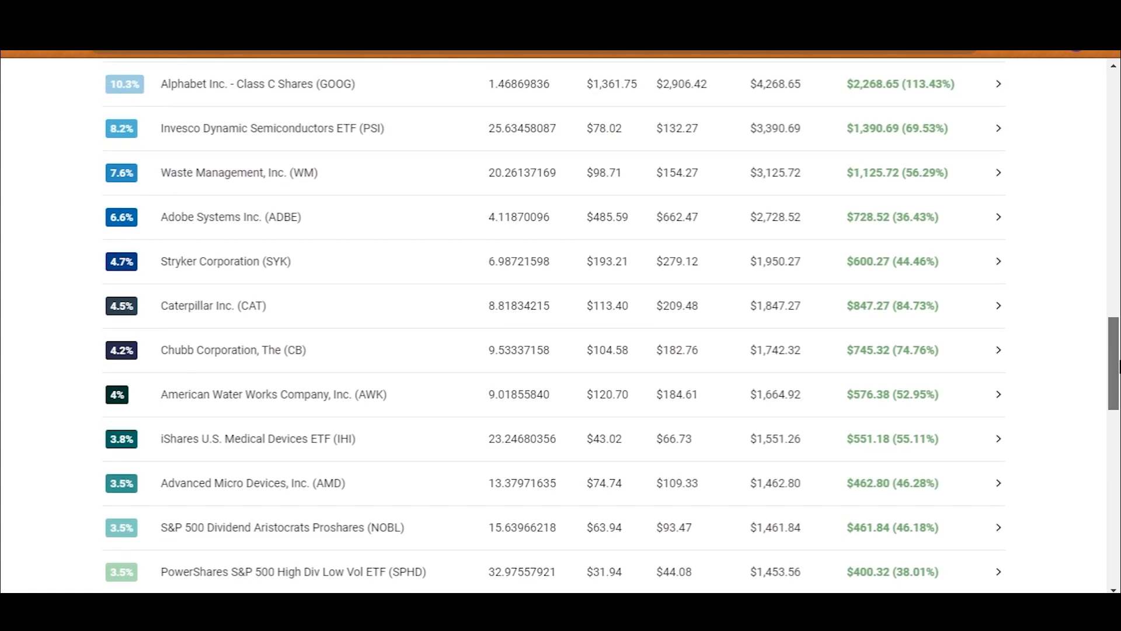
mouse_move(574, 243)
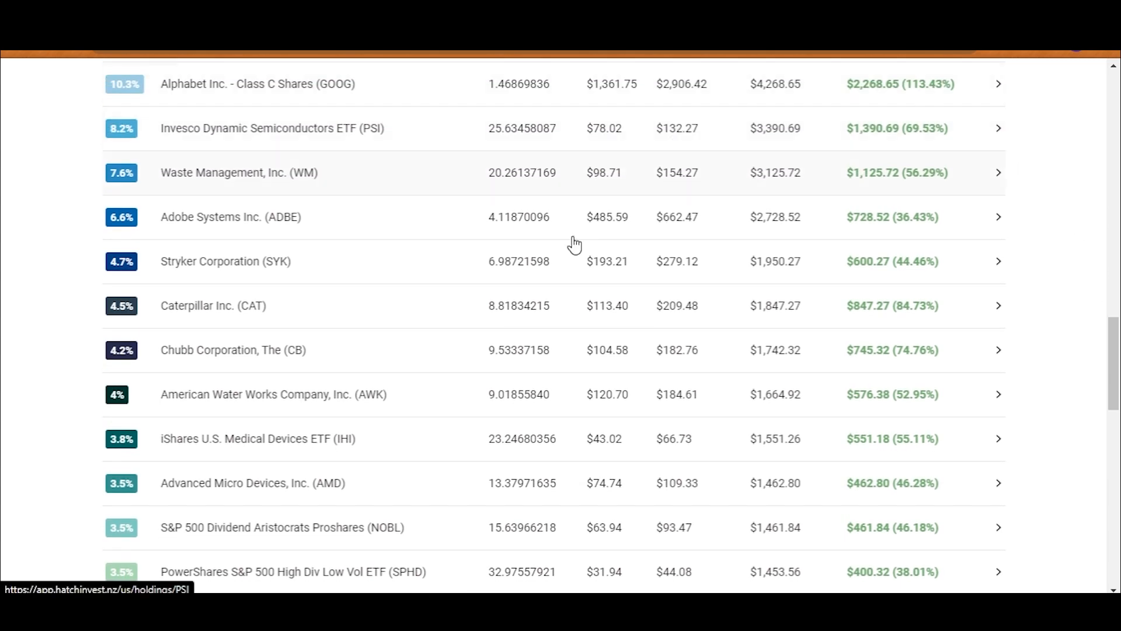
mouse_move(386, 494)
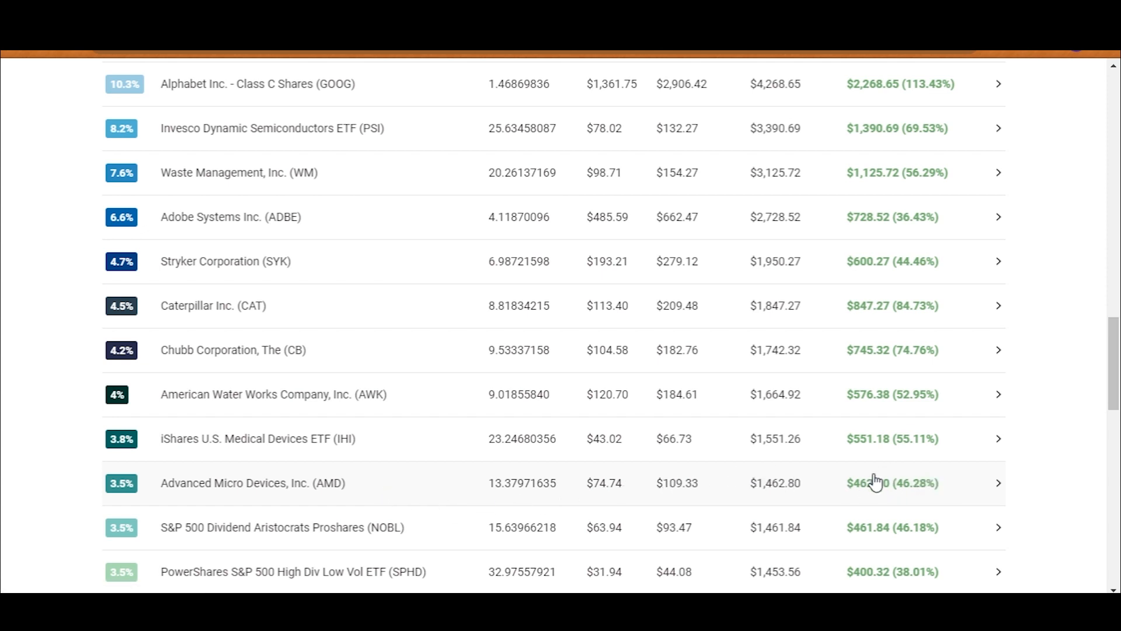
mouse_move(858, 494)
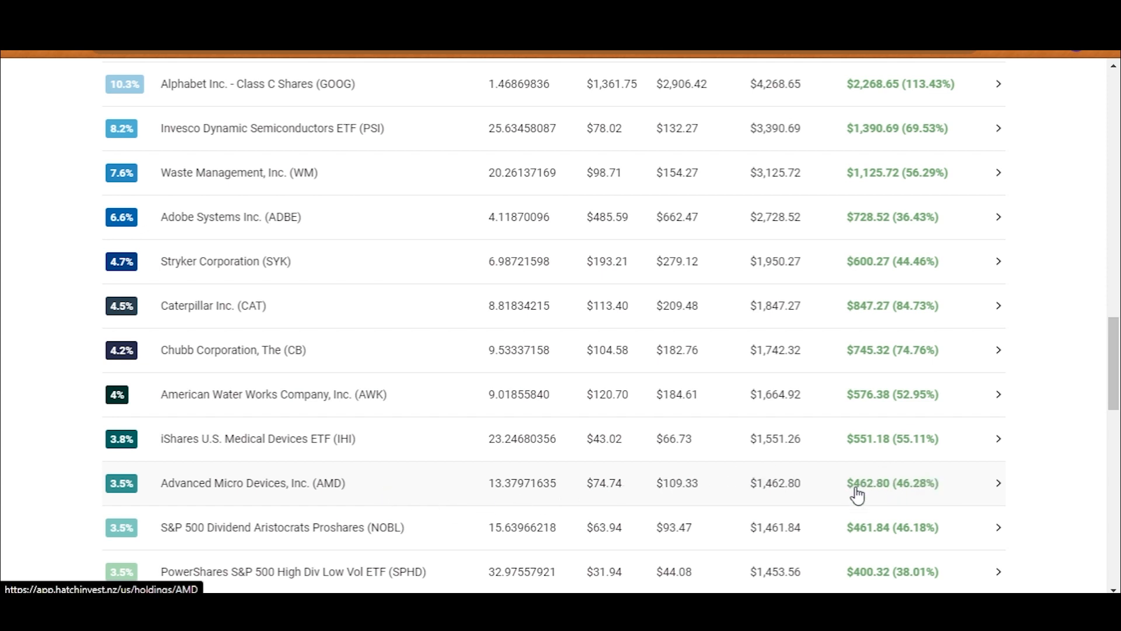
mouse_move(832, 490)
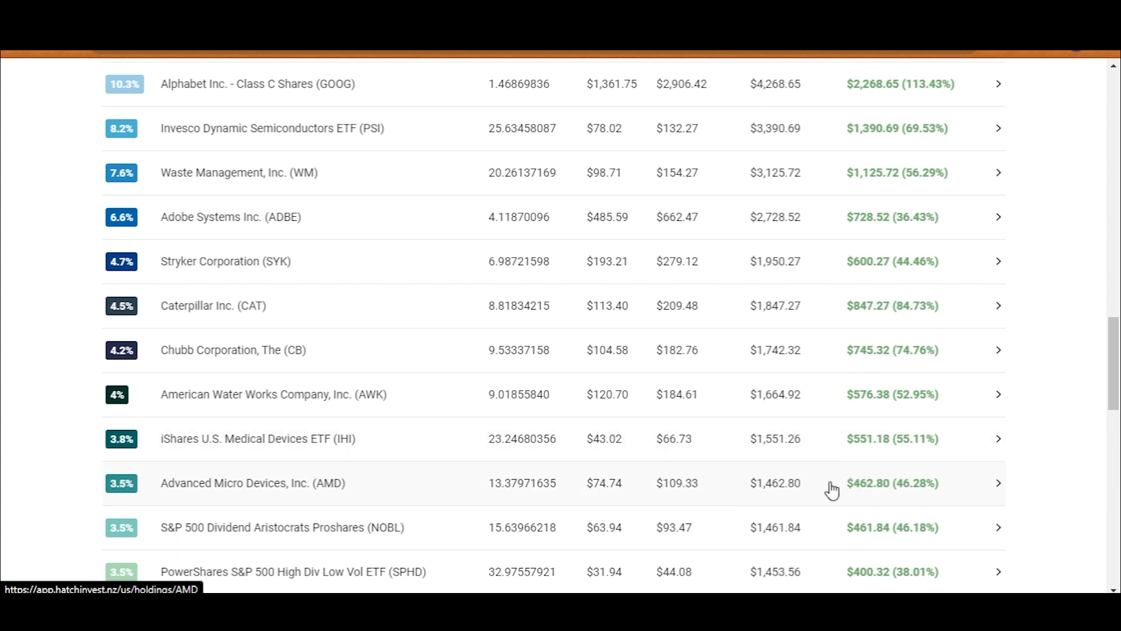
Scroll down to Apple Hospitality, Phillips 66 and the $13,932.22 total return
scroll("down", 3)
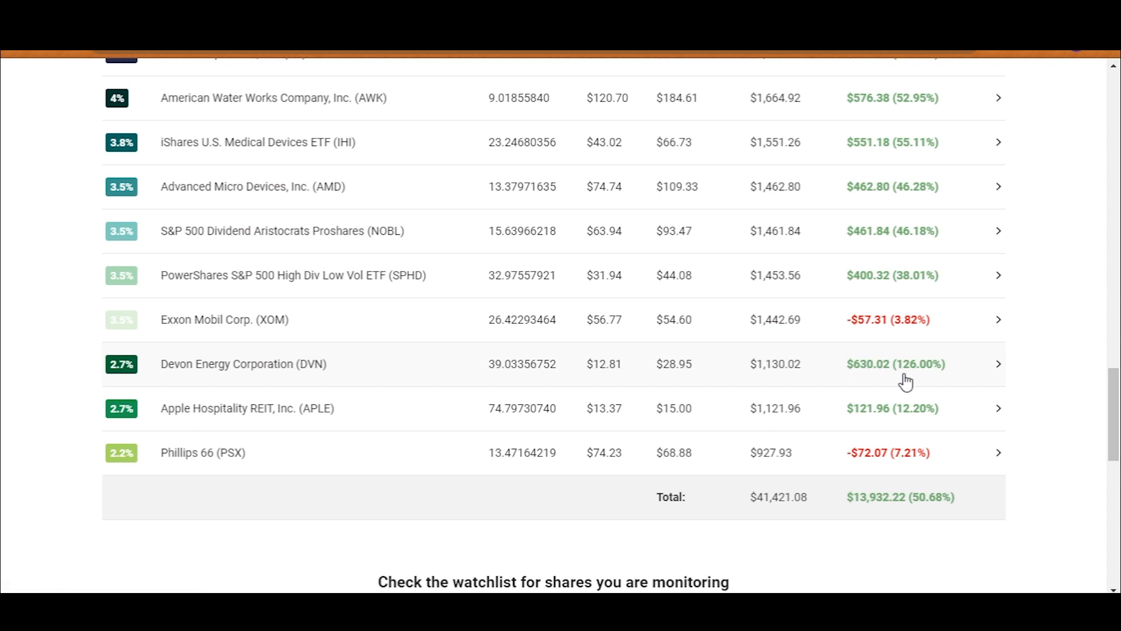
mouse_move(870, 366)
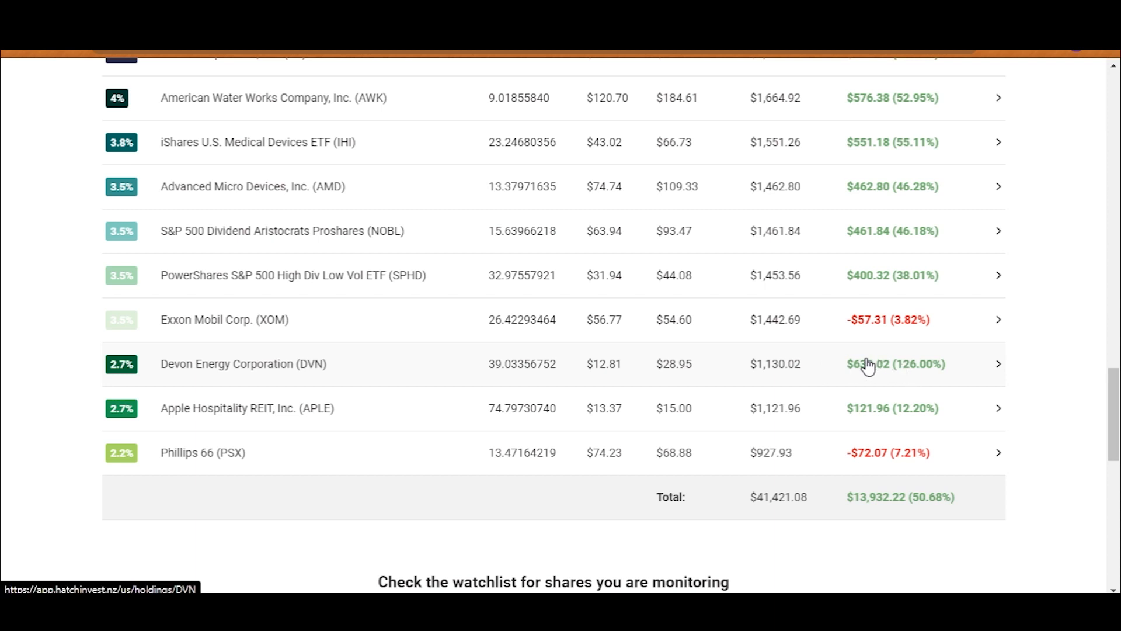
mouse_move(857, 383)
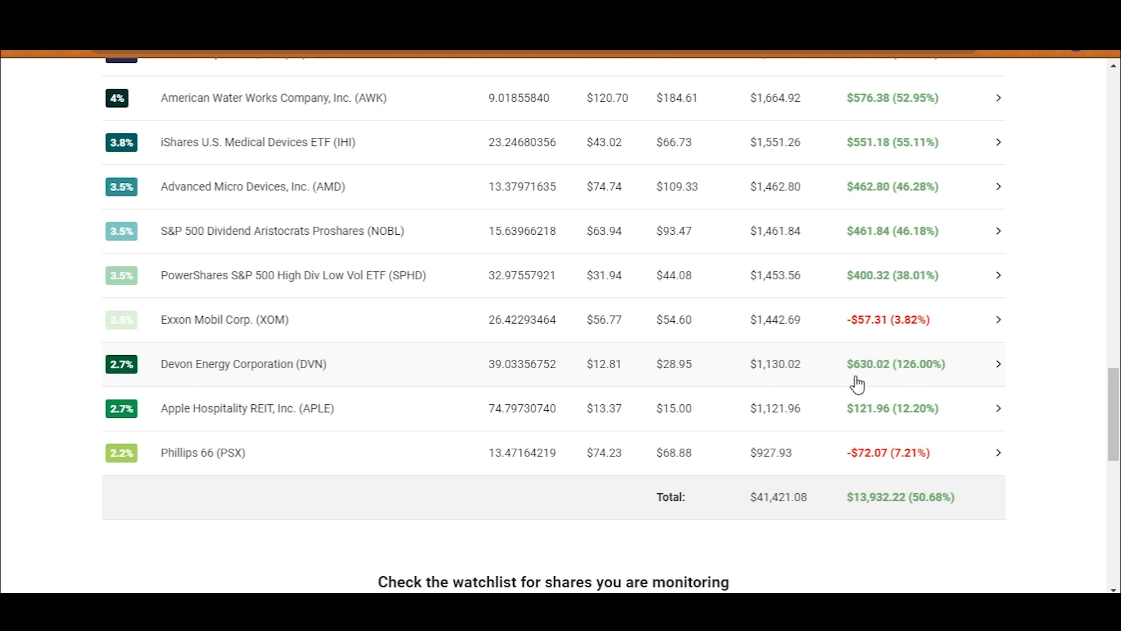
mouse_move(303, 378)
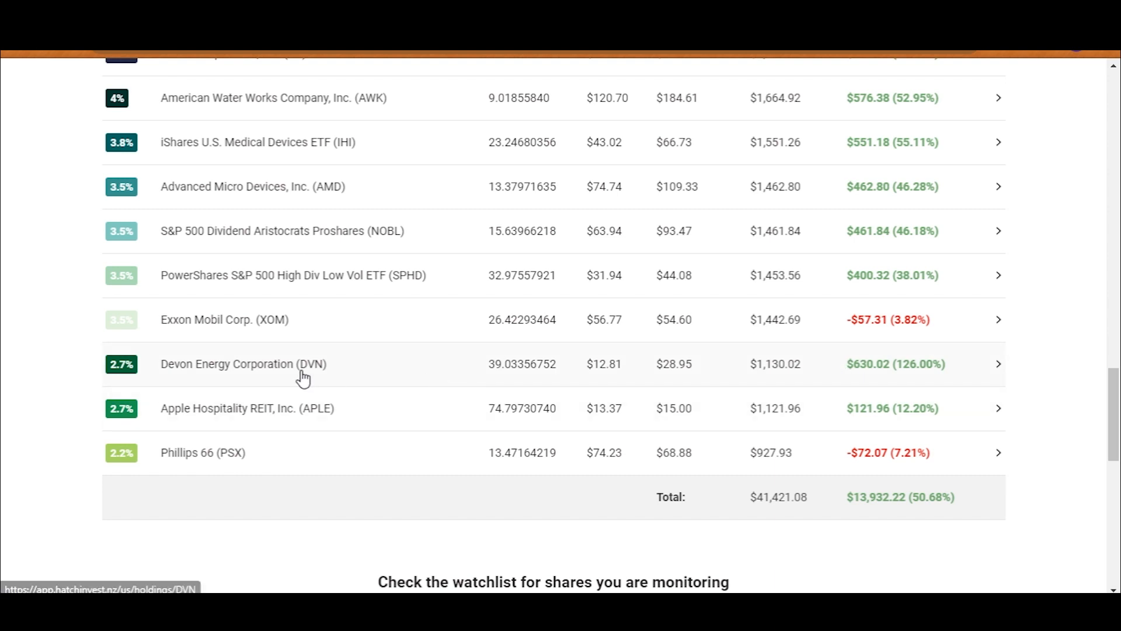
mouse_move(318, 350)
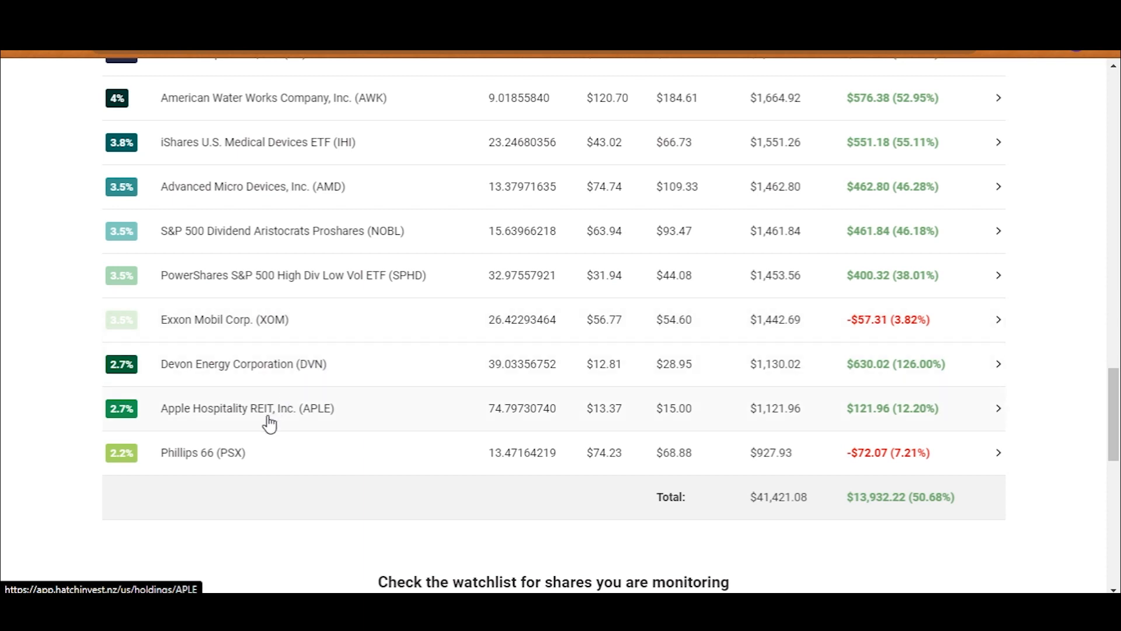
mouse_move(284, 421)
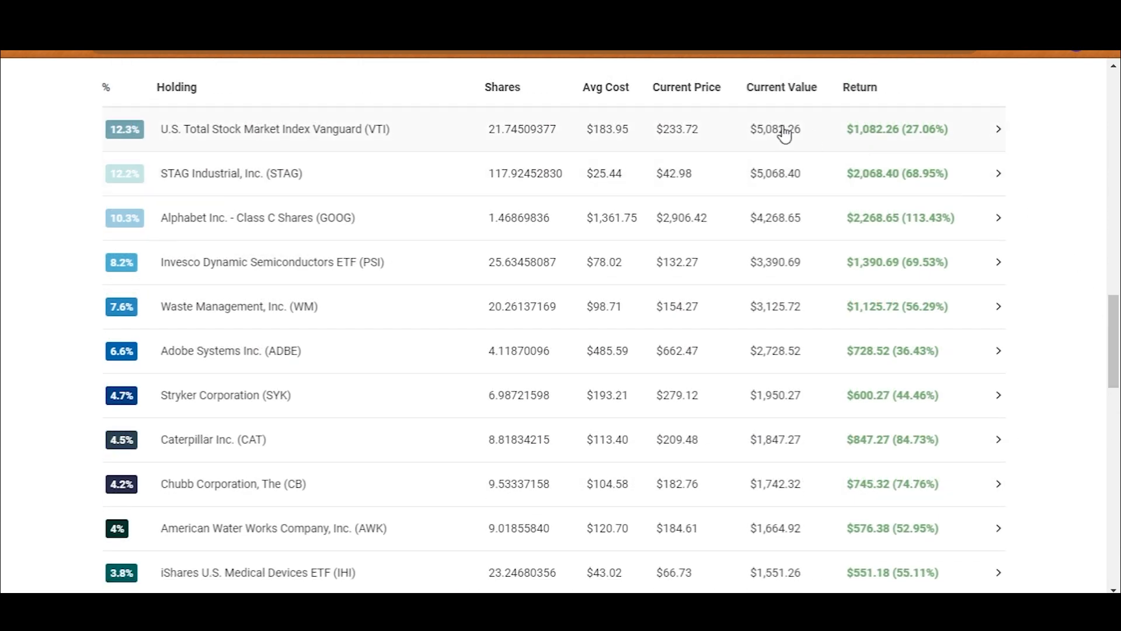
mouse_move(574, 341)
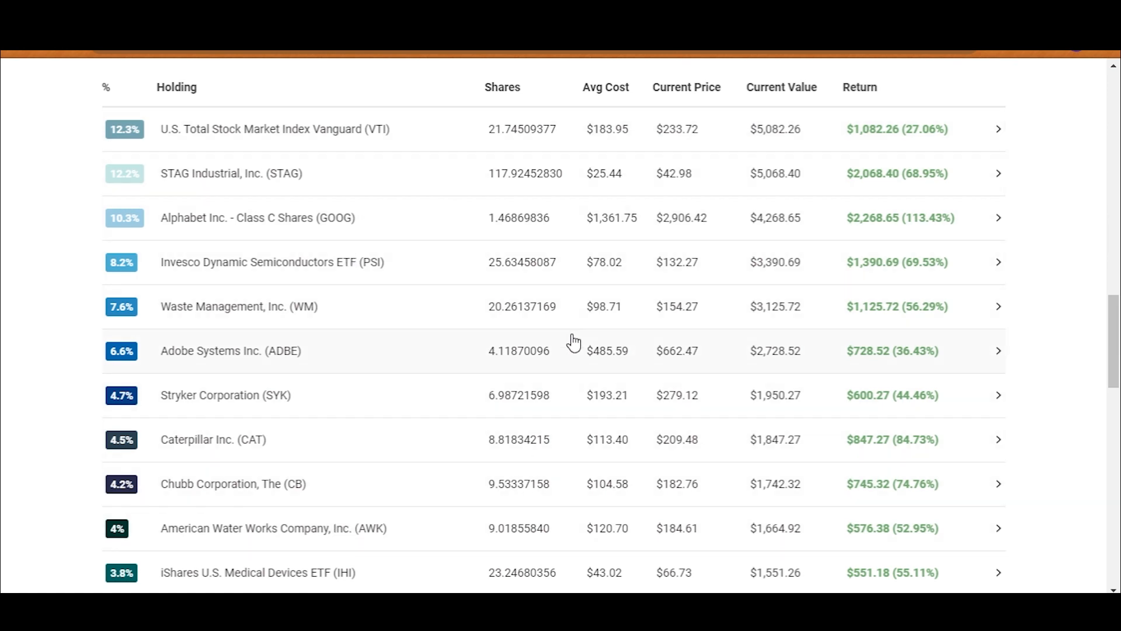
mouse_move(452, 211)
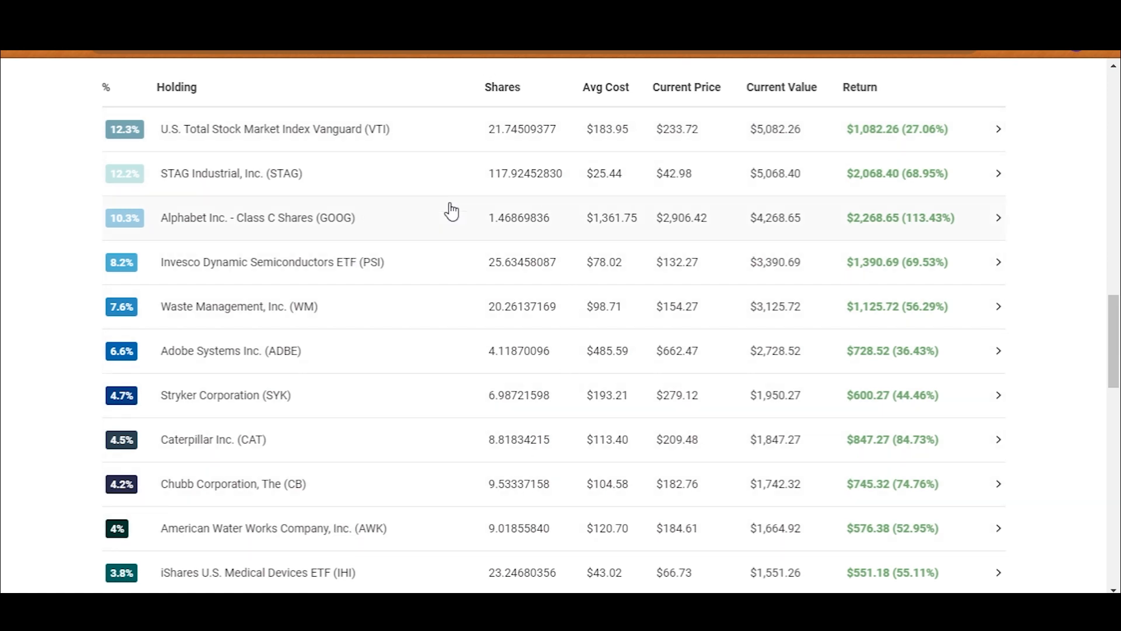
mouse_move(378, 487)
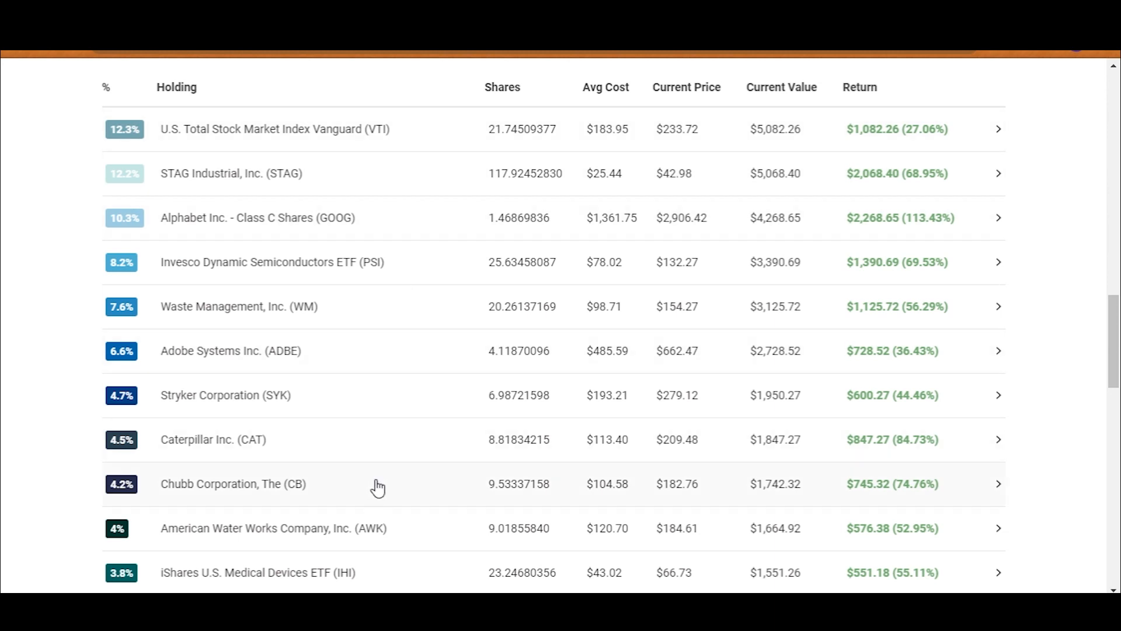
mouse_move(493, 248)
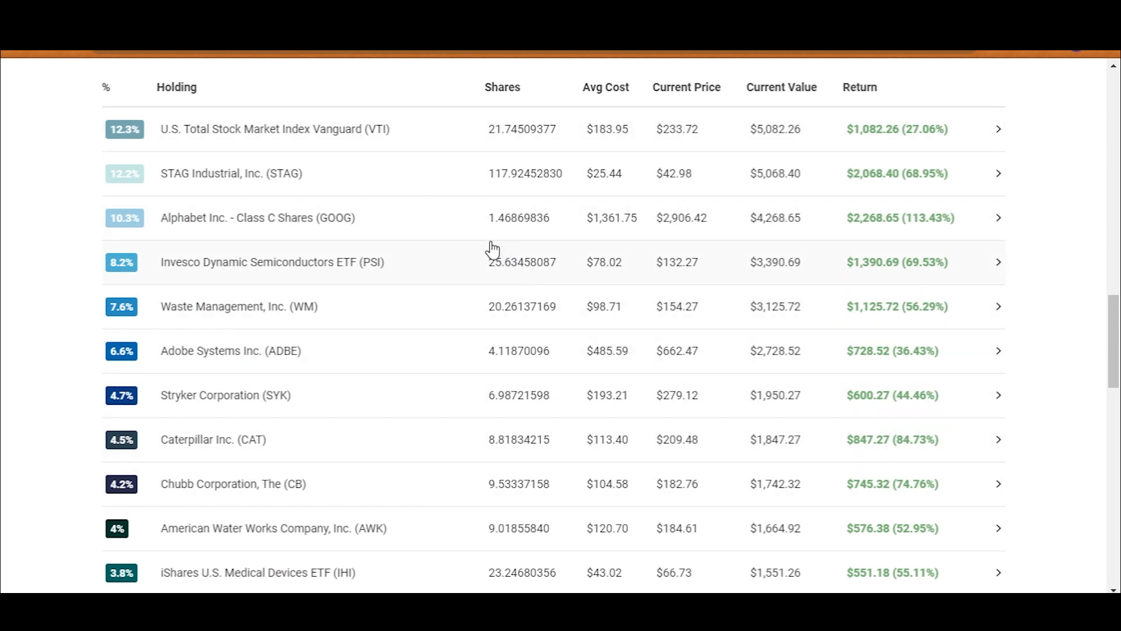
mouse_move(176, 187)
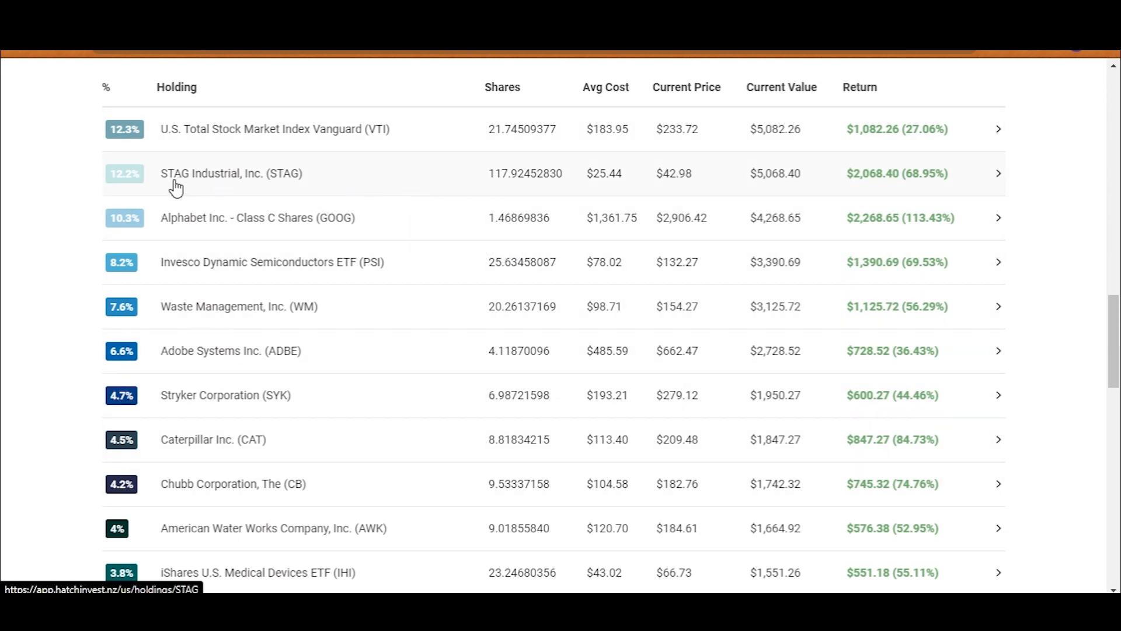
Open STAG Industrial's holding details, scroll past its chart, and start buying more shares
left_click(230, 173)
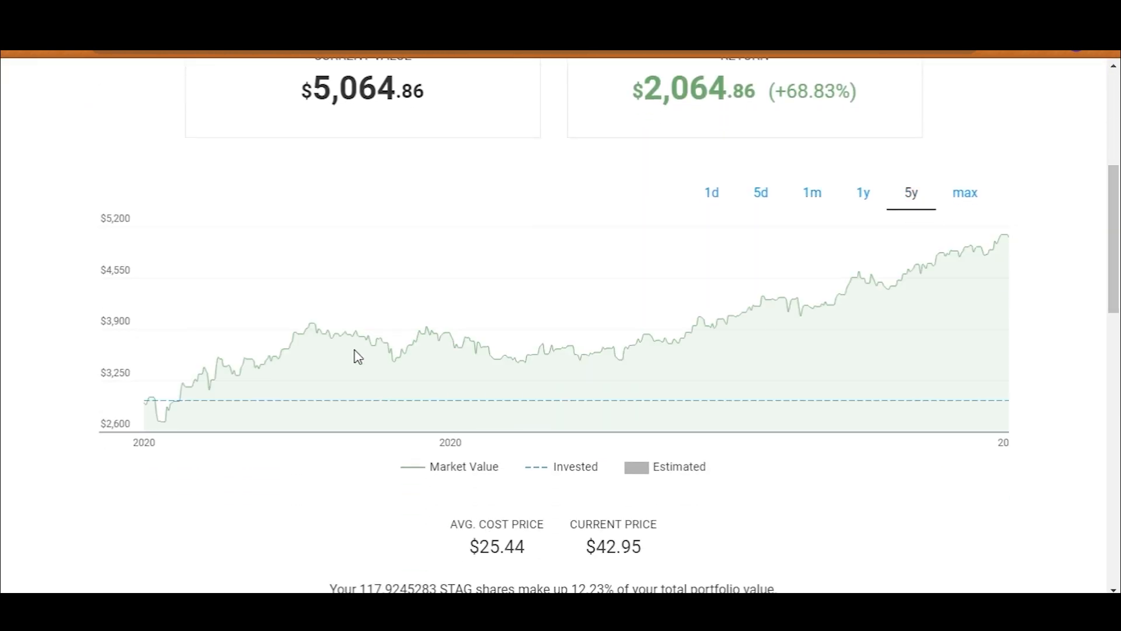
mouse_move(848, 327)
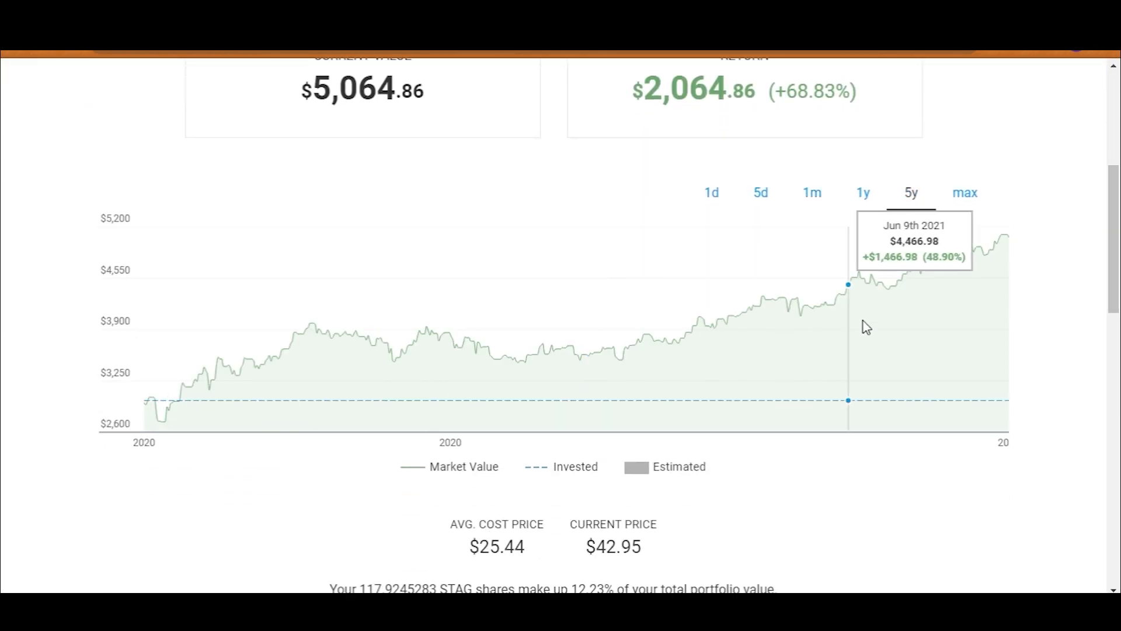
scroll("down", 3)
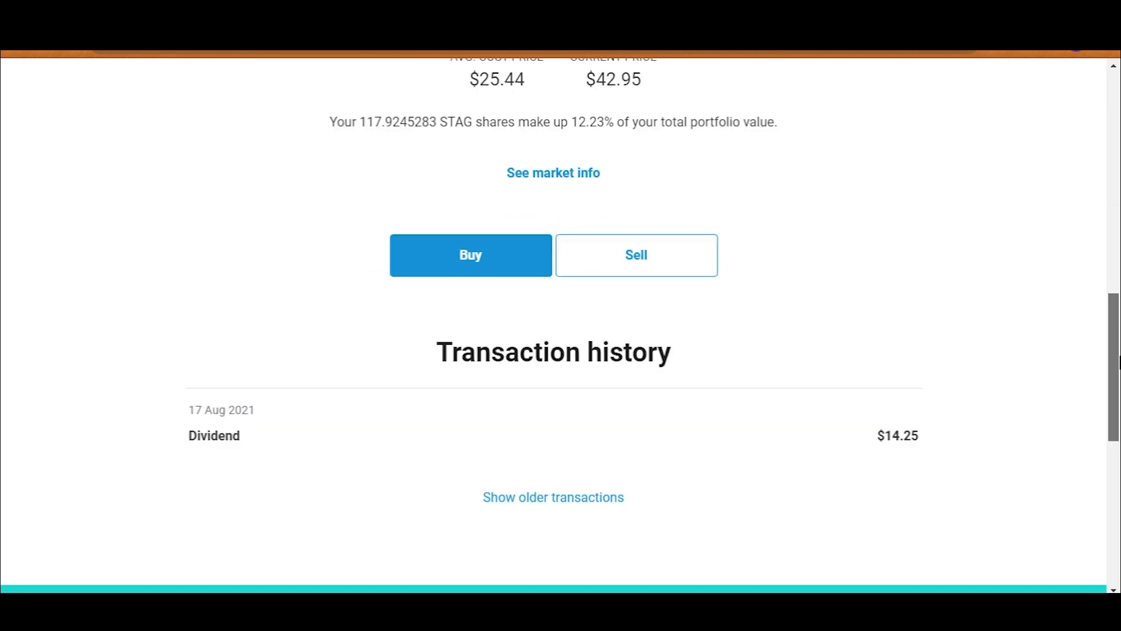
left_click(469, 255)
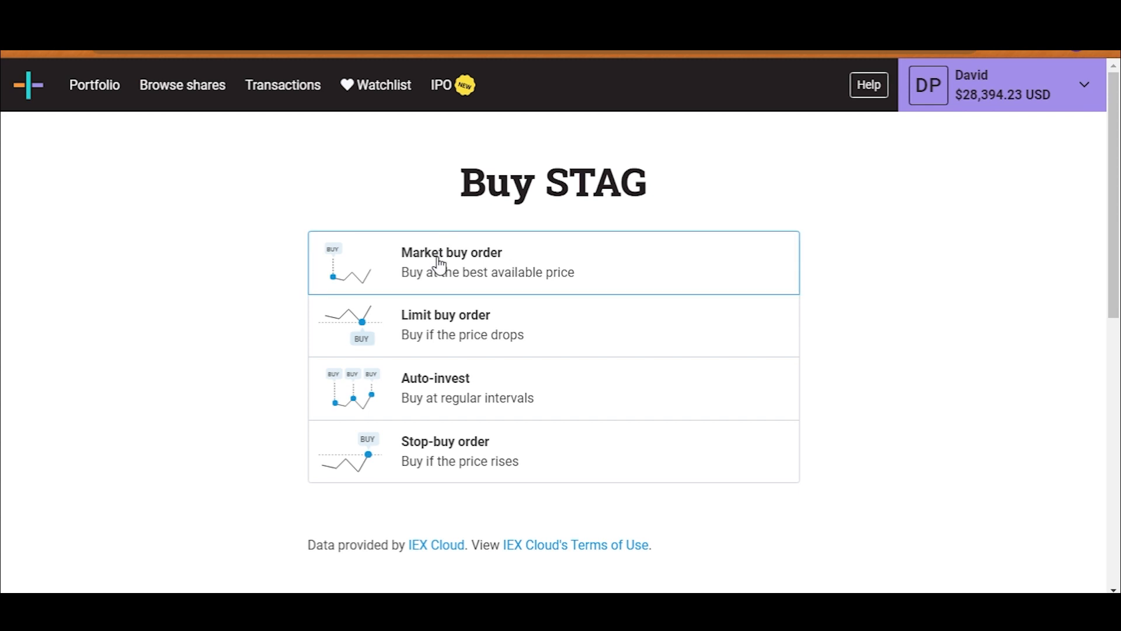
Set up a $2,000 STAG market buy order and bring up its review
left_click(450, 262)
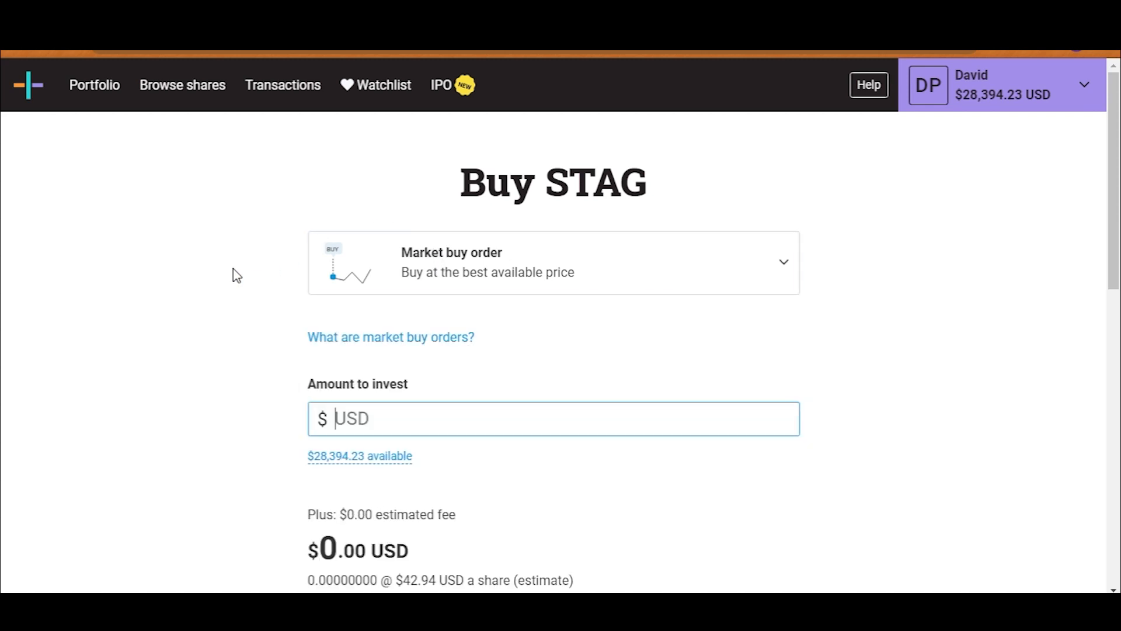
type("2000")
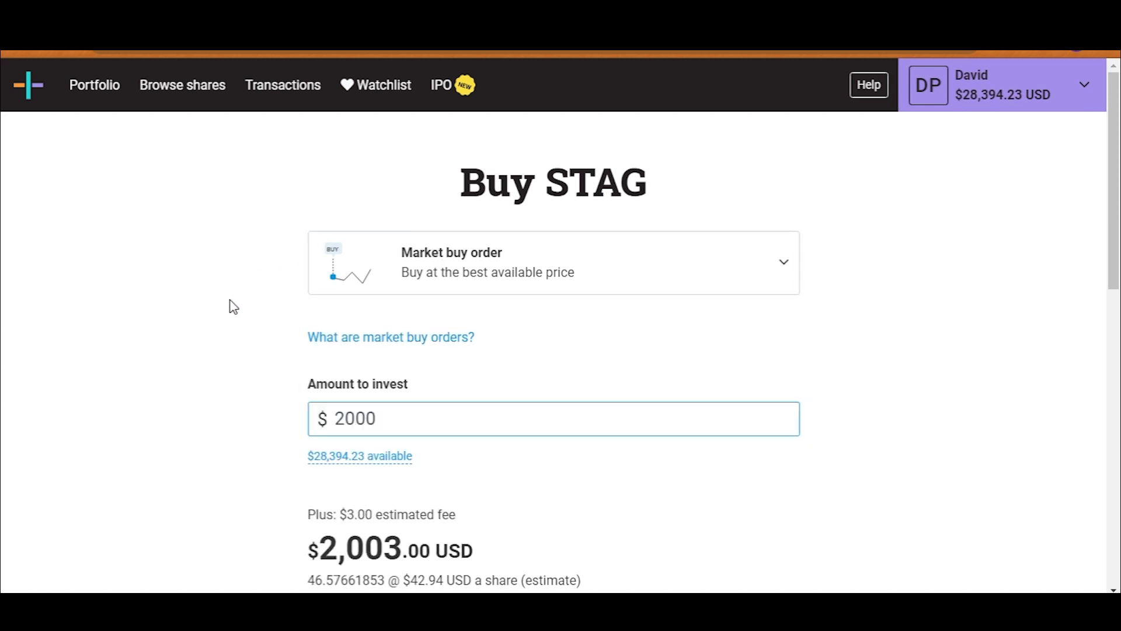
scroll("down", 3)
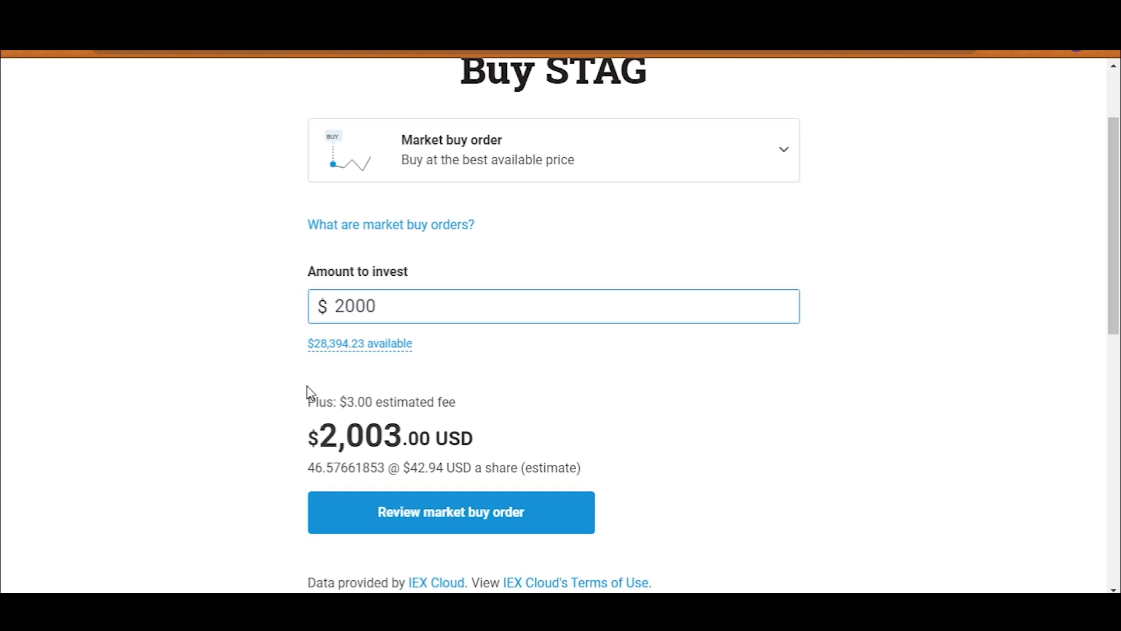
left_click(450, 512)
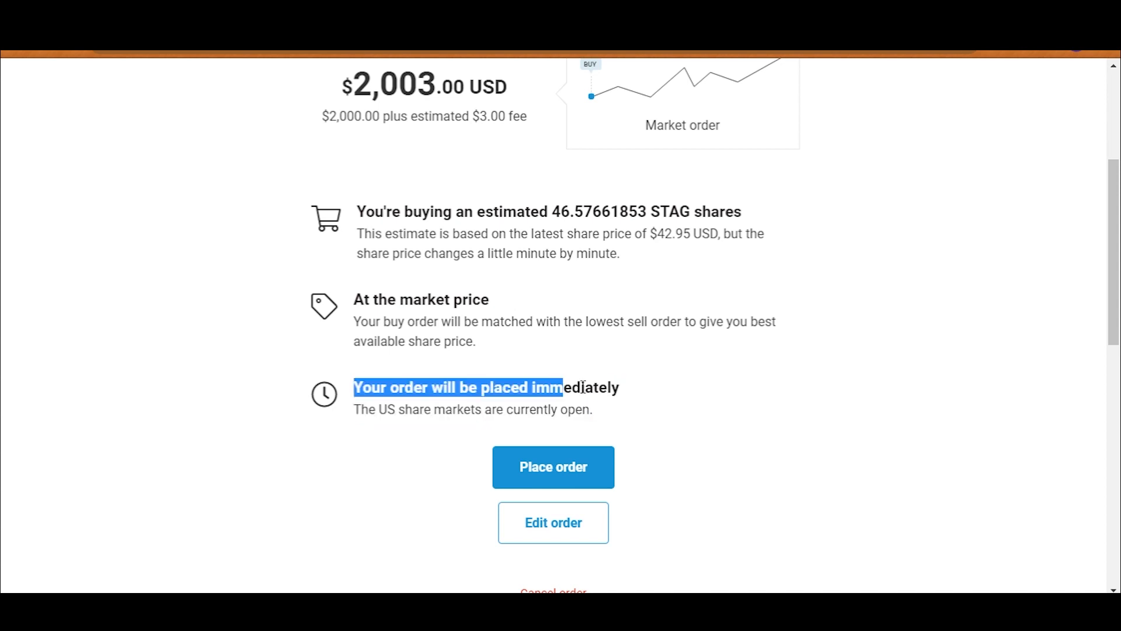
Place the $2,000 STAG market buy, then view holdings showing STAG at 164.48 shares
left_click(553, 466)
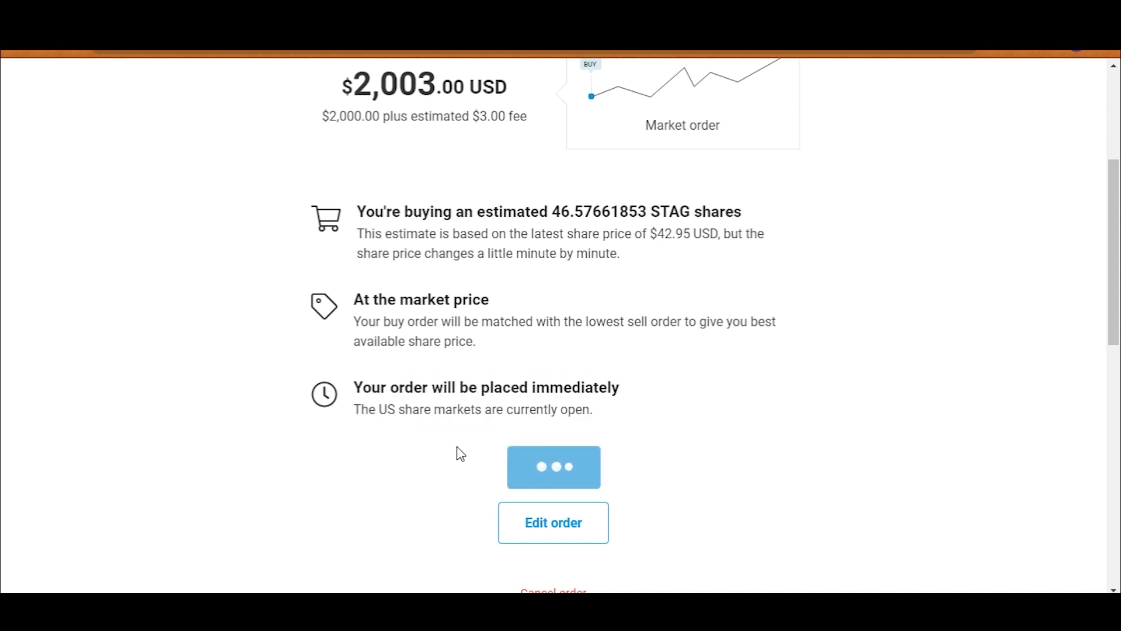
left_click(553, 467)
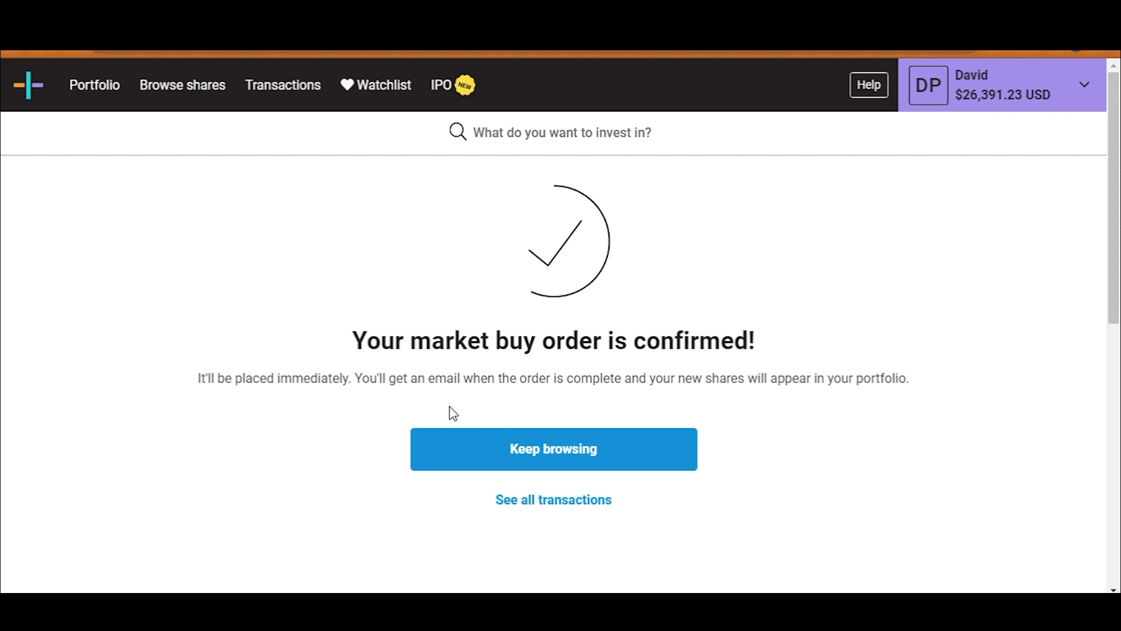
left_click(554, 450)
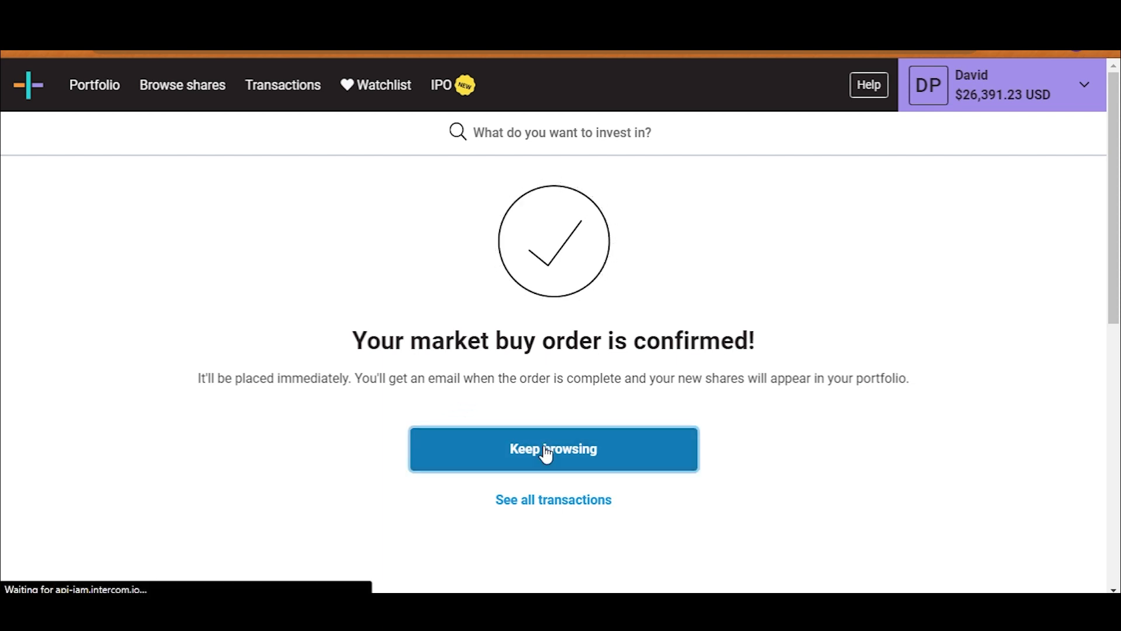
left_click(553, 449)
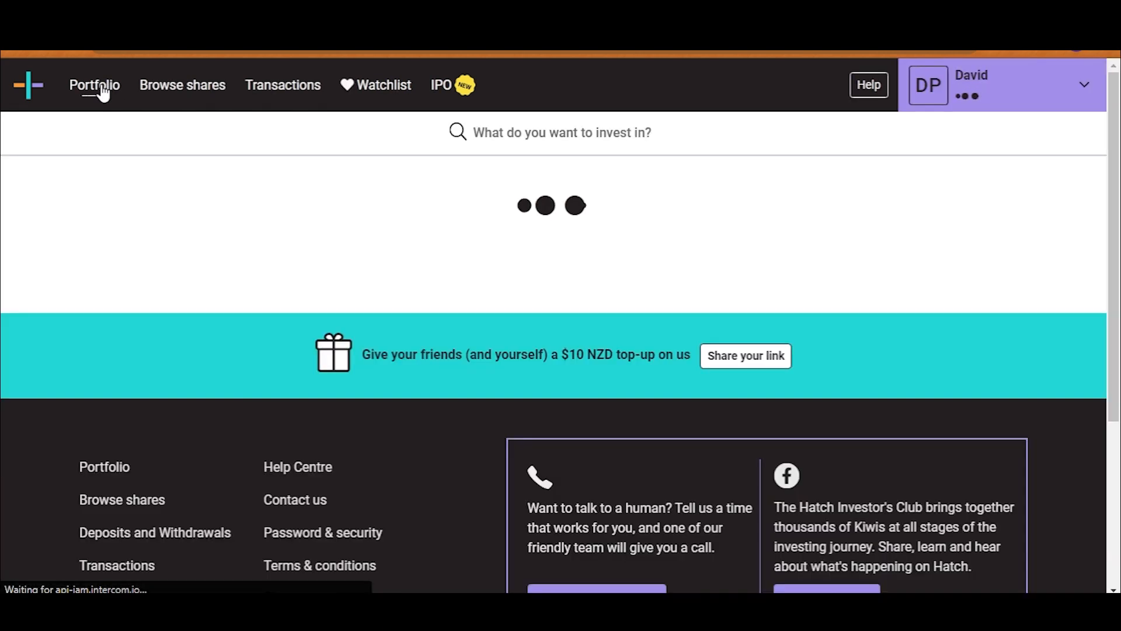
scroll("down", 3)
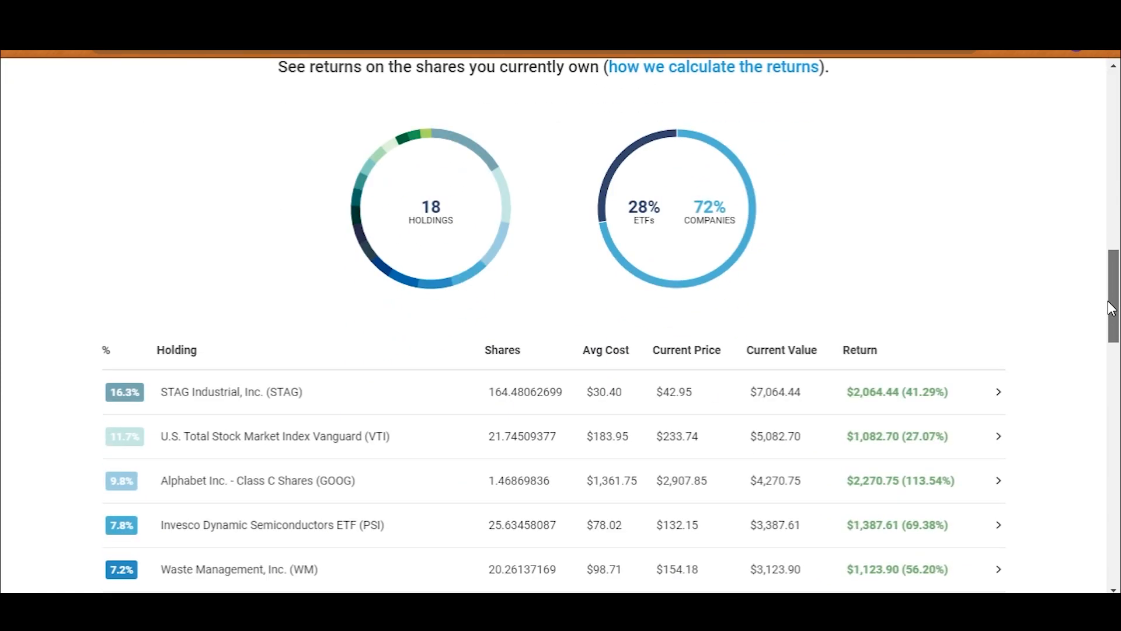
scroll("down", 3)
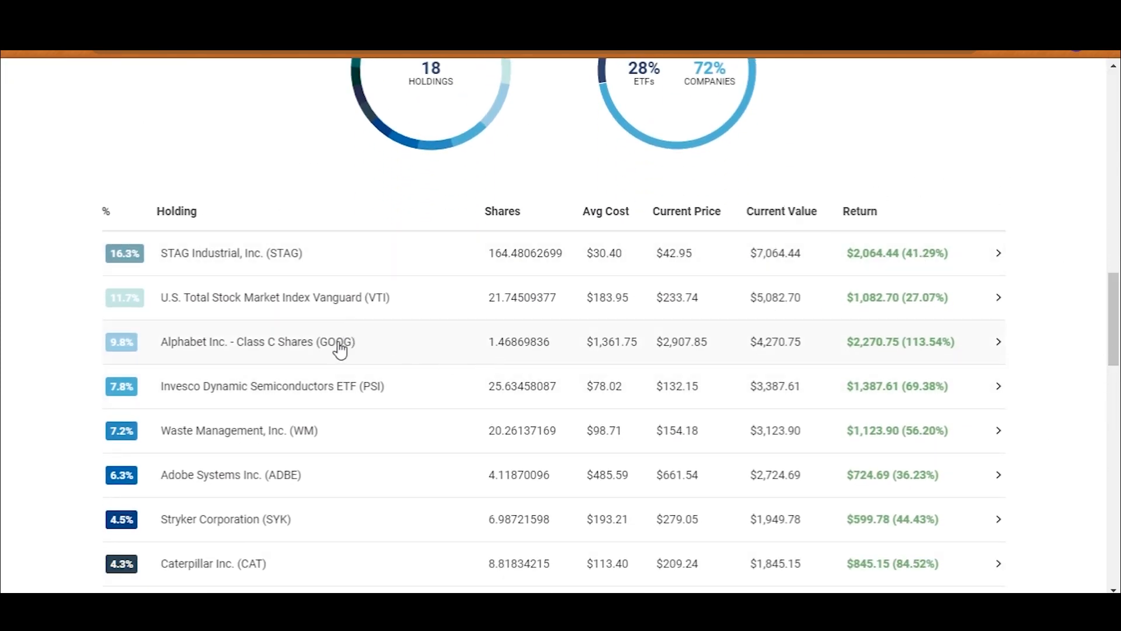
mouse_move(726, 343)
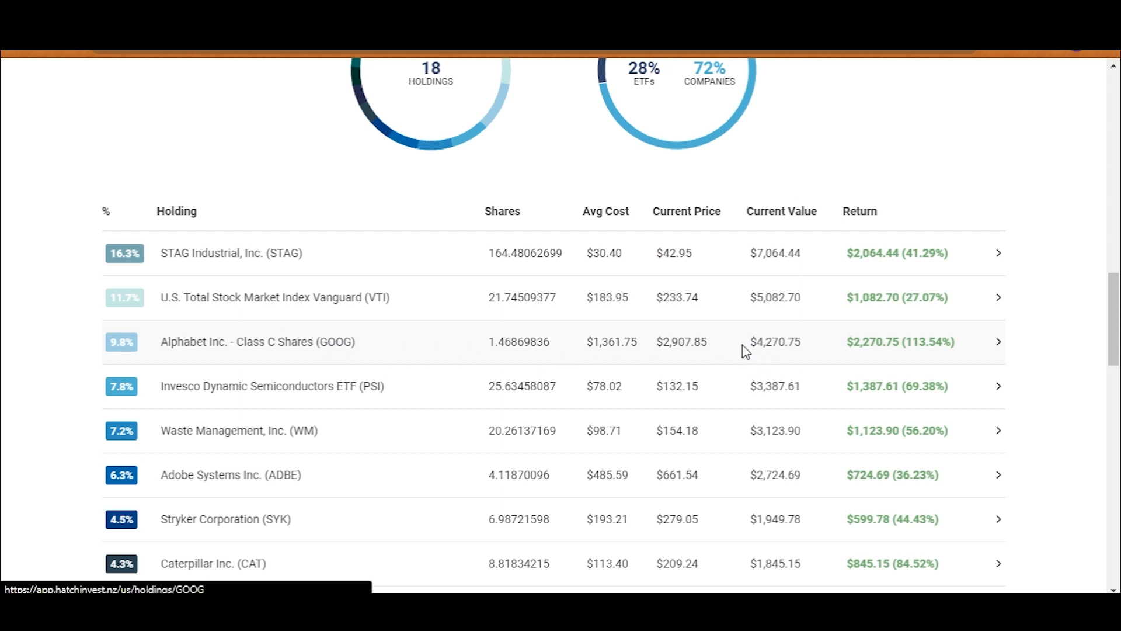
From the Alphabet Class C holding page, buy $6,000 more GOOG at market price
left_click(258, 341)
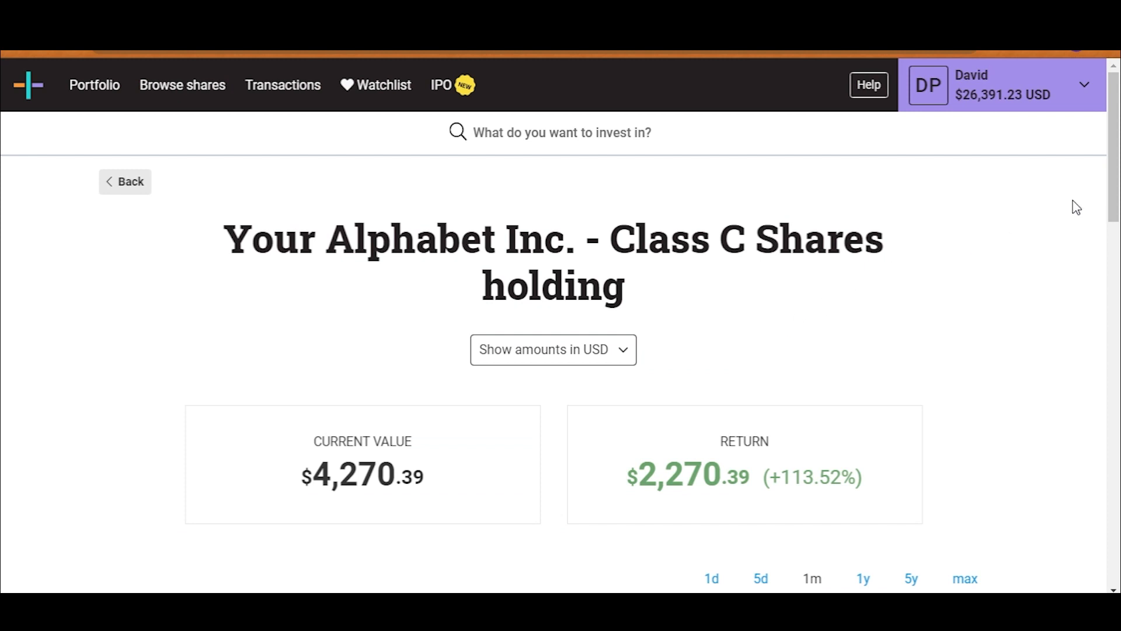
scroll("down", 3)
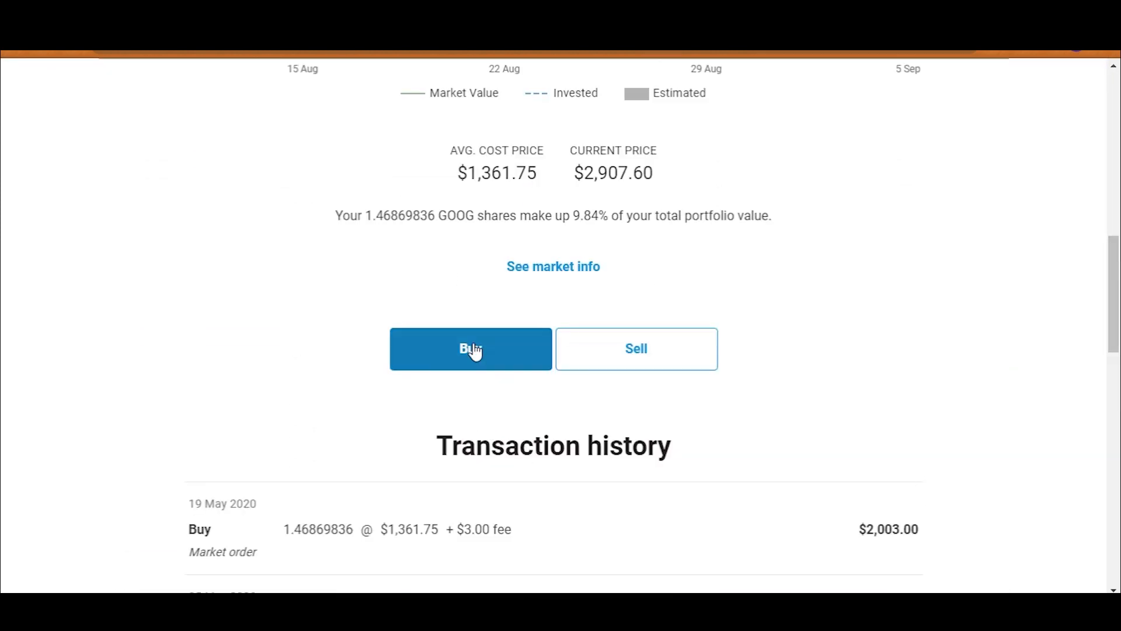
left_click(471, 349)
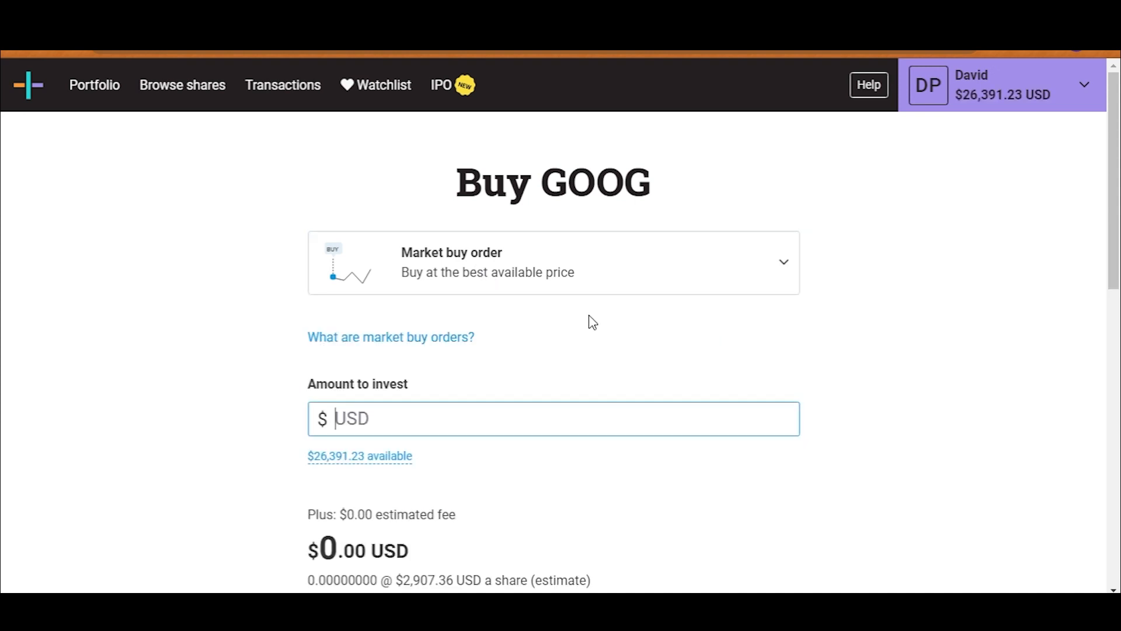
type("6000")
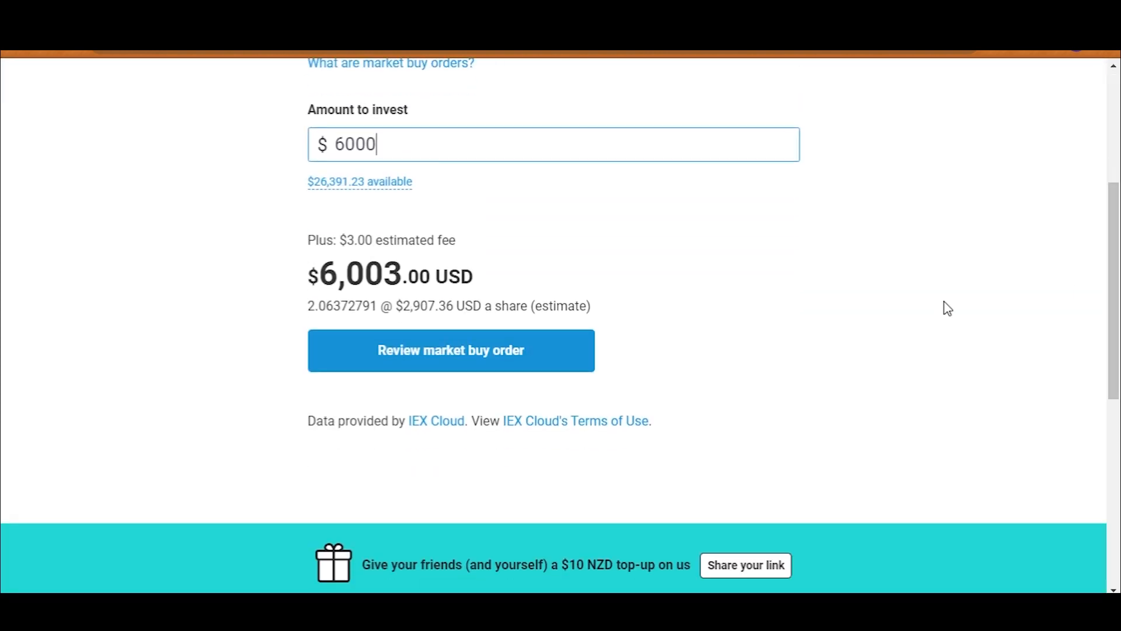
left_click(450, 350)
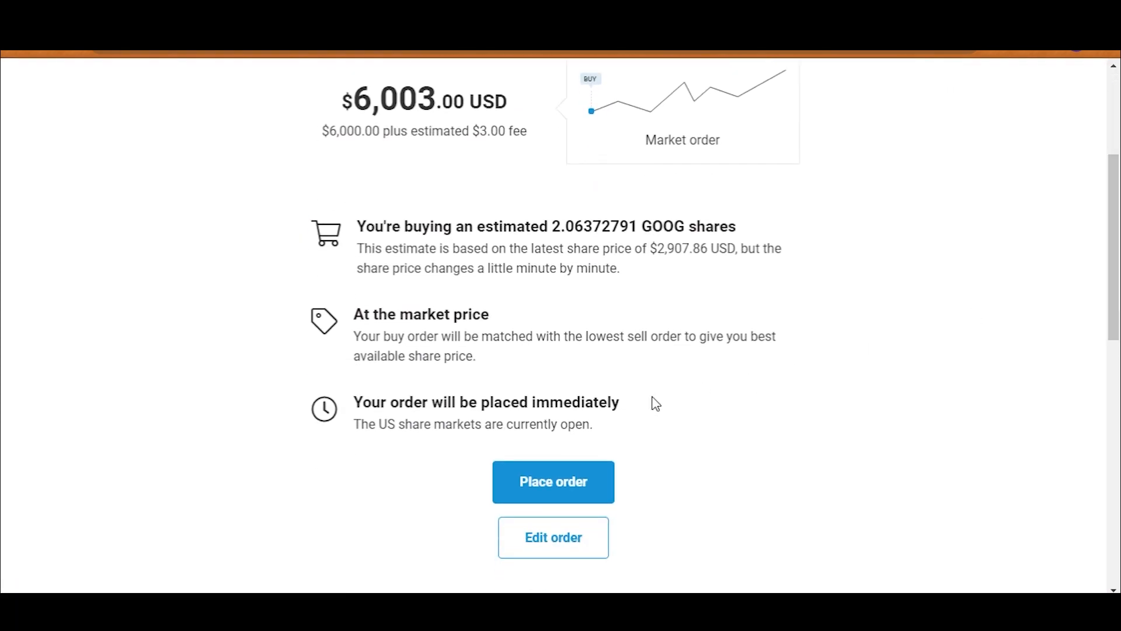
left_click(554, 482)
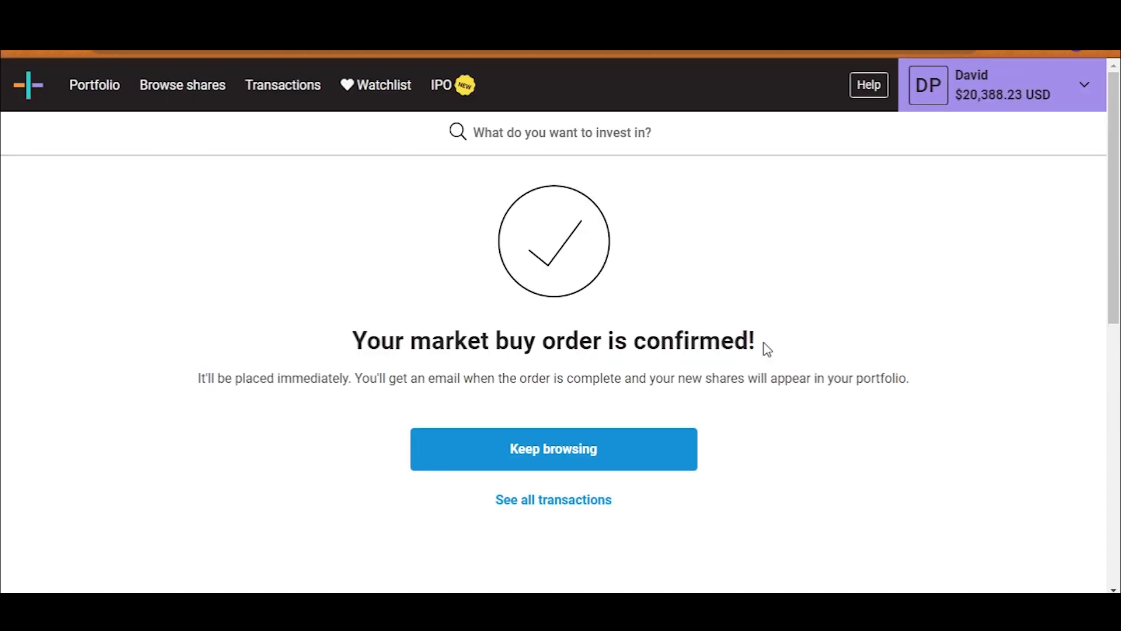
Return to the portfolio holdings table, now led by GOOG at 20.8%
left_click(553, 448)
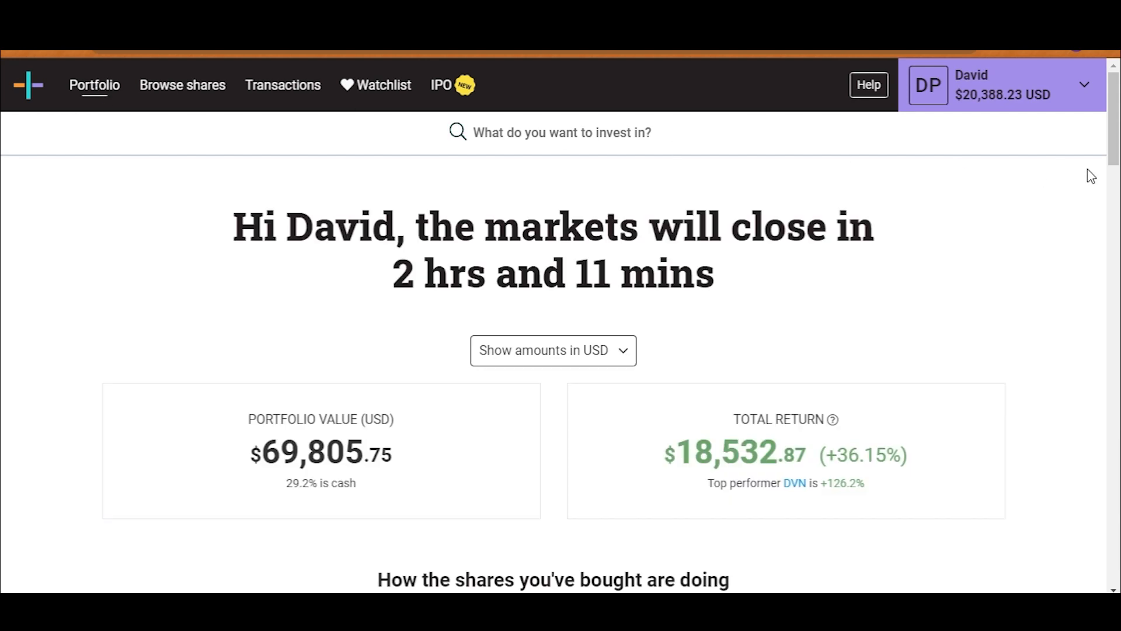
scroll("down", 3)
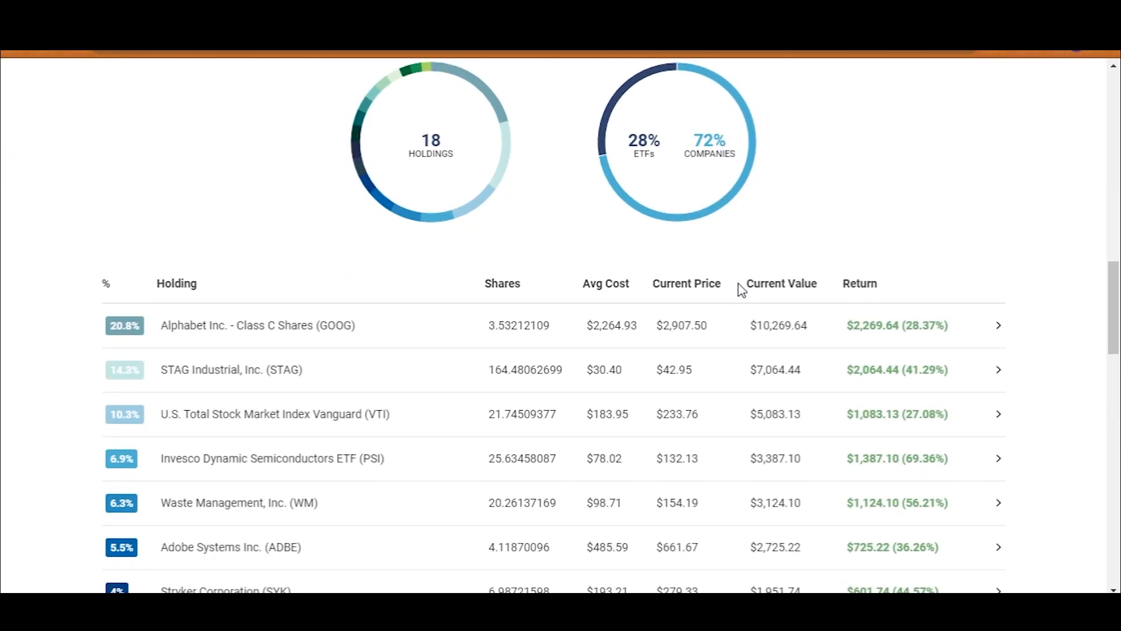
mouse_move(1052, 235)
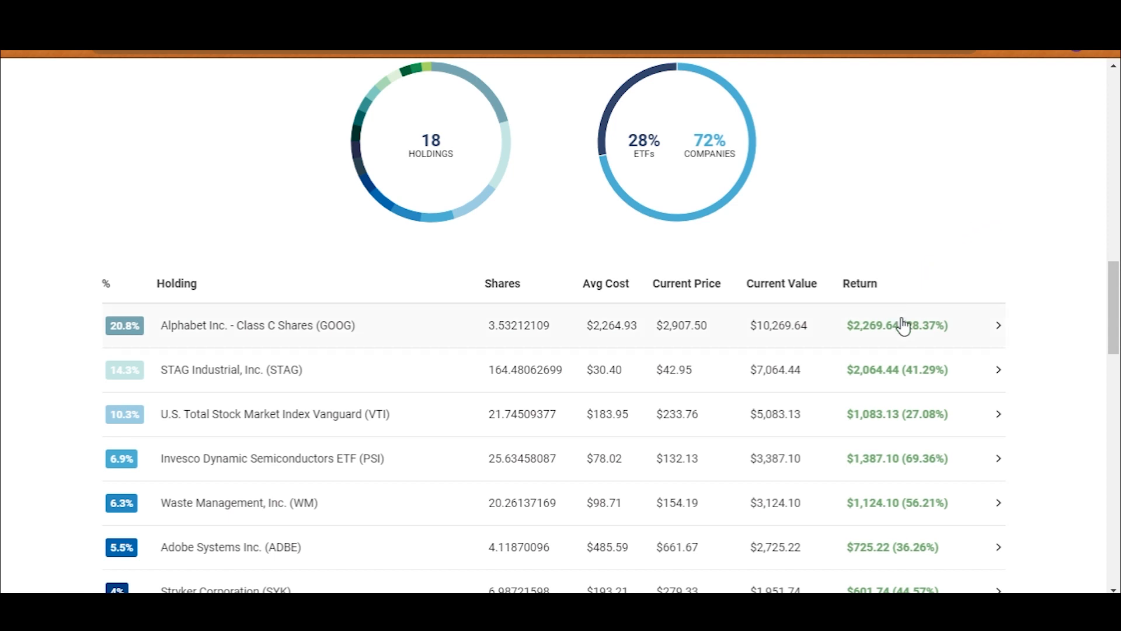
mouse_move(1087, 304)
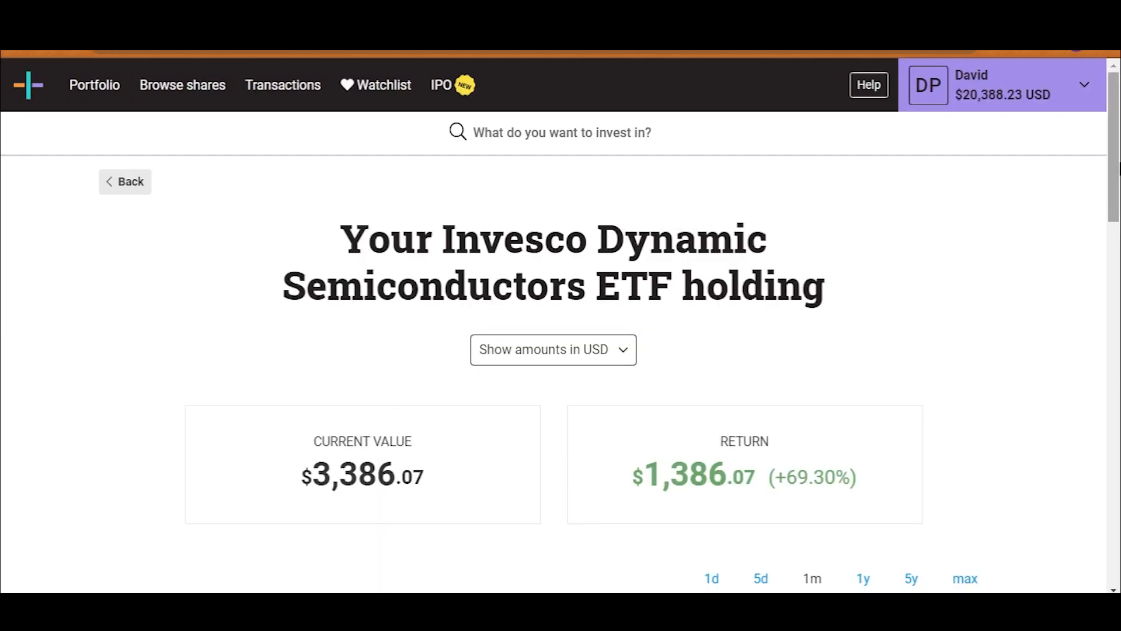
Review PSI's older transactions, then place a $4,000 PSI market buy
scroll("down", 3)
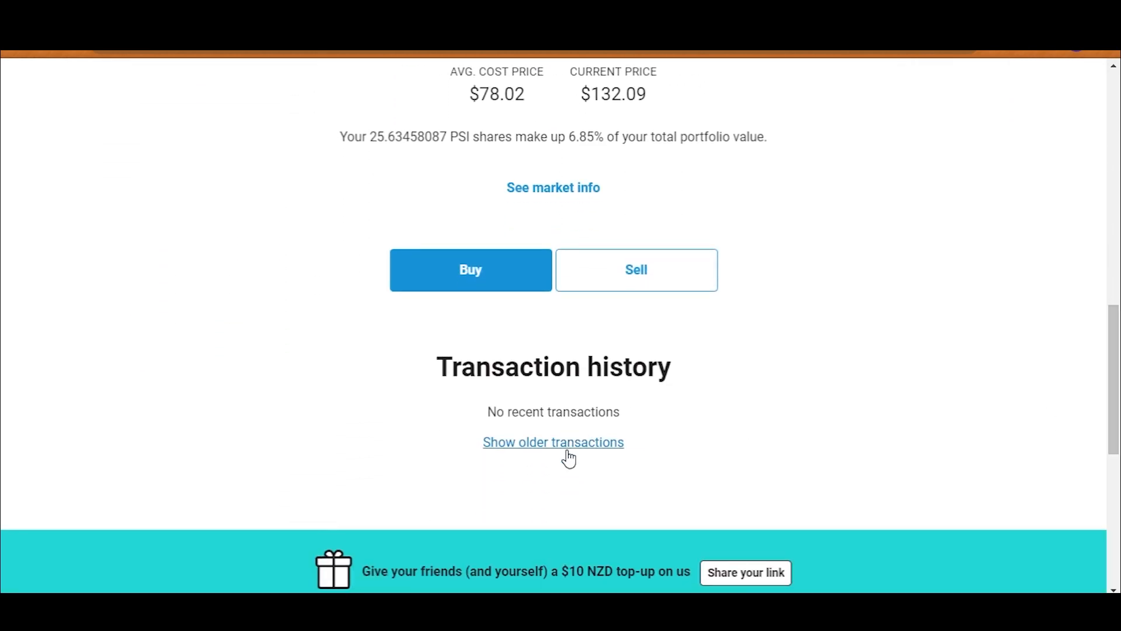
left_click(554, 441)
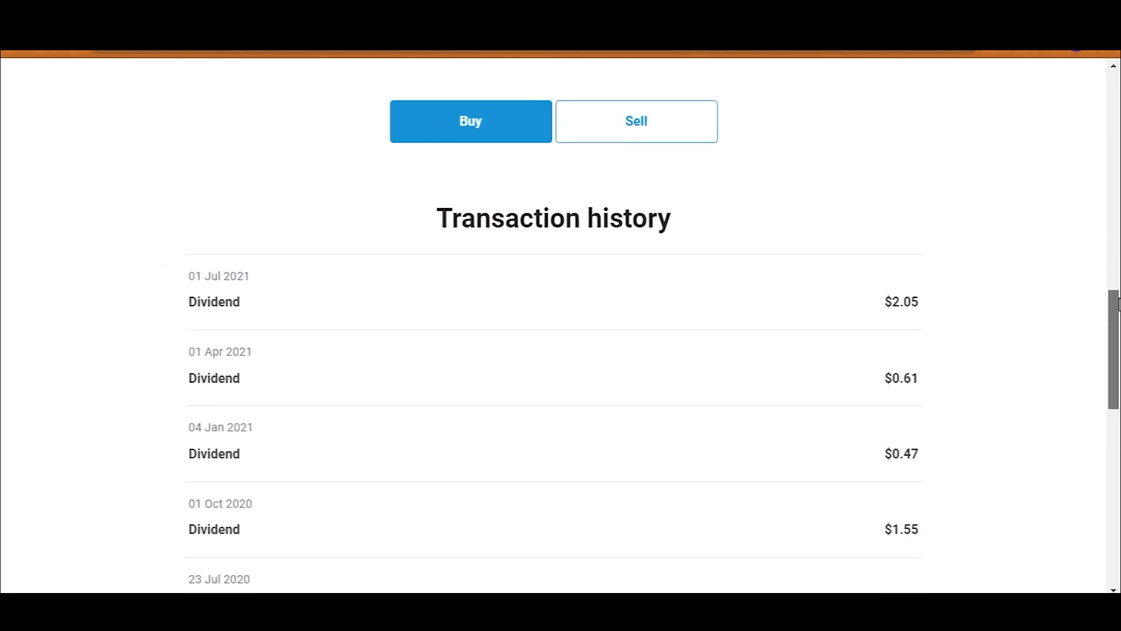
scroll("down", 3)
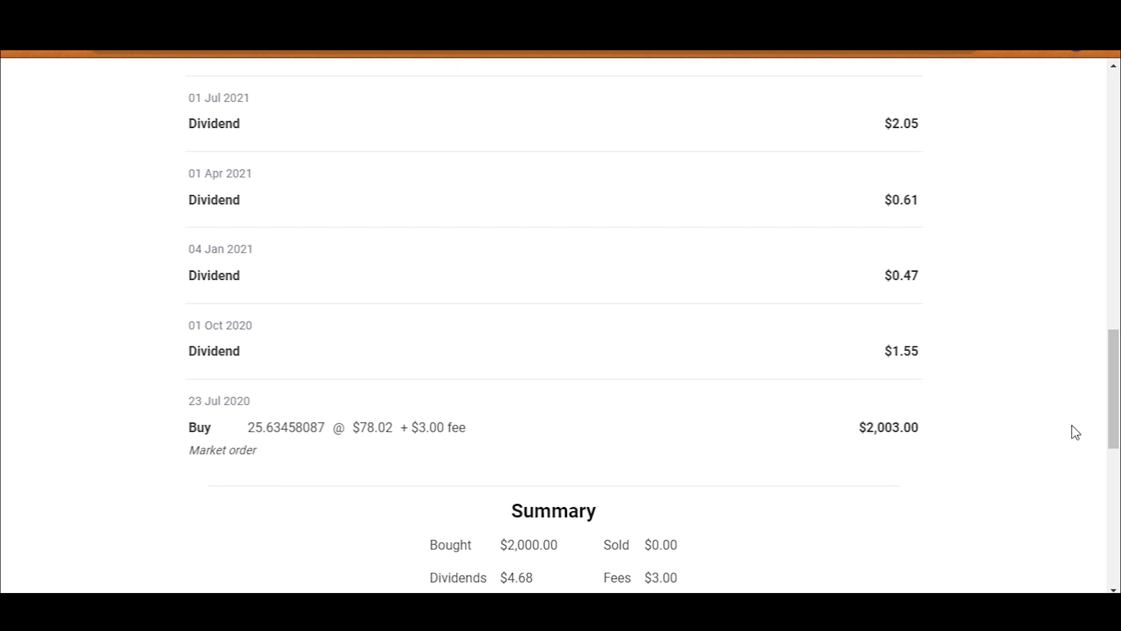
scroll("up", 3)
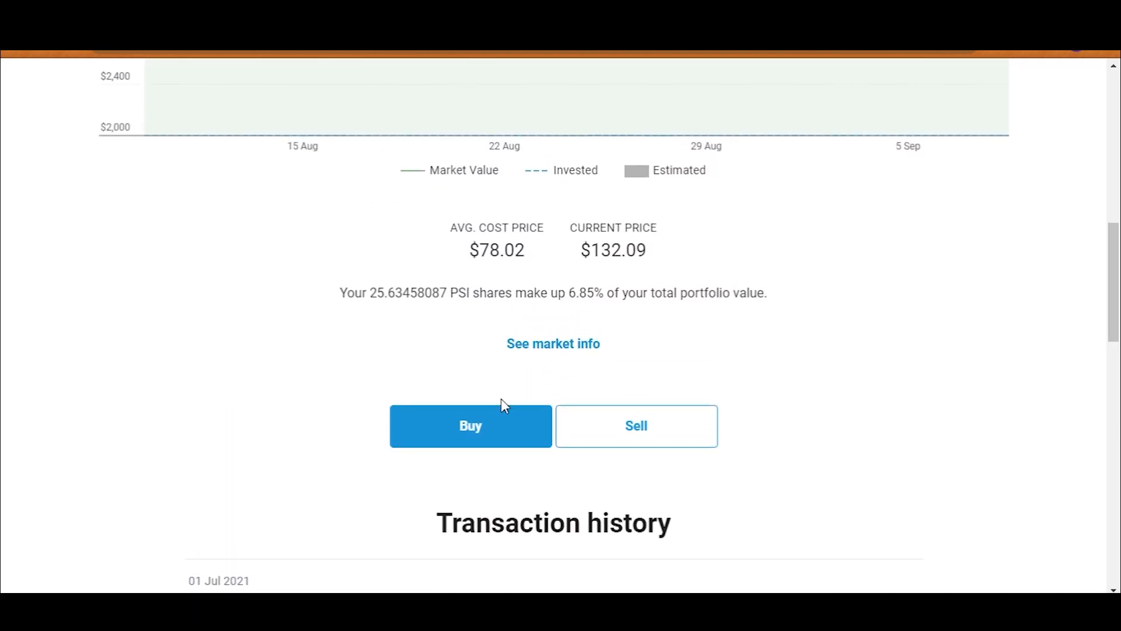
left_click(470, 425)
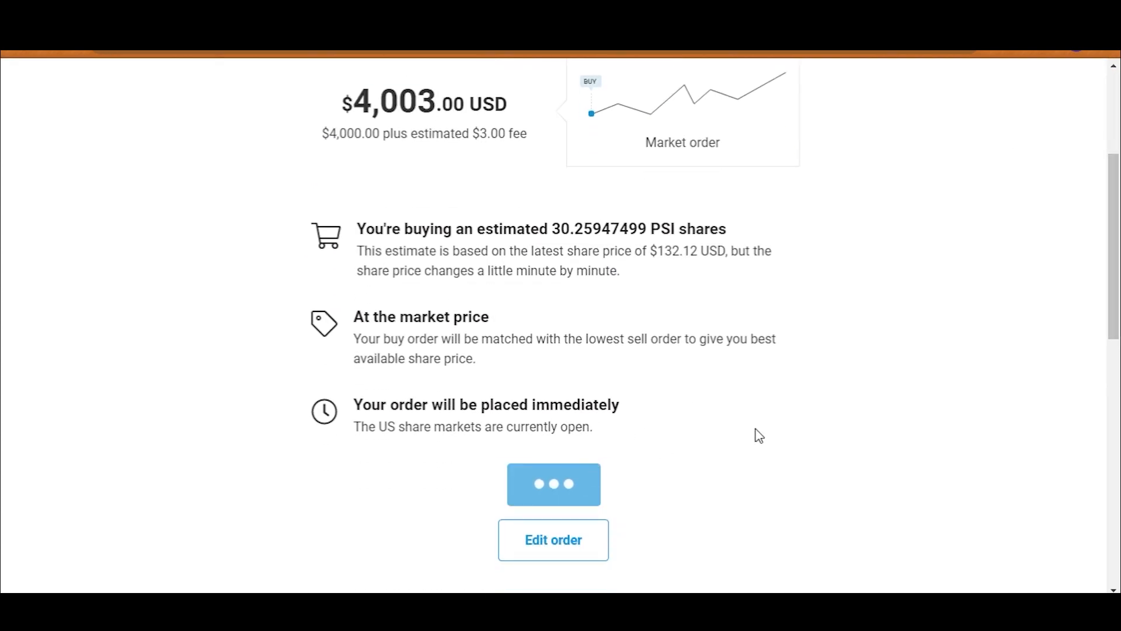
left_click(553, 485)
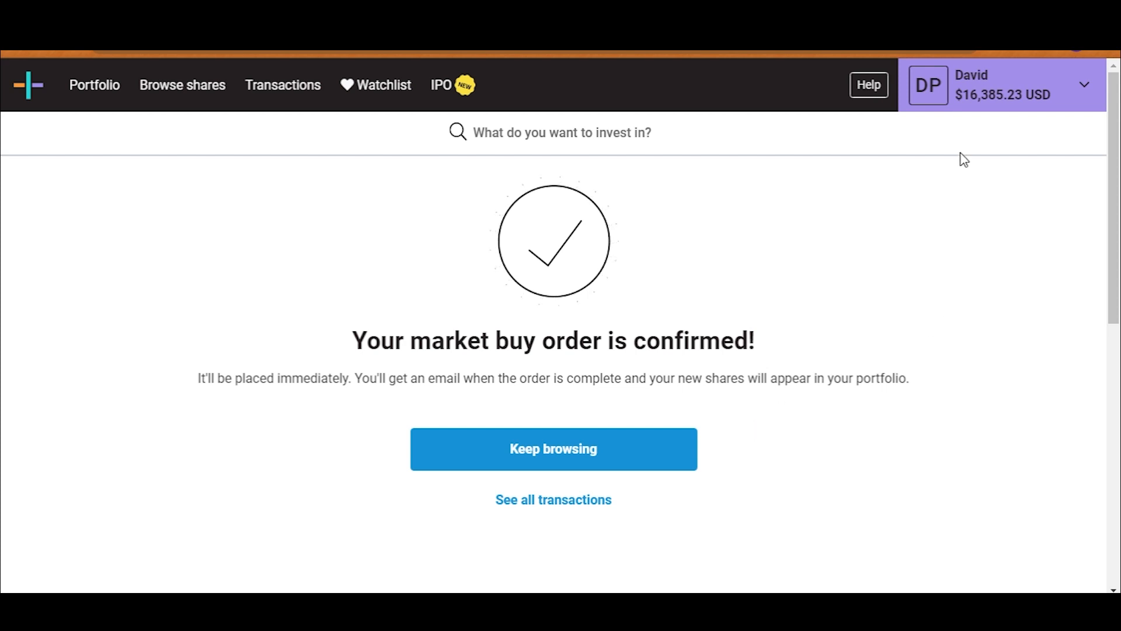
mouse_move(156, 169)
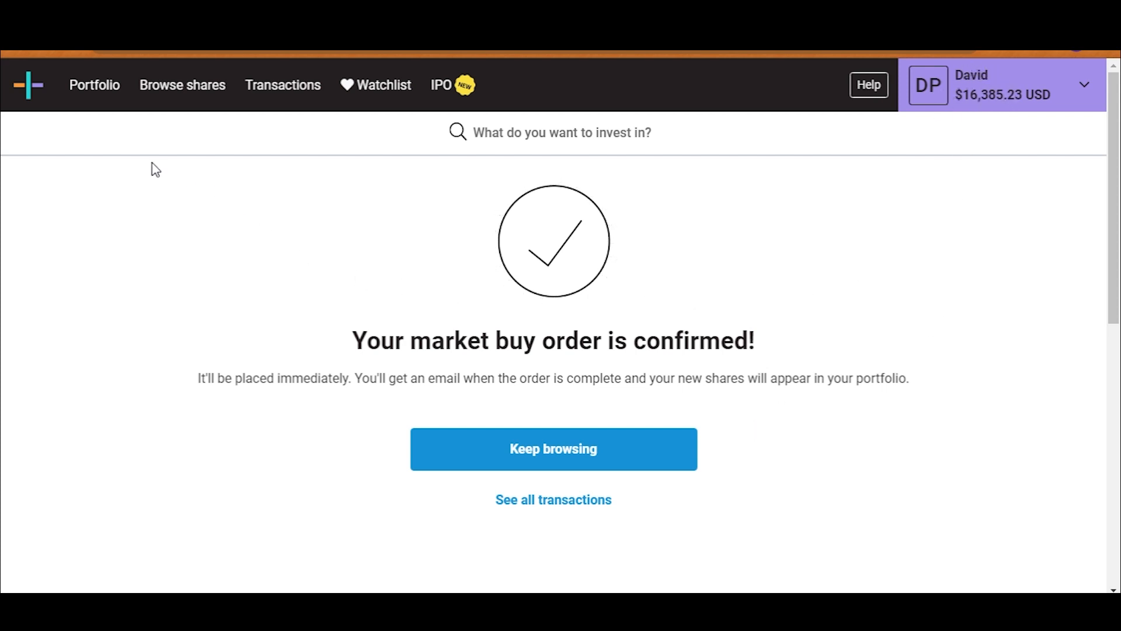
Return to the holdings table, where PSI shows 55.91 shares worth $7,387.13
left_click(553, 449)
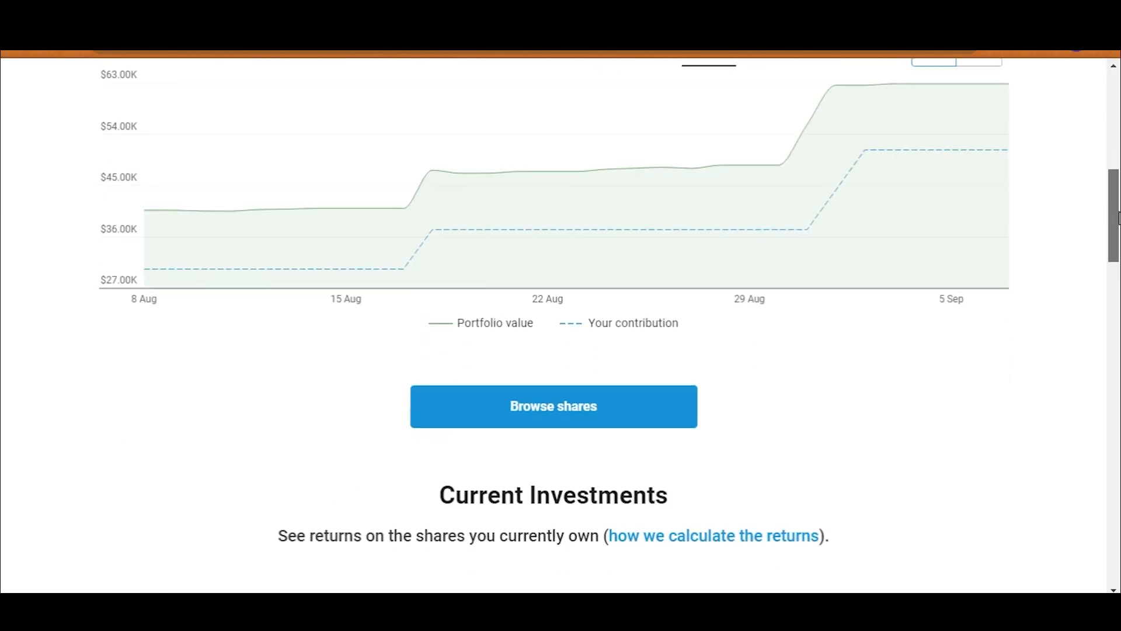
scroll("down", 3)
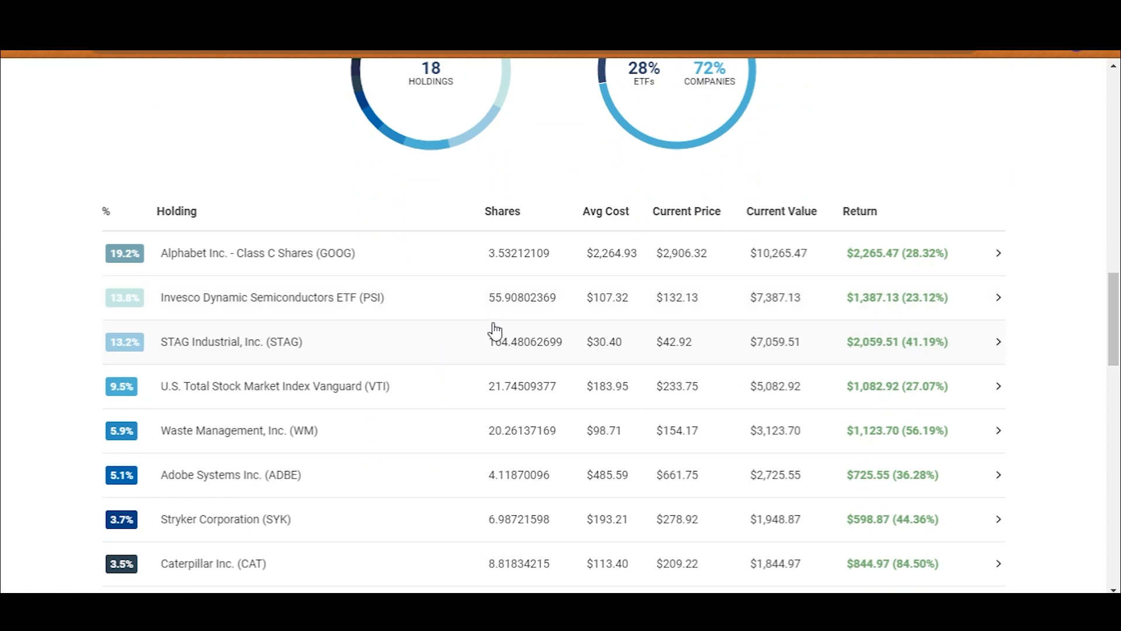
mouse_move(435, 428)
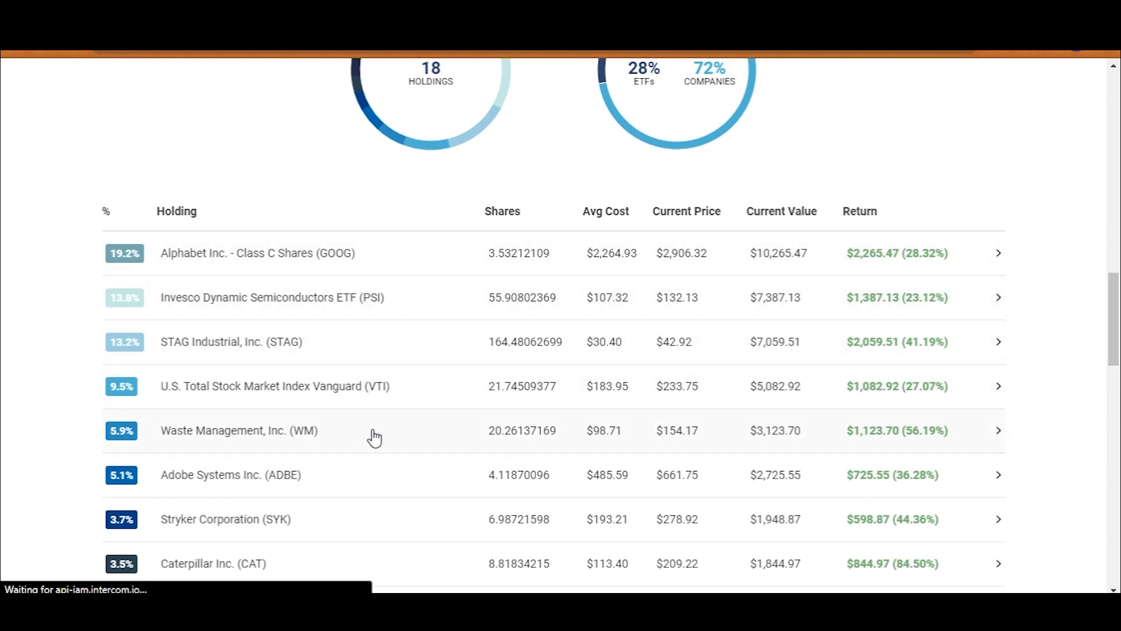
Open the Waste Management holding and reveal its older transactions
left_click(238, 430)
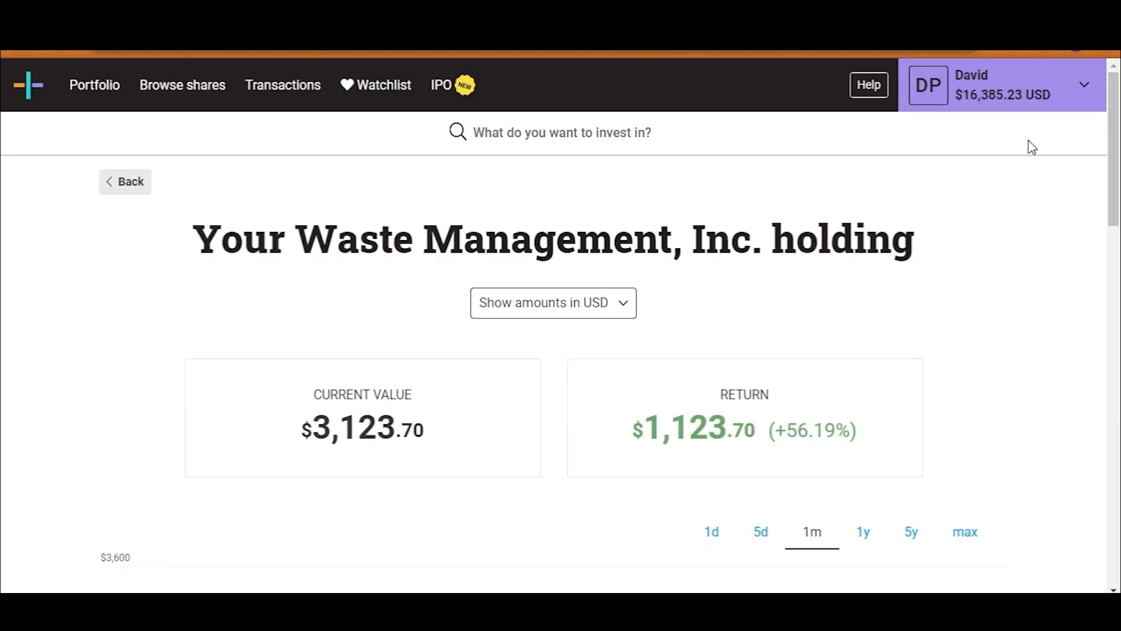
scroll("down", 3)
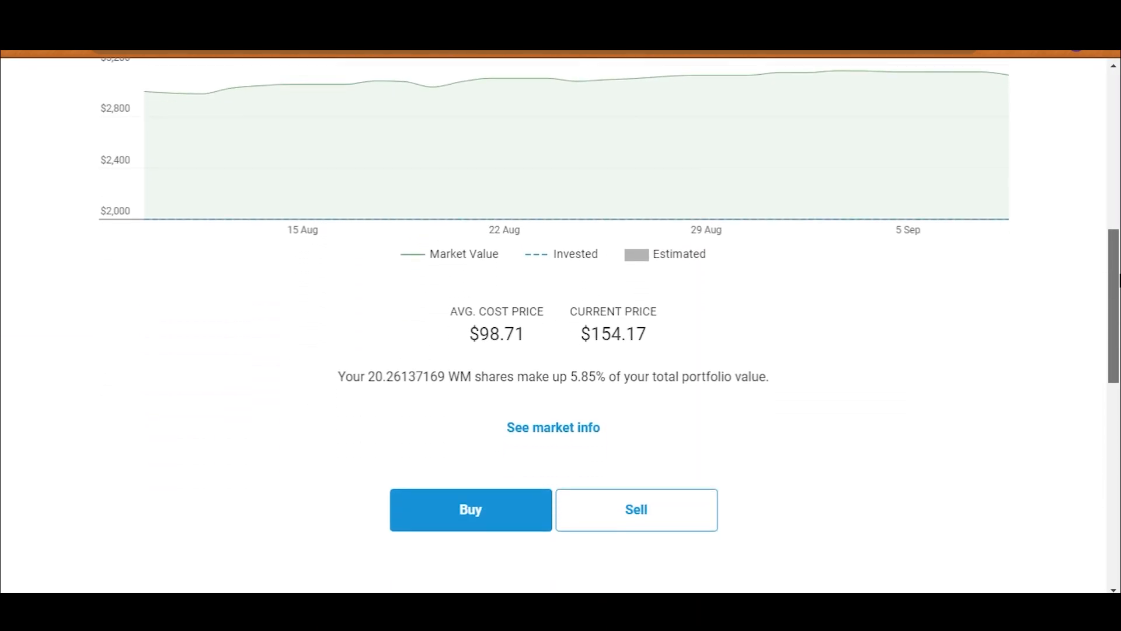
scroll("down", 3)
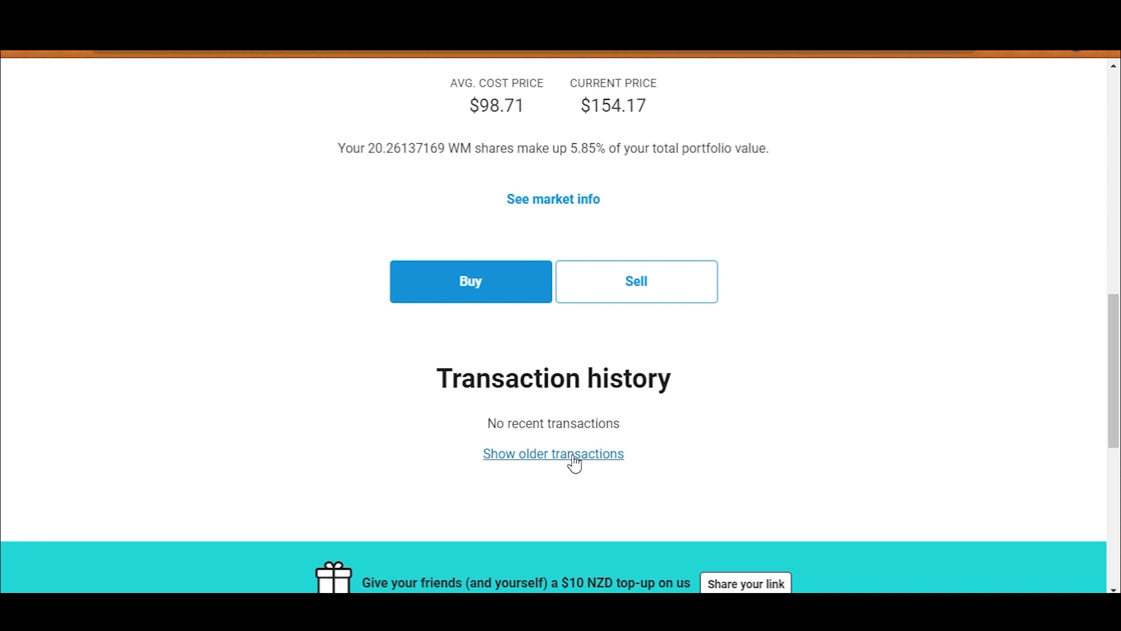
left_click(554, 453)
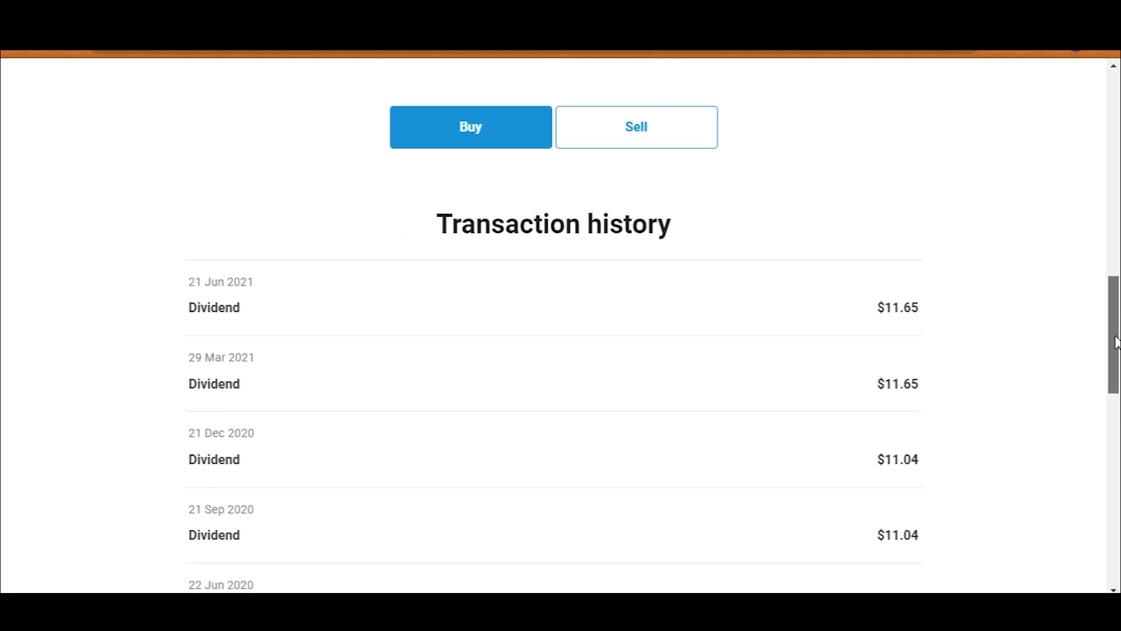
scroll("down", 3)
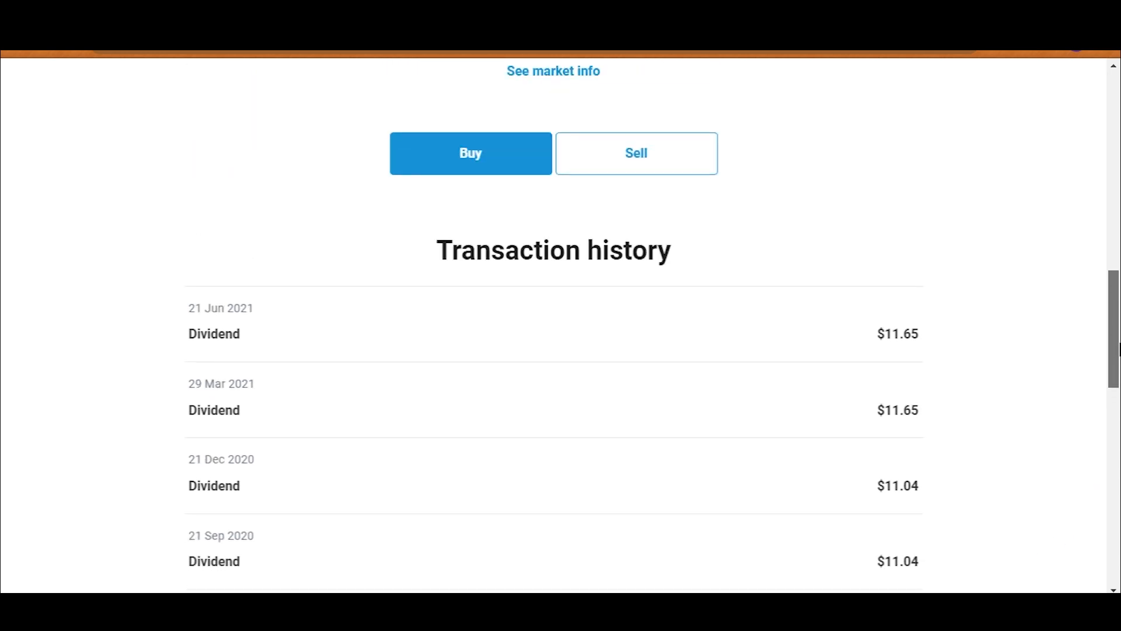
Place a market buy order for about 19.46 WM shares
left_click(470, 153)
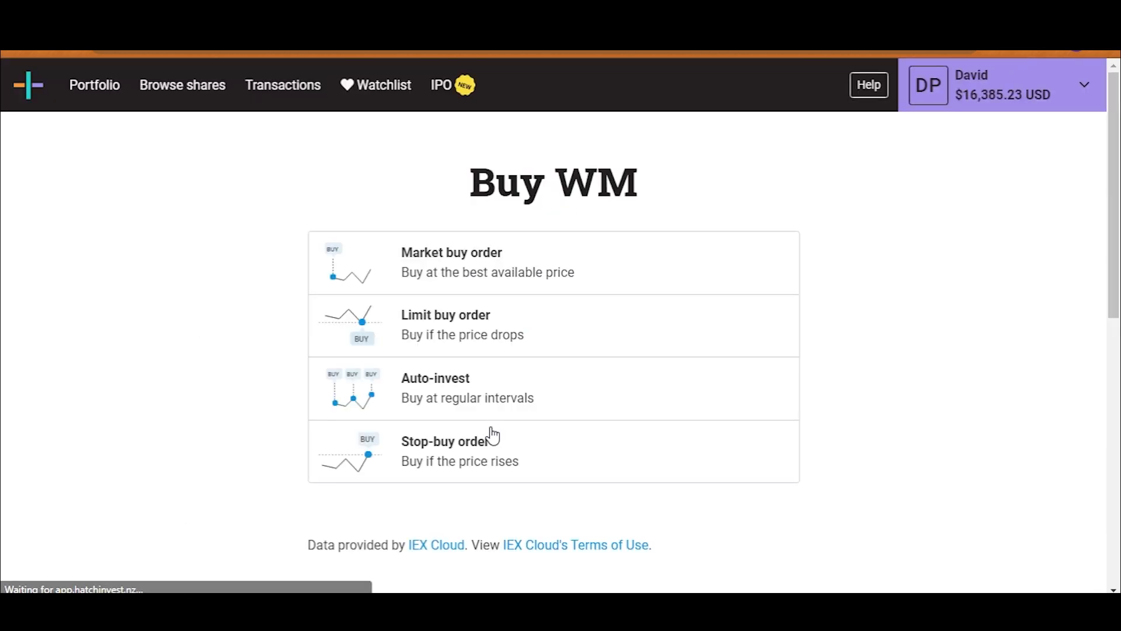
left_click(450, 261)
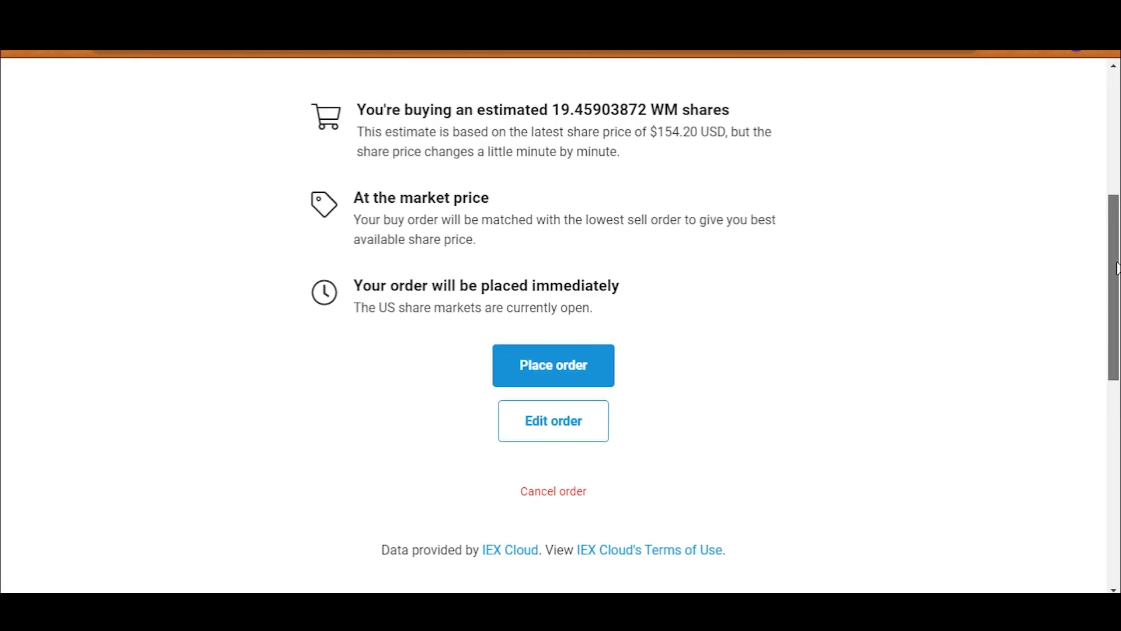
left_click(553, 364)
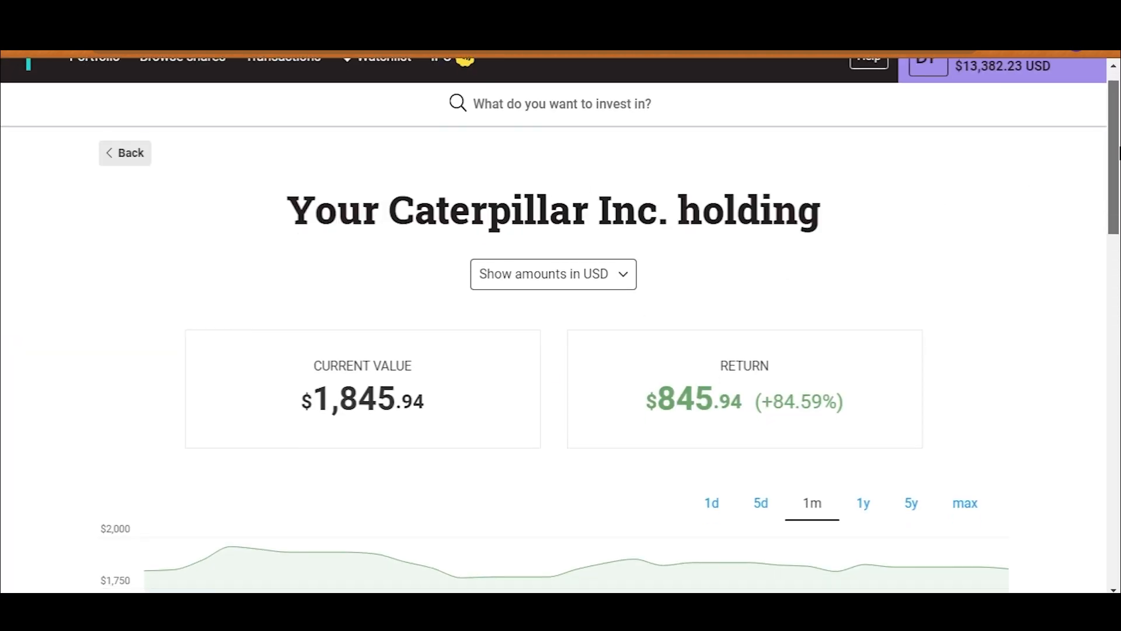
Reveal Caterpillar's older transactions on its holding page
scroll("down", 3)
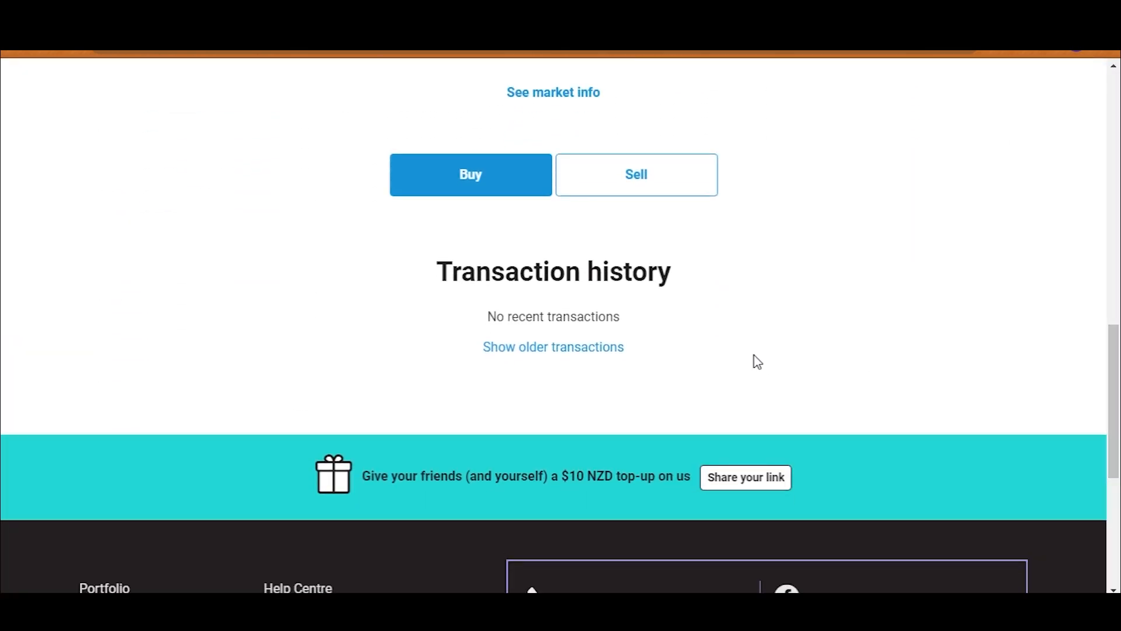
left_click(554, 347)
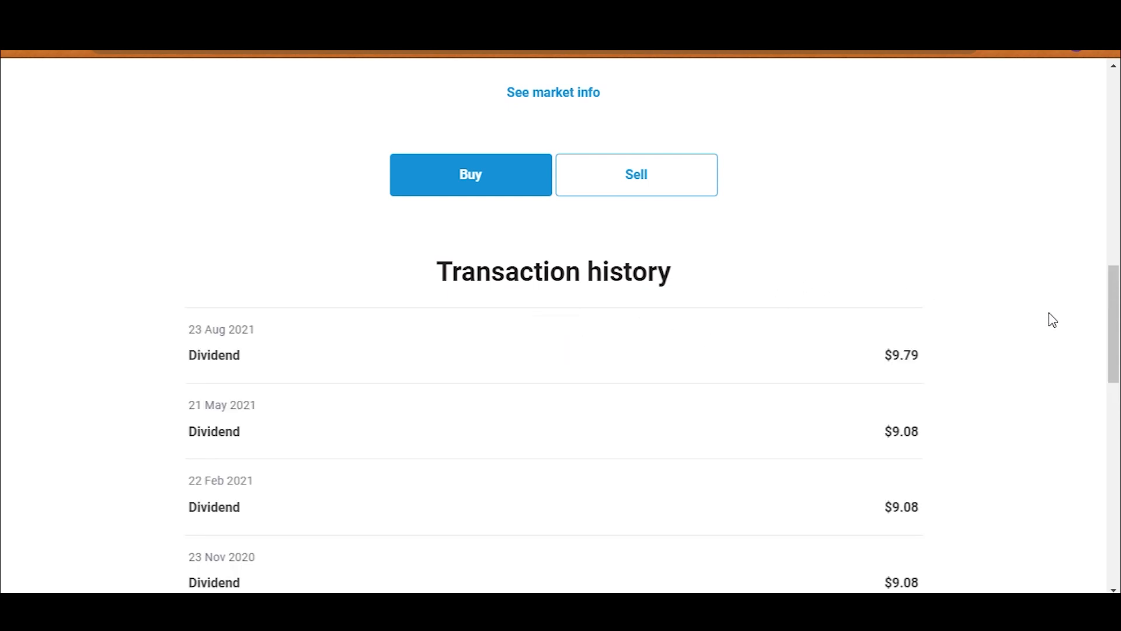
scroll("down", 3)
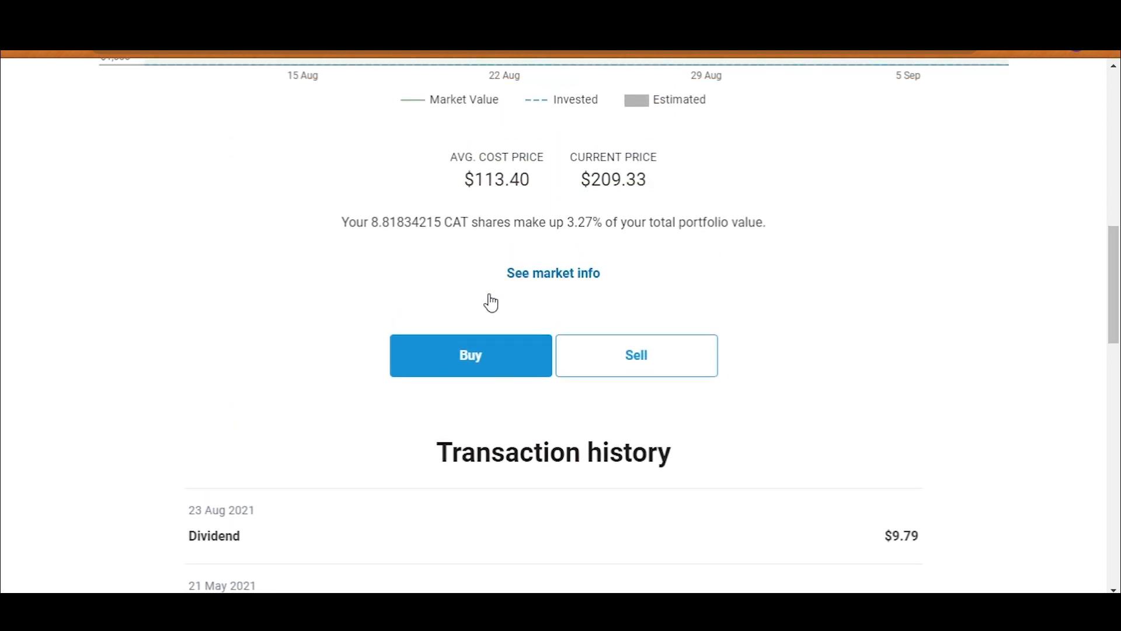
Place a $3,000 Caterpillar market buy of about 14.33 shares
left_click(469, 354)
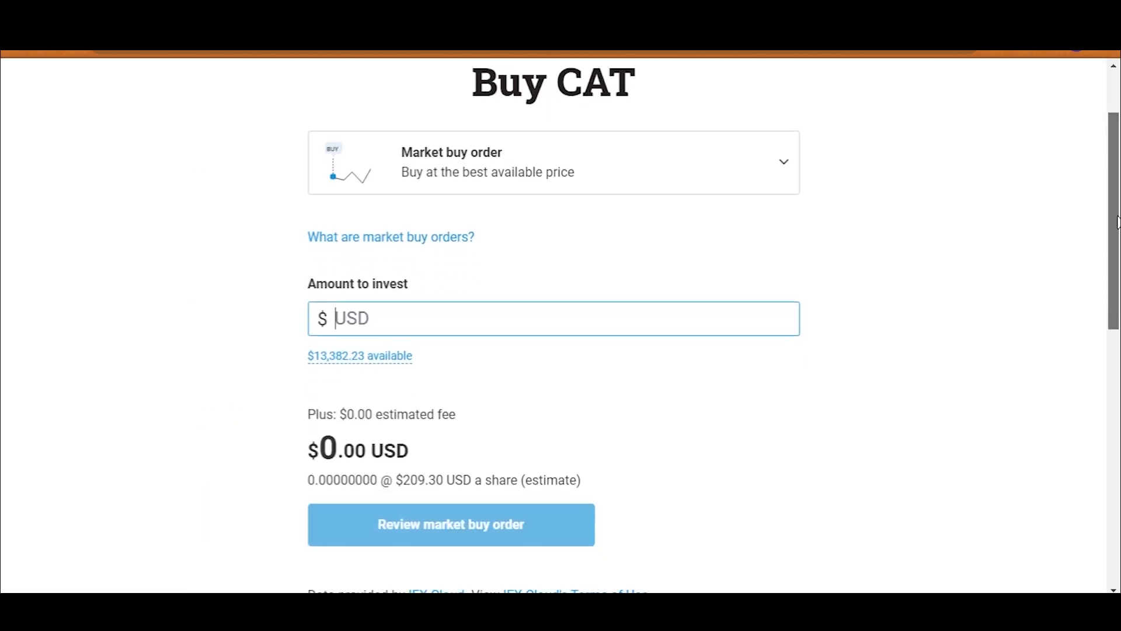
left_click(450, 525)
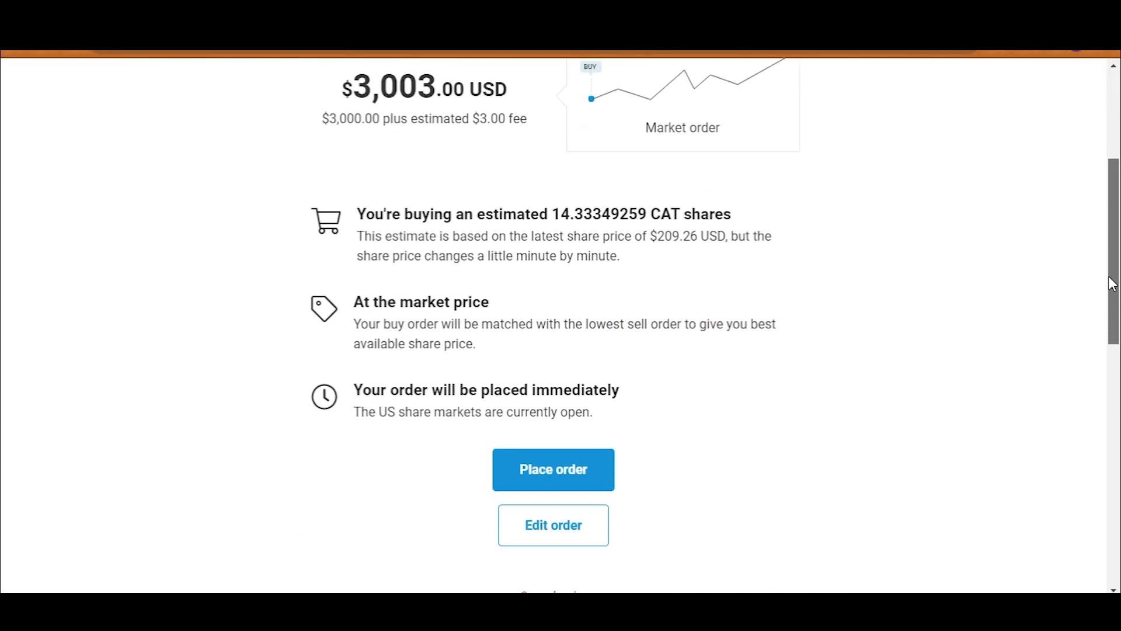
left_click(553, 469)
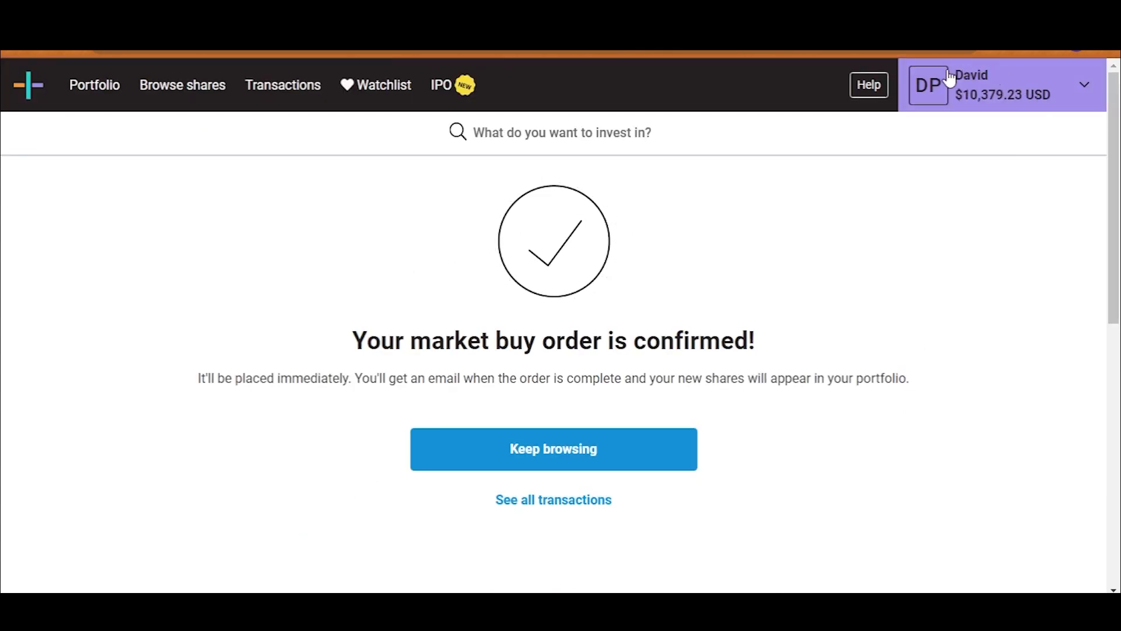
mouse_move(136, 162)
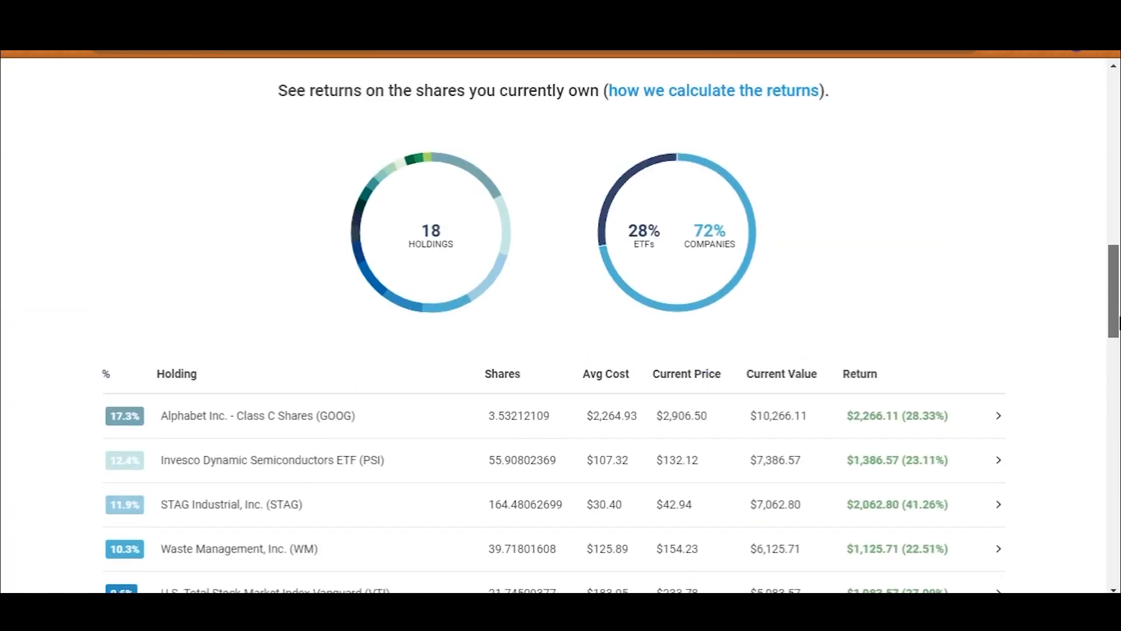
Scroll to the holdings table, showing Caterpillar at 23.14 shares worth $4,845.91
scroll("down", 3)
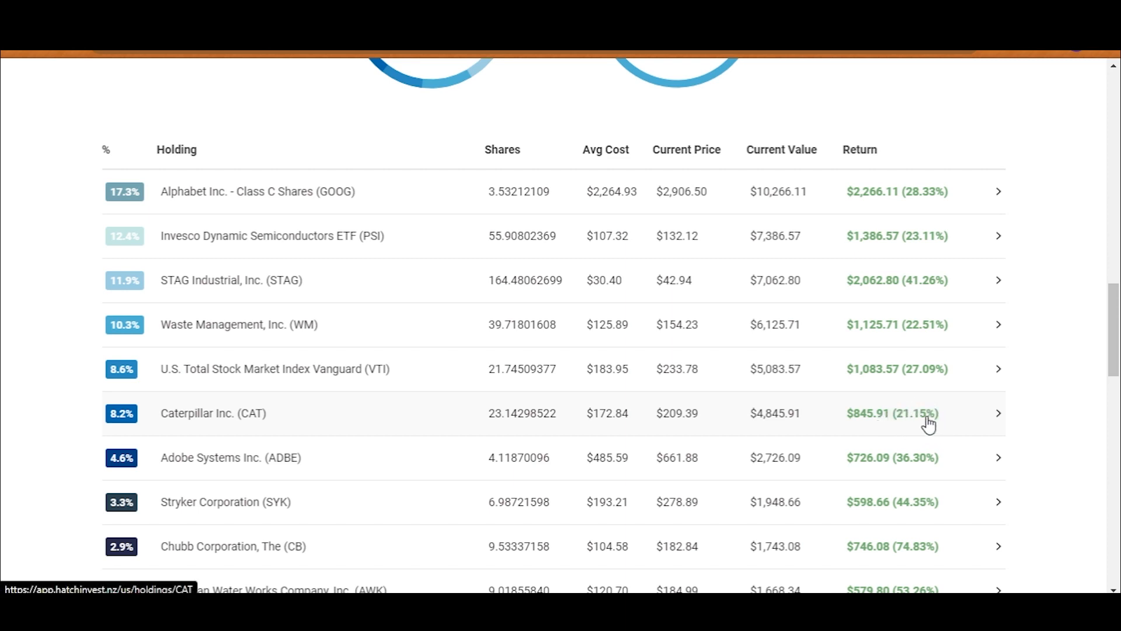
mouse_move(565, 419)
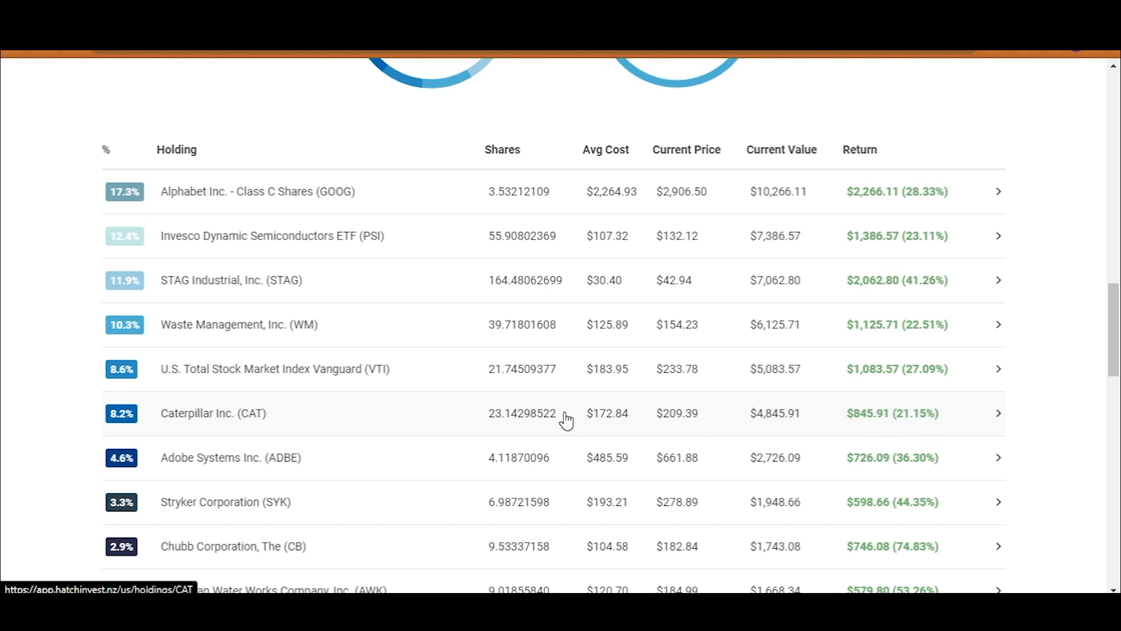
mouse_move(757, 422)
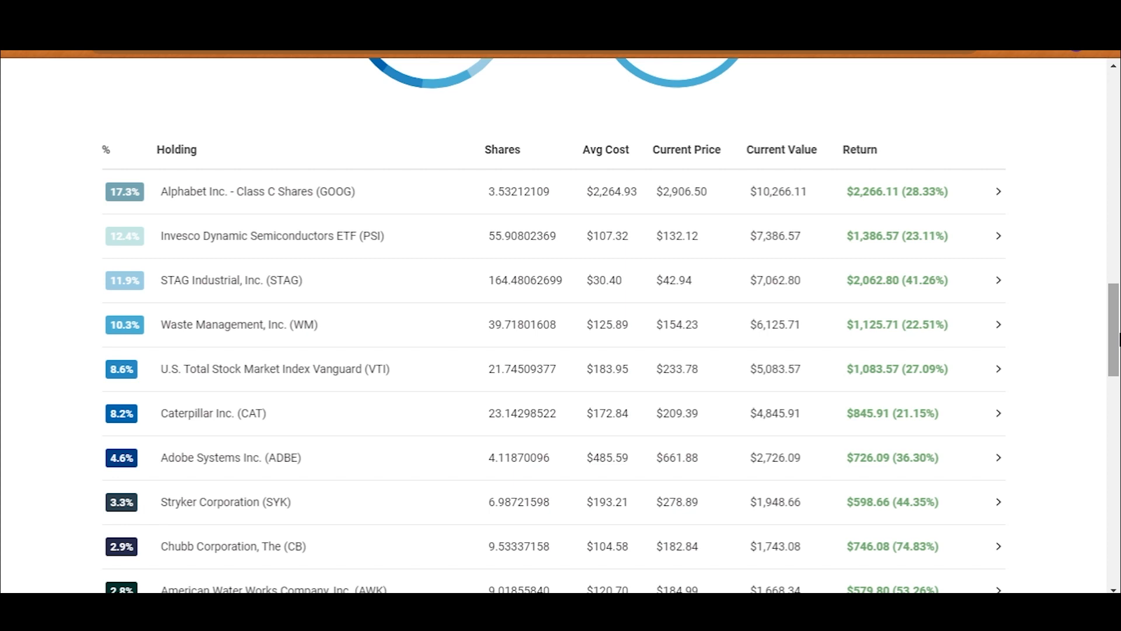
scroll("down", 3)
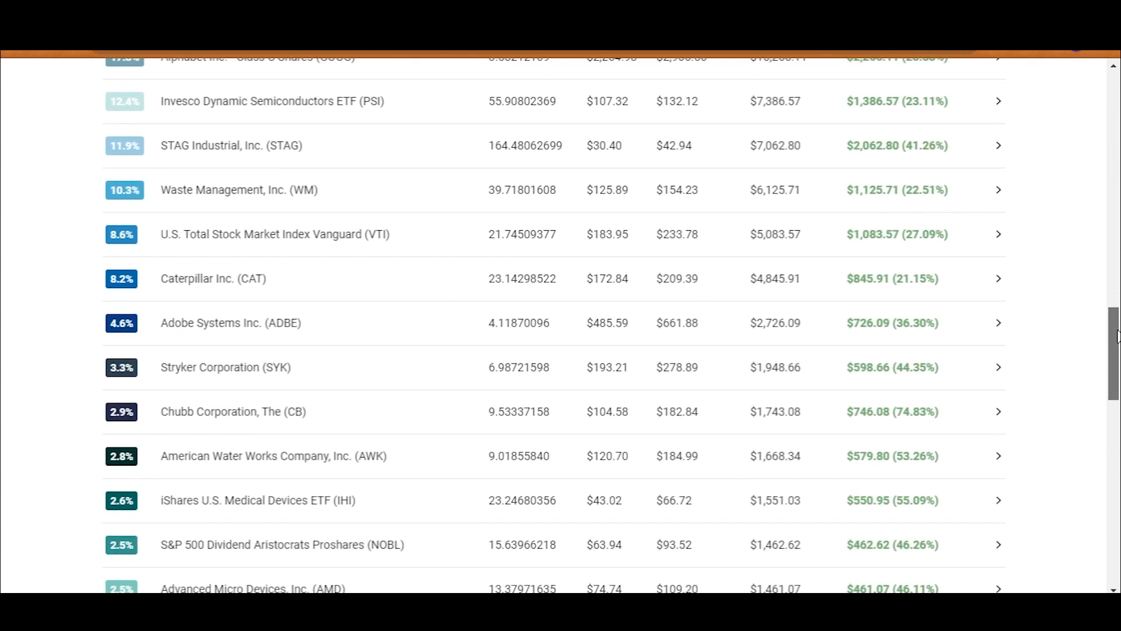
scroll("down", 3)
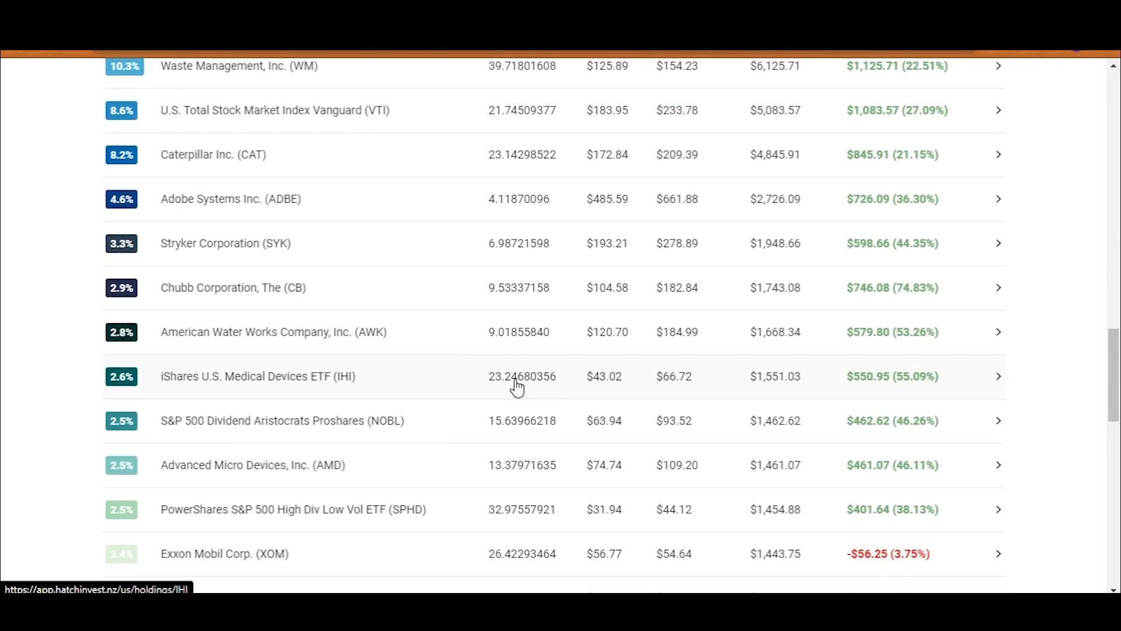
Open the IHI holding and show older transactions, including dividends and the stock split
left_click(515, 376)
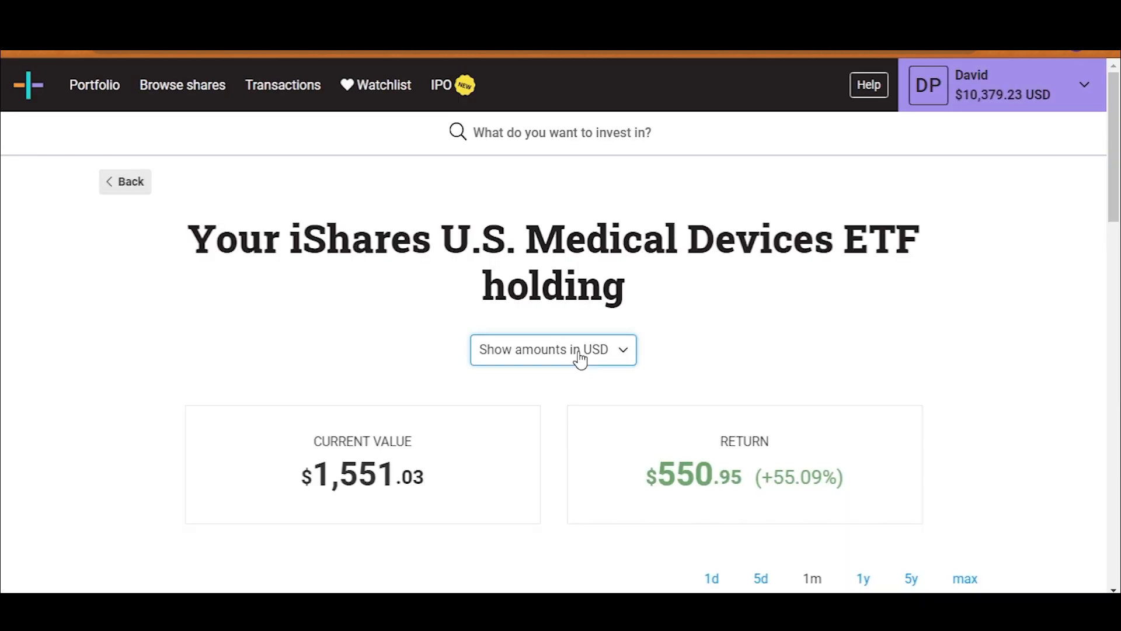
scroll("down", 3)
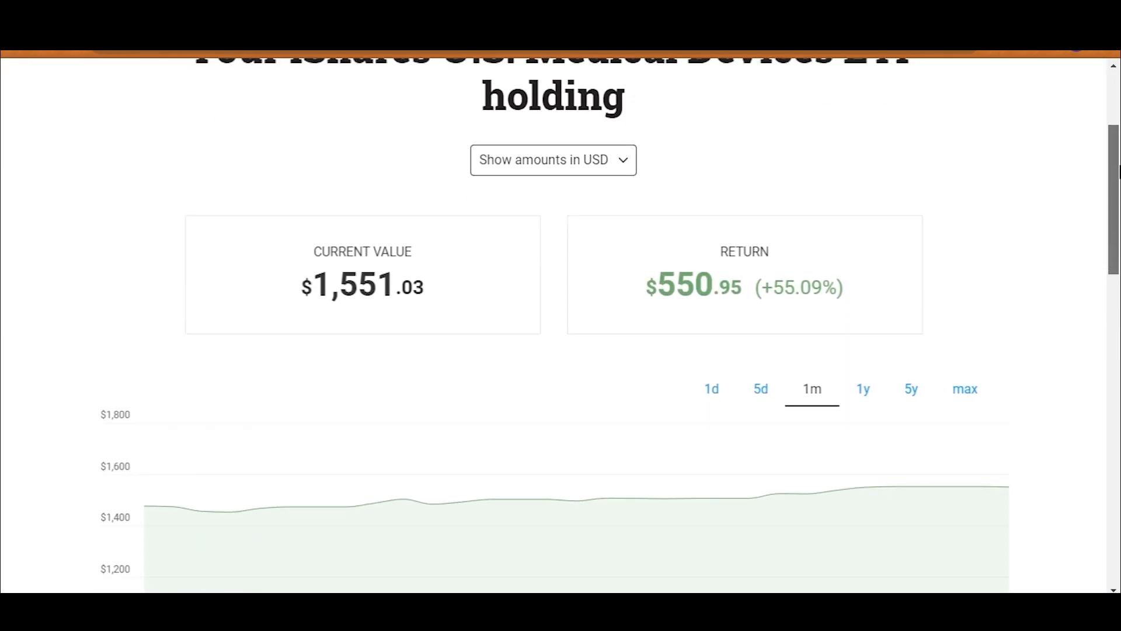
scroll("down", 3)
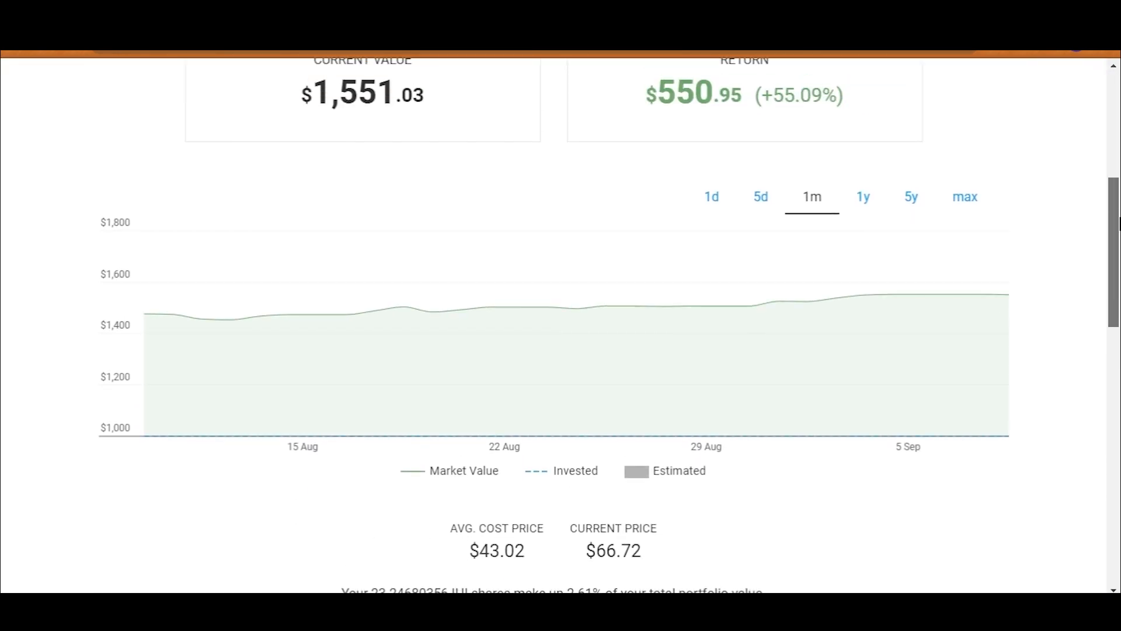
scroll("down", 3)
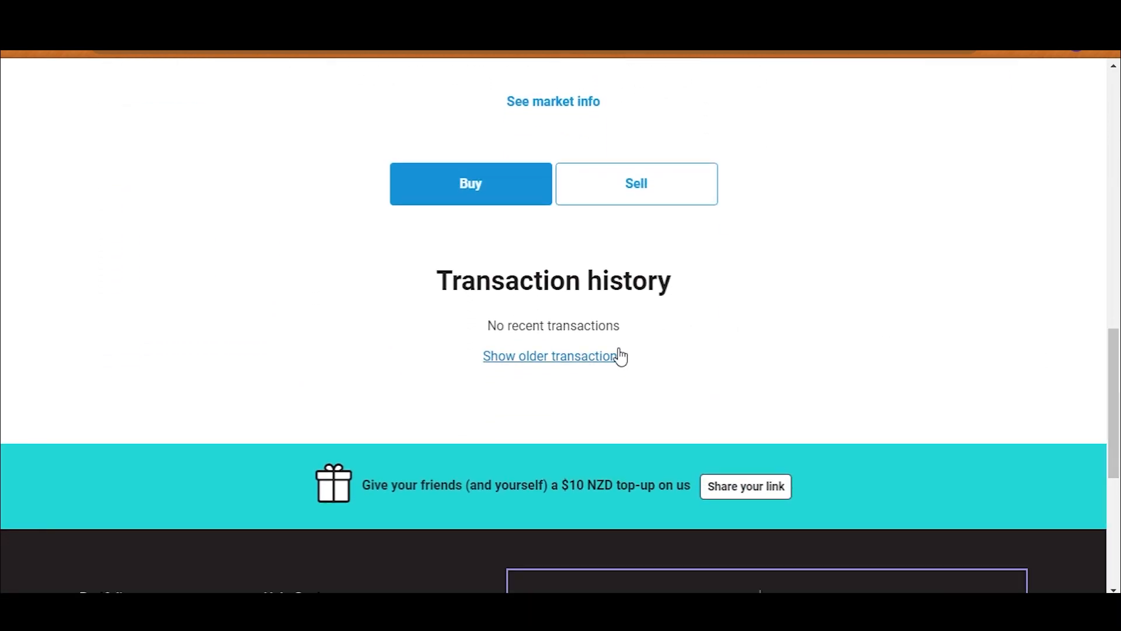
left_click(548, 356)
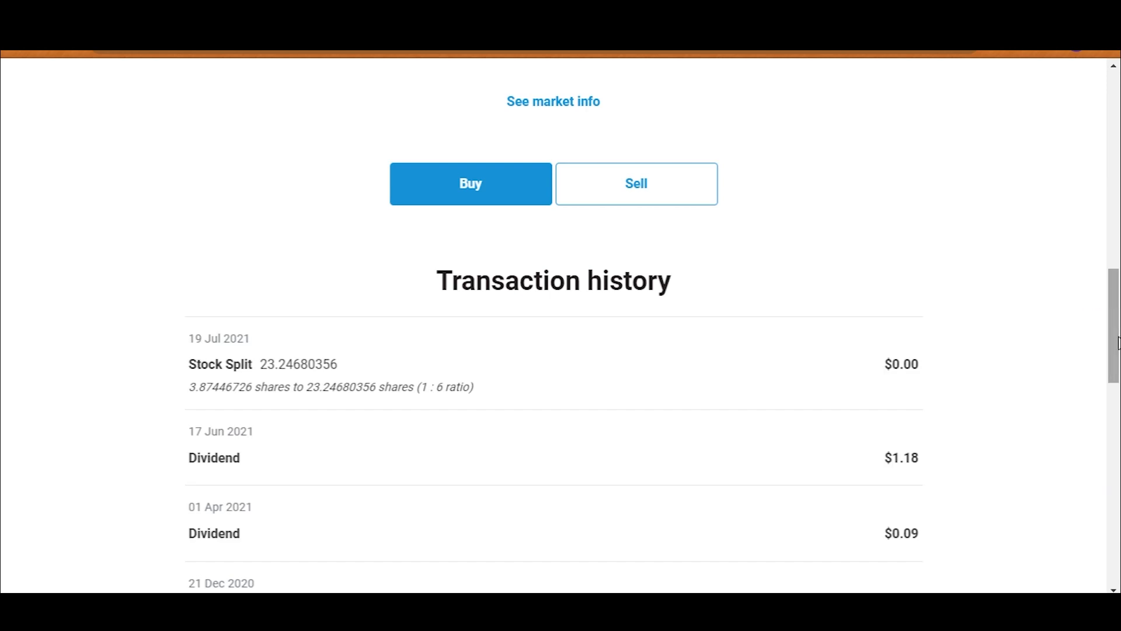
mouse_move(957, 356)
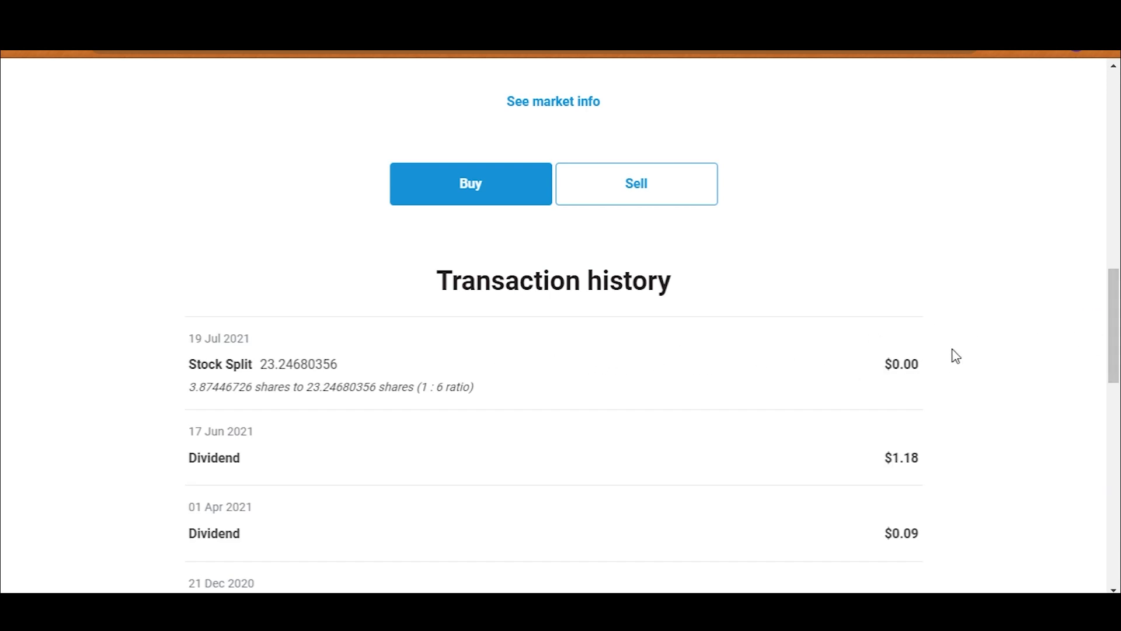
scroll("down", 3)
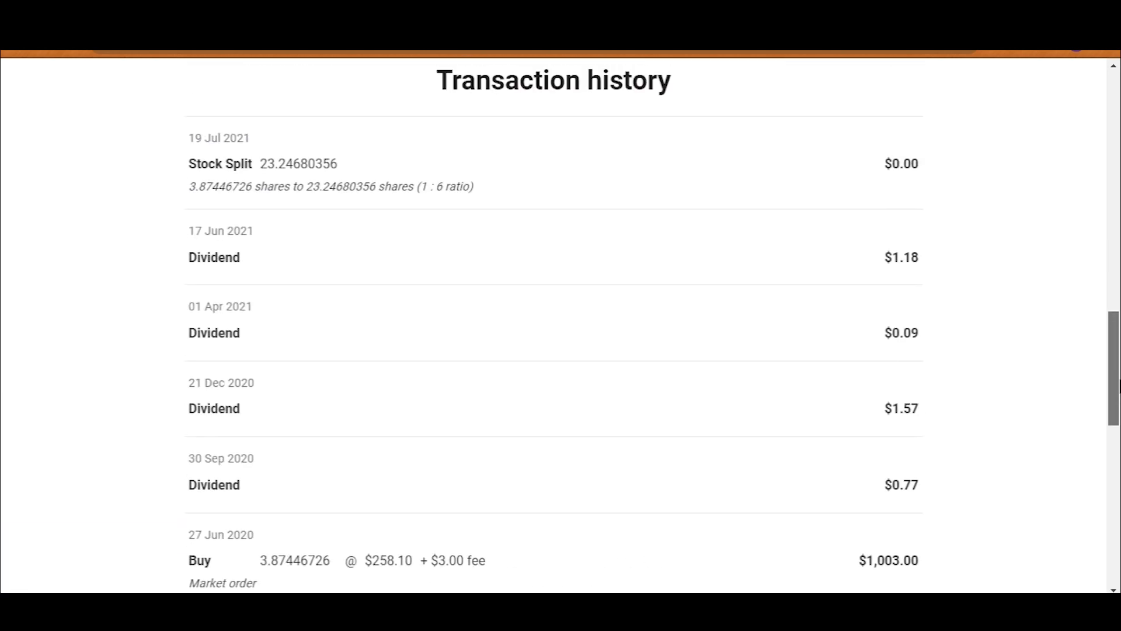
scroll("down", 3)
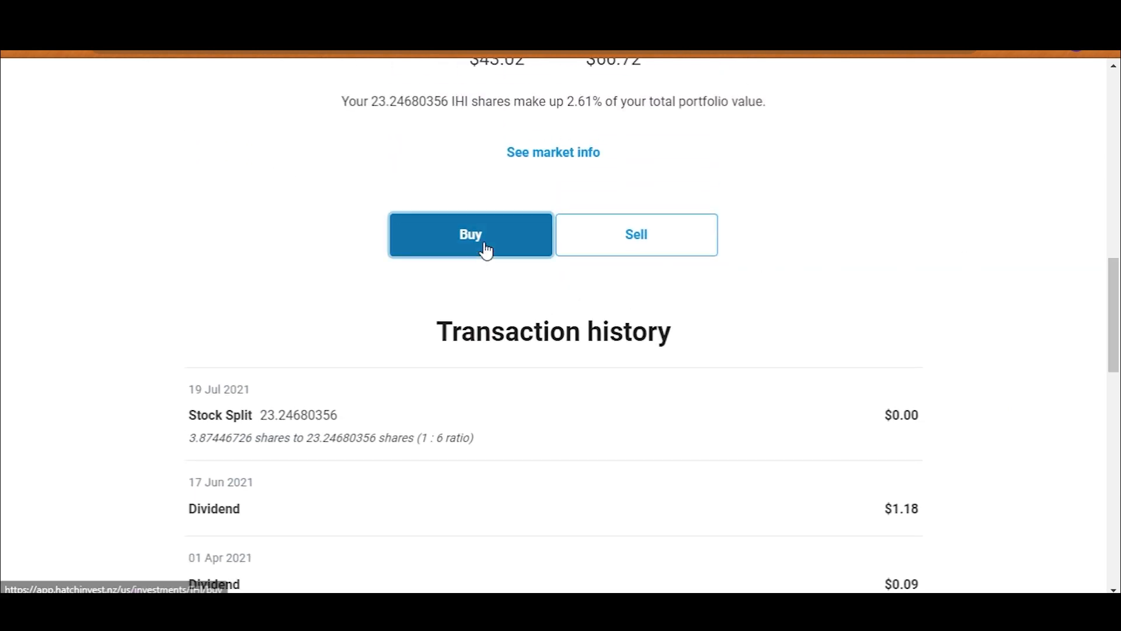
Buy $4,000 of IHI at market, then return to the portfolio overview
left_click(471, 235)
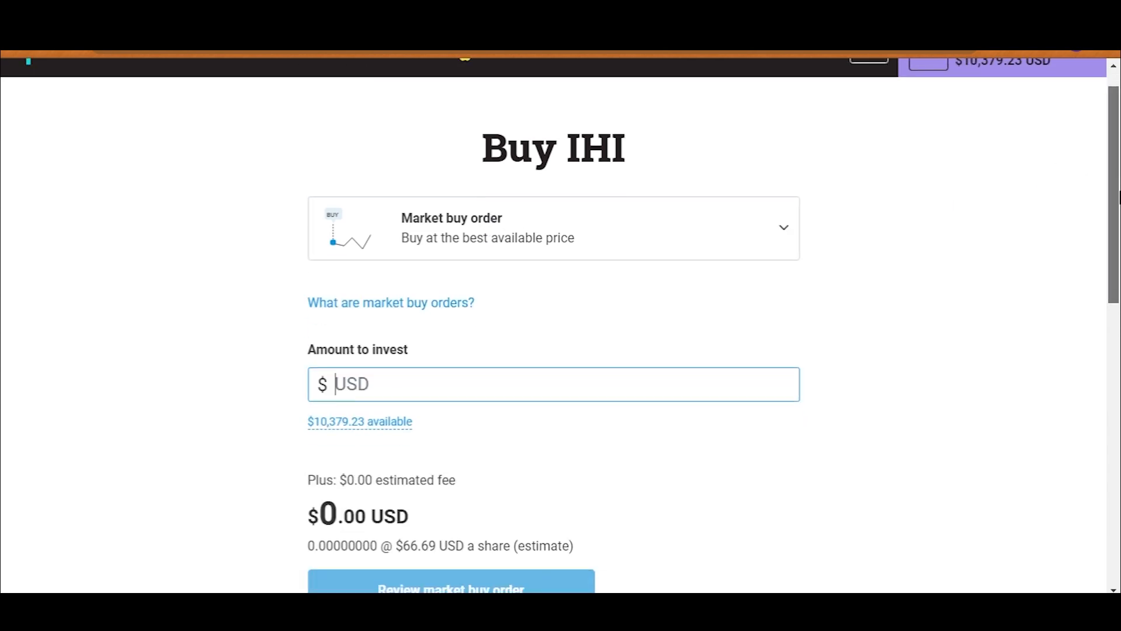
type("4000")
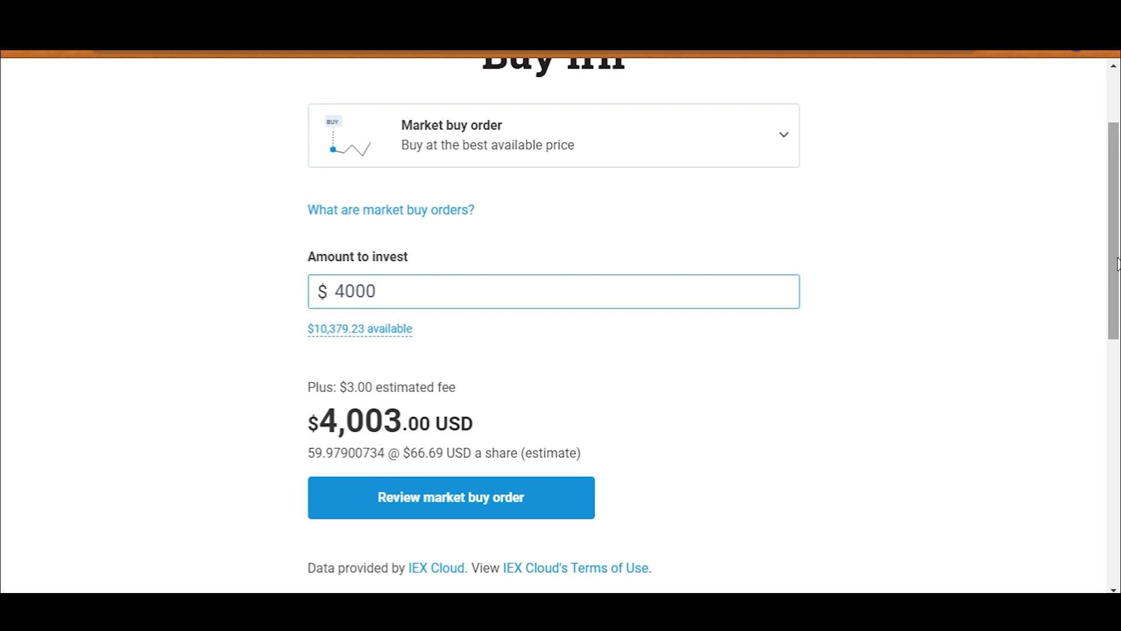
left_click(450, 497)
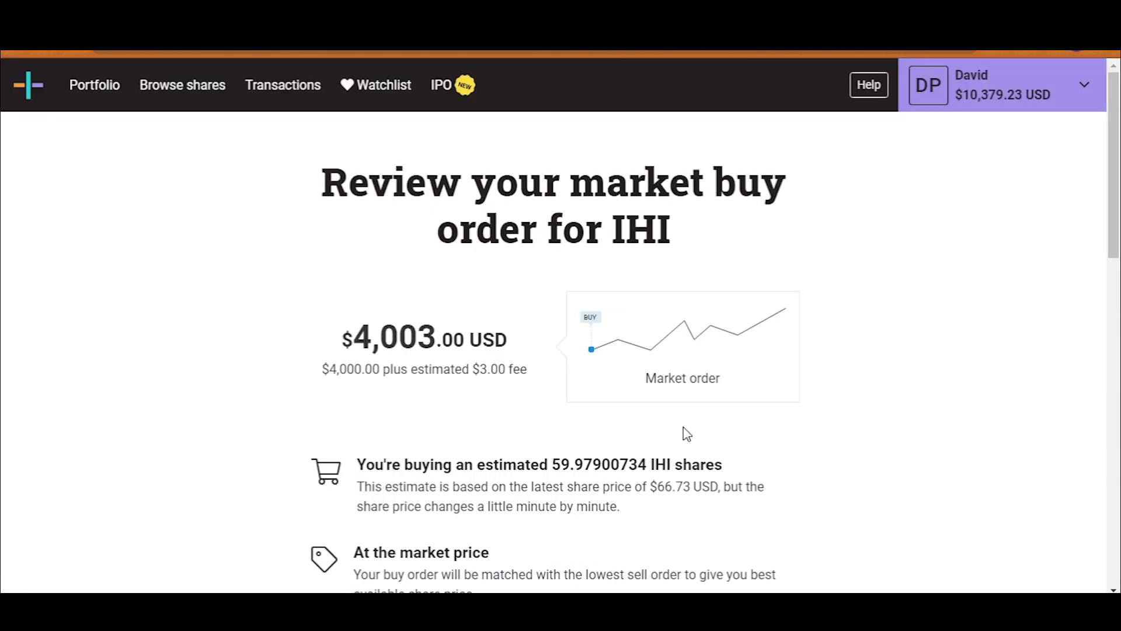
scroll("down", 3)
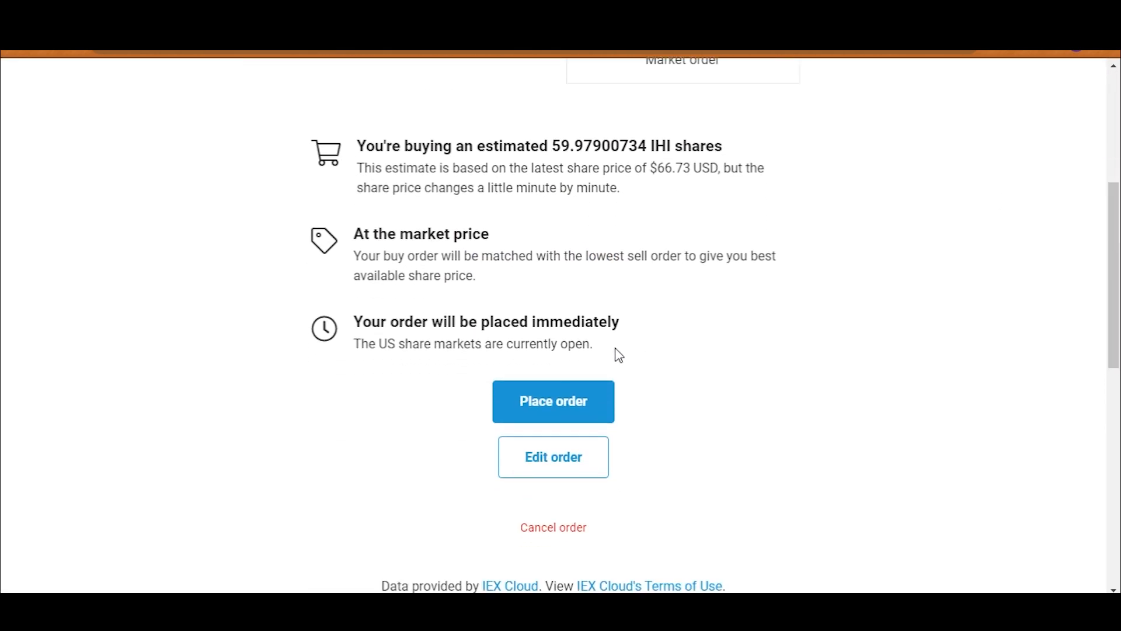
left_click(553, 401)
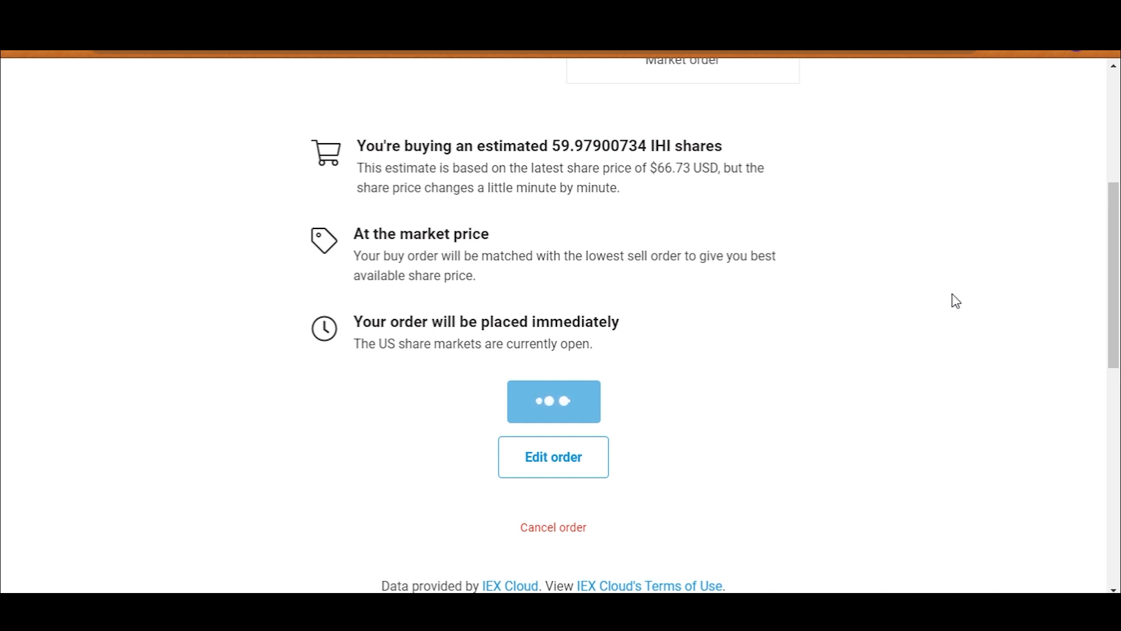
left_click(553, 401)
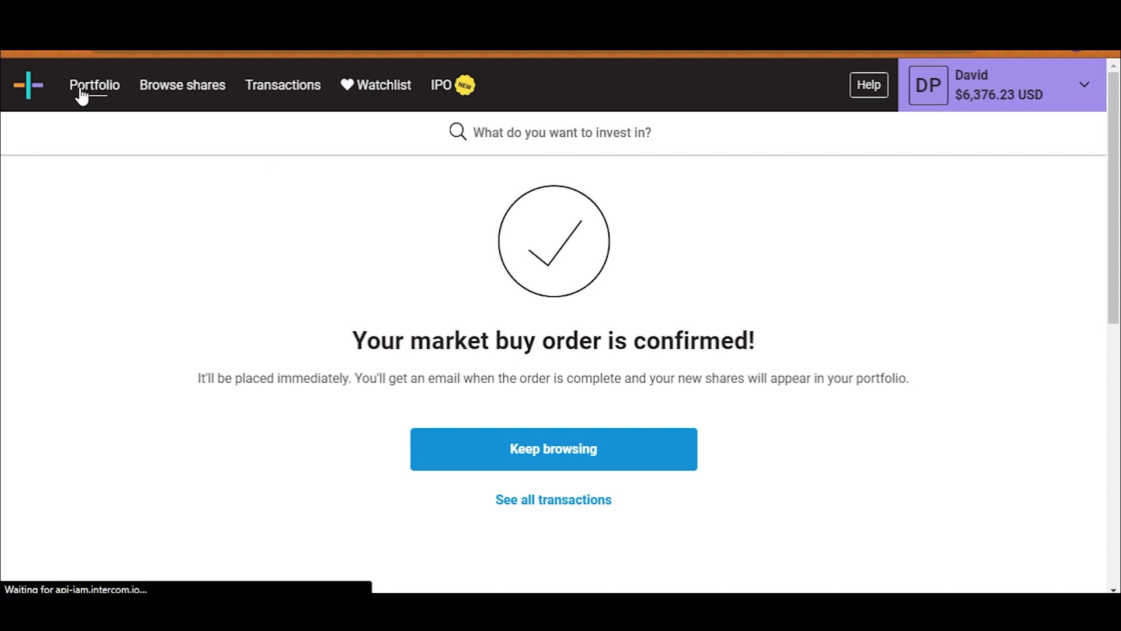
left_click(552, 448)
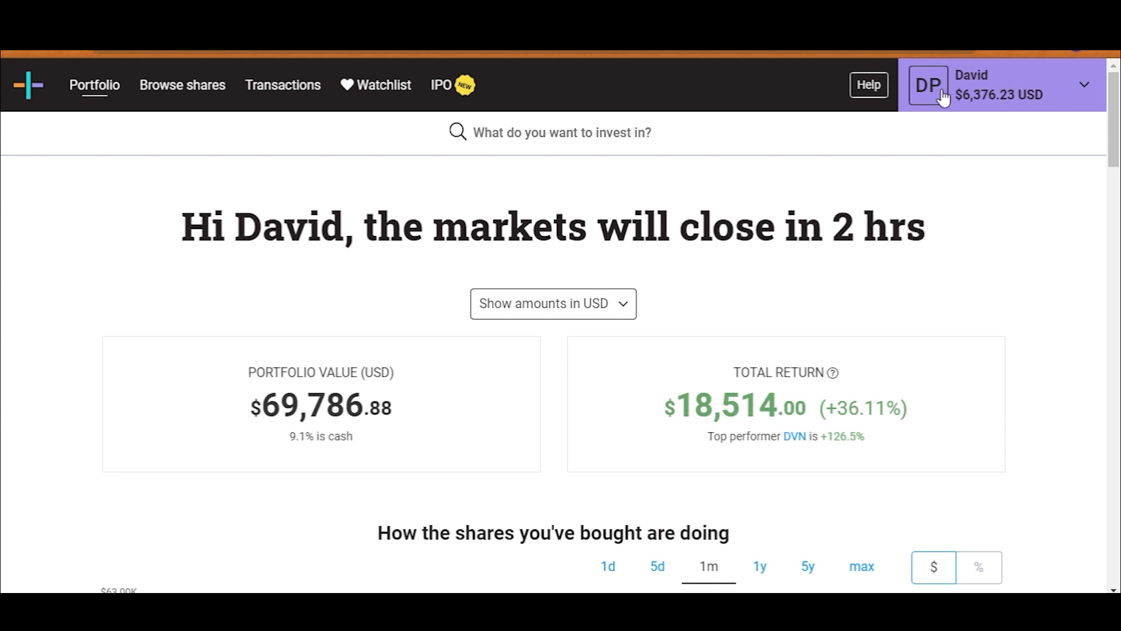
mouse_move(978, 144)
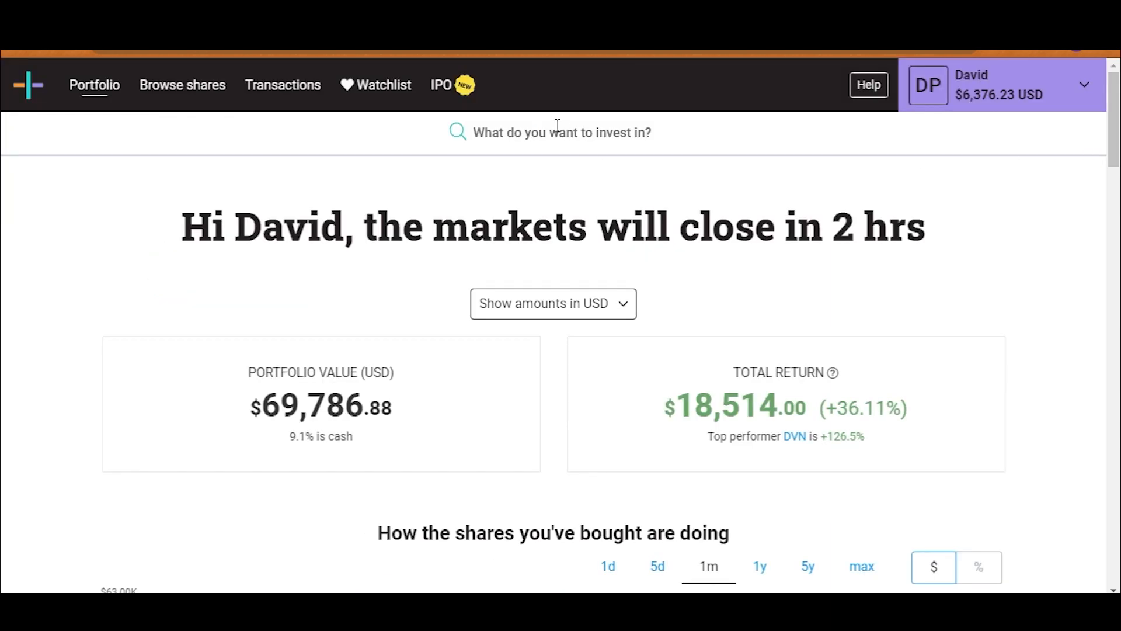
Place a $6,373.23 market buy for SKYY, spending the remaining cash to $0.00
type("s")
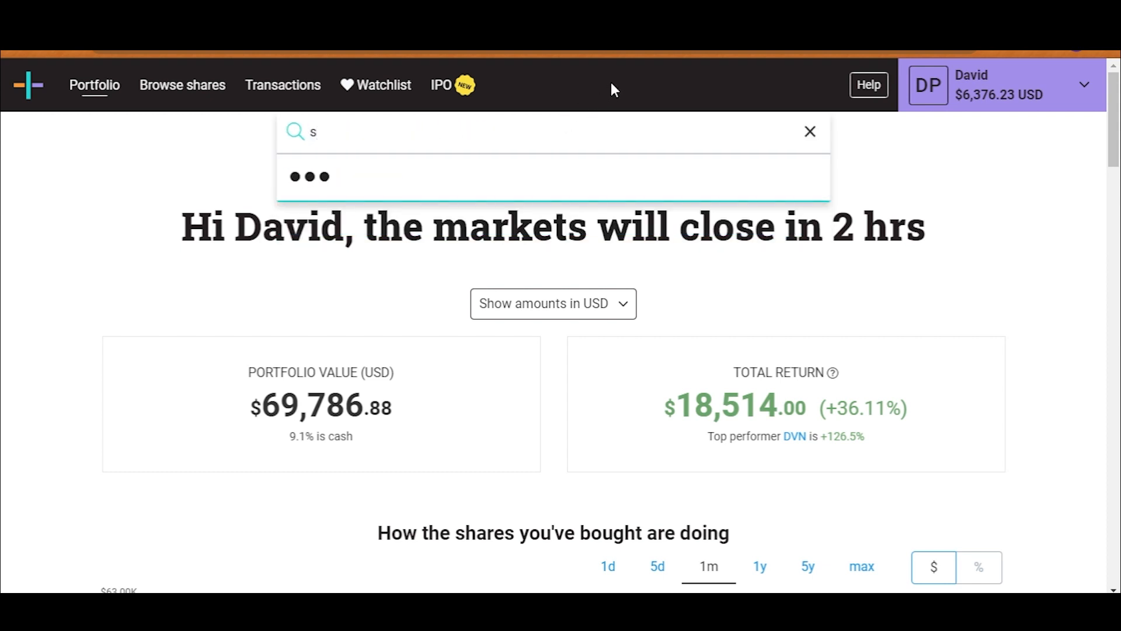
type("kyy")
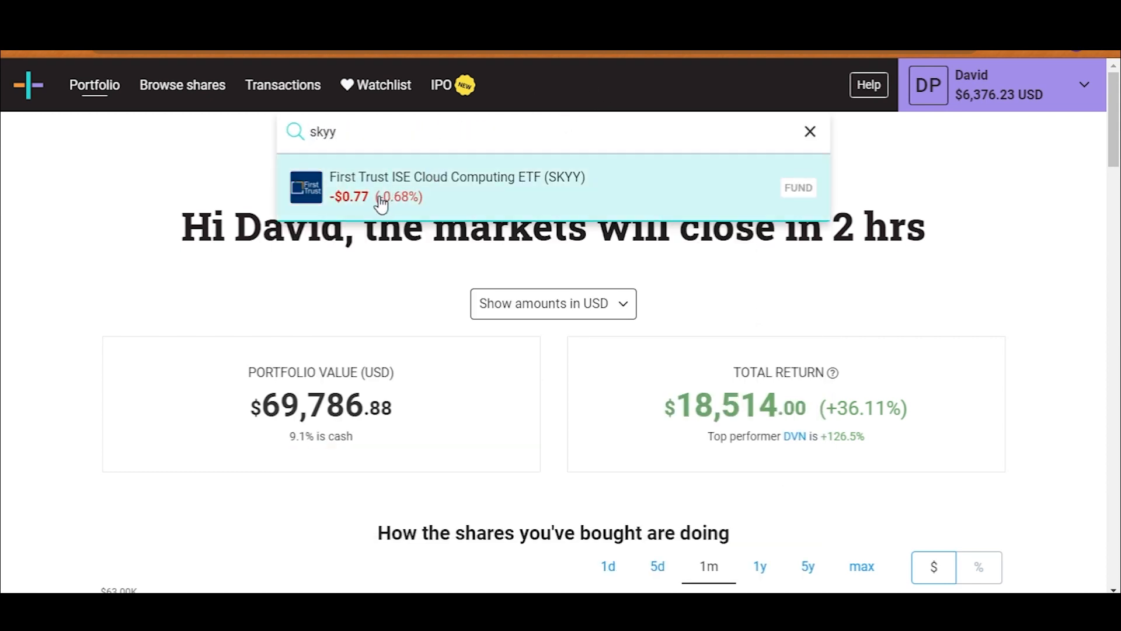
left_click(457, 187)
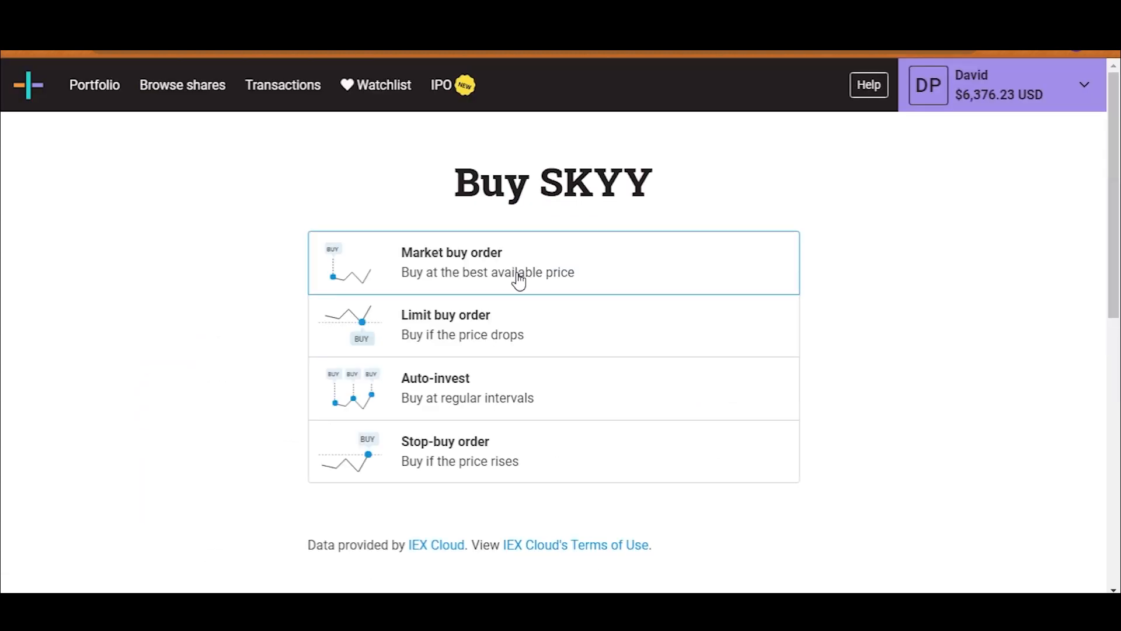
left_click(488, 262)
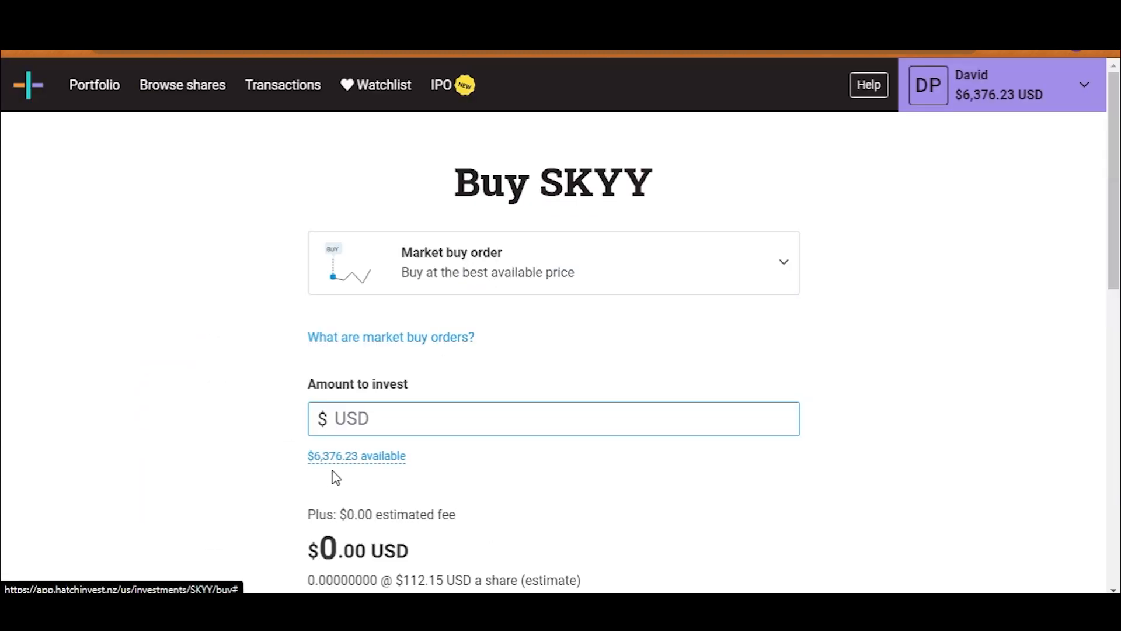
type("6373.23")
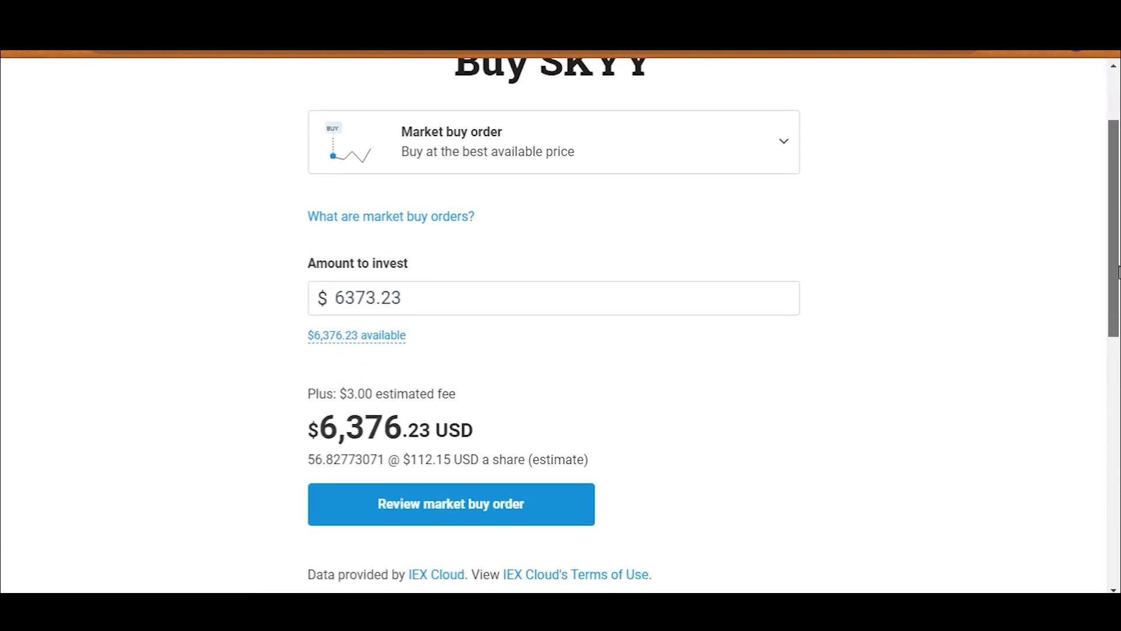
left_click(450, 504)
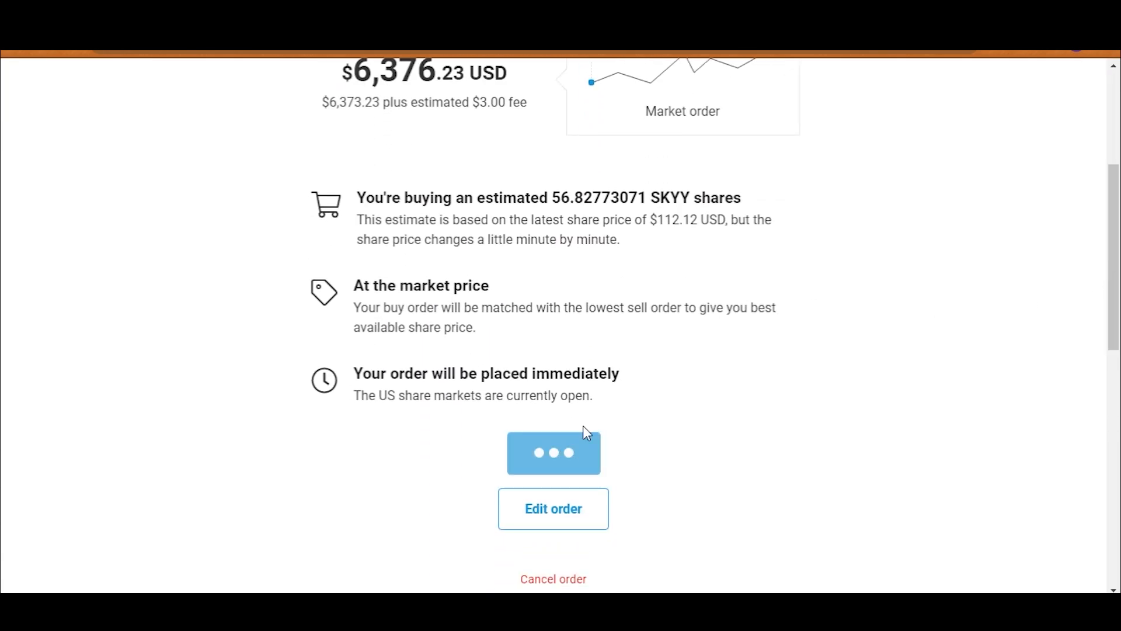
left_click(553, 453)
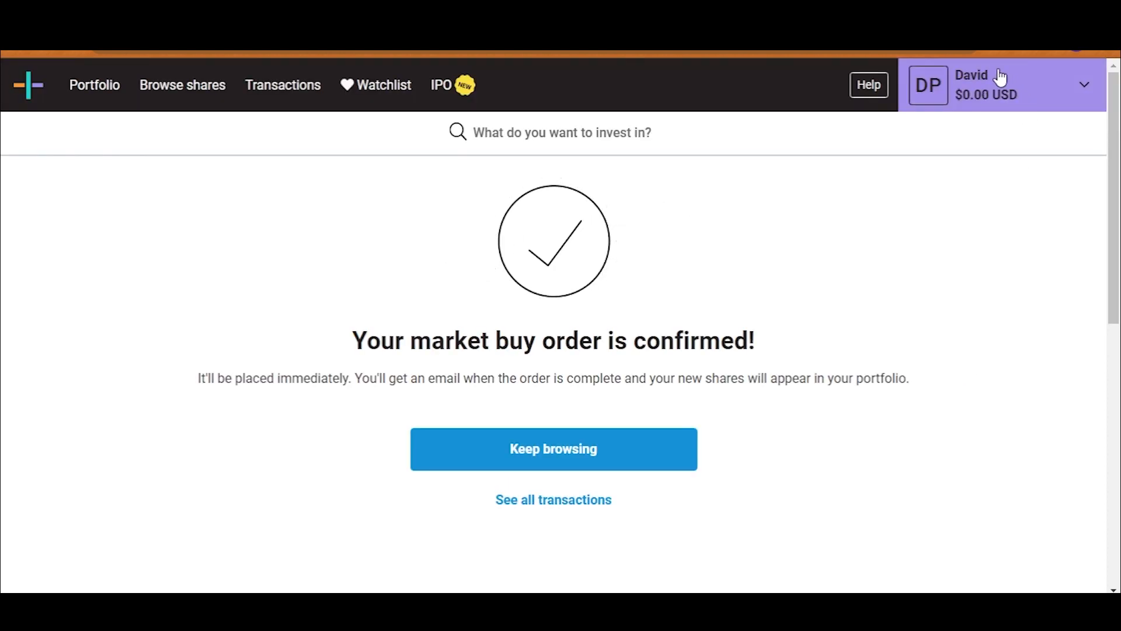
left_click(553, 499)
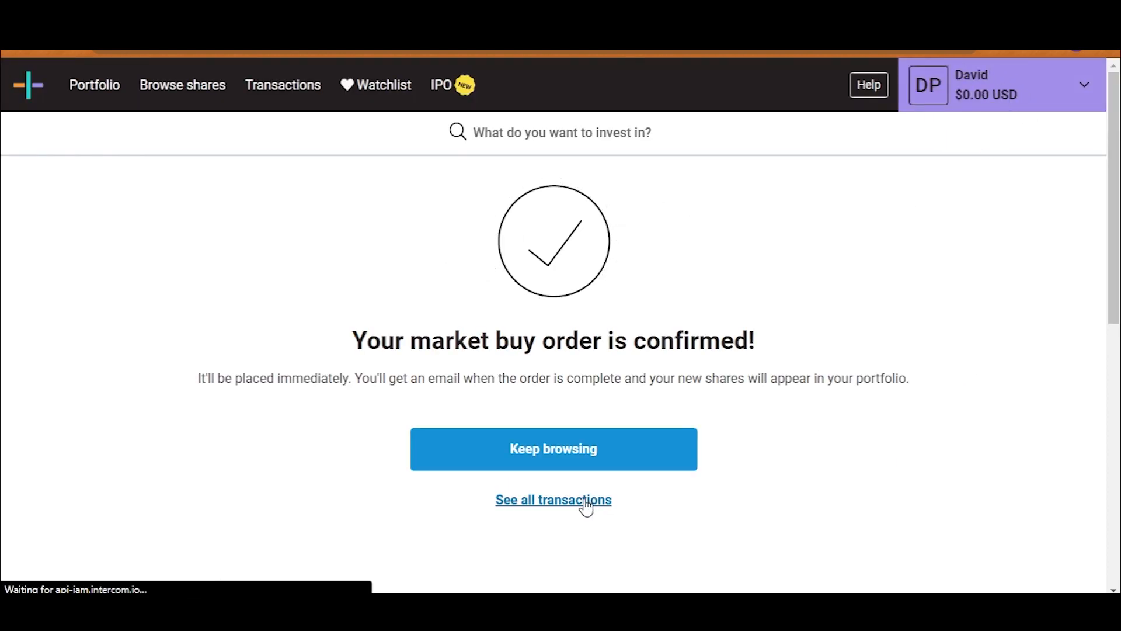
Leave the transactions list for Portfolio and scroll to the holdings table's Total row
left_click(553, 499)
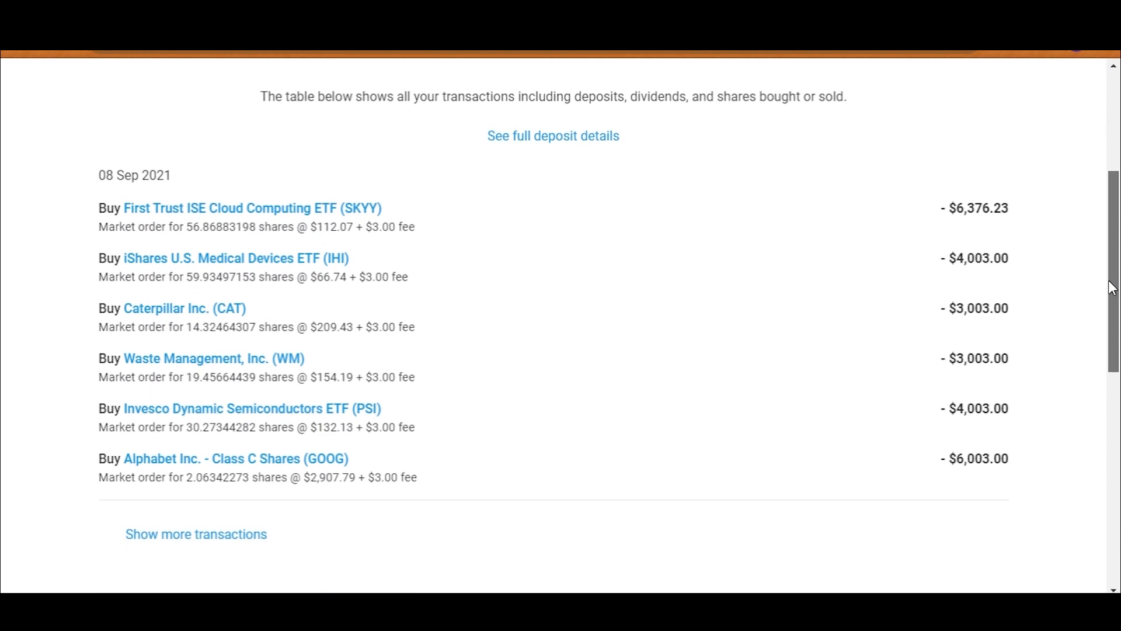
scroll("down", 3)
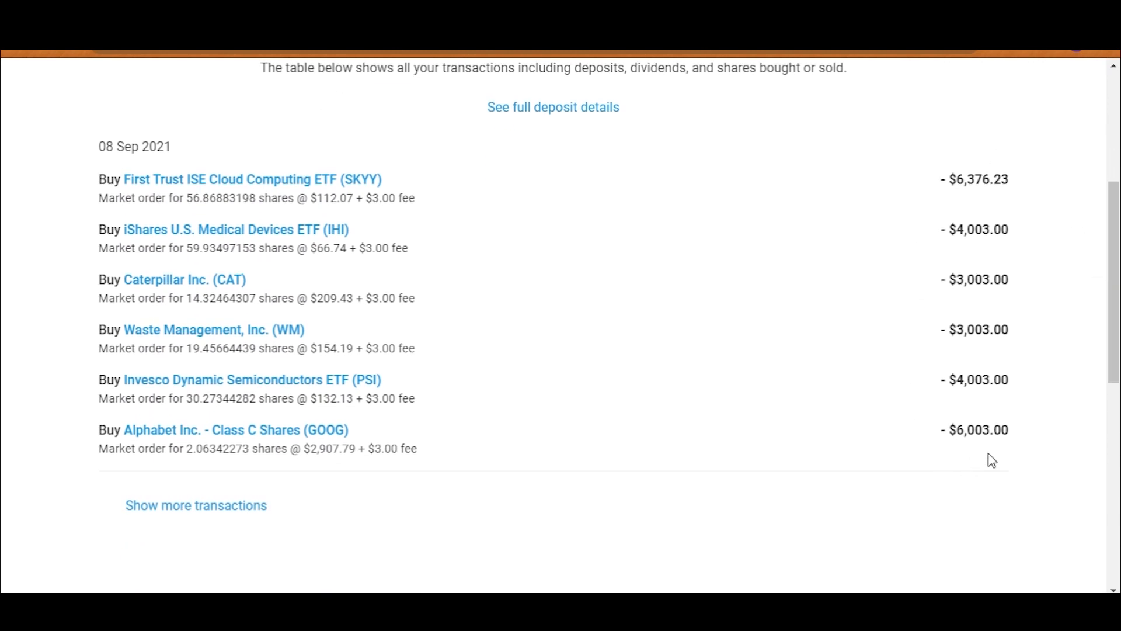
mouse_move(876, 406)
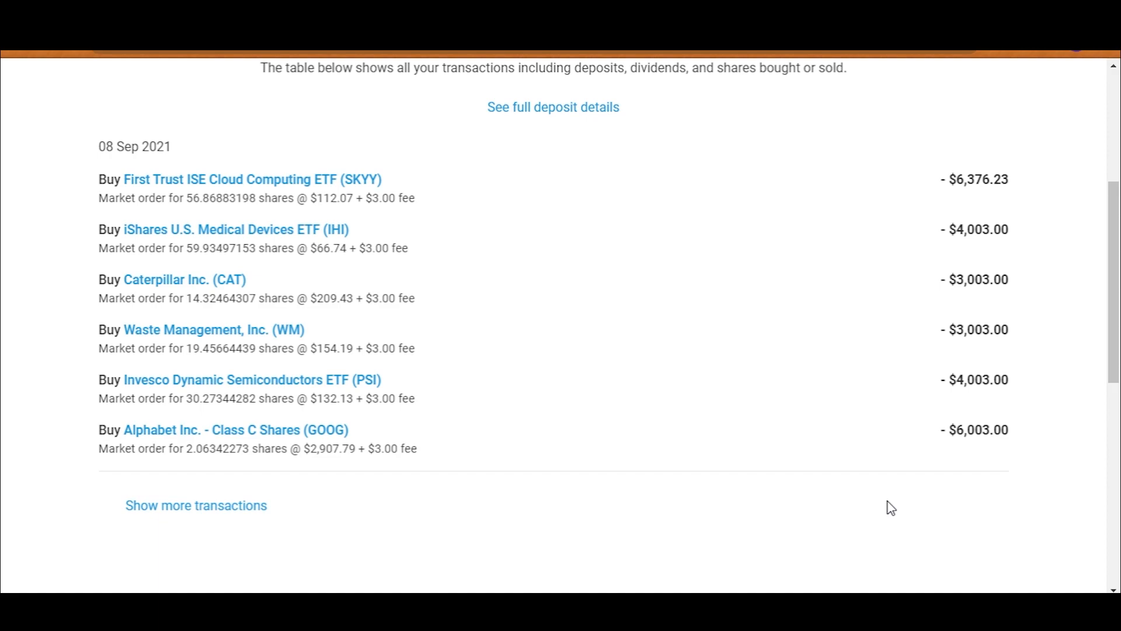
left_click(95, 85)
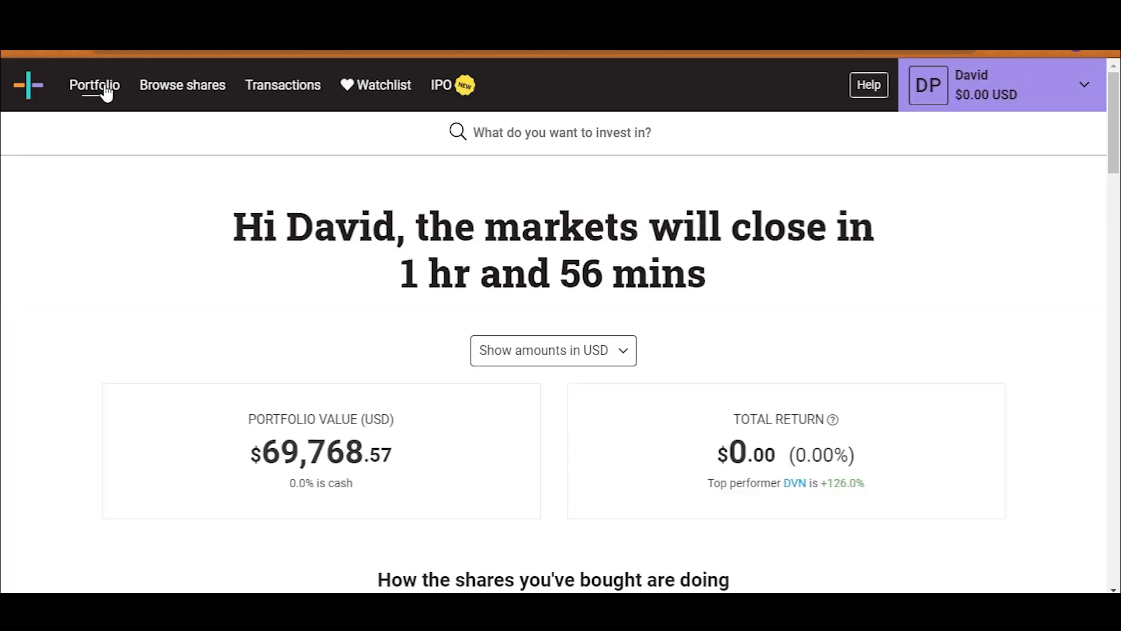
scroll("down", 3)
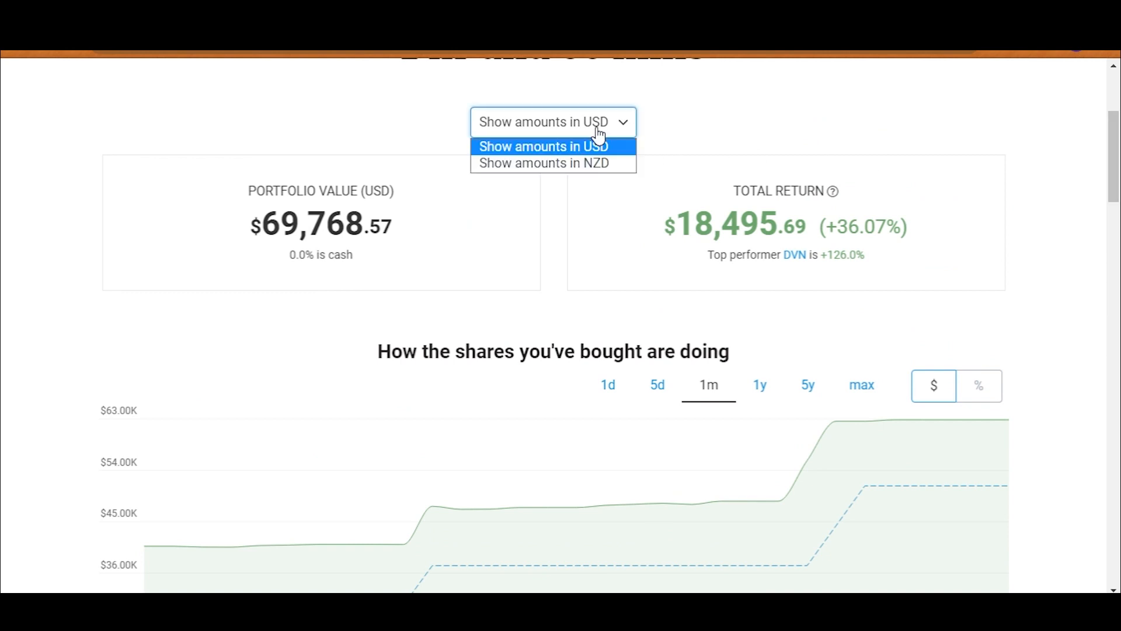
scroll("down", 3)
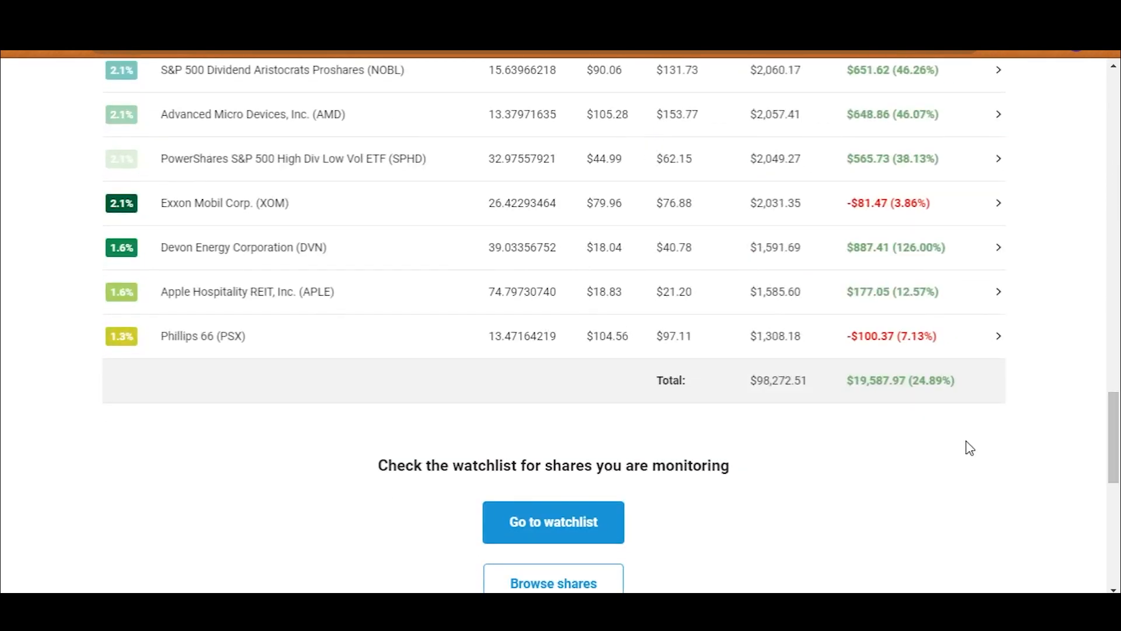
double_click(774, 380)
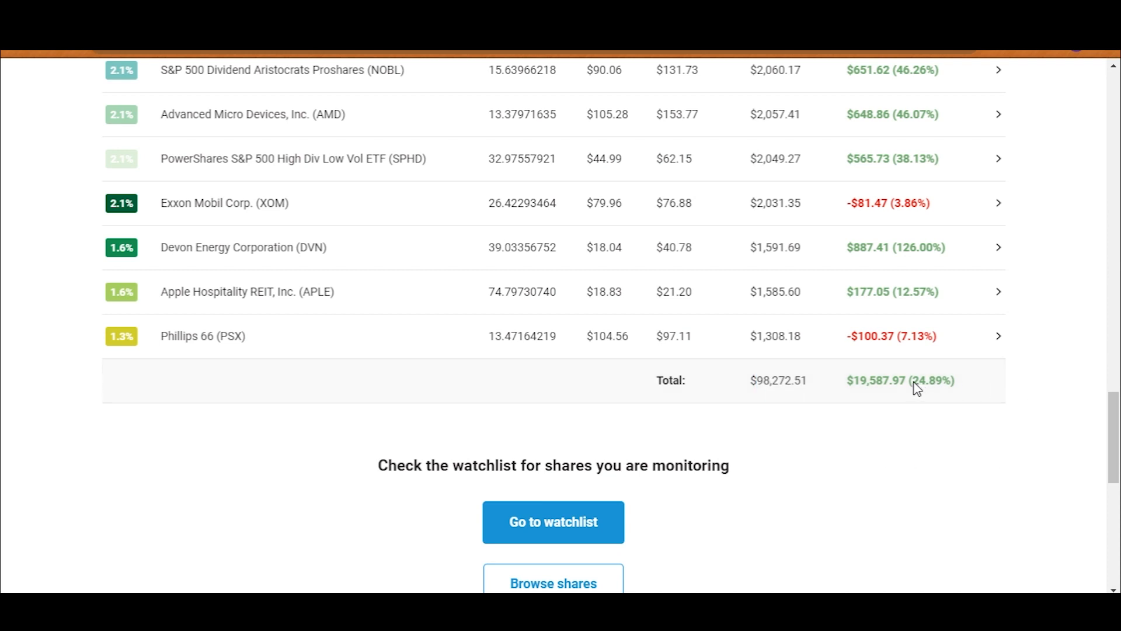
mouse_move(898, 402)
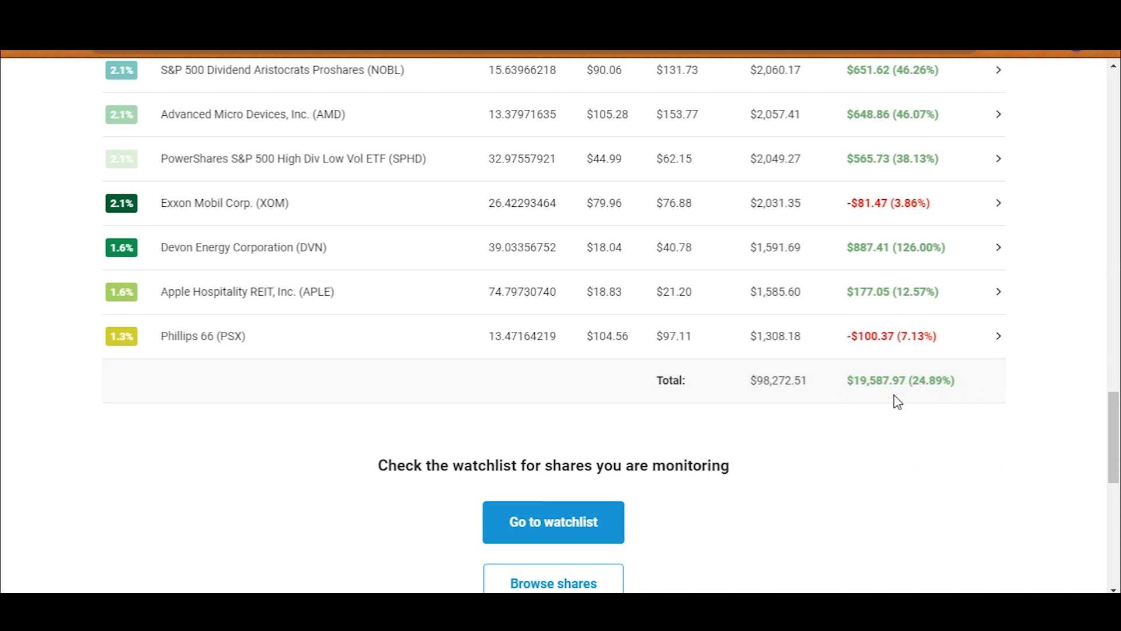
mouse_move(892, 437)
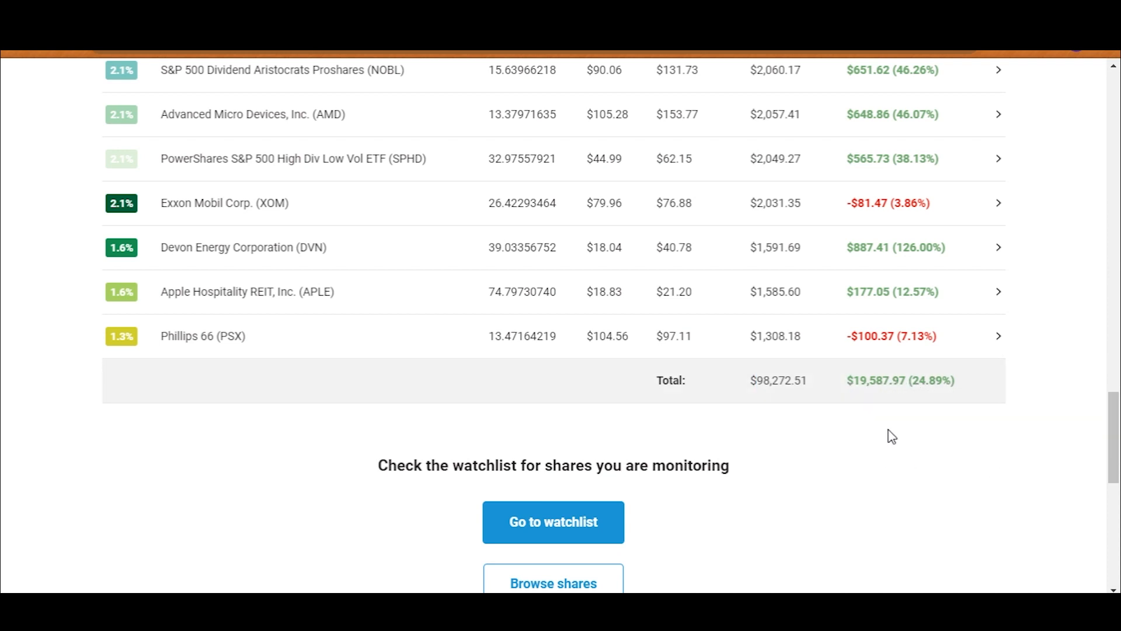
scroll("up", 3)
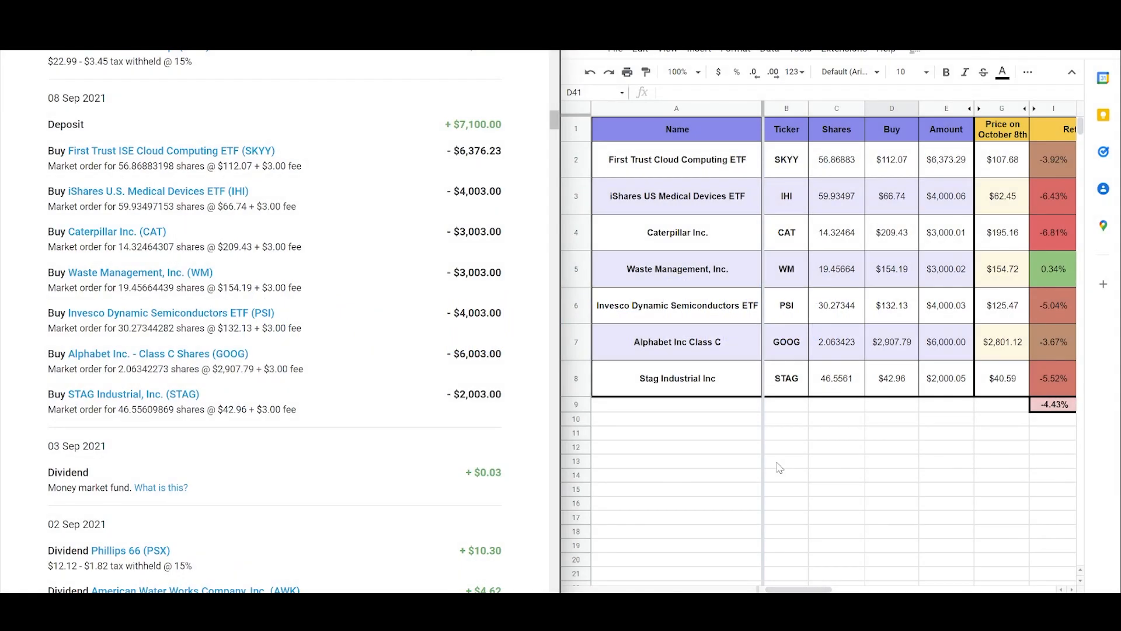
mouse_move(74, 253)
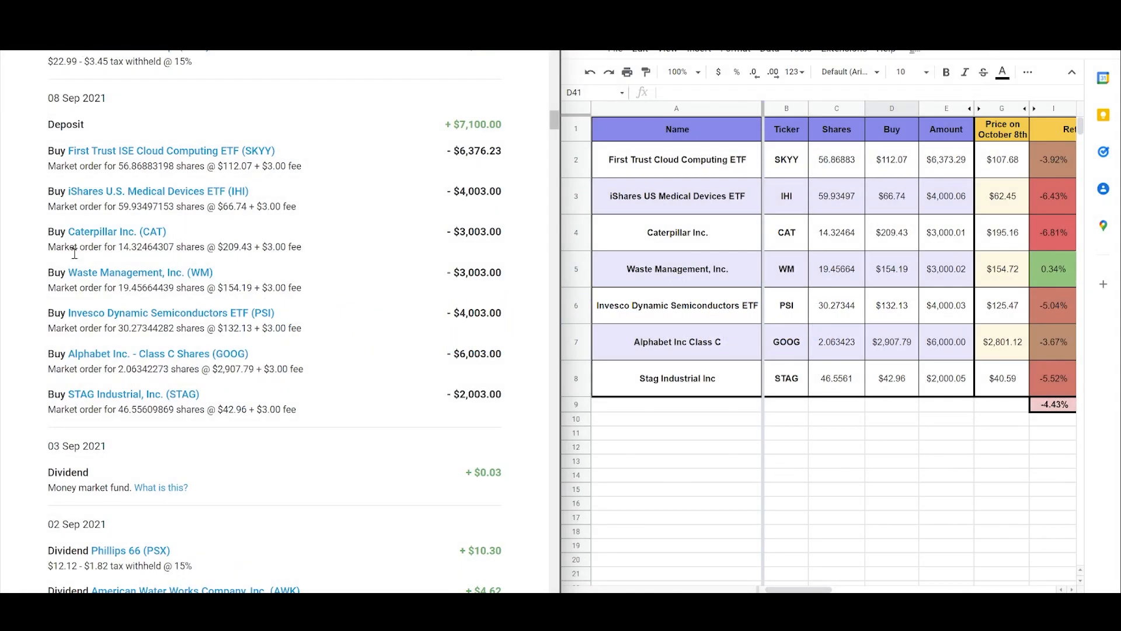
Highlight SKYY's share count in Hatch and check its Amount against the sheet
double_click(76, 98)
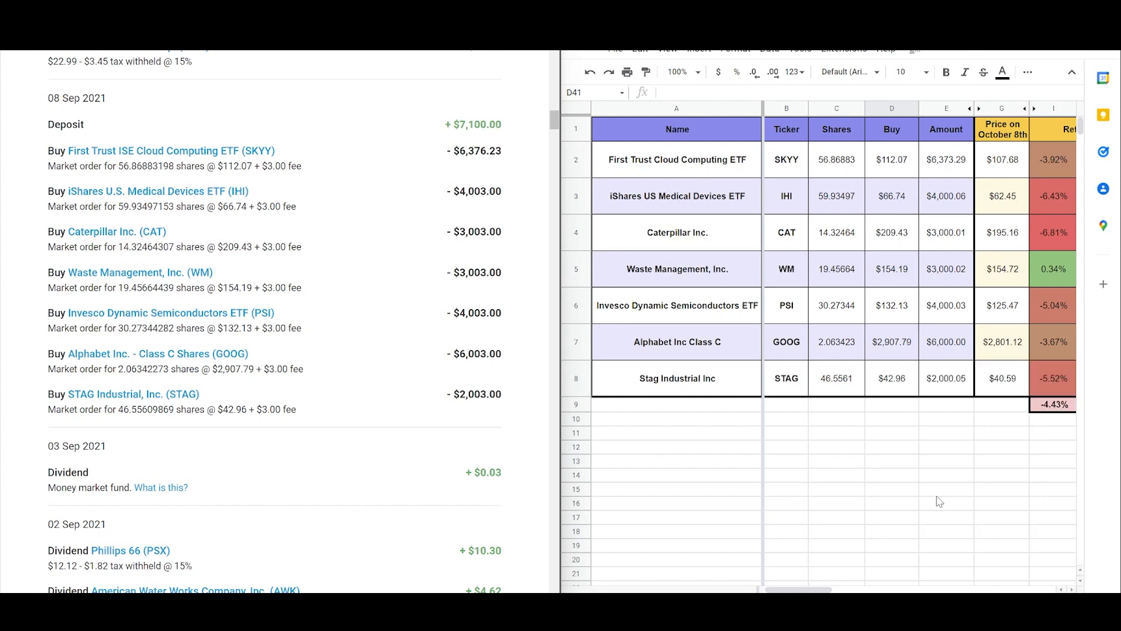
mouse_move(933, 498)
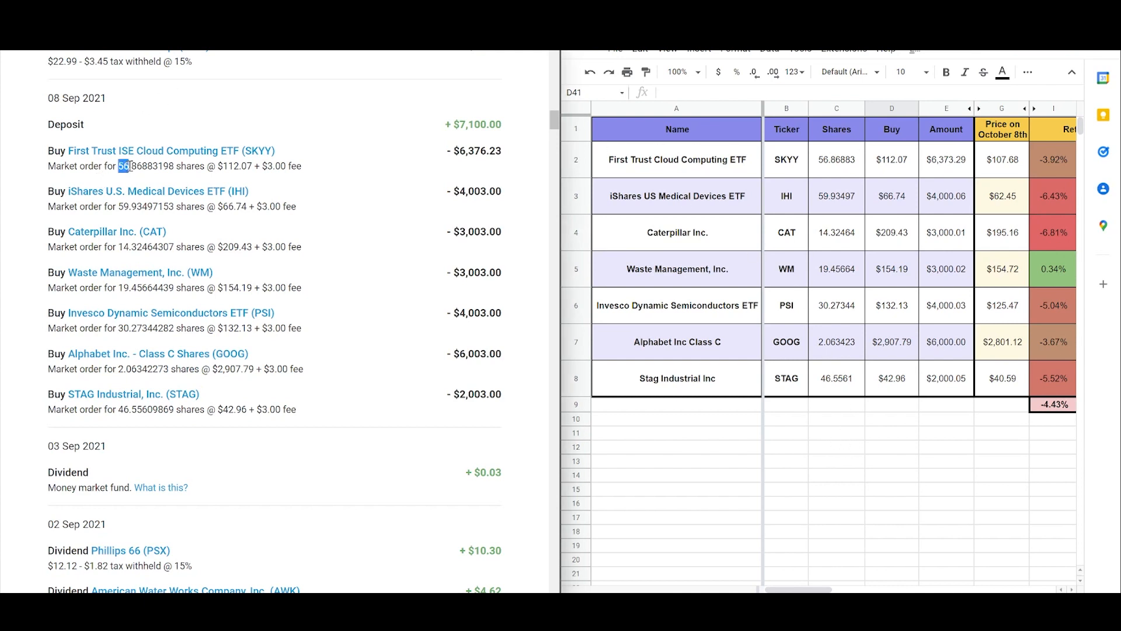
left_click_drag(118, 166, 218, 166)
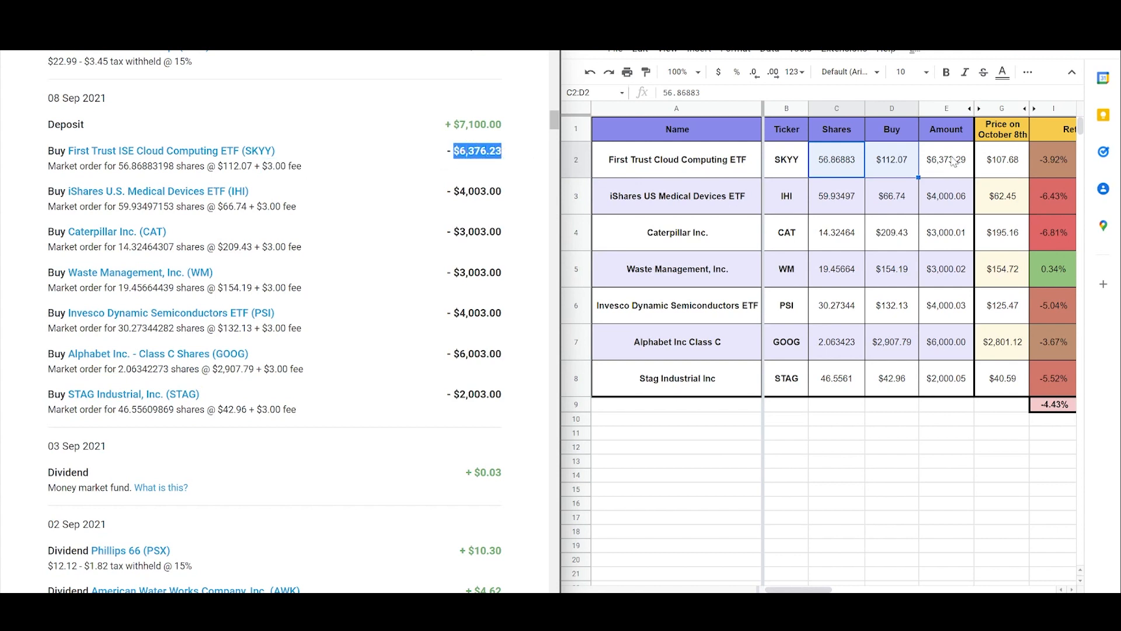
left_click(946, 159)
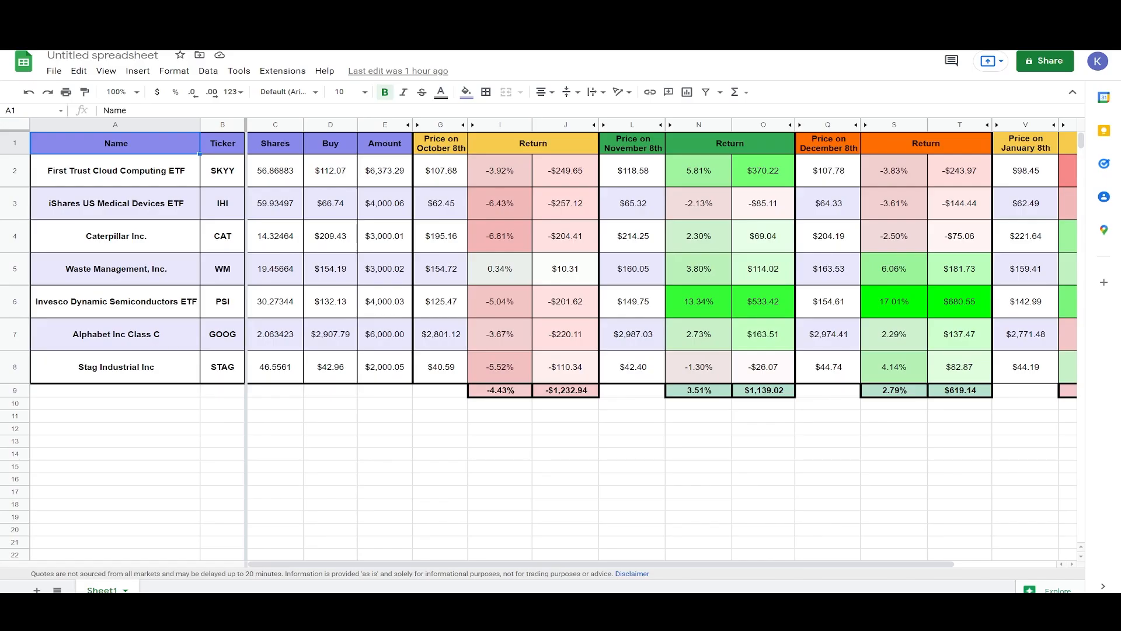
mouse_move(138, 366)
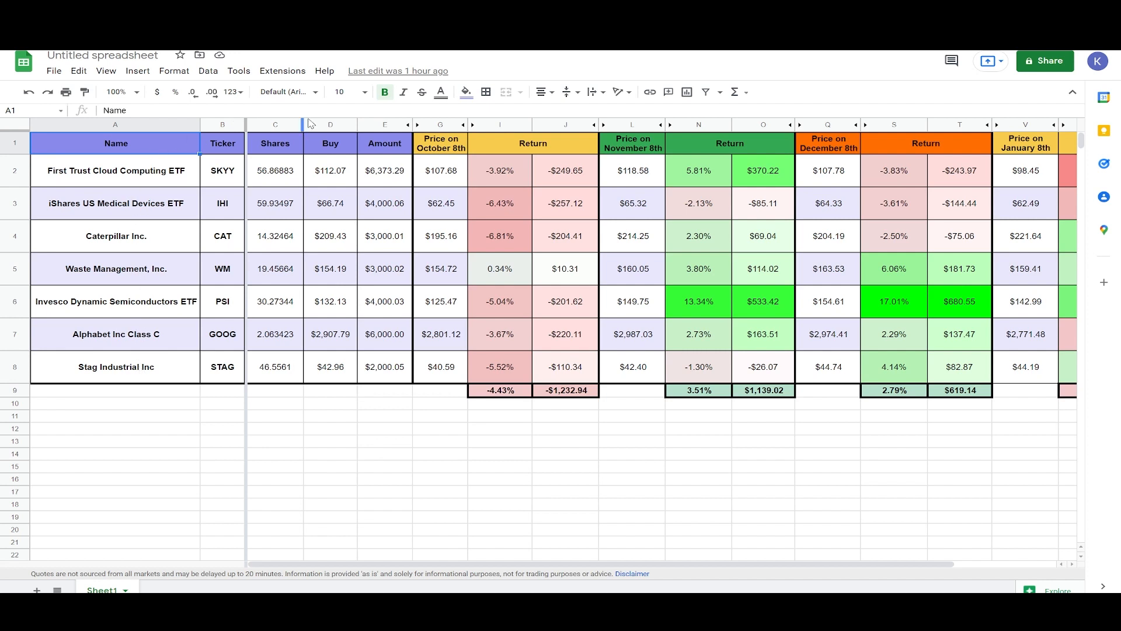
left_click(440, 124)
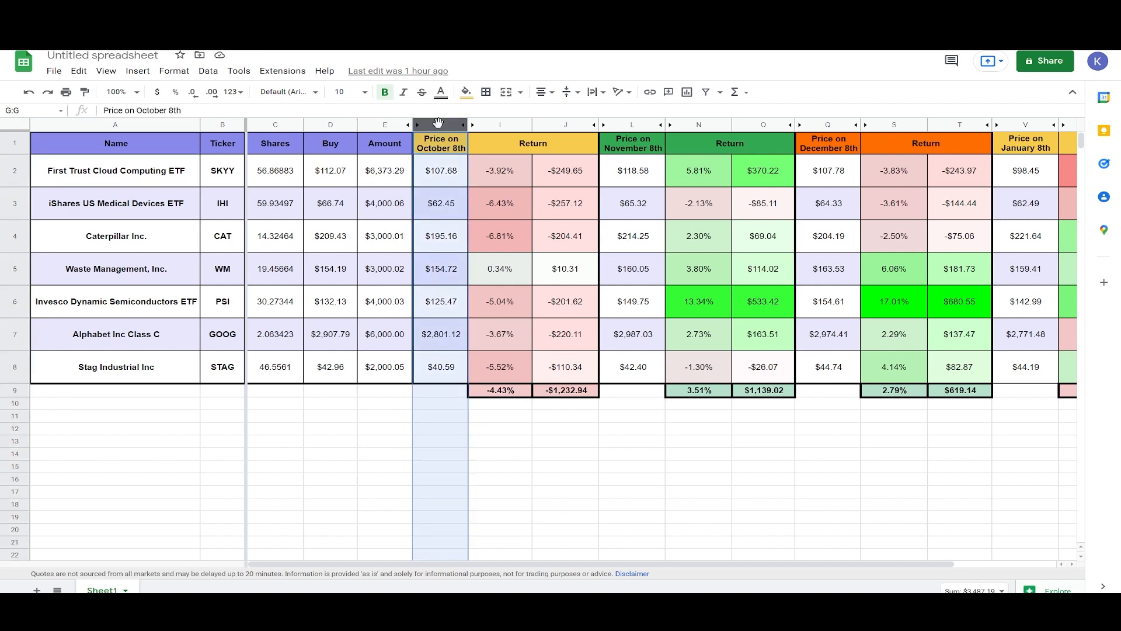
left_click(632, 124)
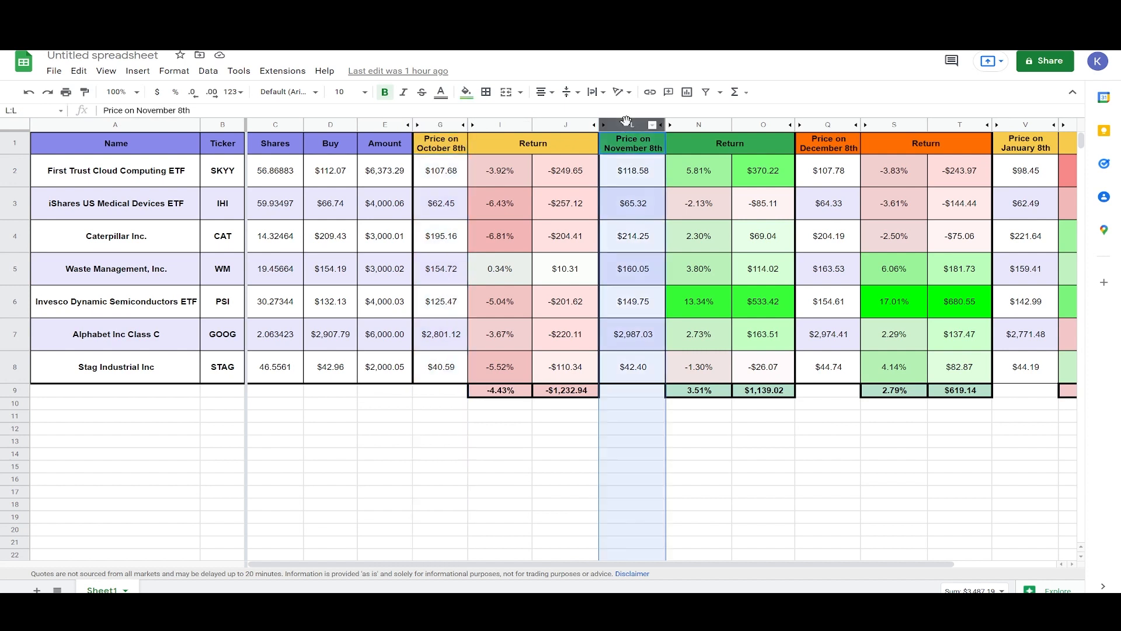
left_click(827, 125)
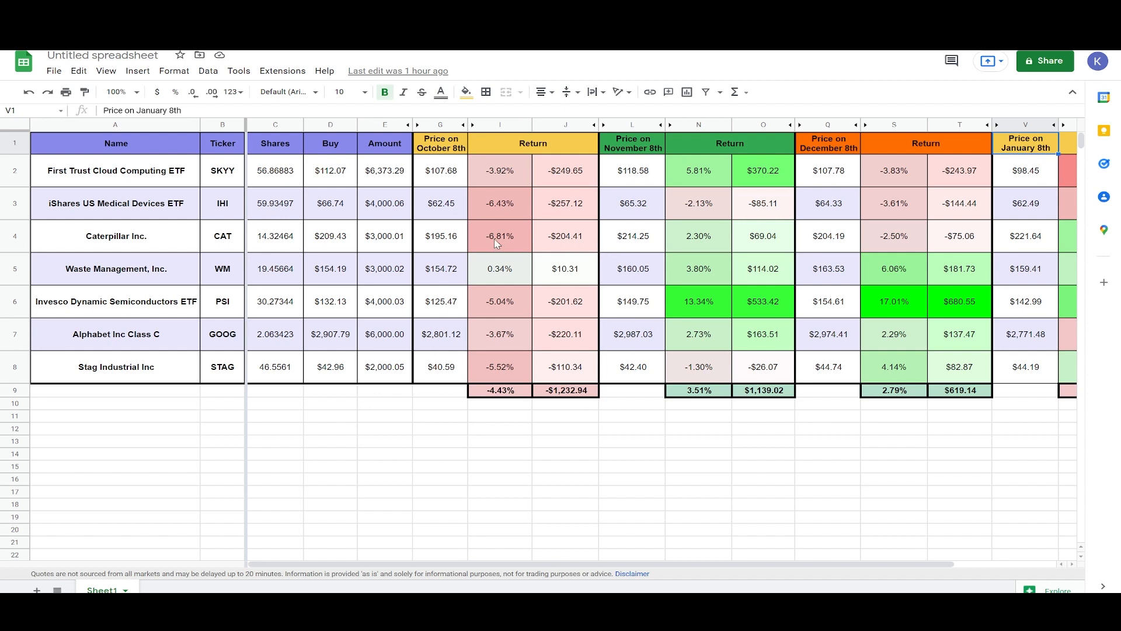
mouse_move(500, 256)
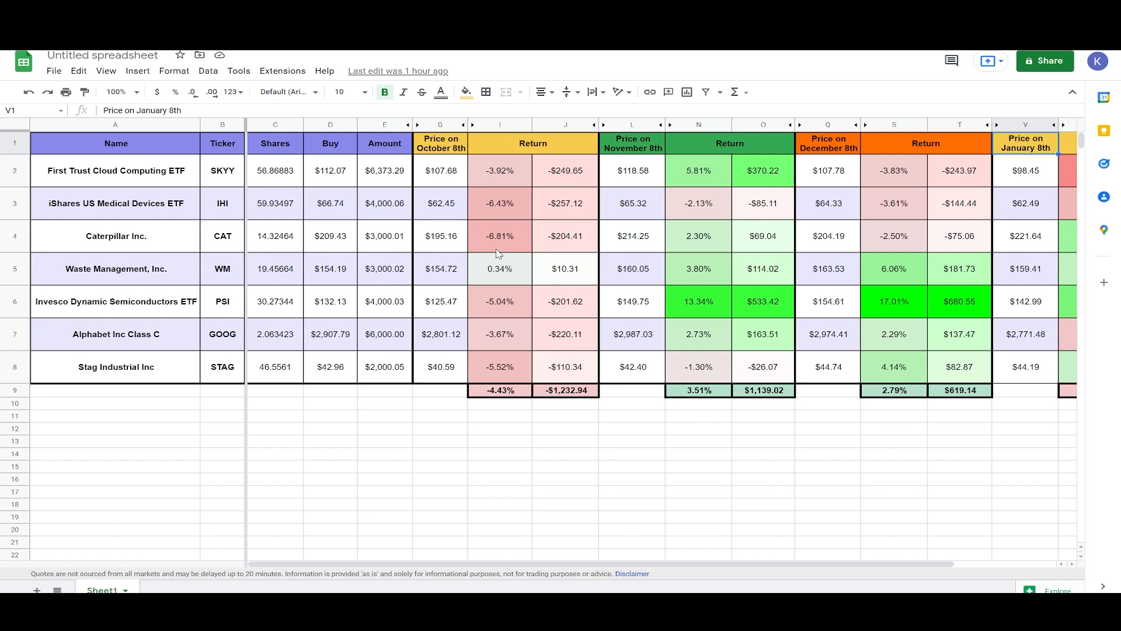
mouse_move(577, 172)
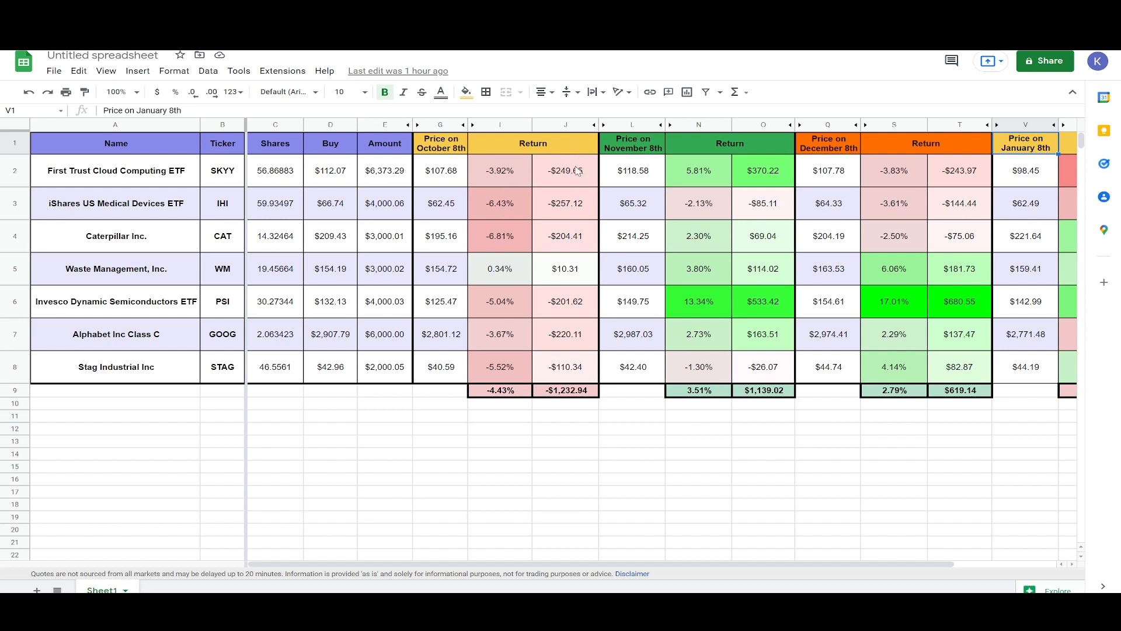
left_click(565, 170)
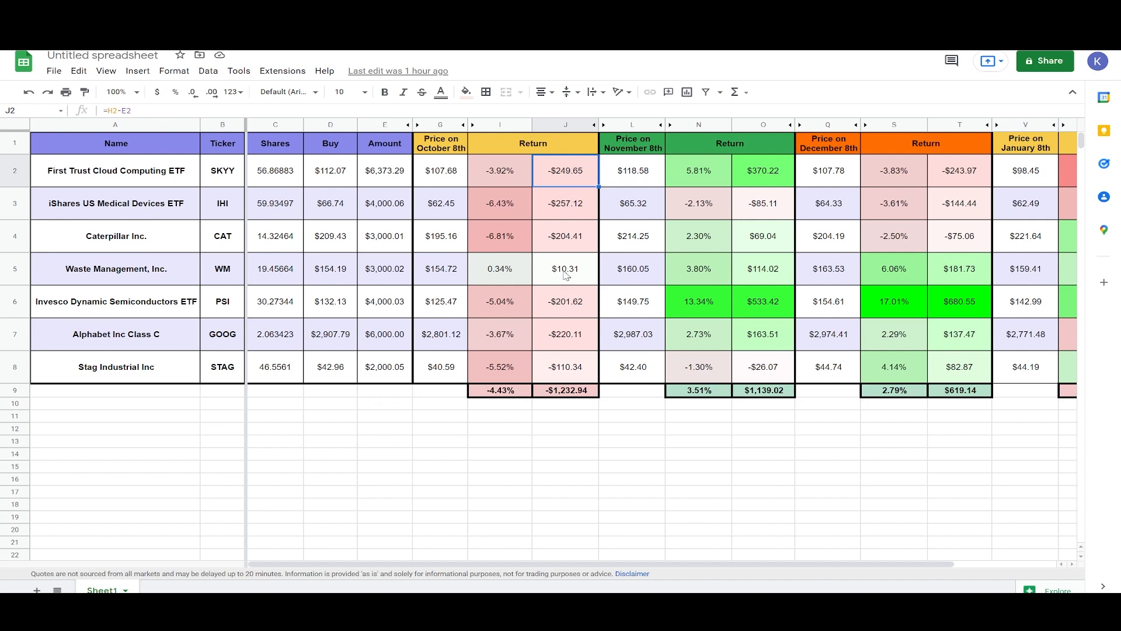
left_click(564, 268)
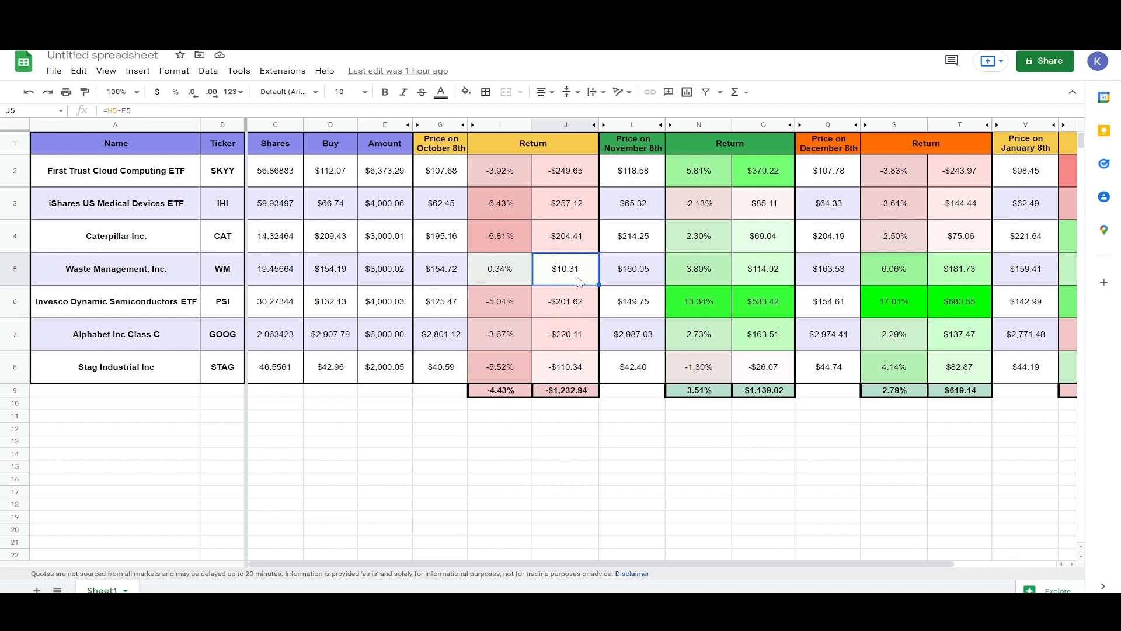
mouse_move(567, 411)
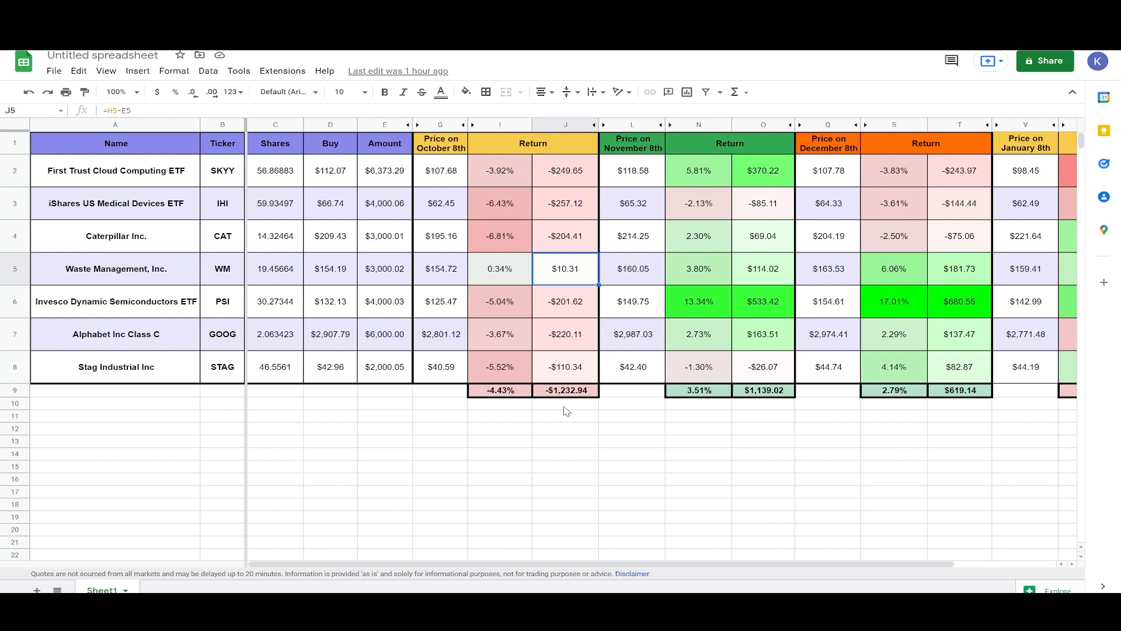
mouse_move(747, 381)
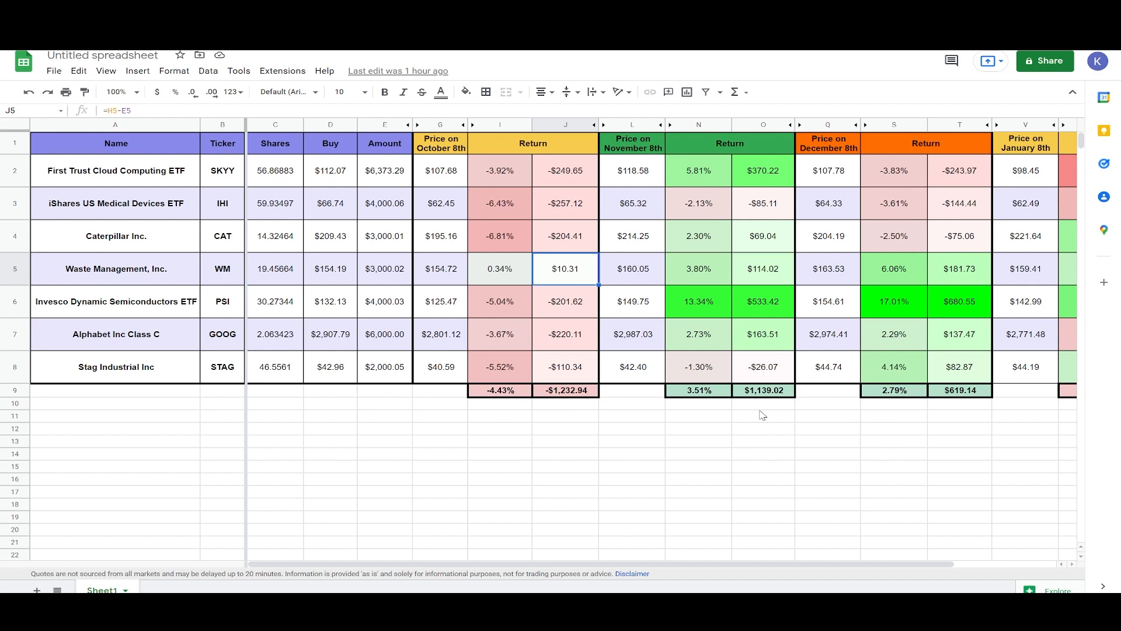
mouse_move(764, 316)
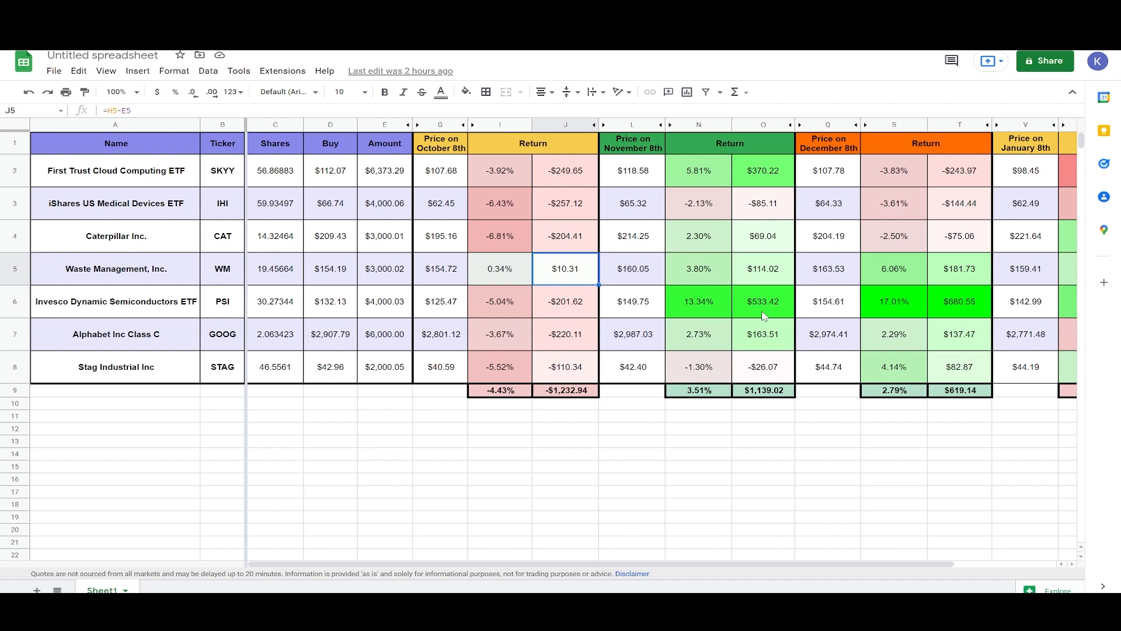
mouse_move(775, 218)
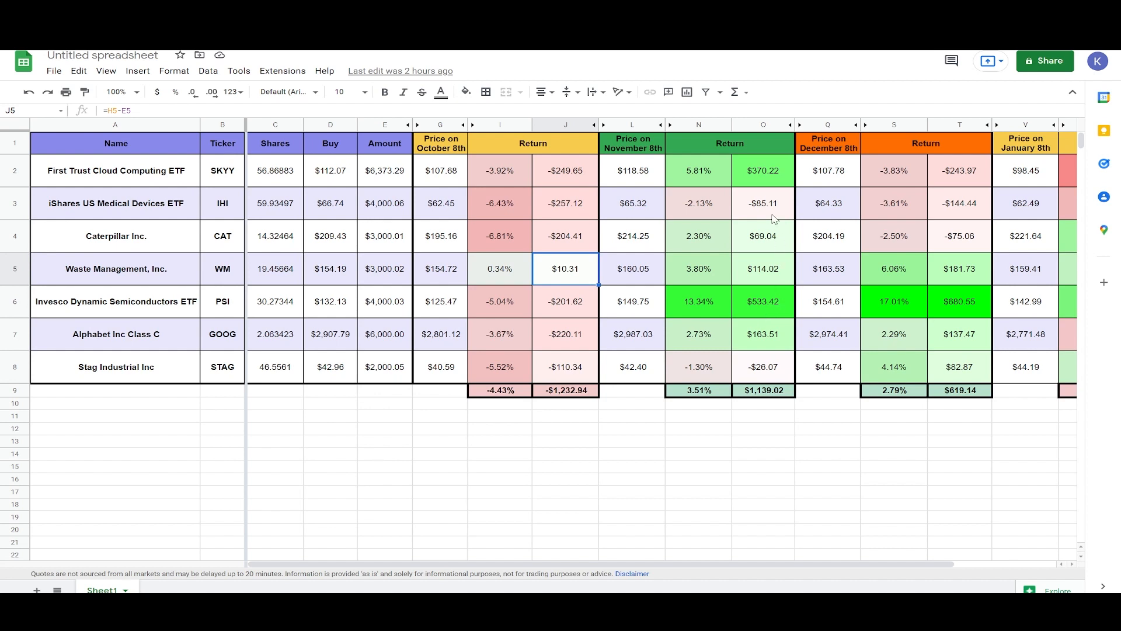
mouse_move(752, 179)
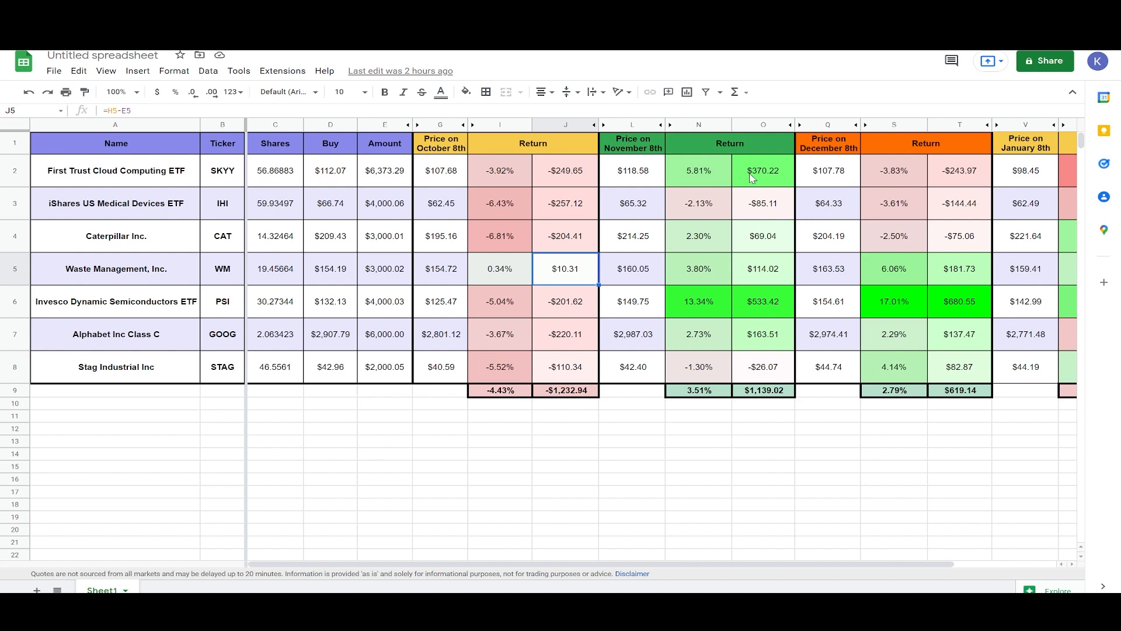
mouse_move(510, 180)
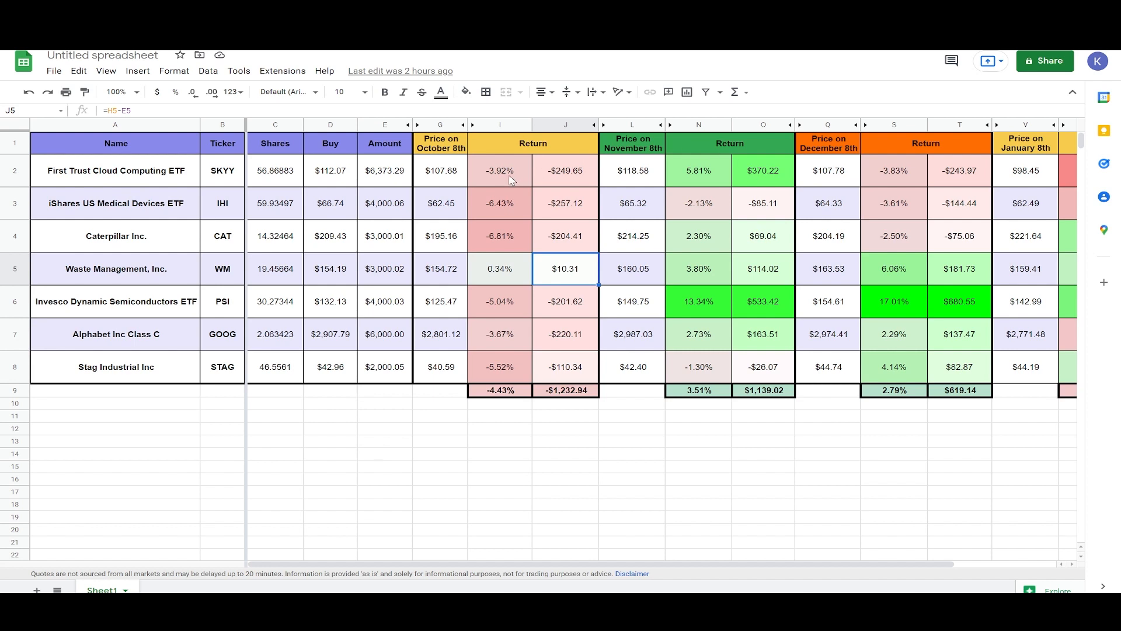
mouse_move(711, 181)
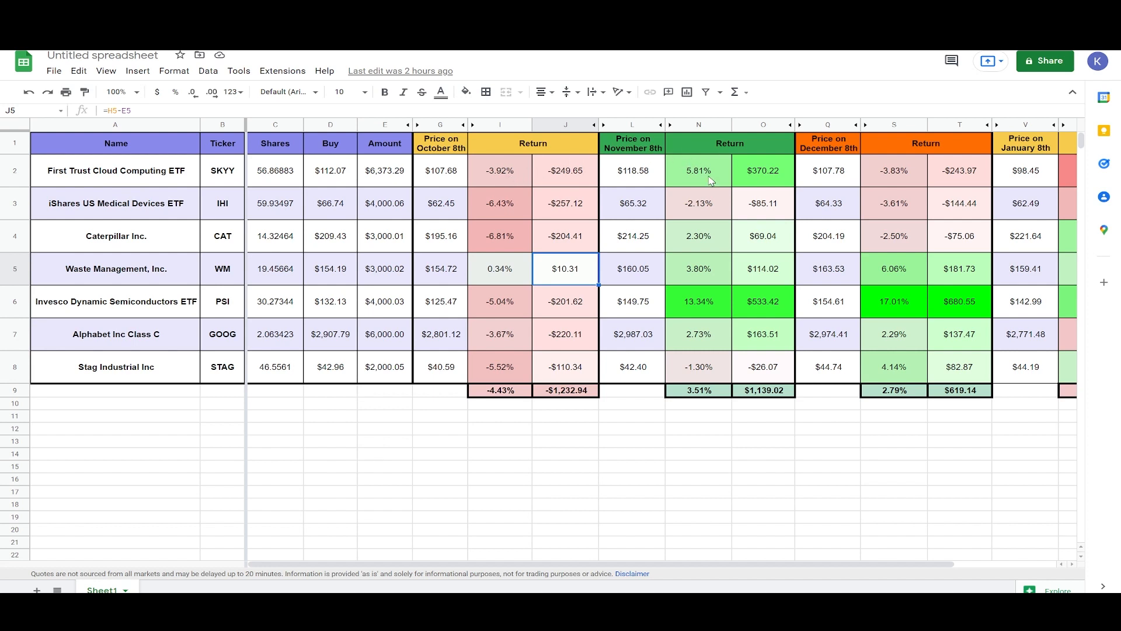
mouse_move(715, 181)
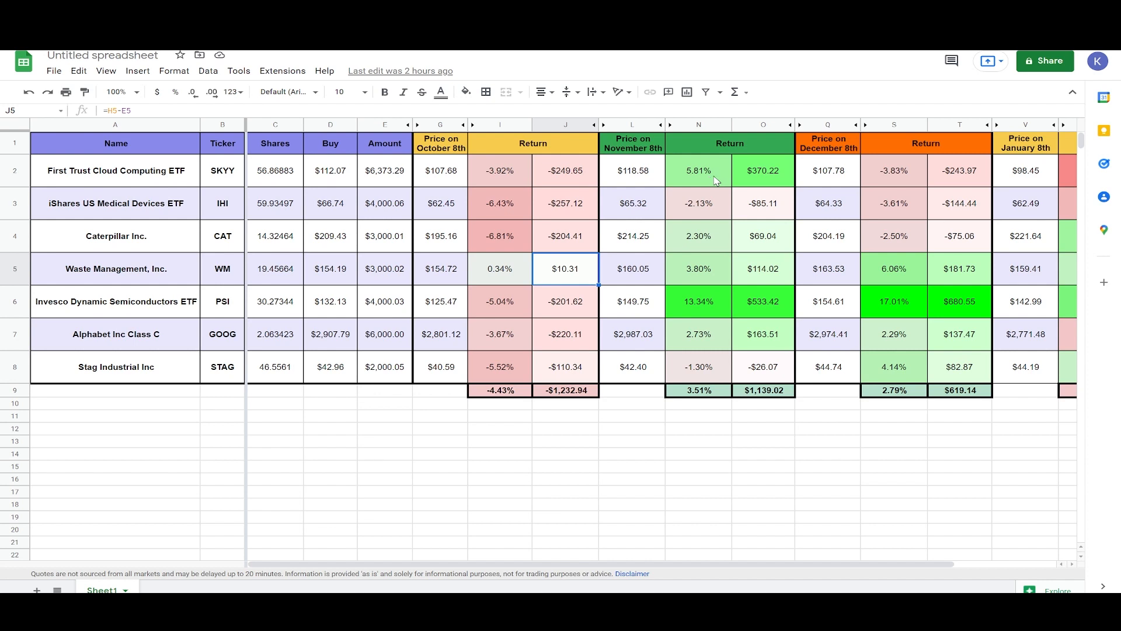
mouse_move(776, 180)
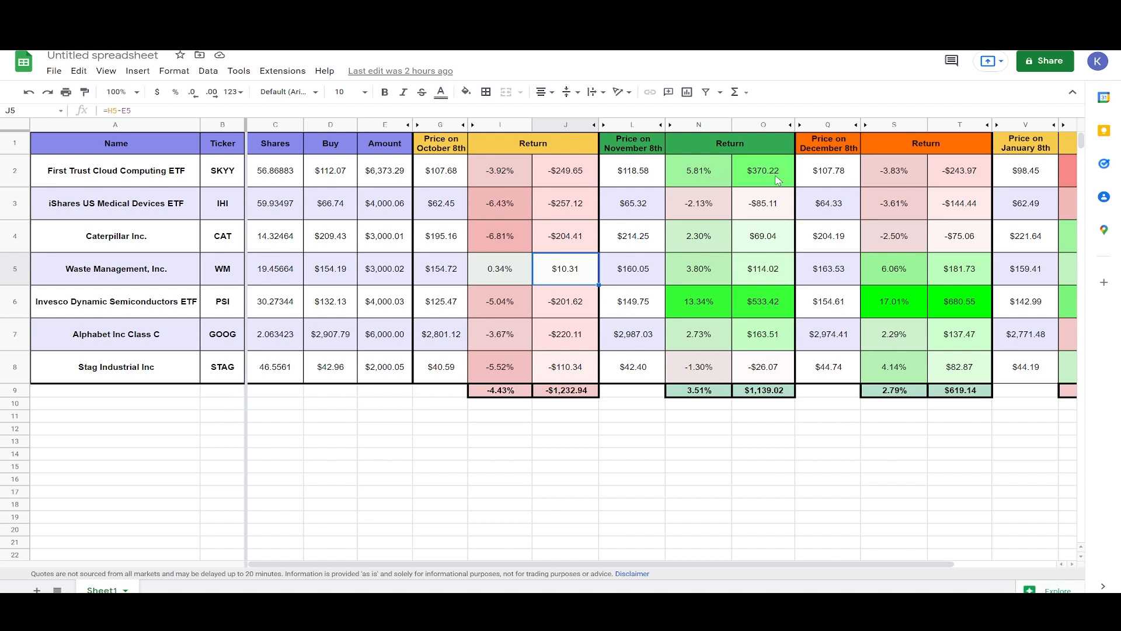
mouse_move(960, 181)
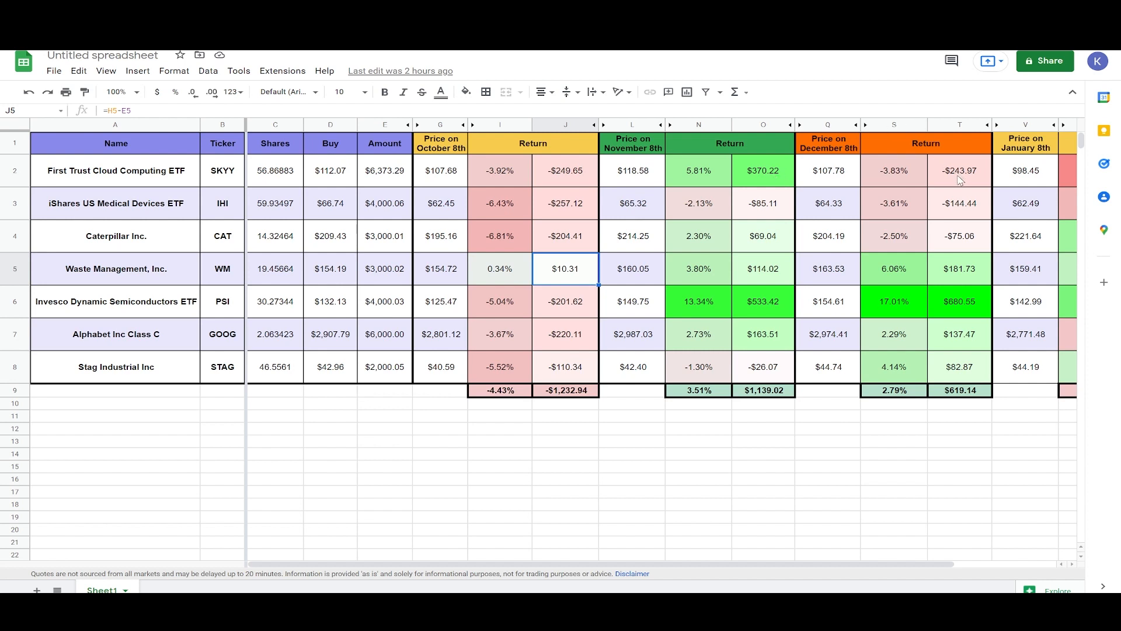
mouse_move(883, 176)
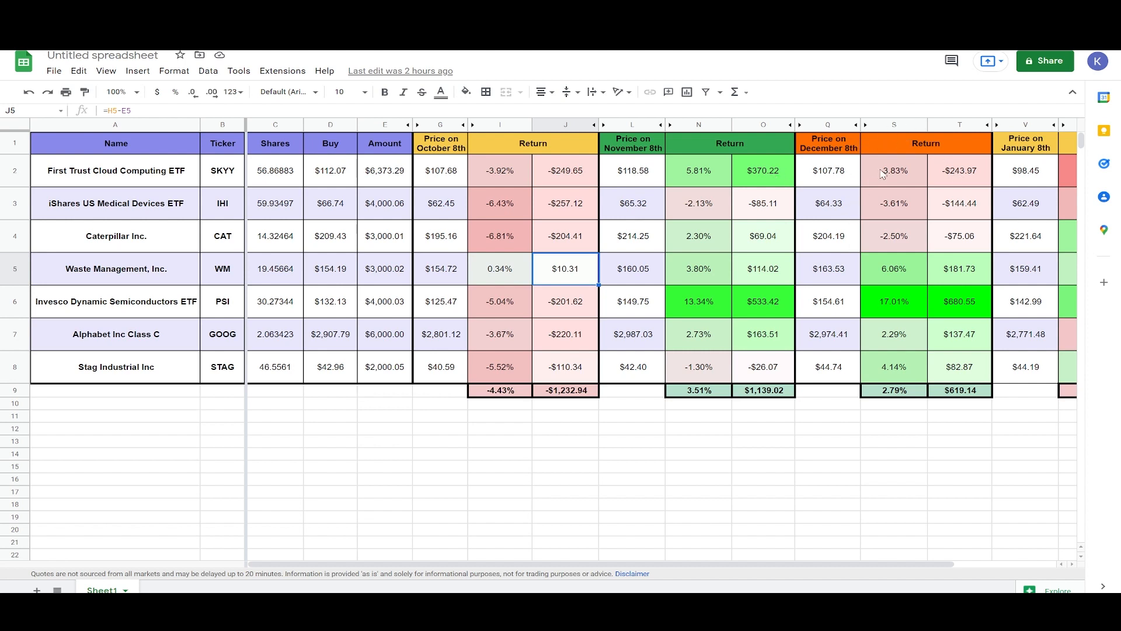
mouse_move(993, 313)
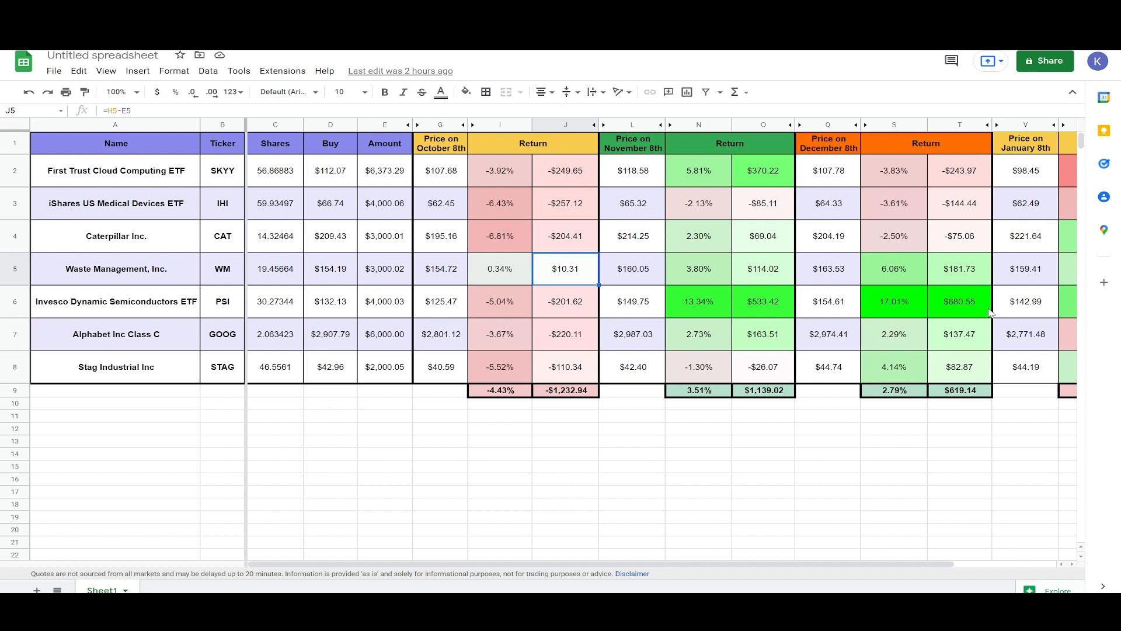
mouse_move(889, 248)
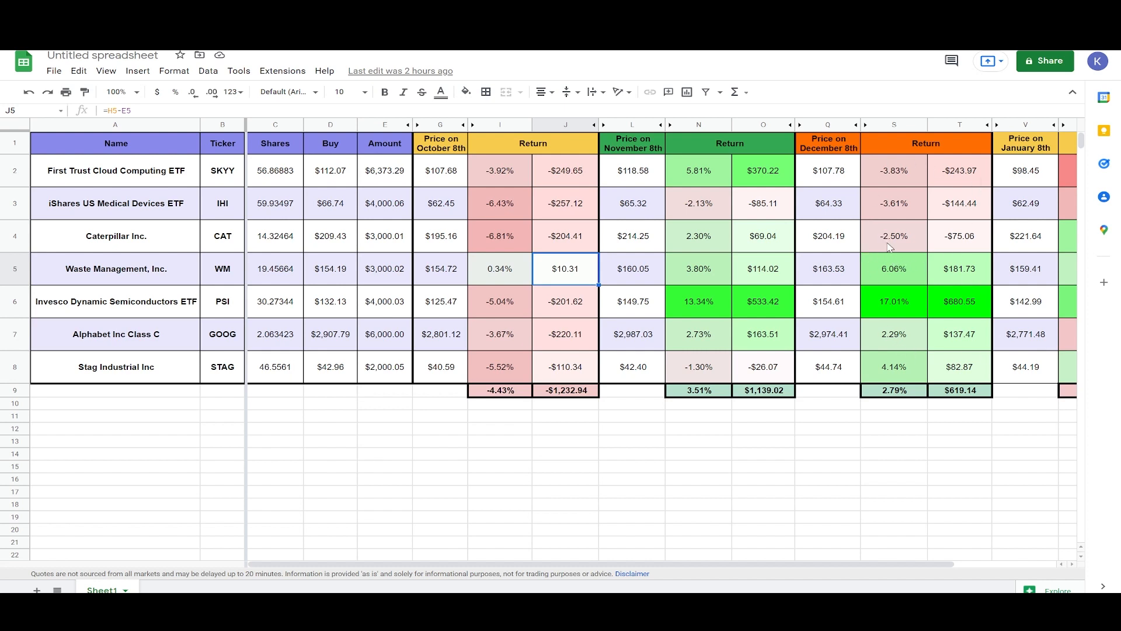
mouse_move(974, 313)
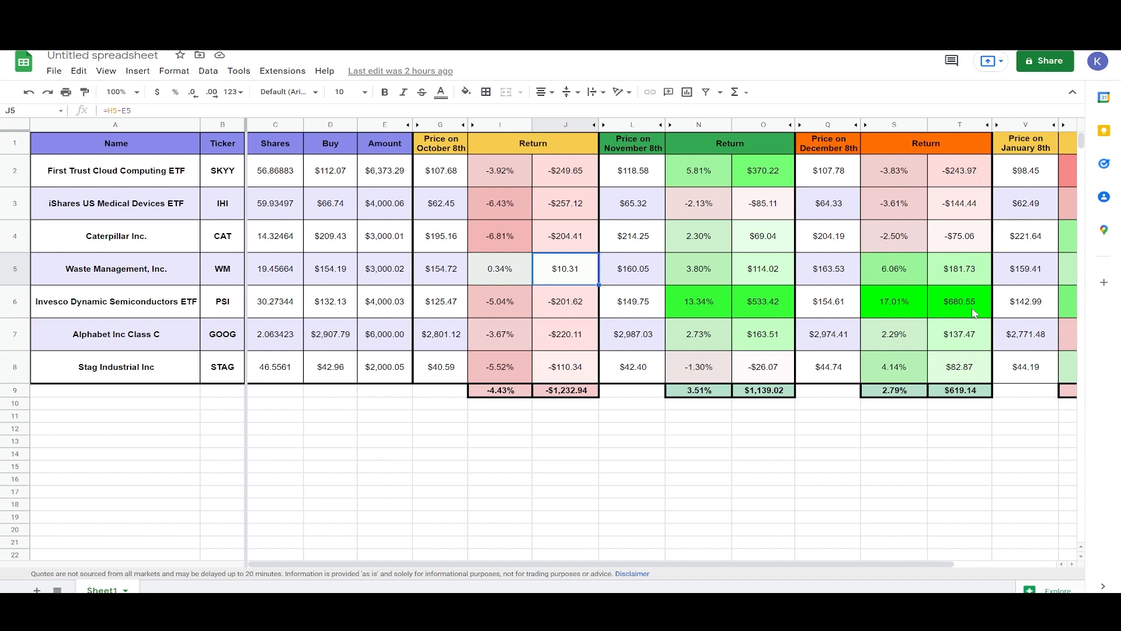
mouse_move(695, 310)
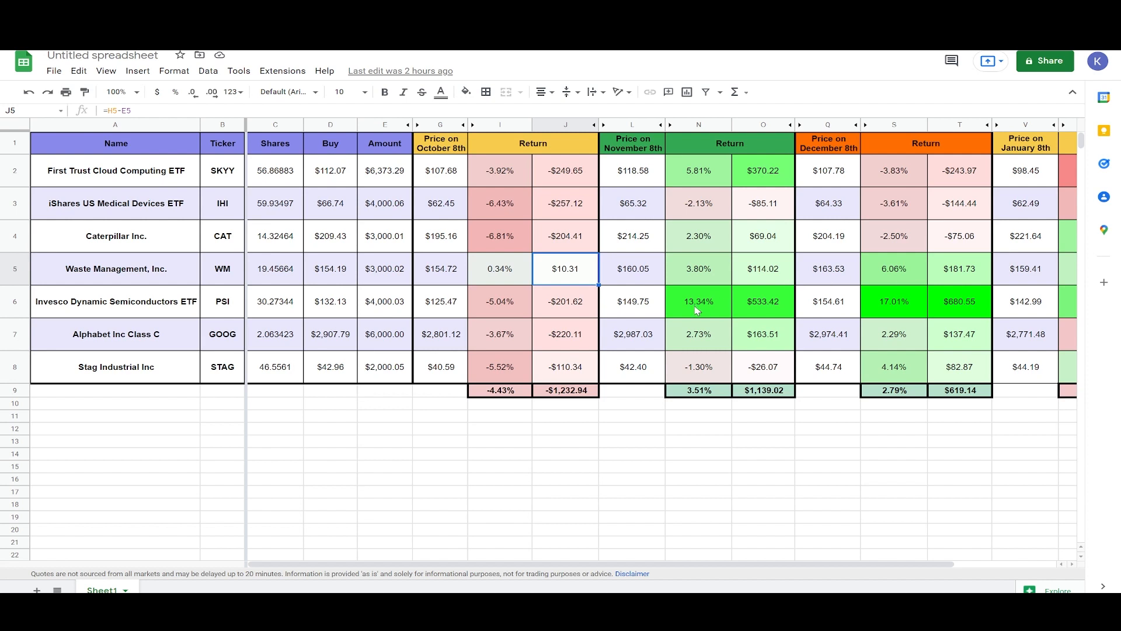
mouse_move(436, 341)
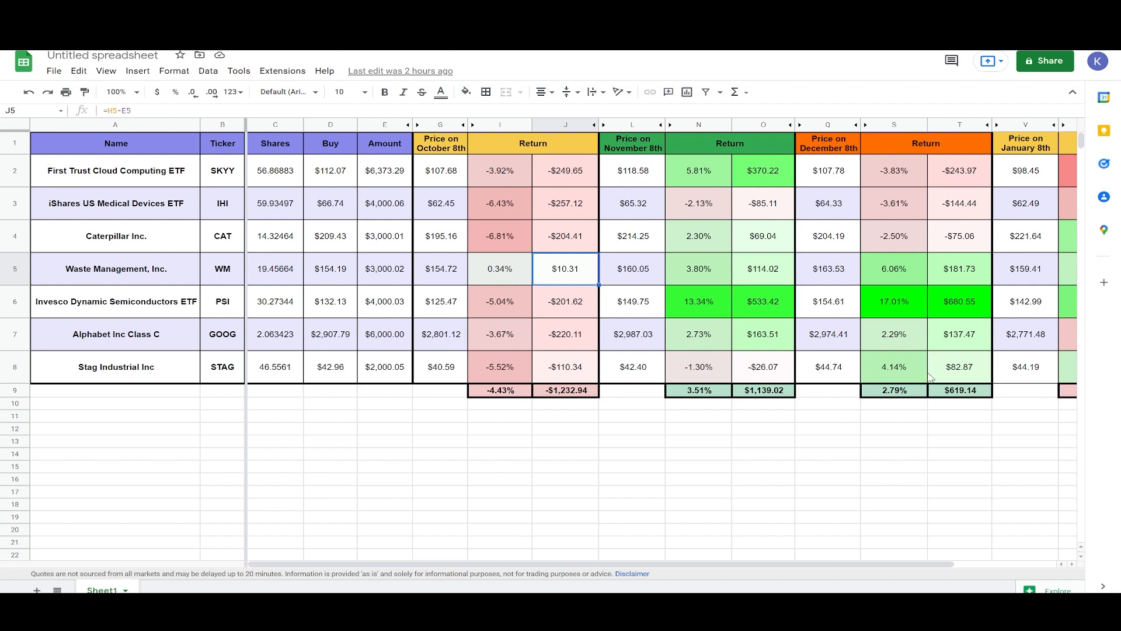
mouse_move(953, 335)
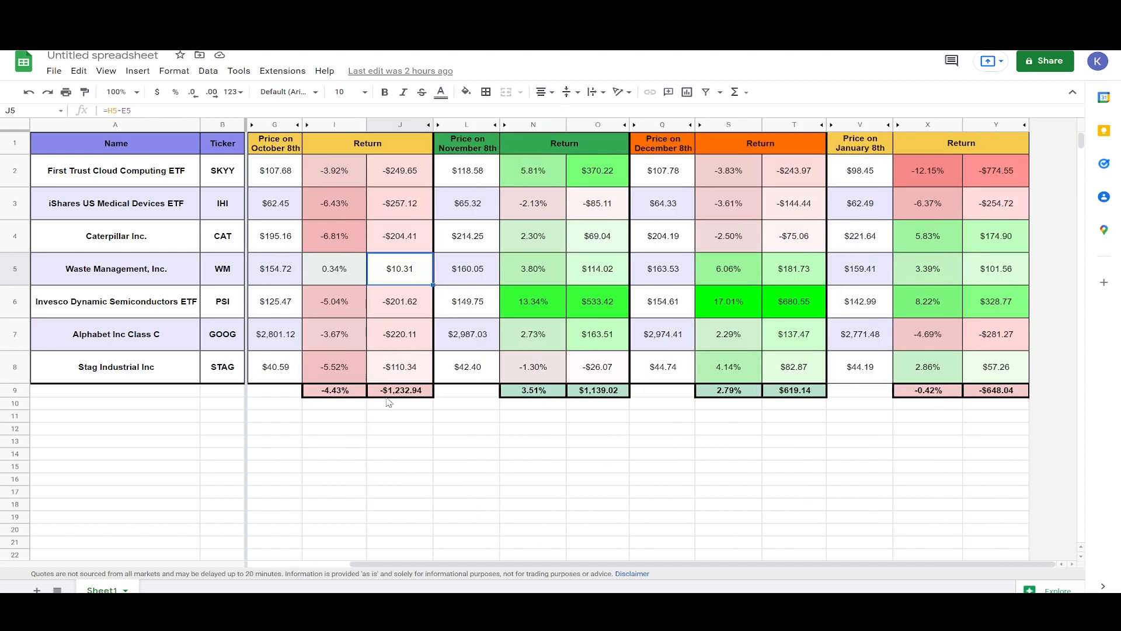
mouse_move(585, 403)
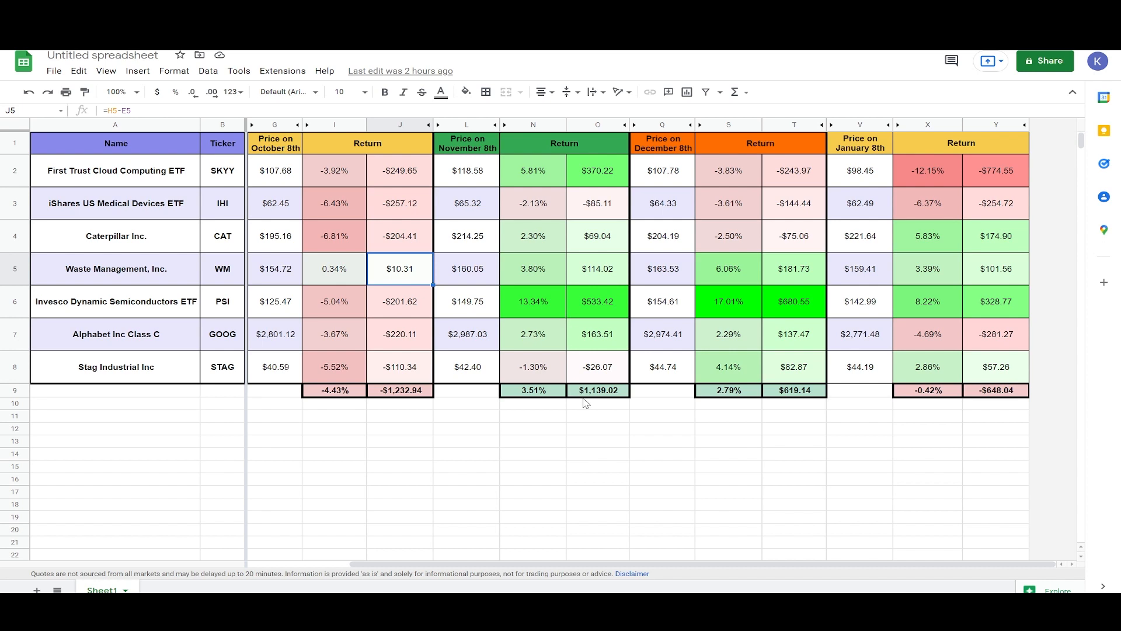
mouse_move(778, 404)
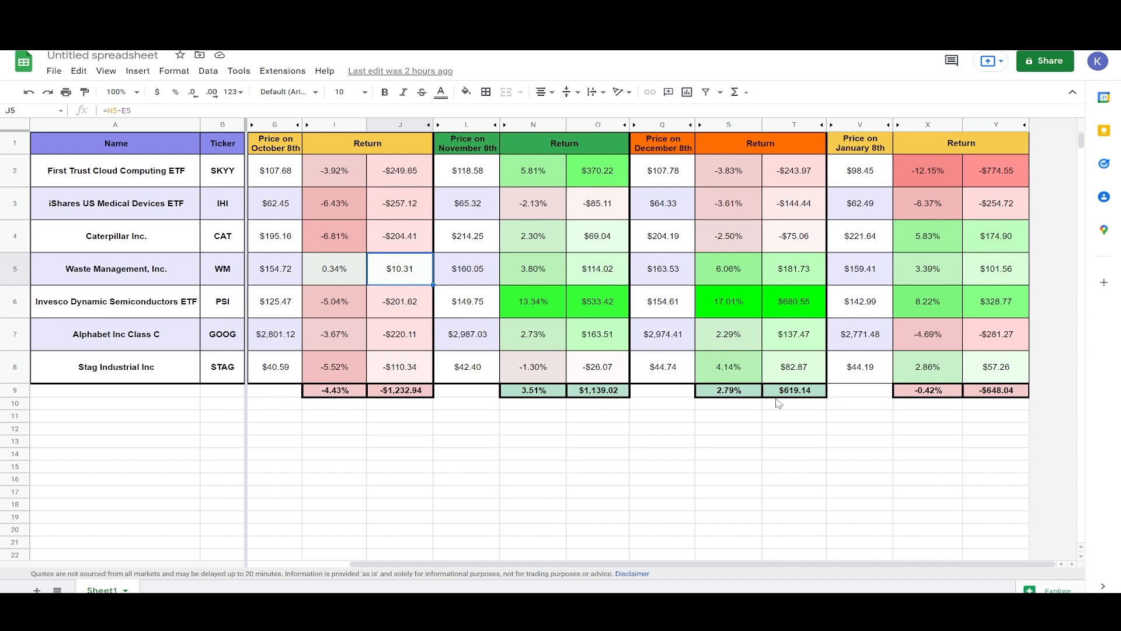
mouse_move(976, 389)
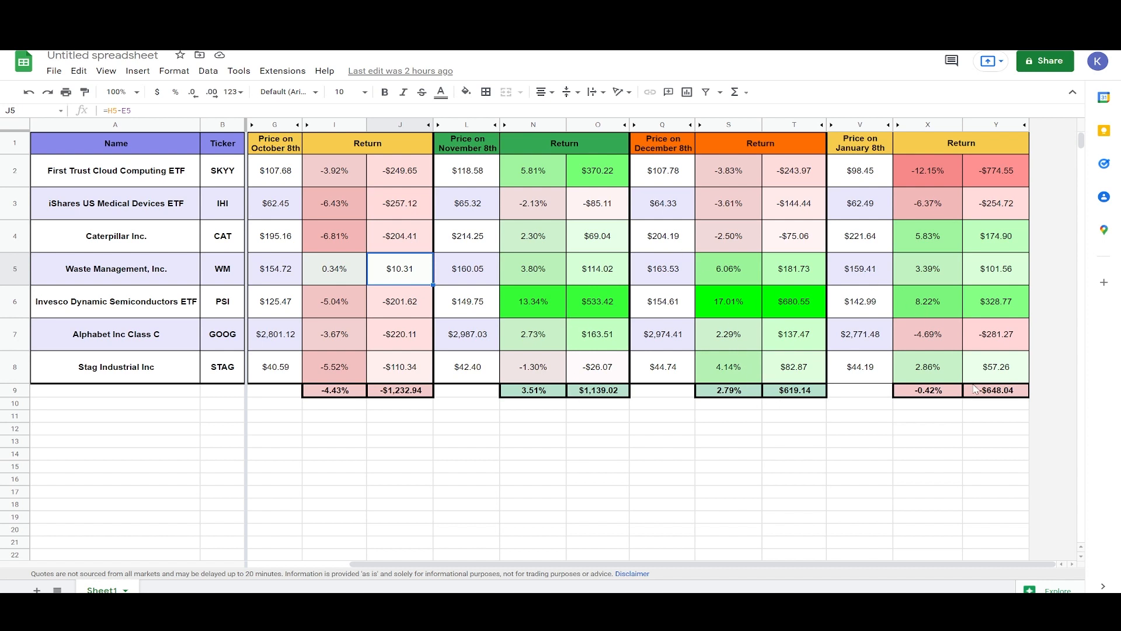
mouse_move(974, 410)
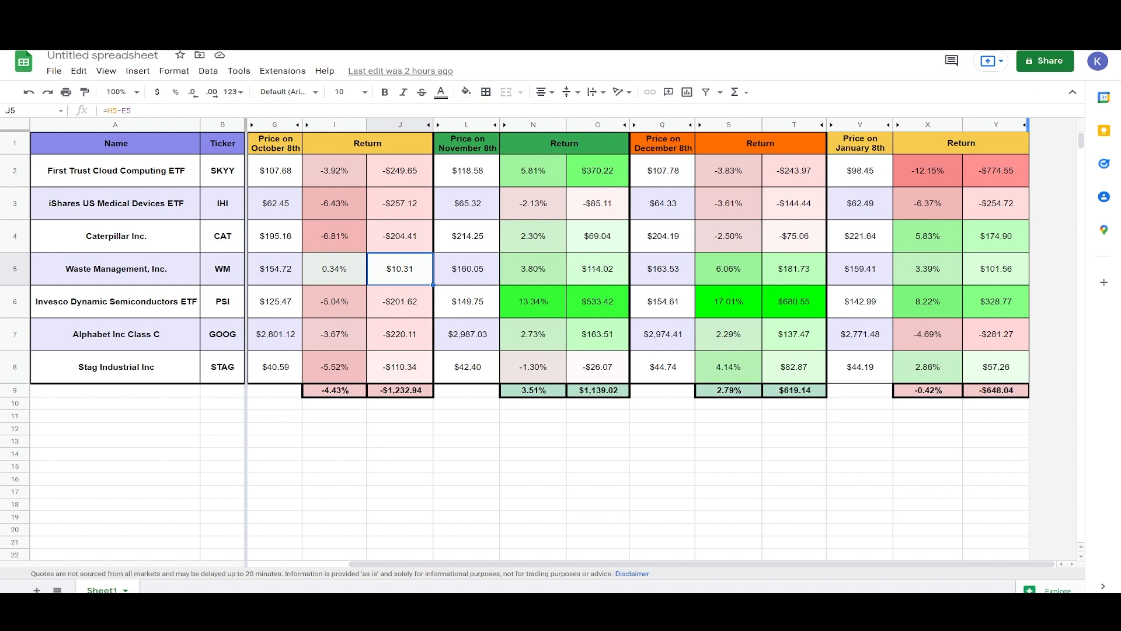
mouse_move(398, 351)
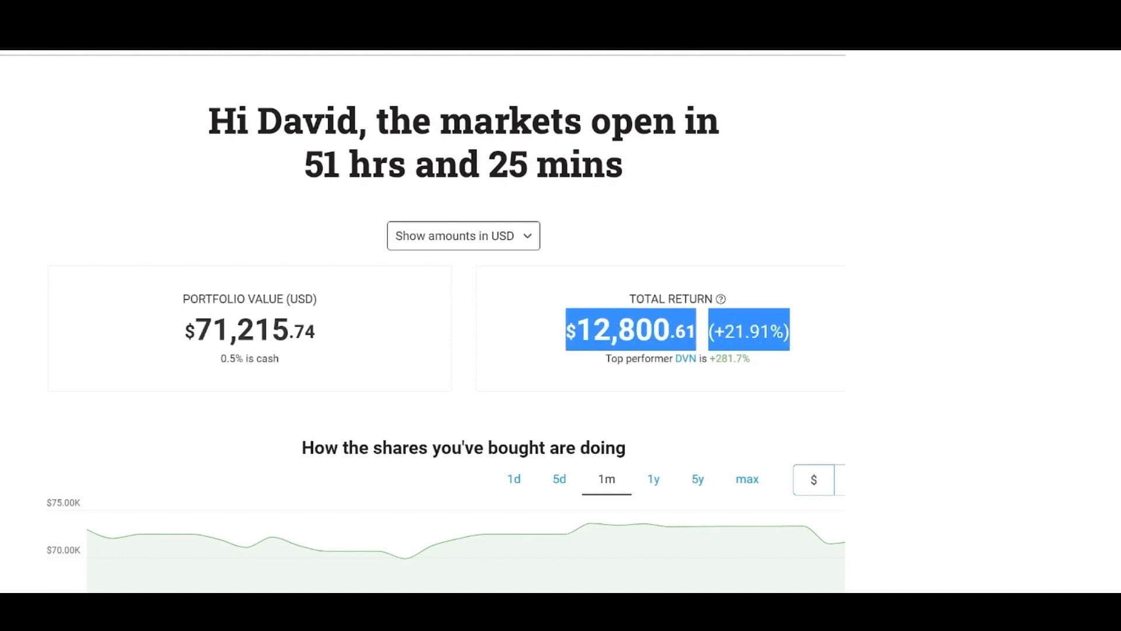
Scroll the Hatch dashboard down to the holdings table led by Alphabet
scroll("down", 3)
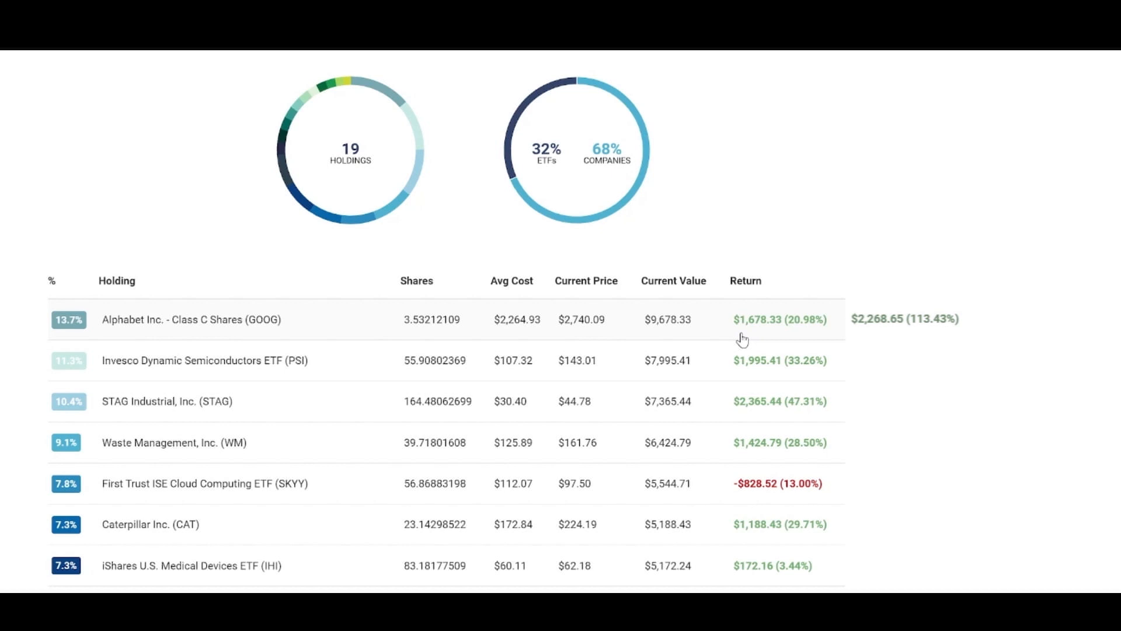
mouse_move(701, 374)
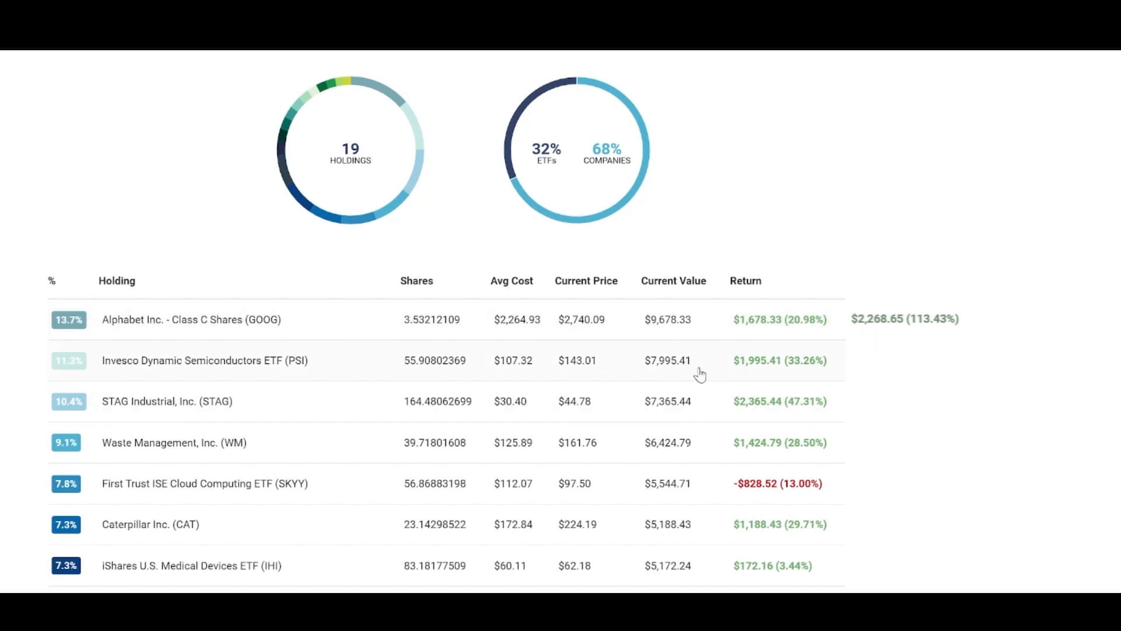
mouse_move(723, 366)
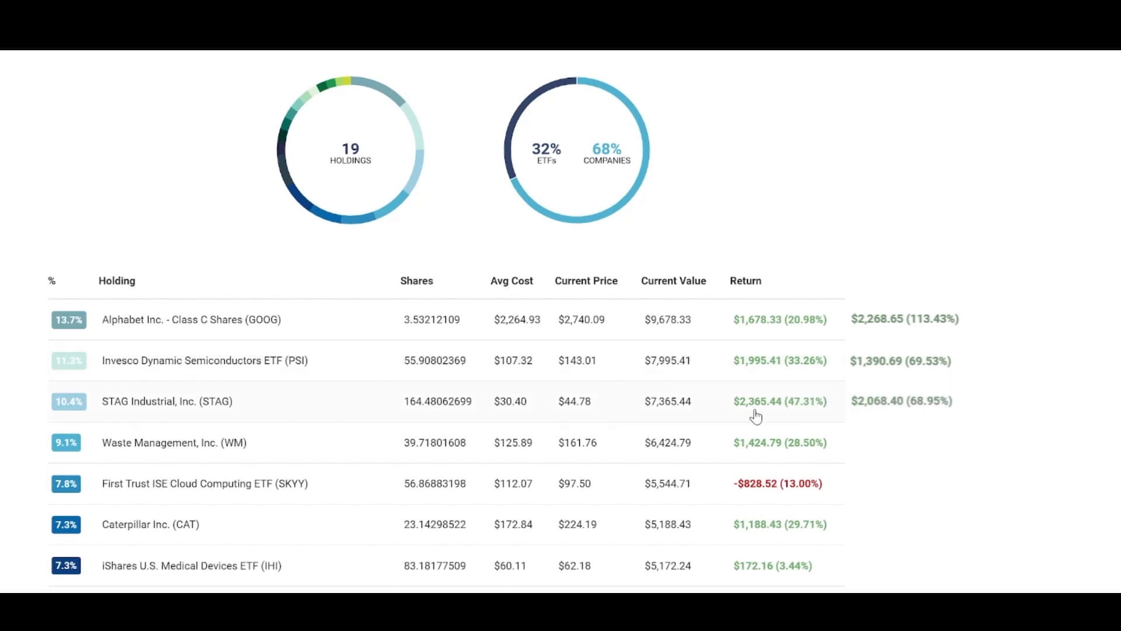
mouse_move(763, 461)
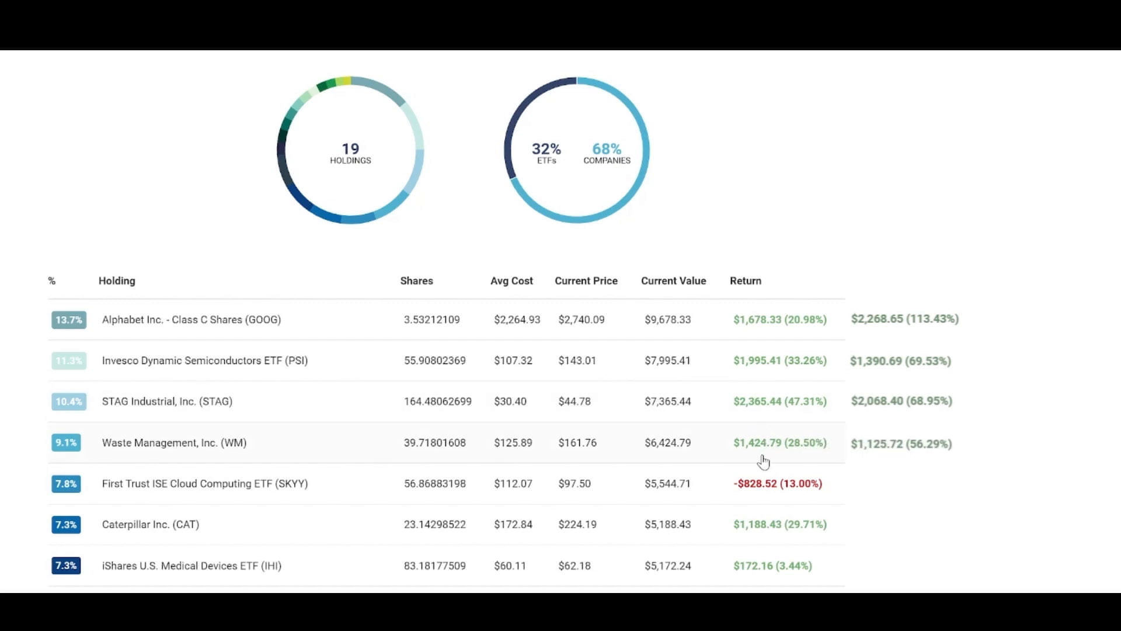
mouse_move(764, 497)
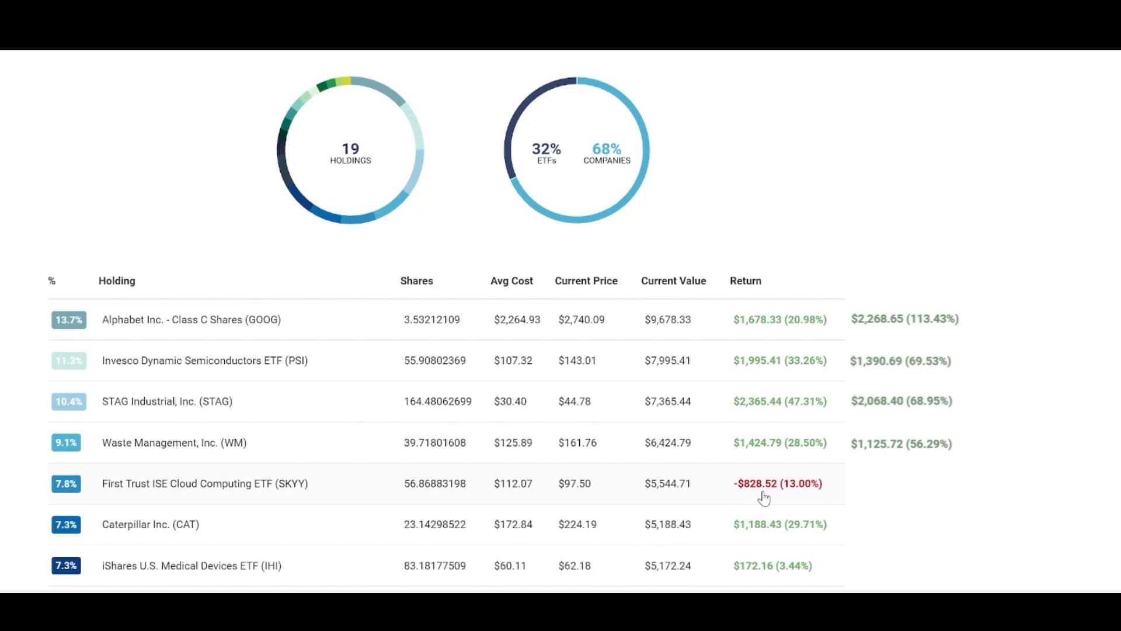
mouse_move(798, 506)
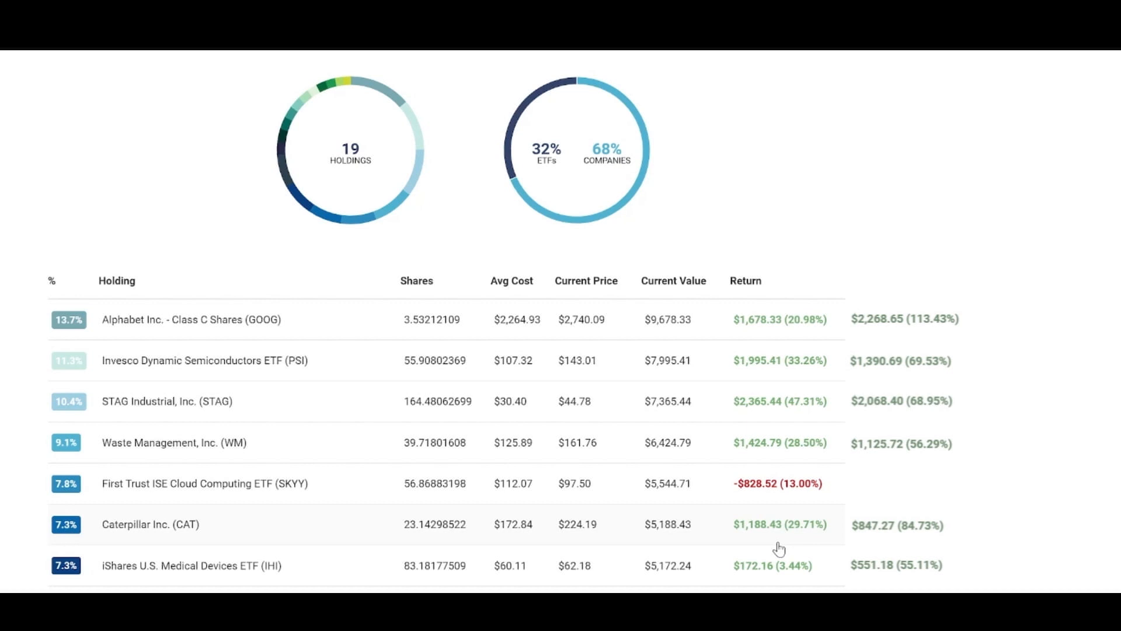
mouse_move(784, 579)
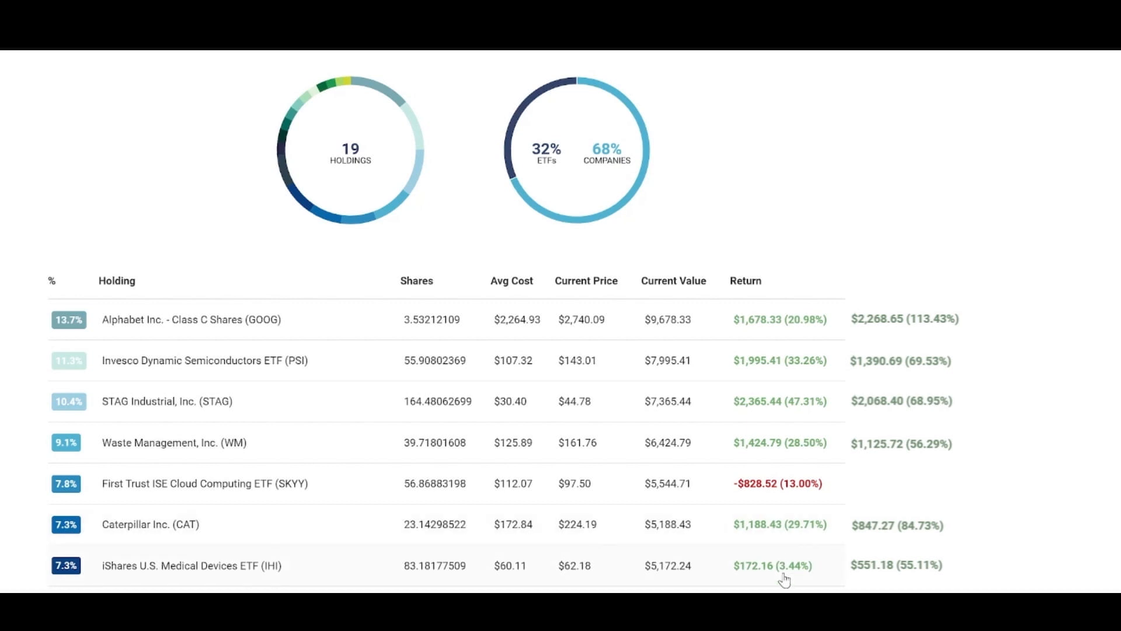
Scroll through holdings from Alphabet to IHI, comparing each Return with earlier figures
scroll("down", 3)
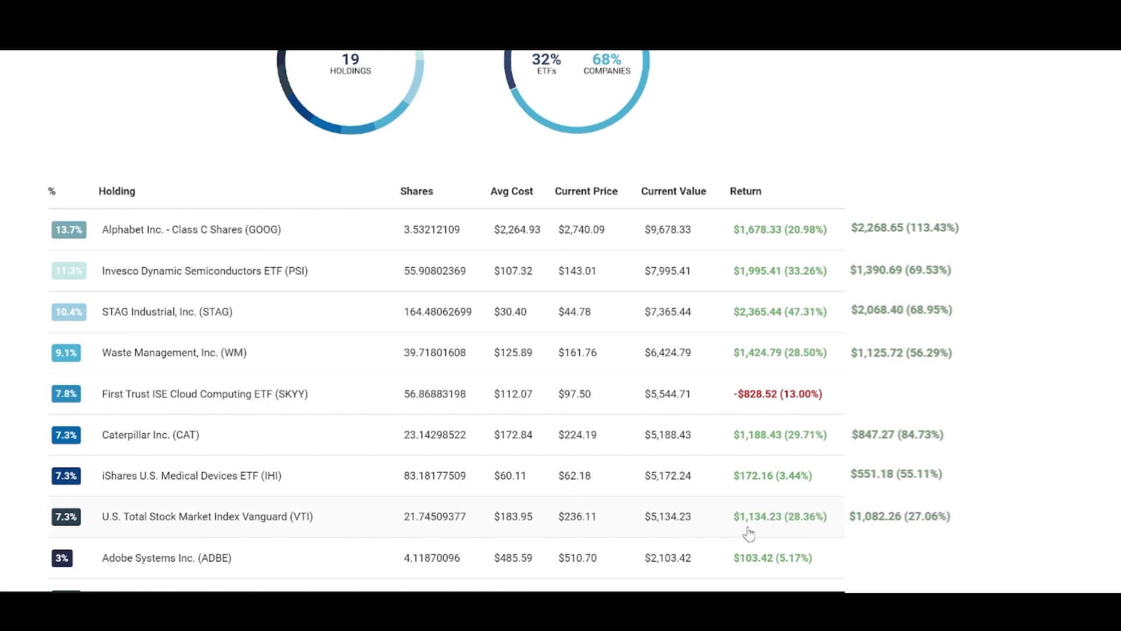
mouse_move(794, 580)
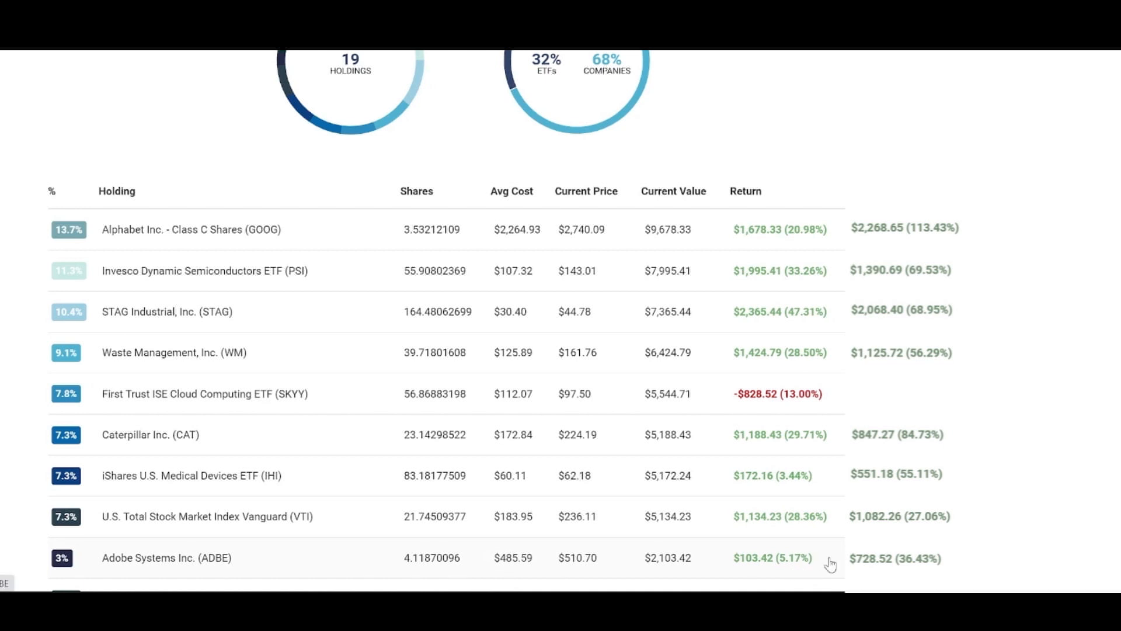
Scroll the holdings table past the Vanguard and Adobe rows toward SPHD
scroll("down", 3)
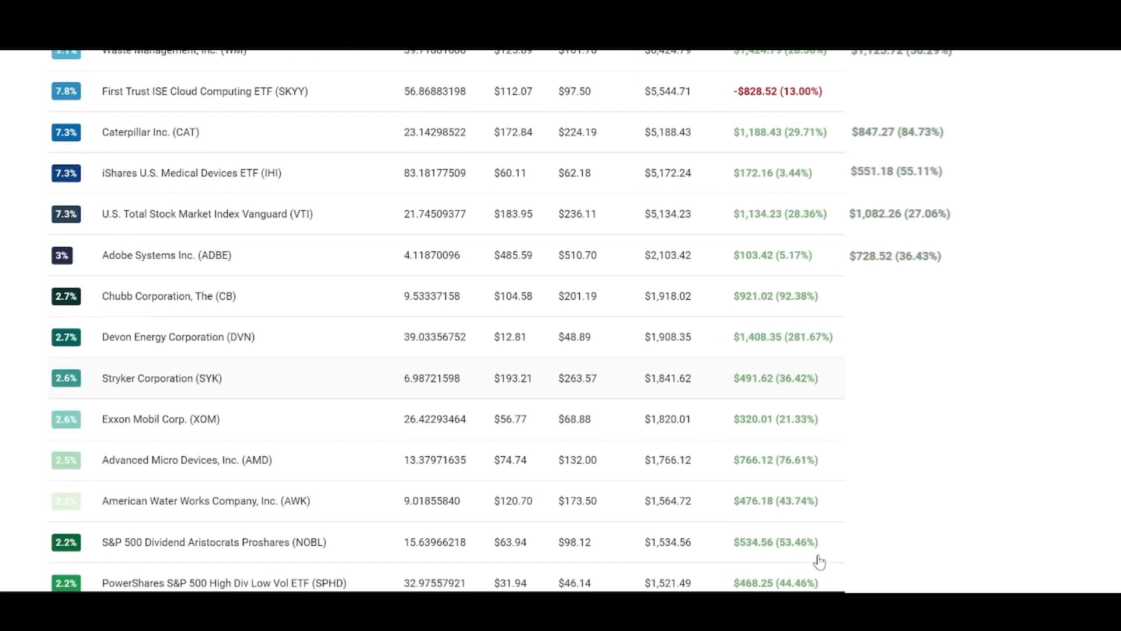
Check returns for CB, DVN, SYK, XOM, AMD and AWK against the $14,981.28 total
scroll("down", 3)
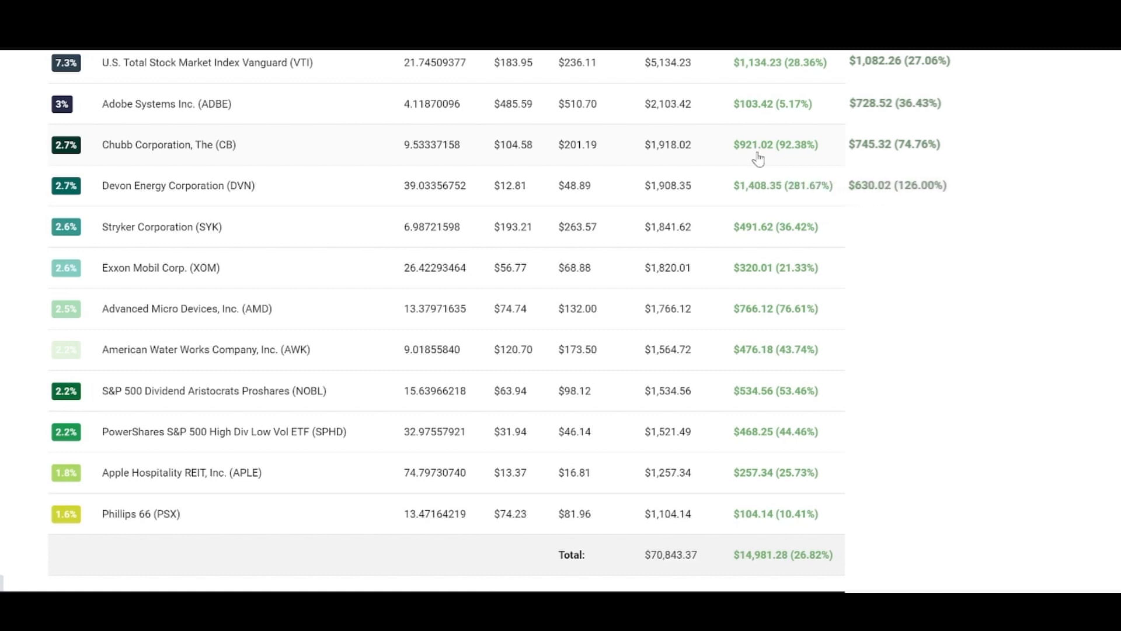
mouse_move(760, 198)
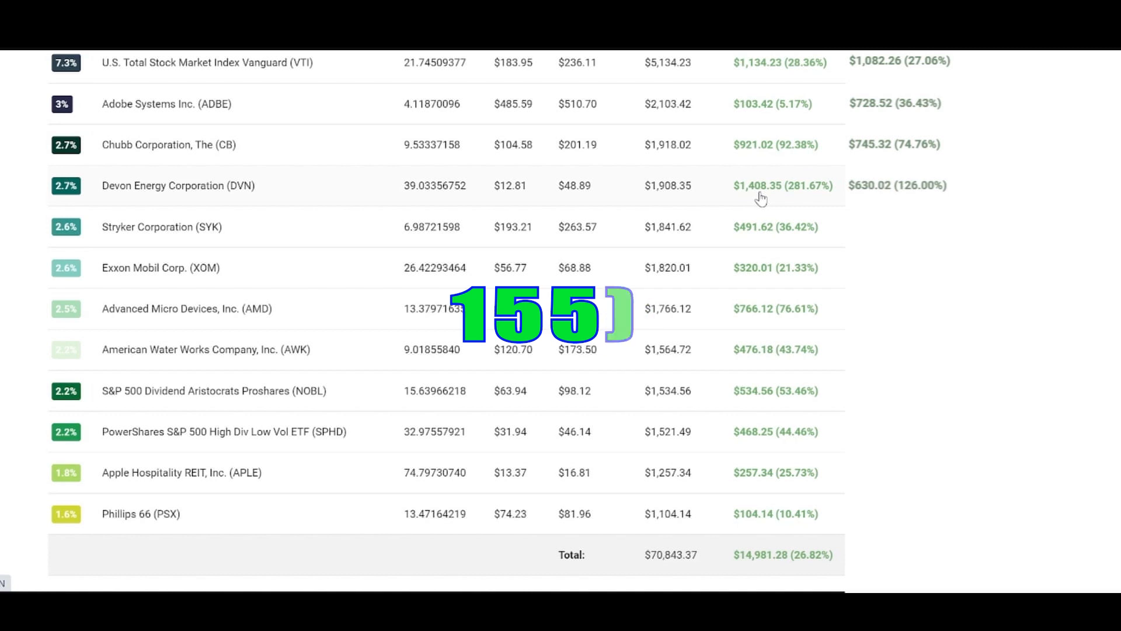
left_click(286, 61)
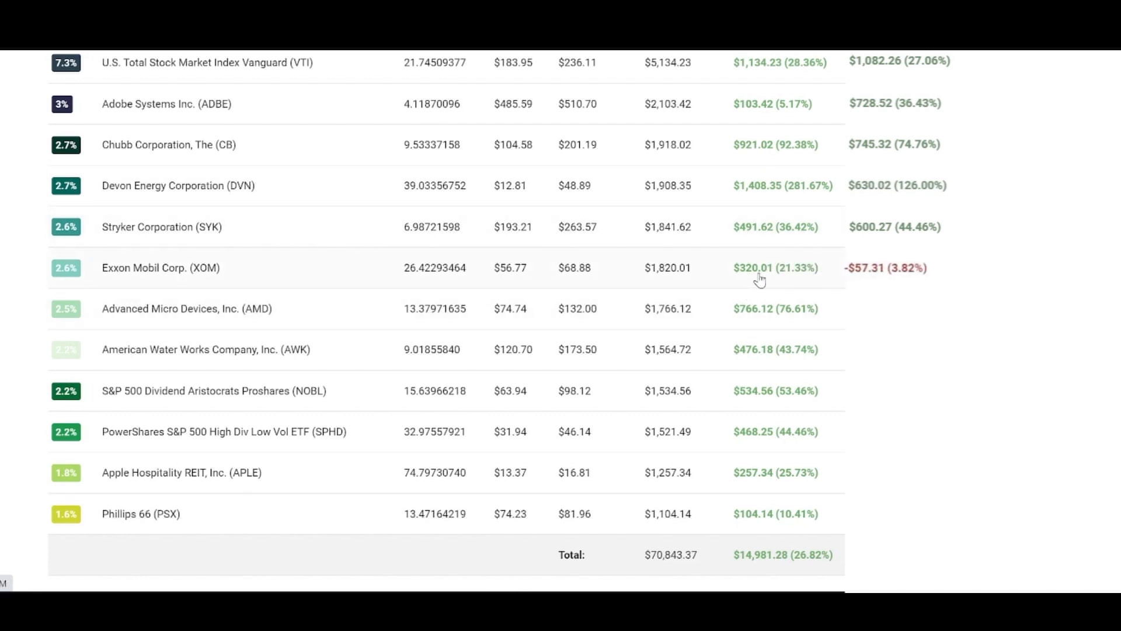
mouse_move(760, 331)
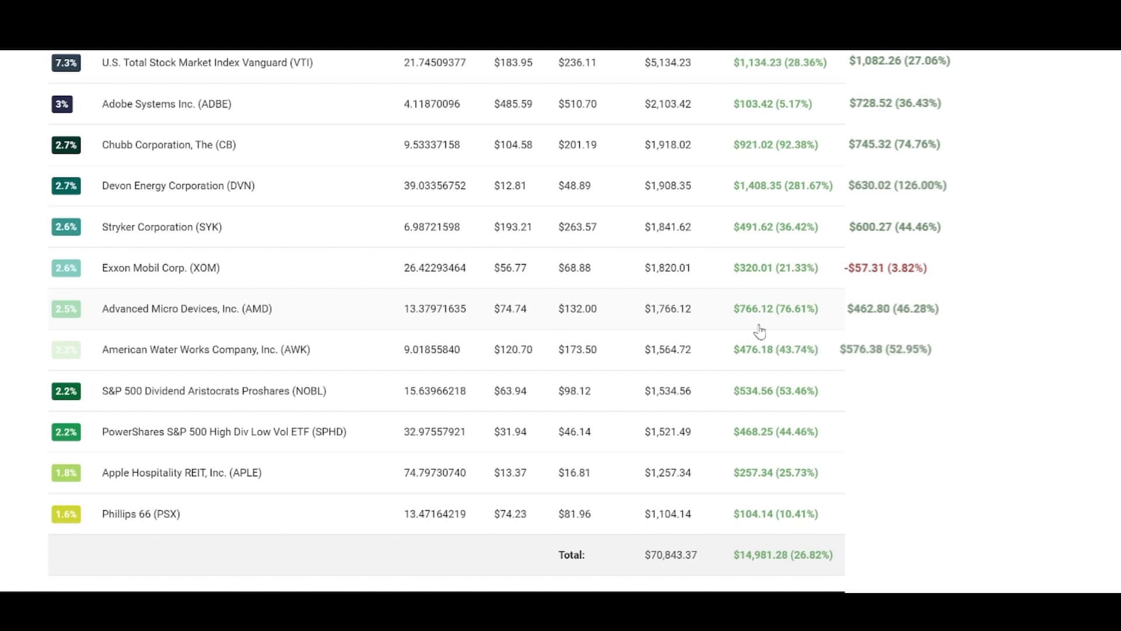
mouse_move(758, 365)
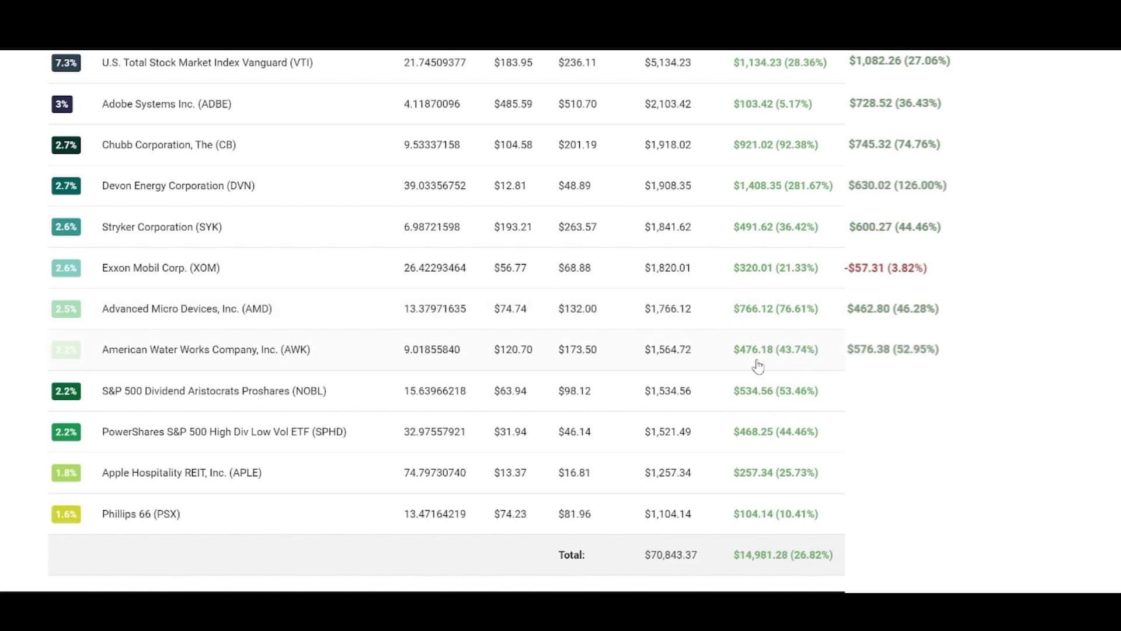
mouse_move(728, 424)
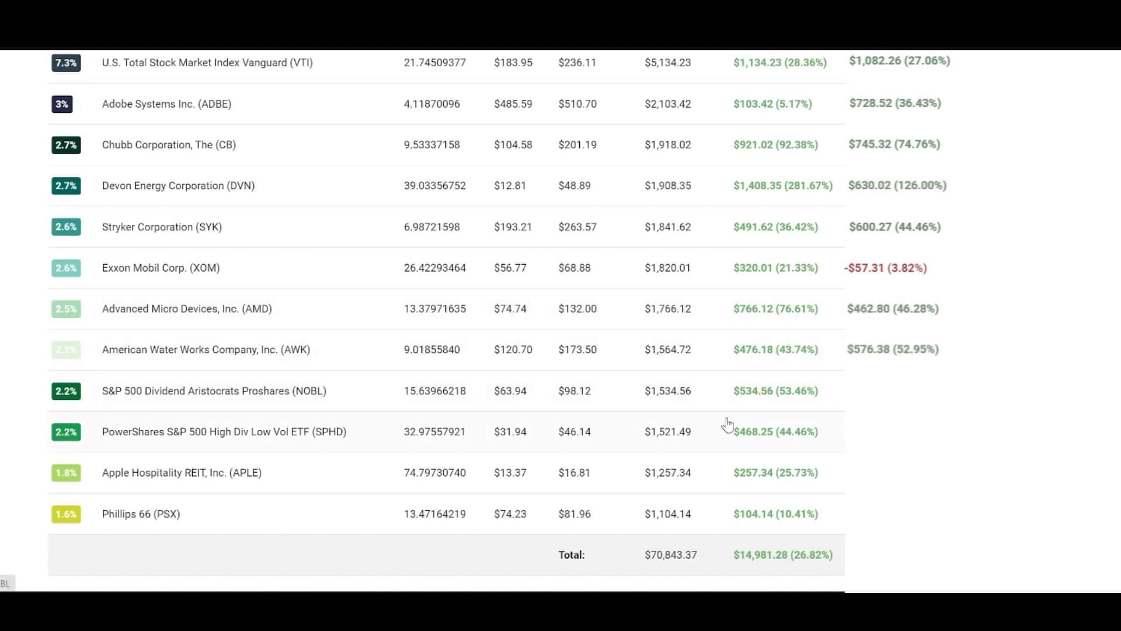
mouse_move(747, 493)
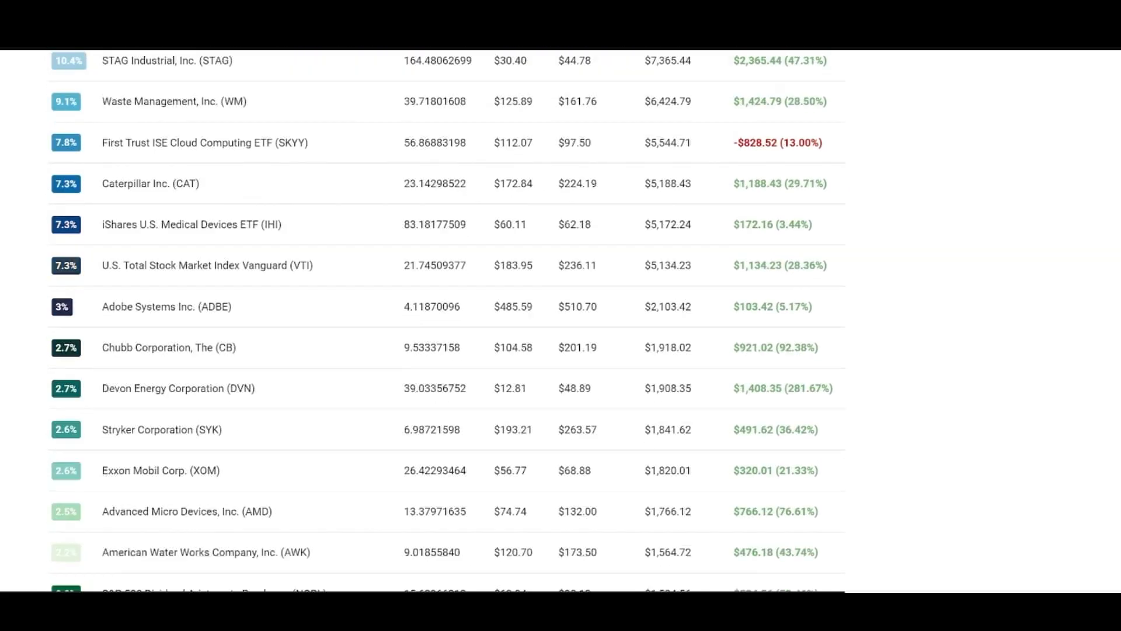
Scroll down to the $14,981.28 Total row and the watchlist below
scroll("down", 3)
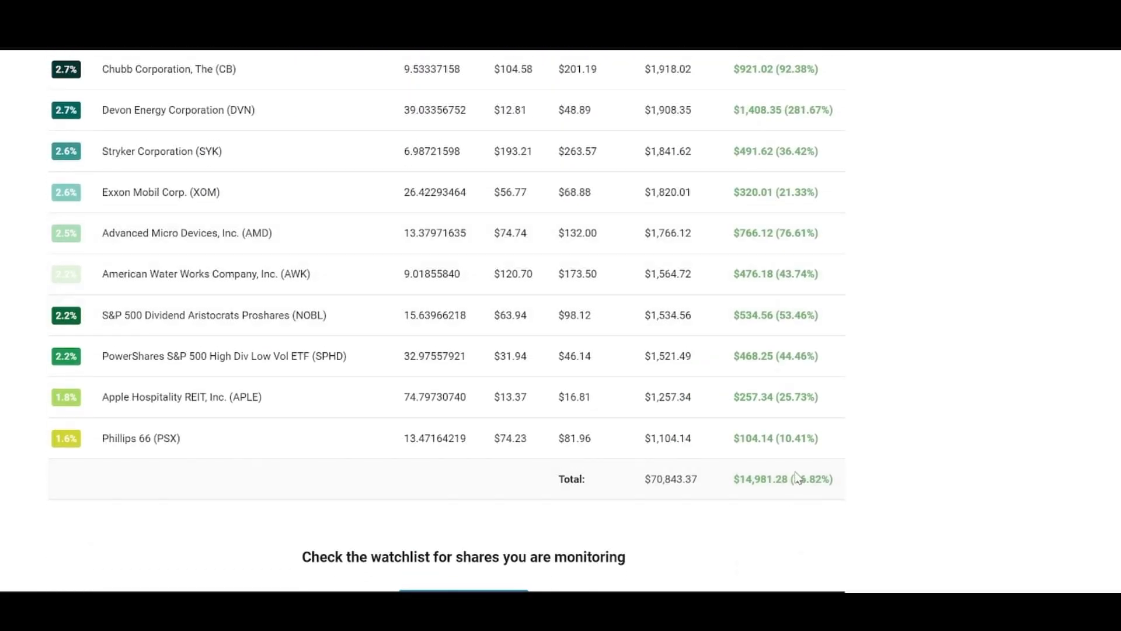